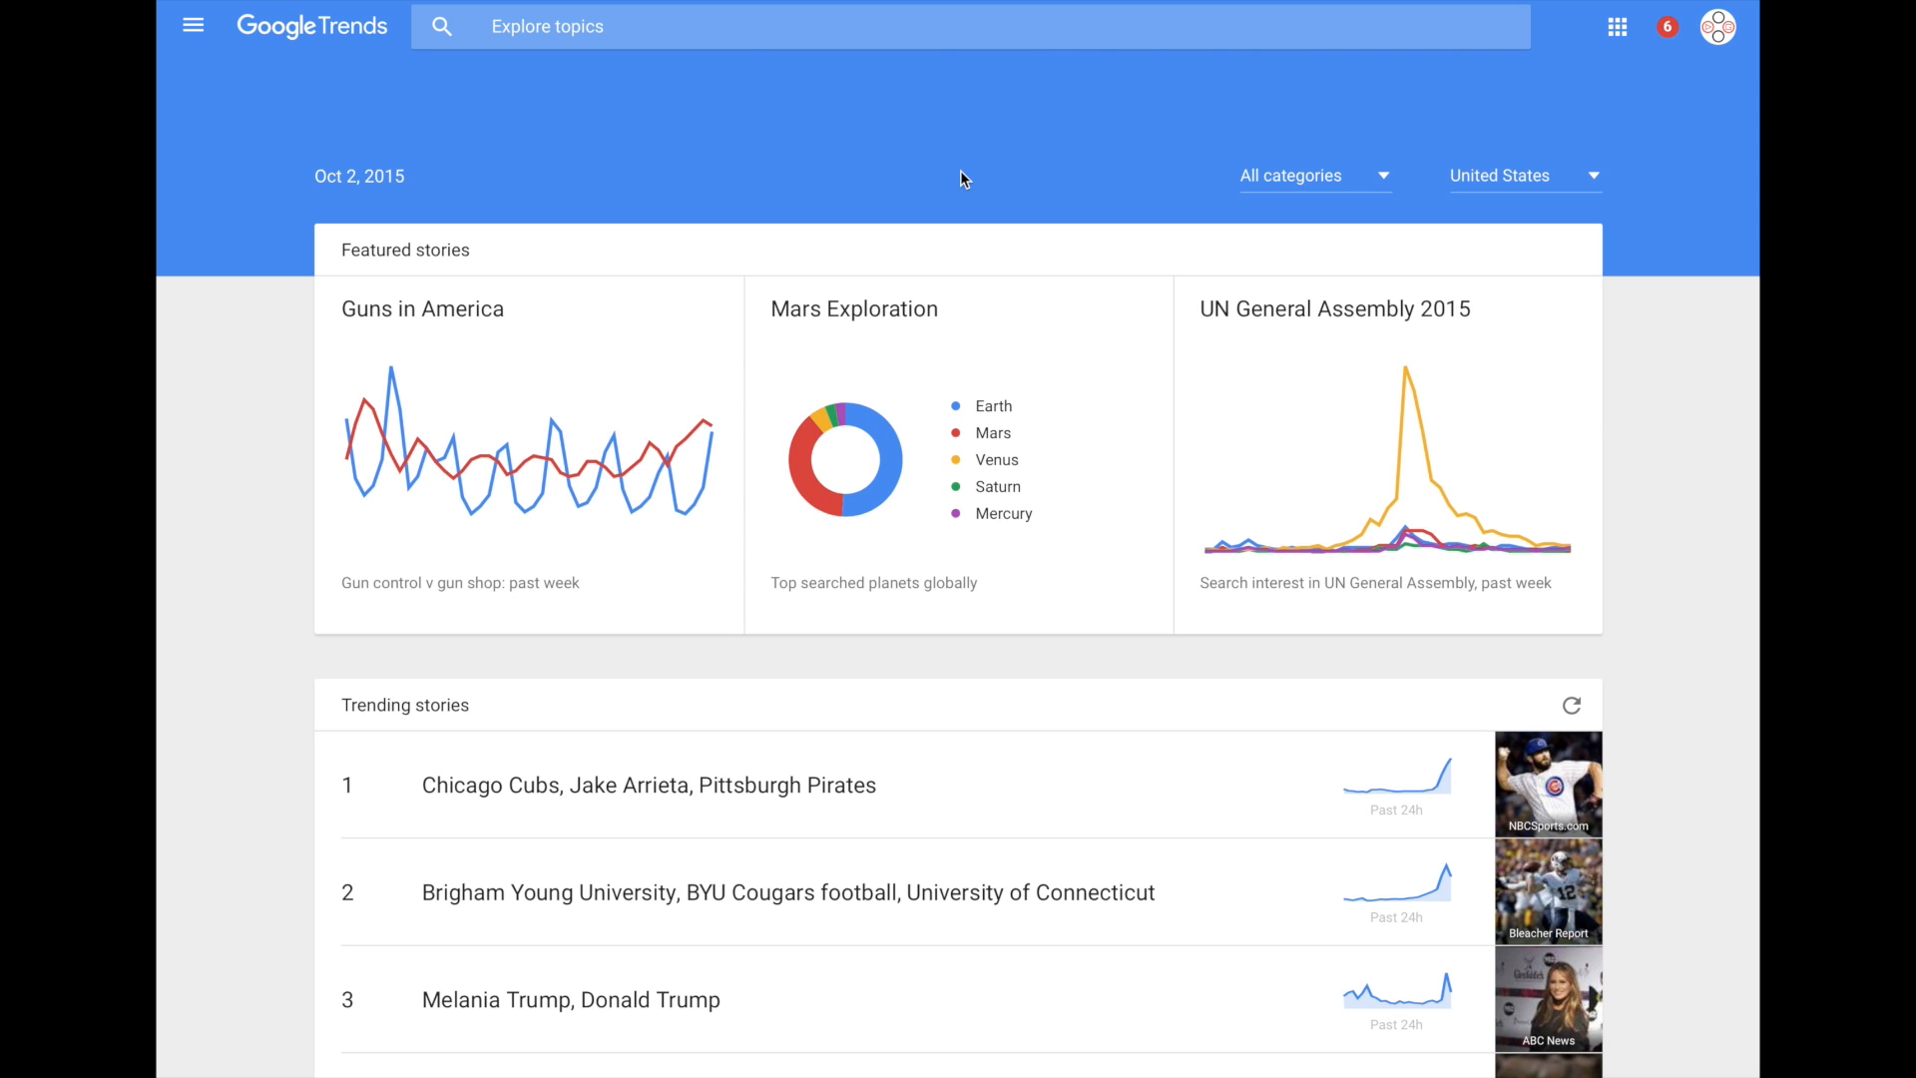
pyautogui.moveTo(217, 139)
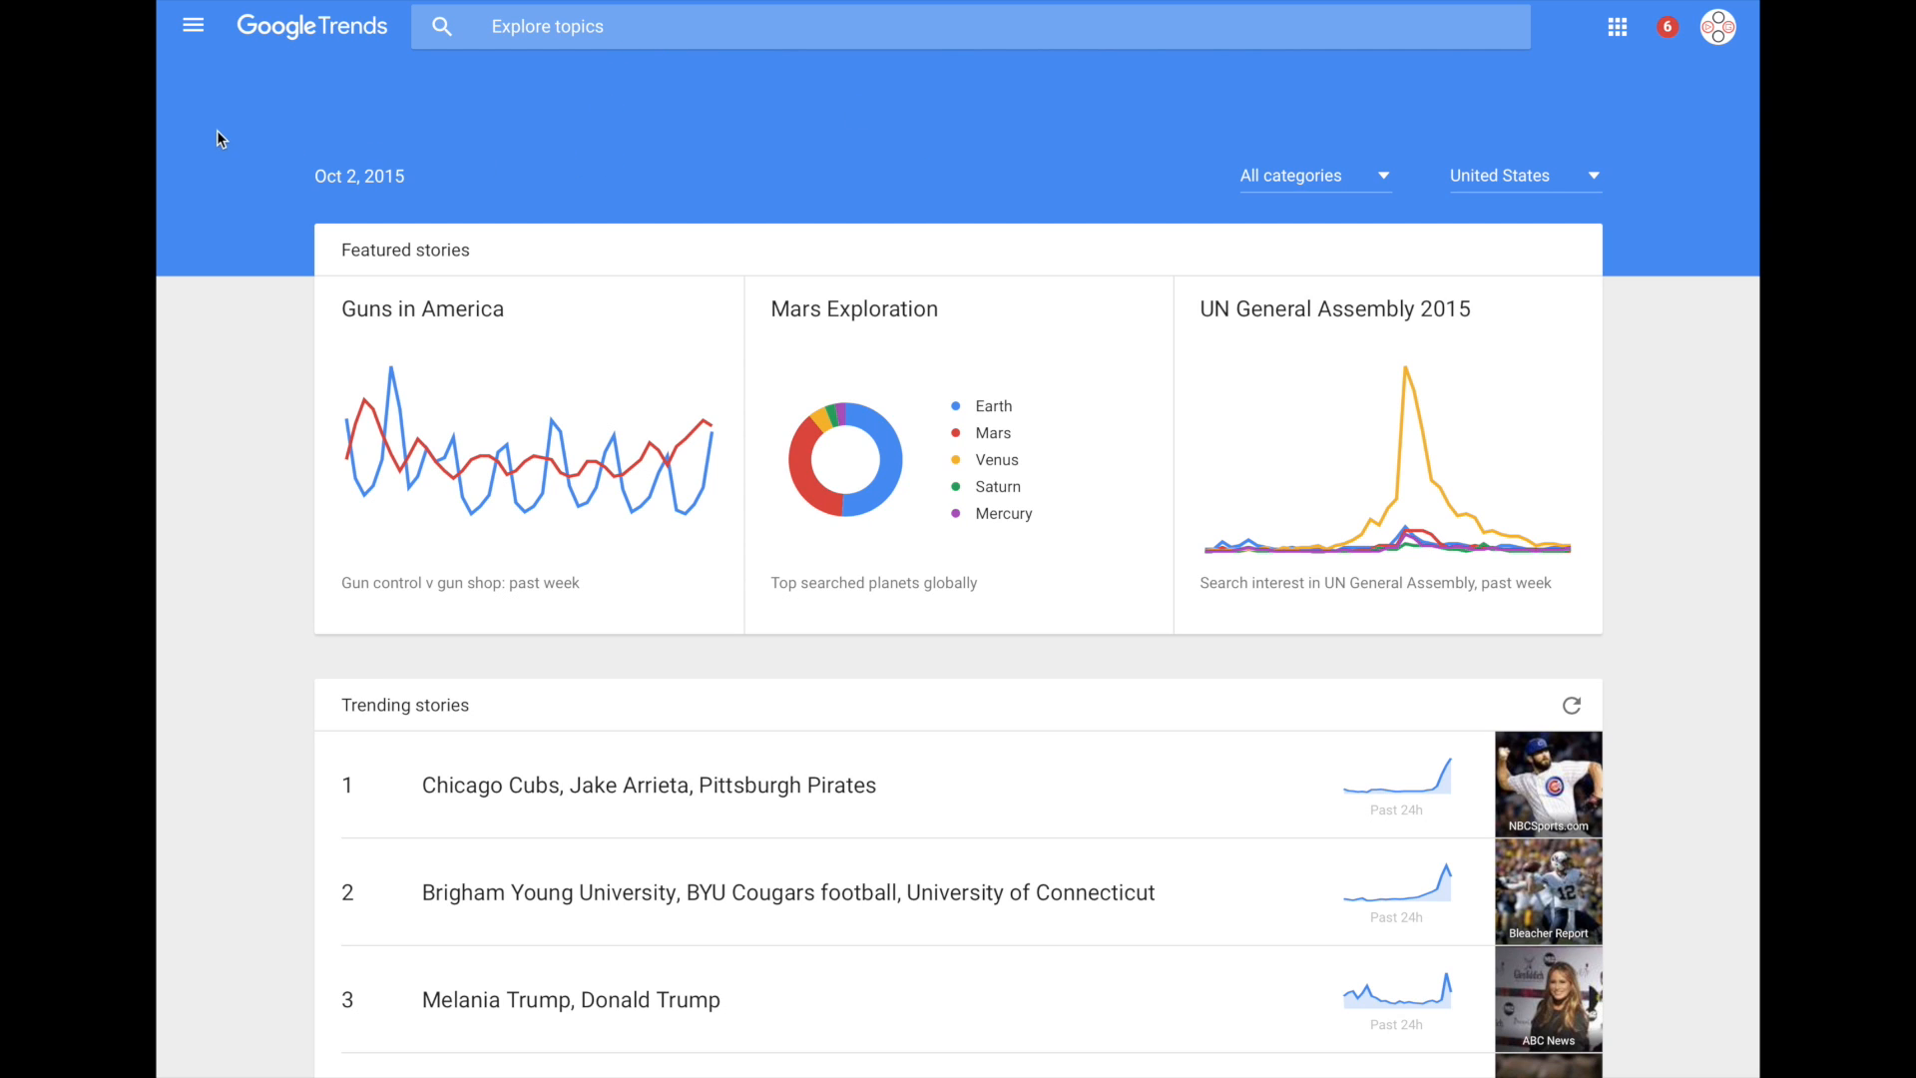
pyautogui.moveTo(193, 30)
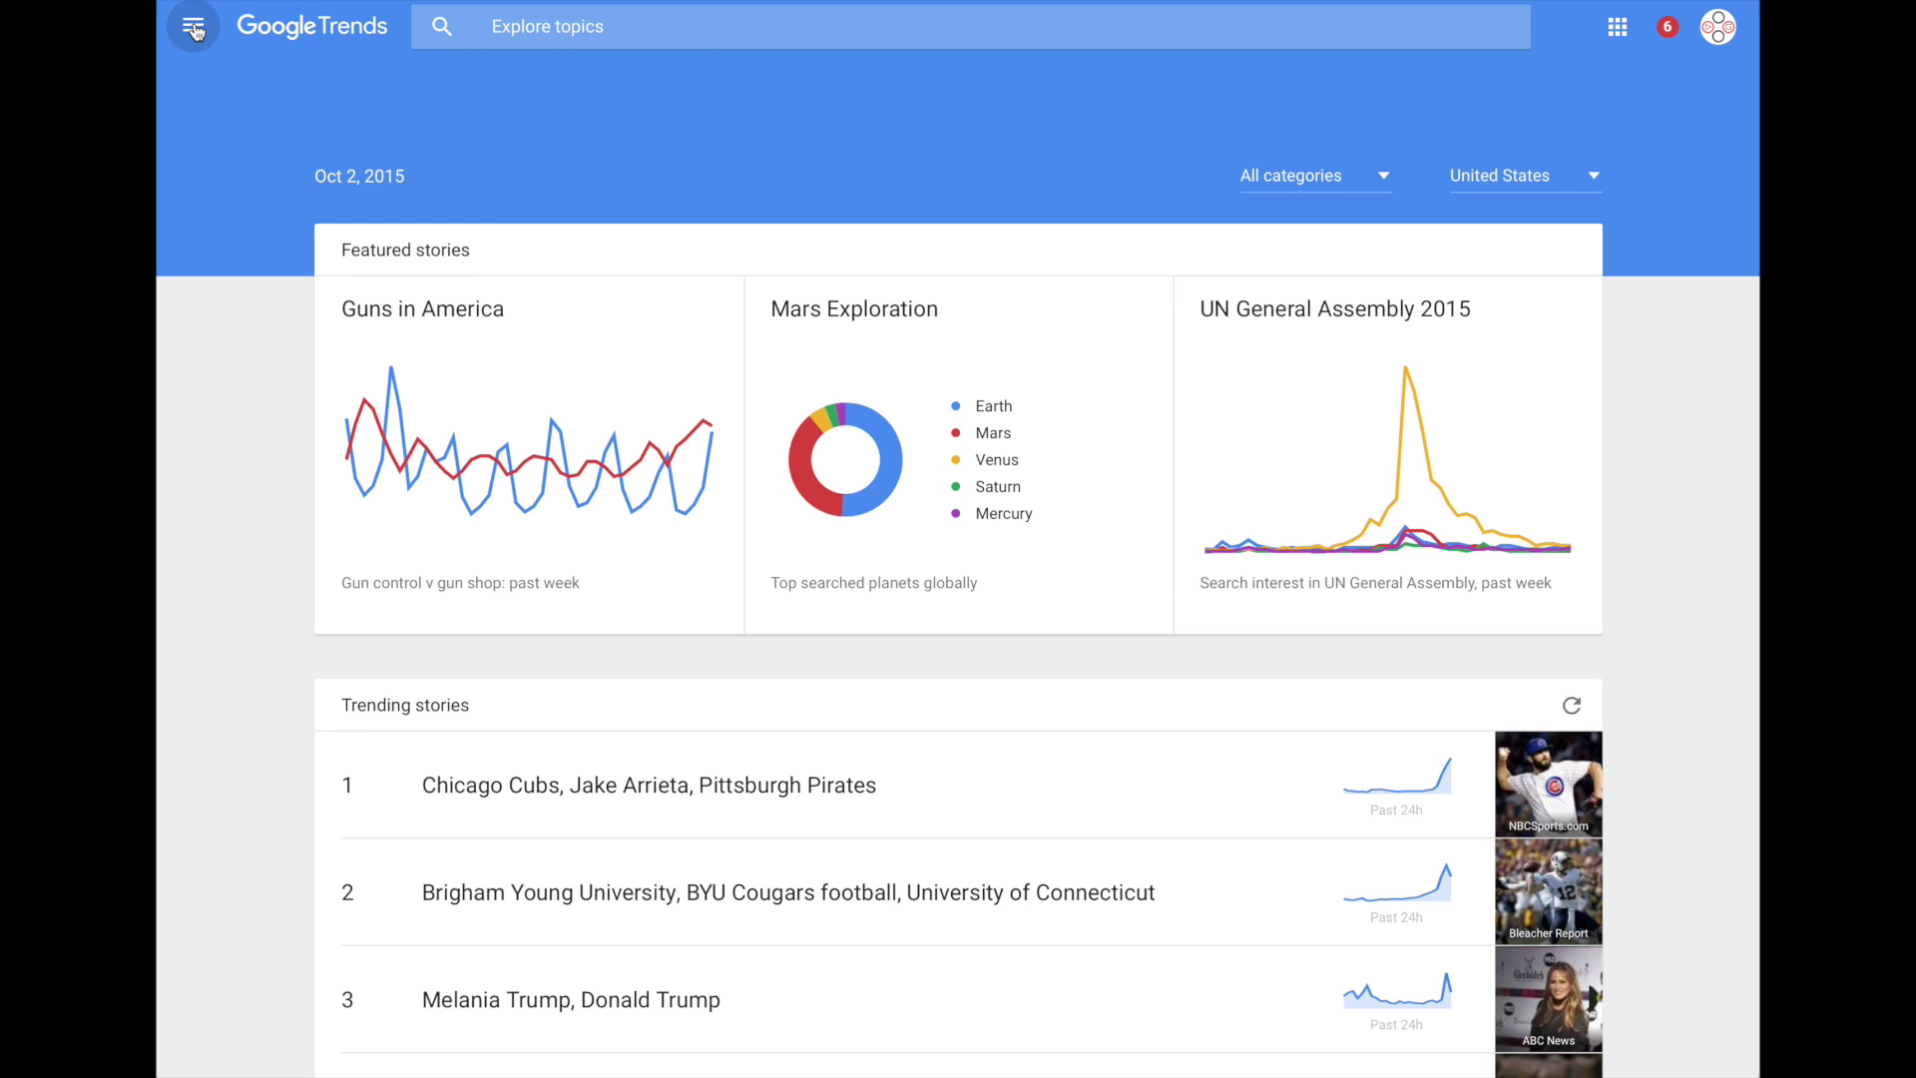
# Open the Google Trends navigation drawer listing Home, Explore, Trending Searches and Top Charts
pyautogui.click(196, 27)
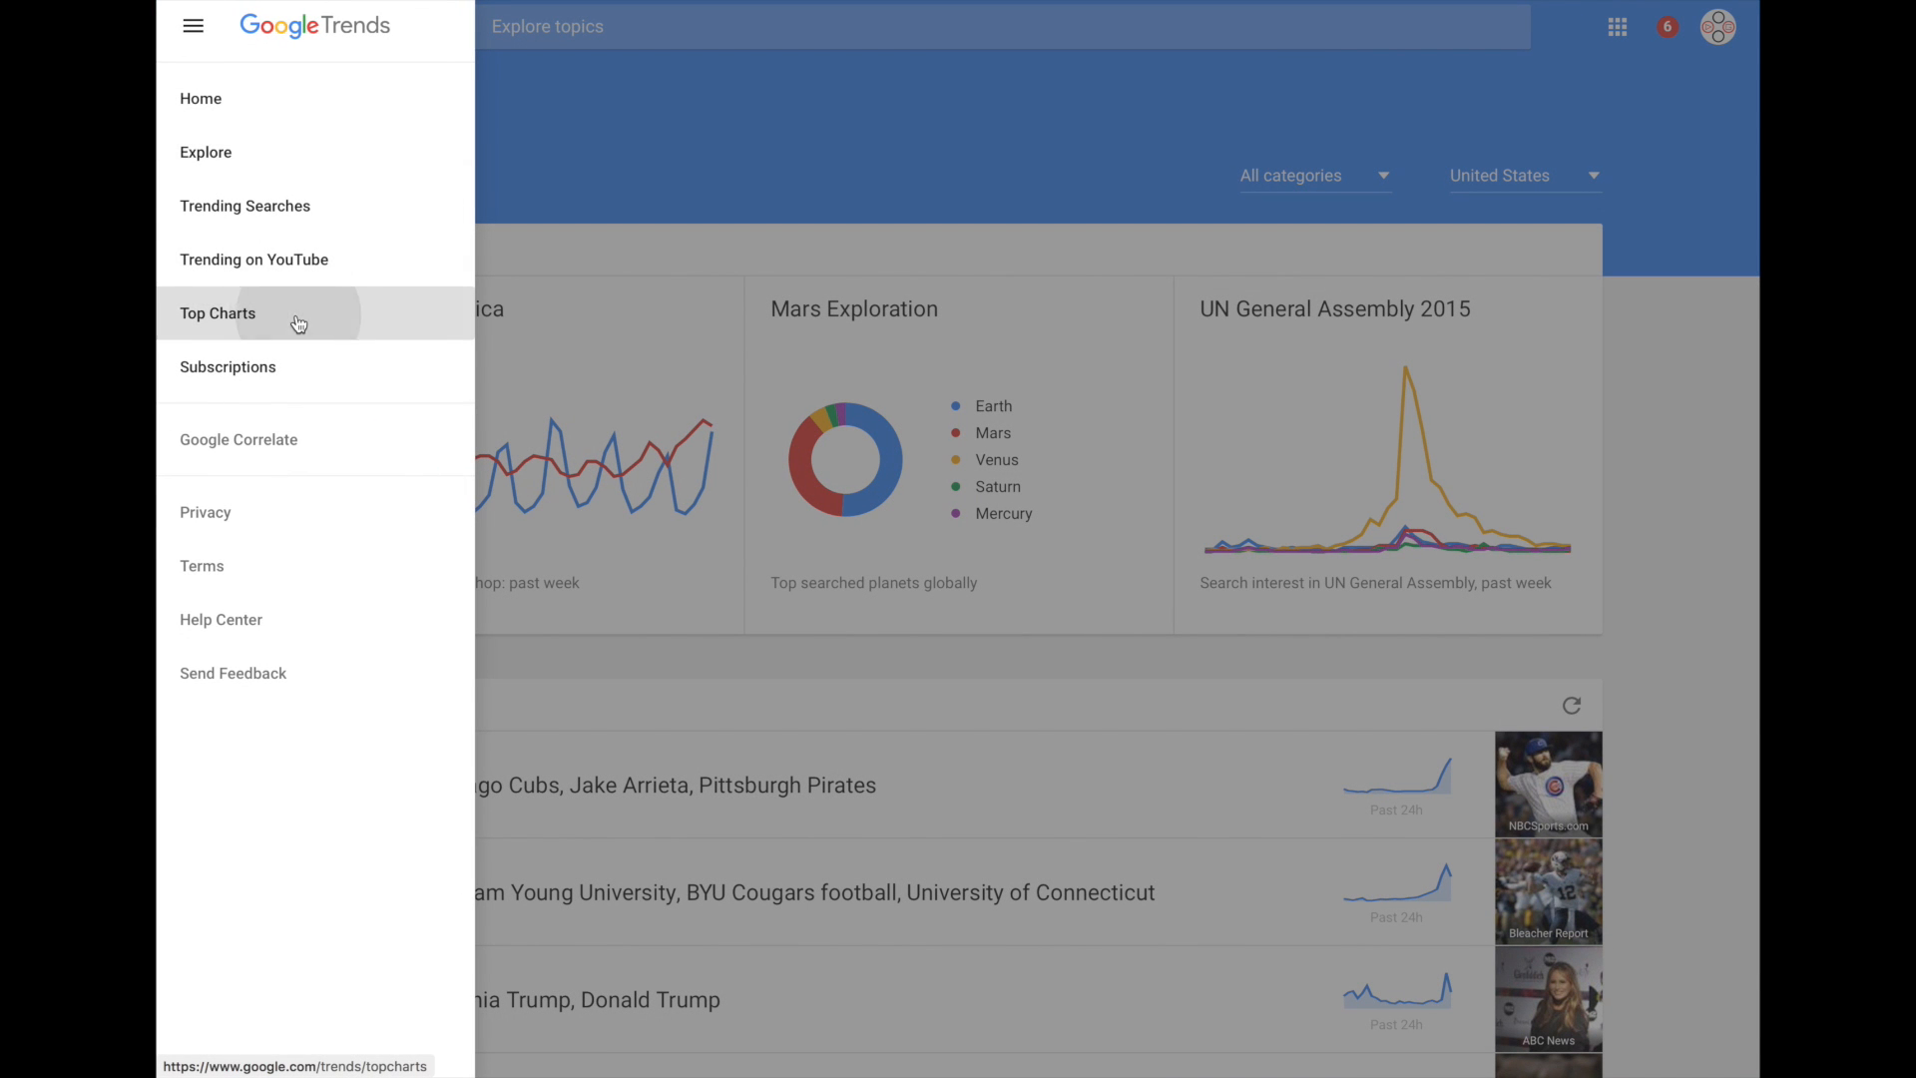
# Go to Top Charts and scroll down to the August 2015 US Games chart
pyautogui.click(217, 313)
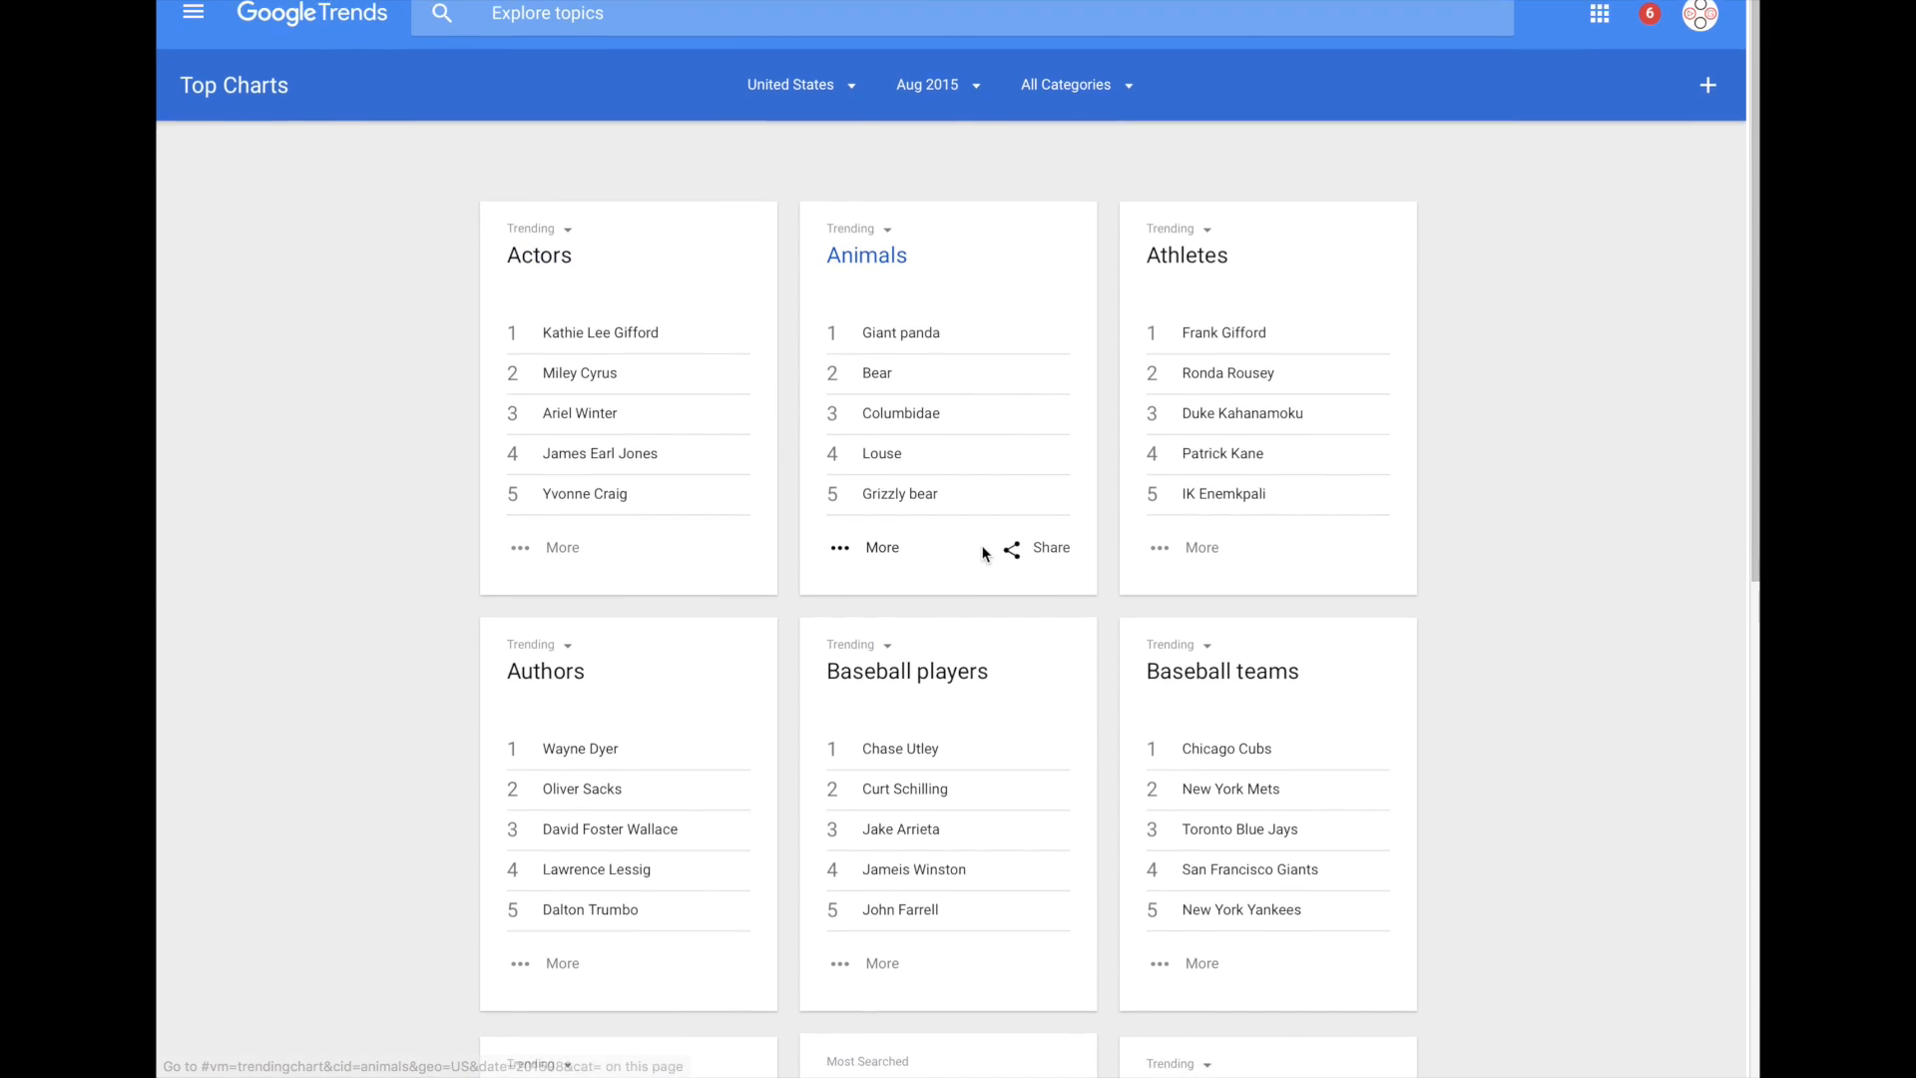
pyautogui.scroll(-3)
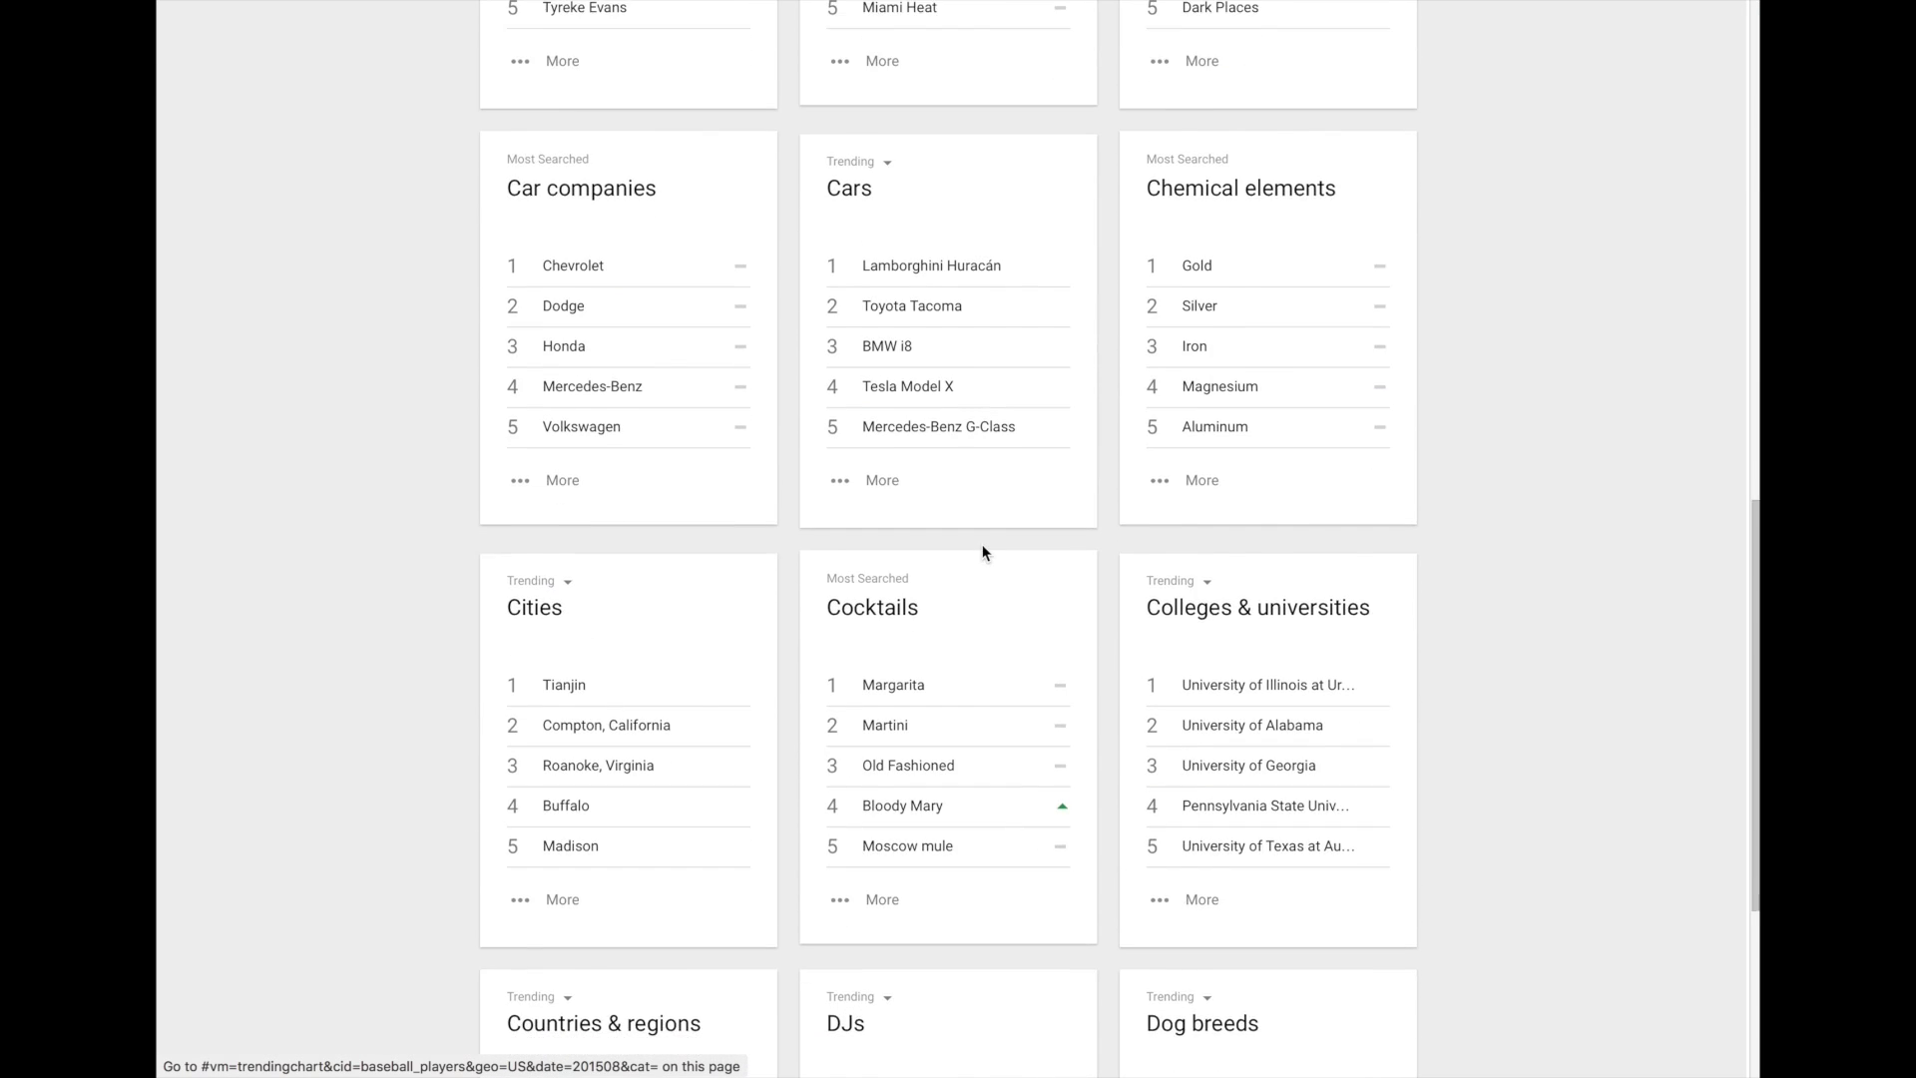
pyautogui.scroll(-3)
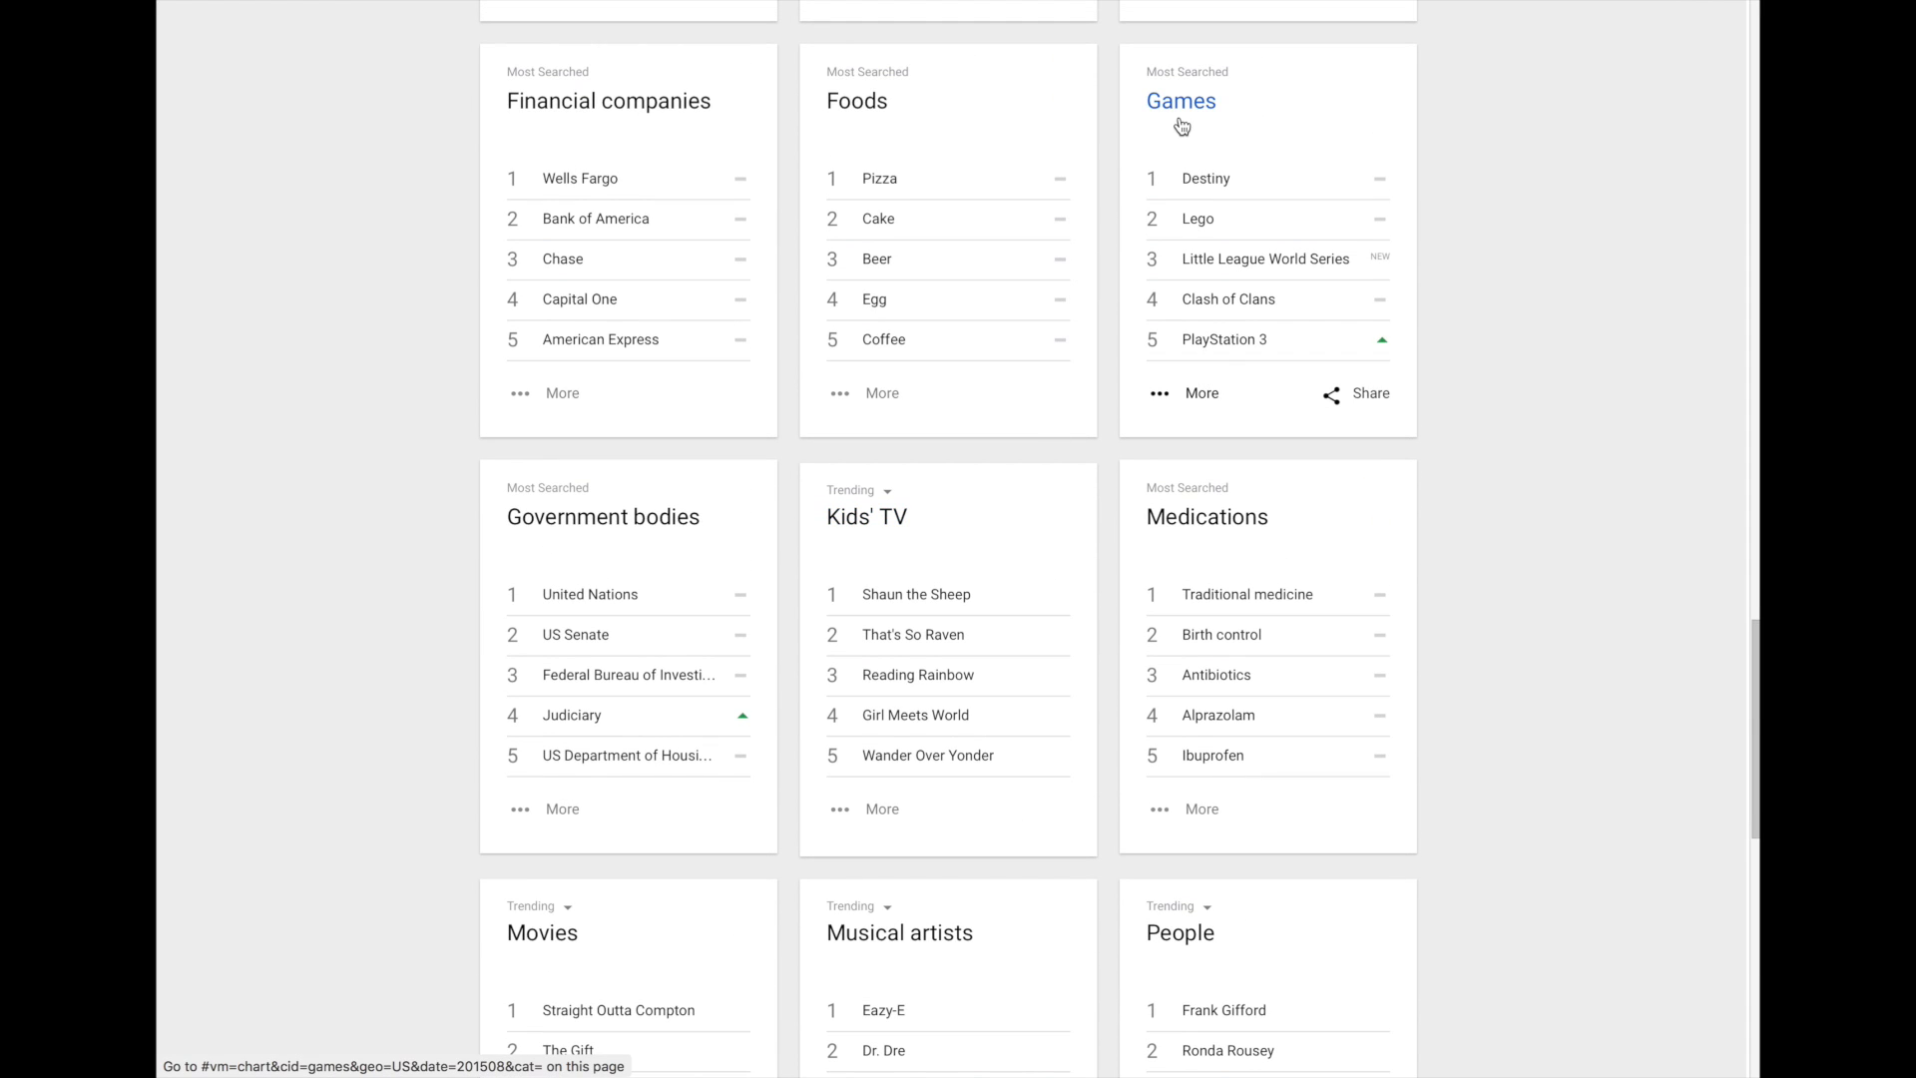
pyautogui.moveTo(1198, 113)
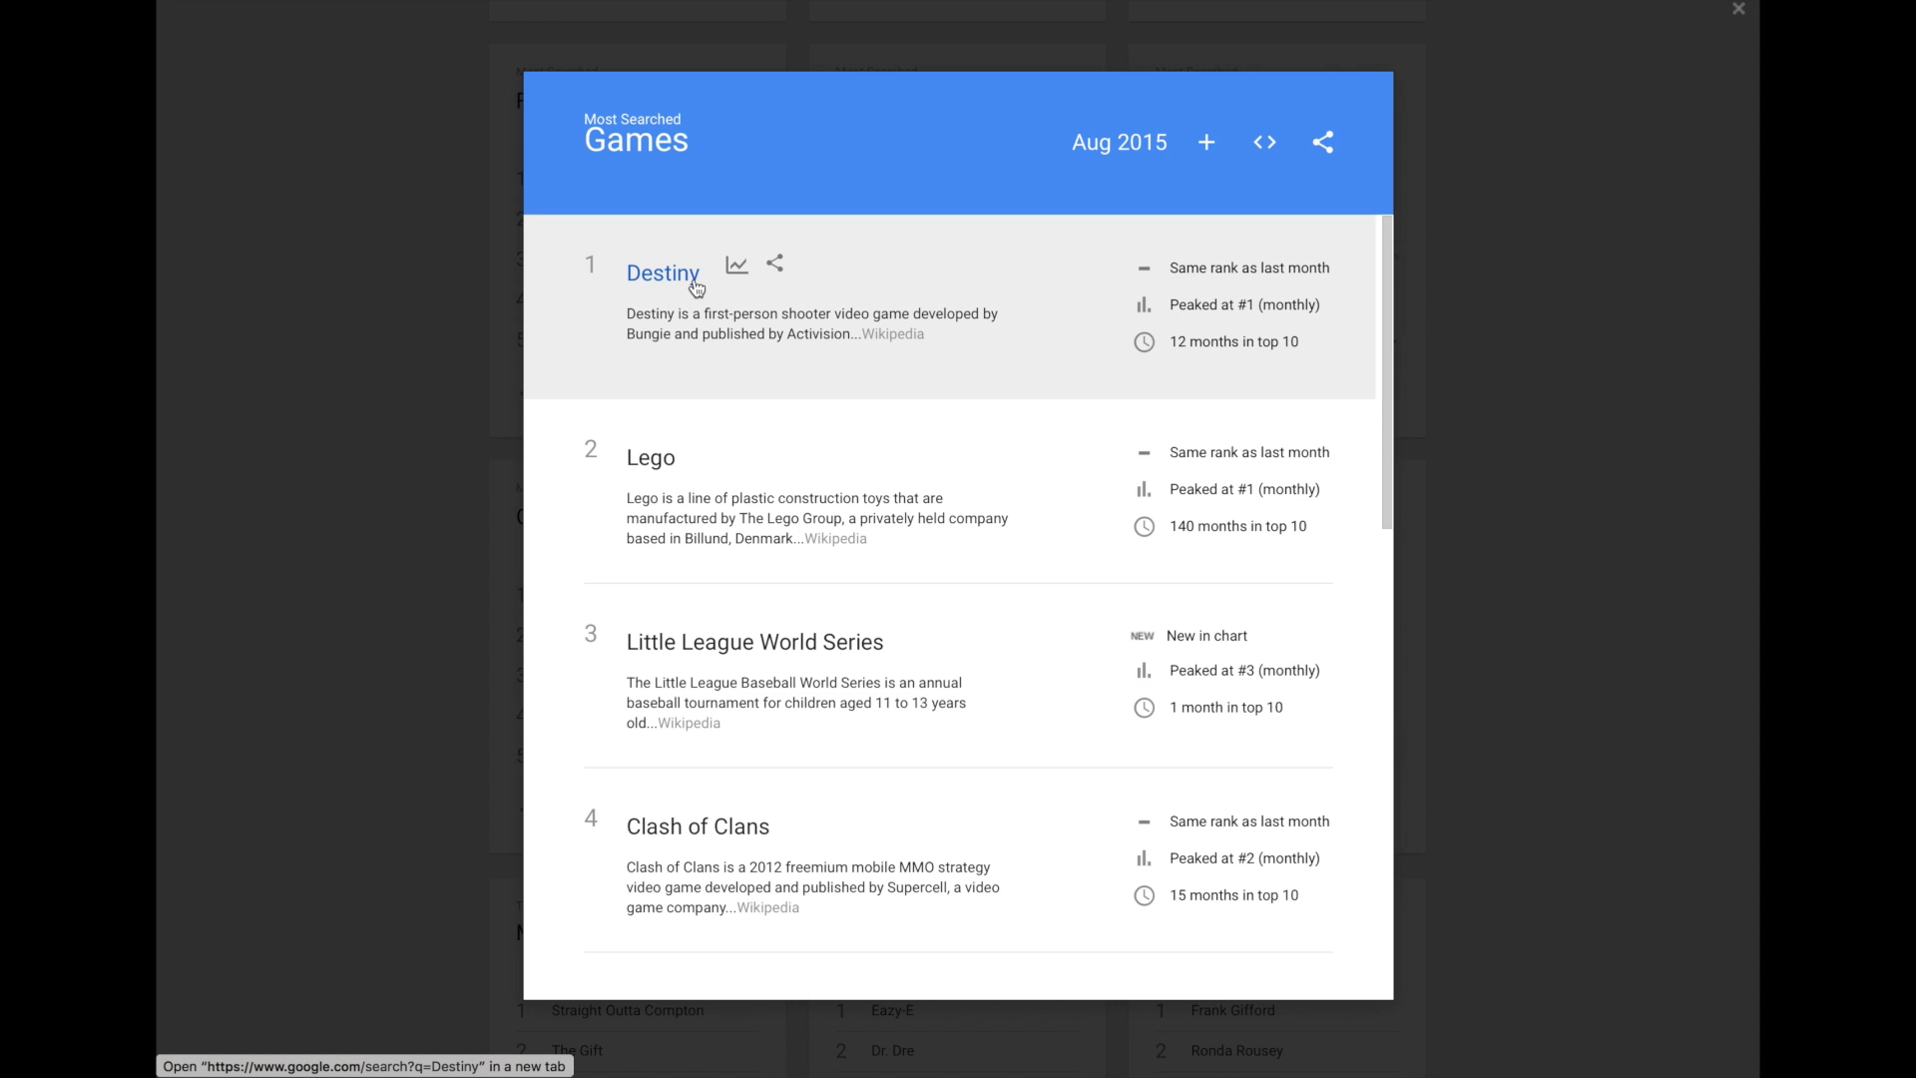
pyautogui.moveTo(695, 284)
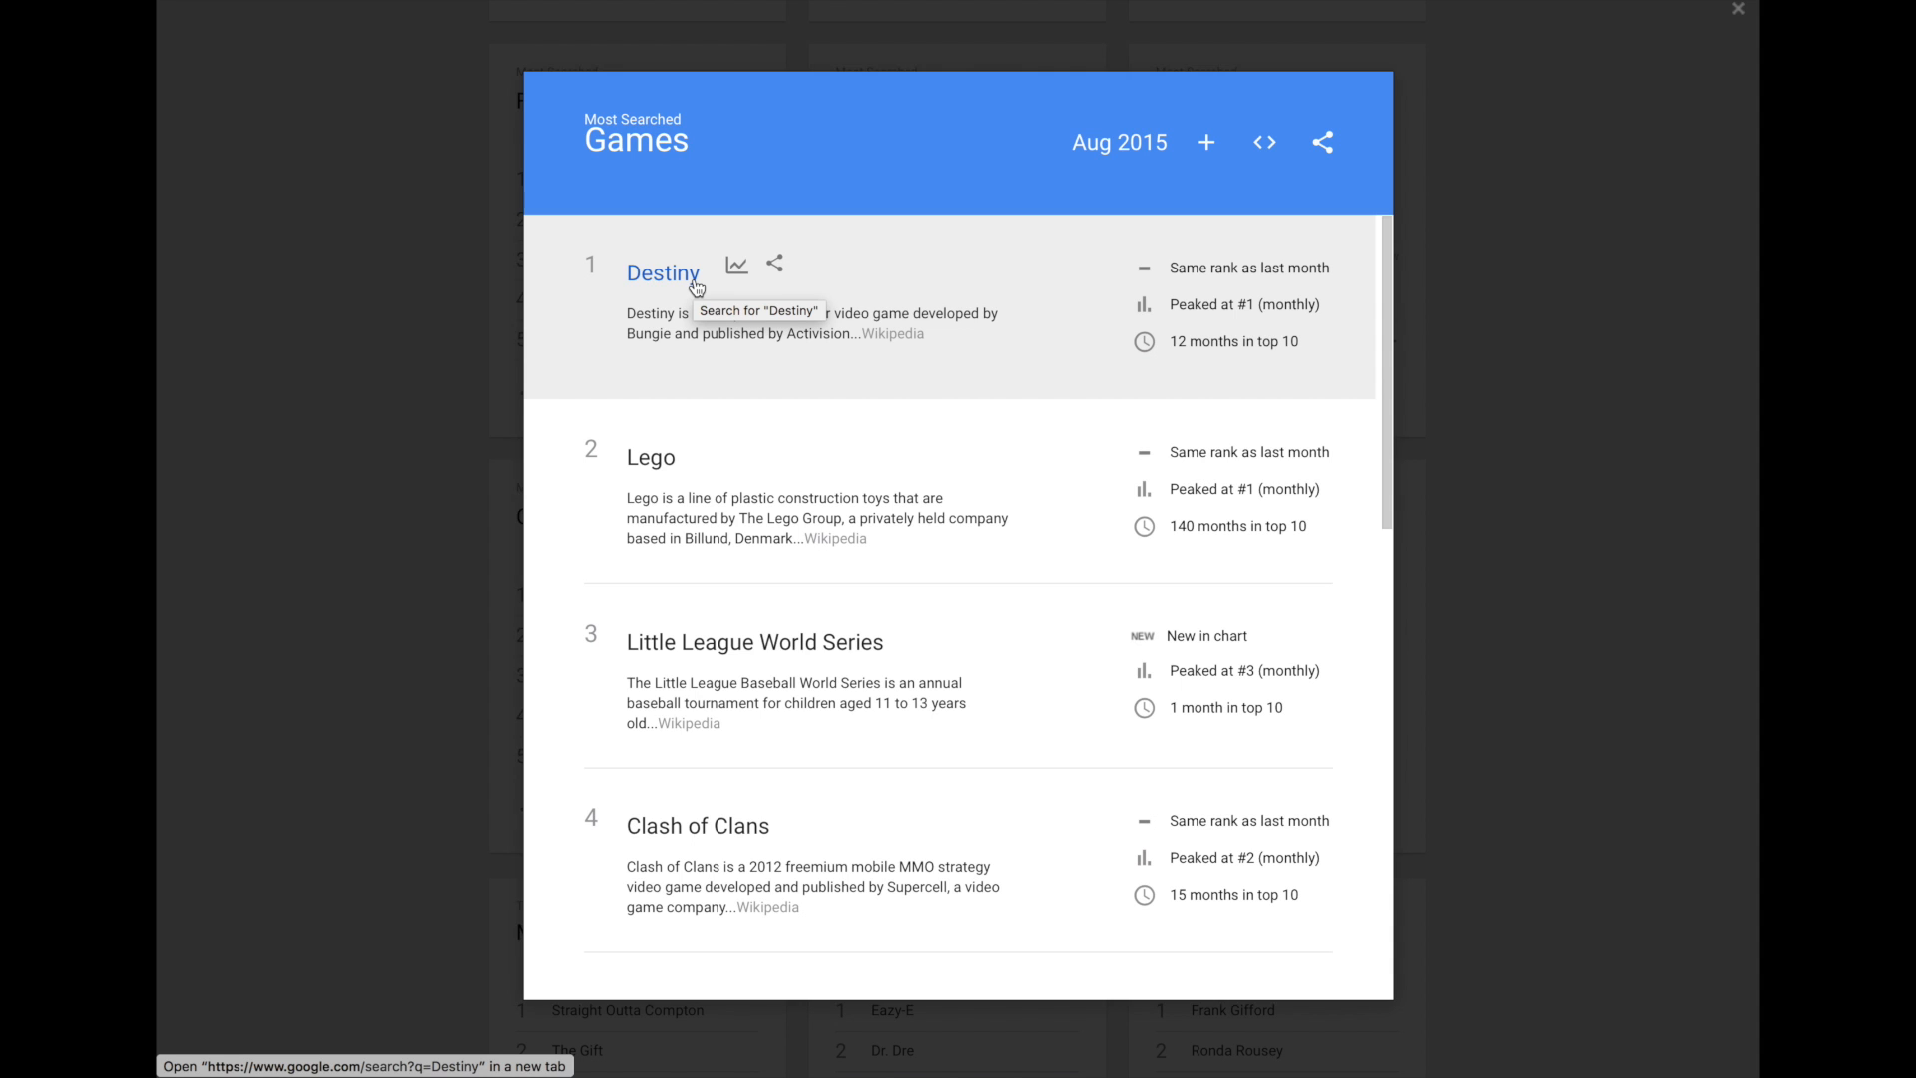
# Scroll the Most Searched Games list and explore Destiny's search interest over time
pyautogui.scroll(-3)
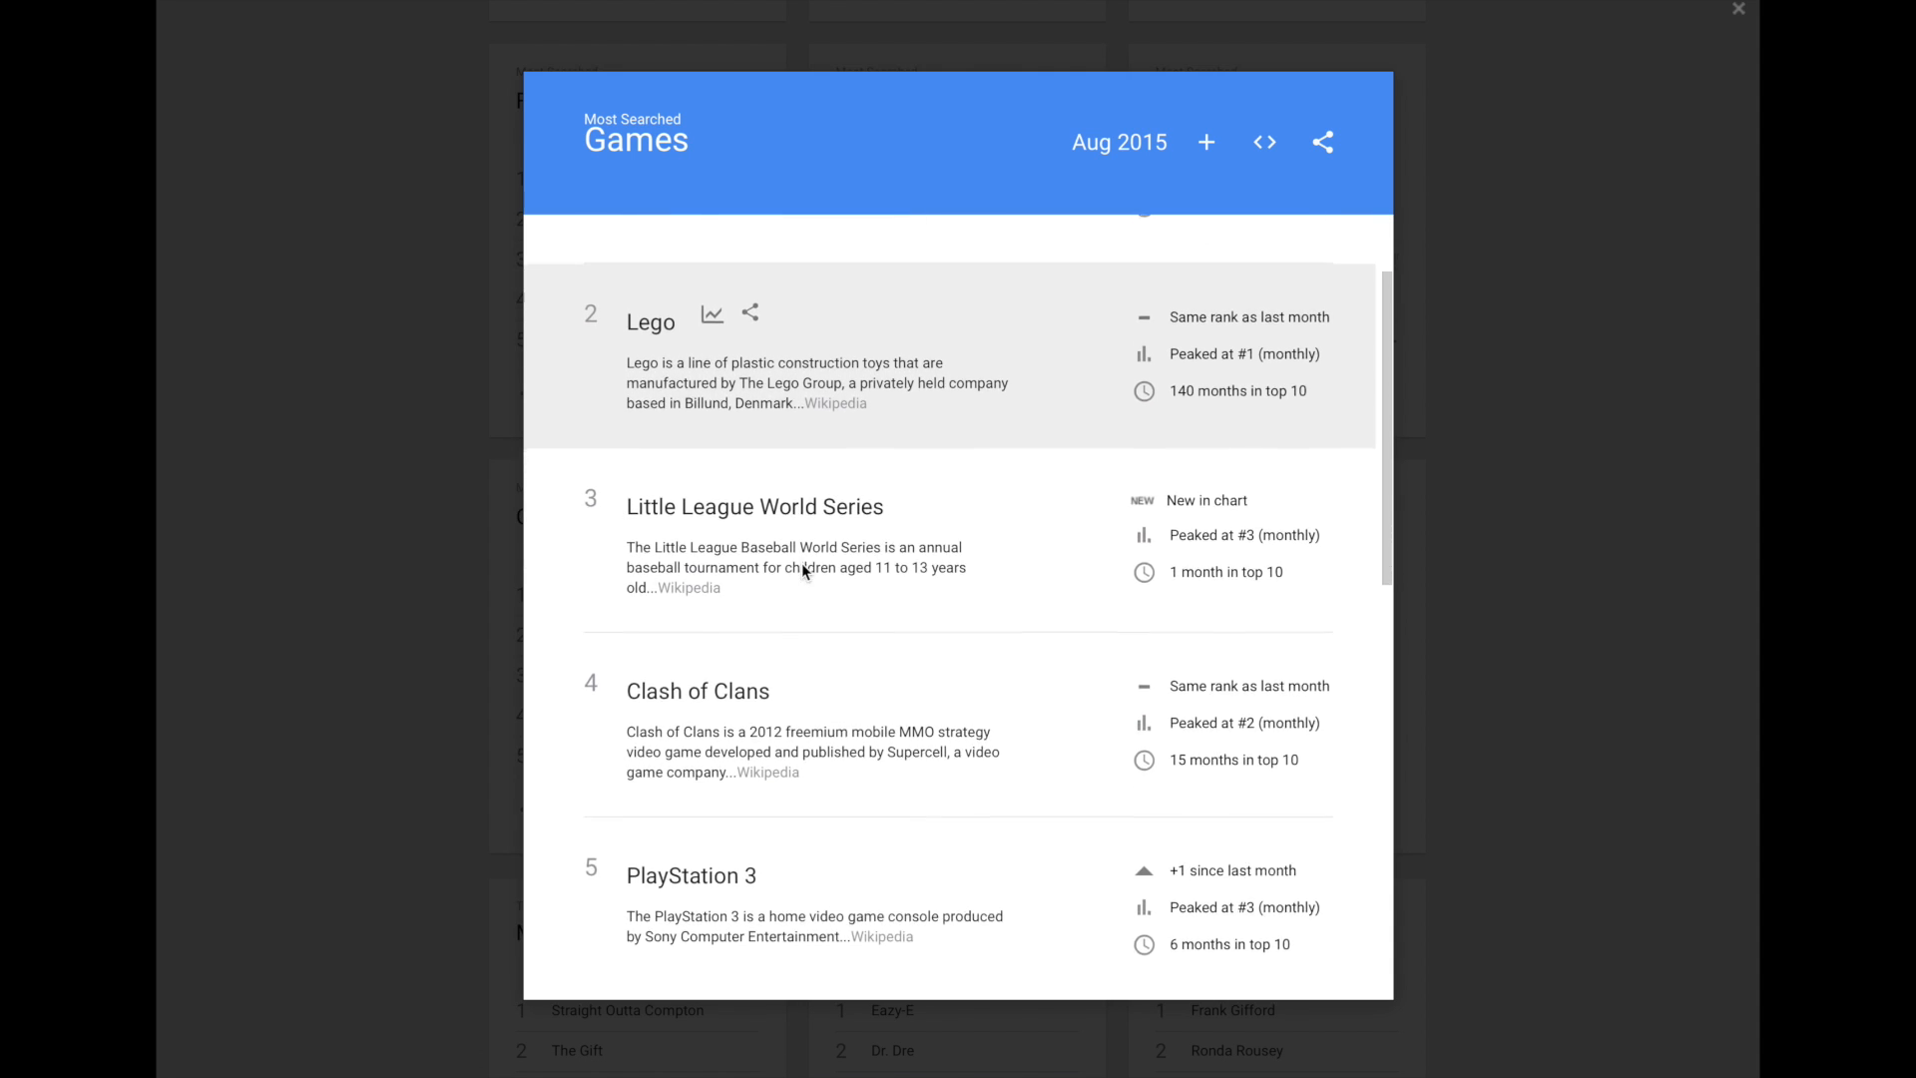
pyautogui.scroll(-3)
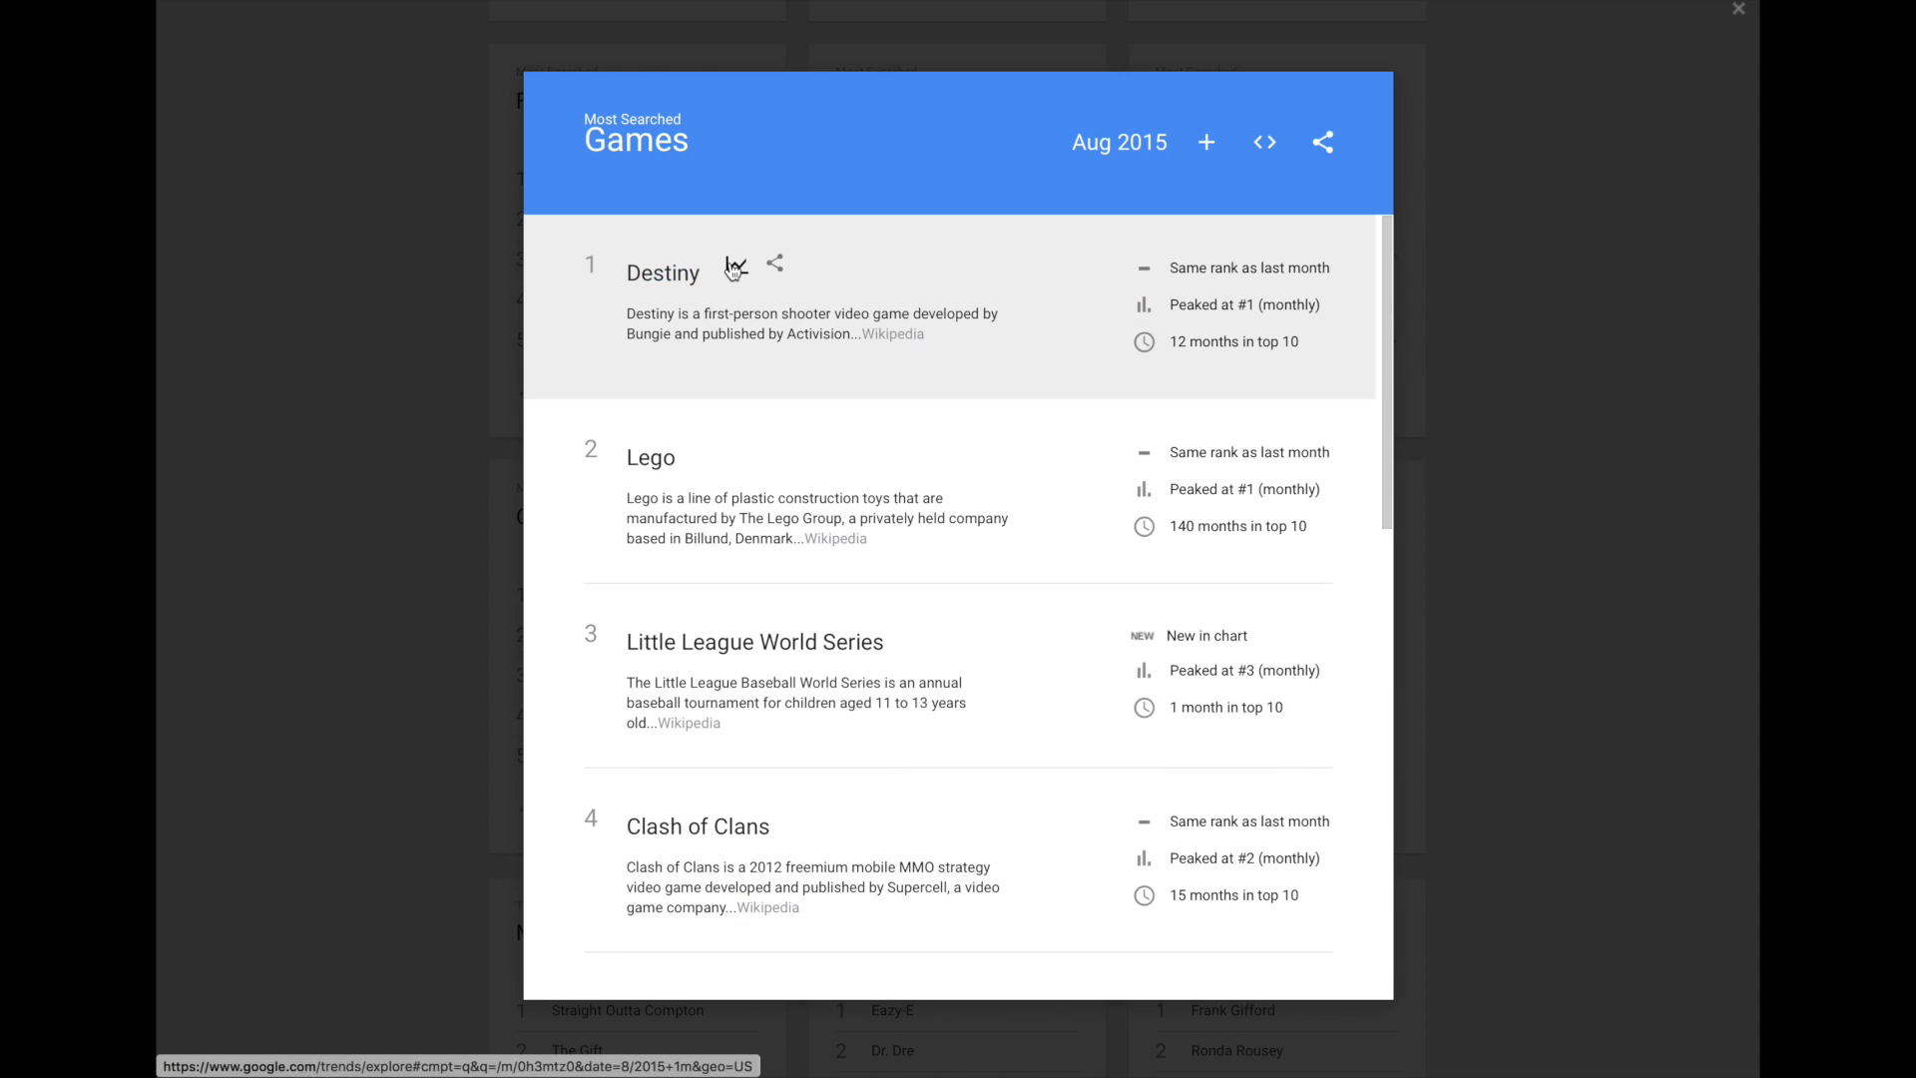
pyautogui.click(735, 266)
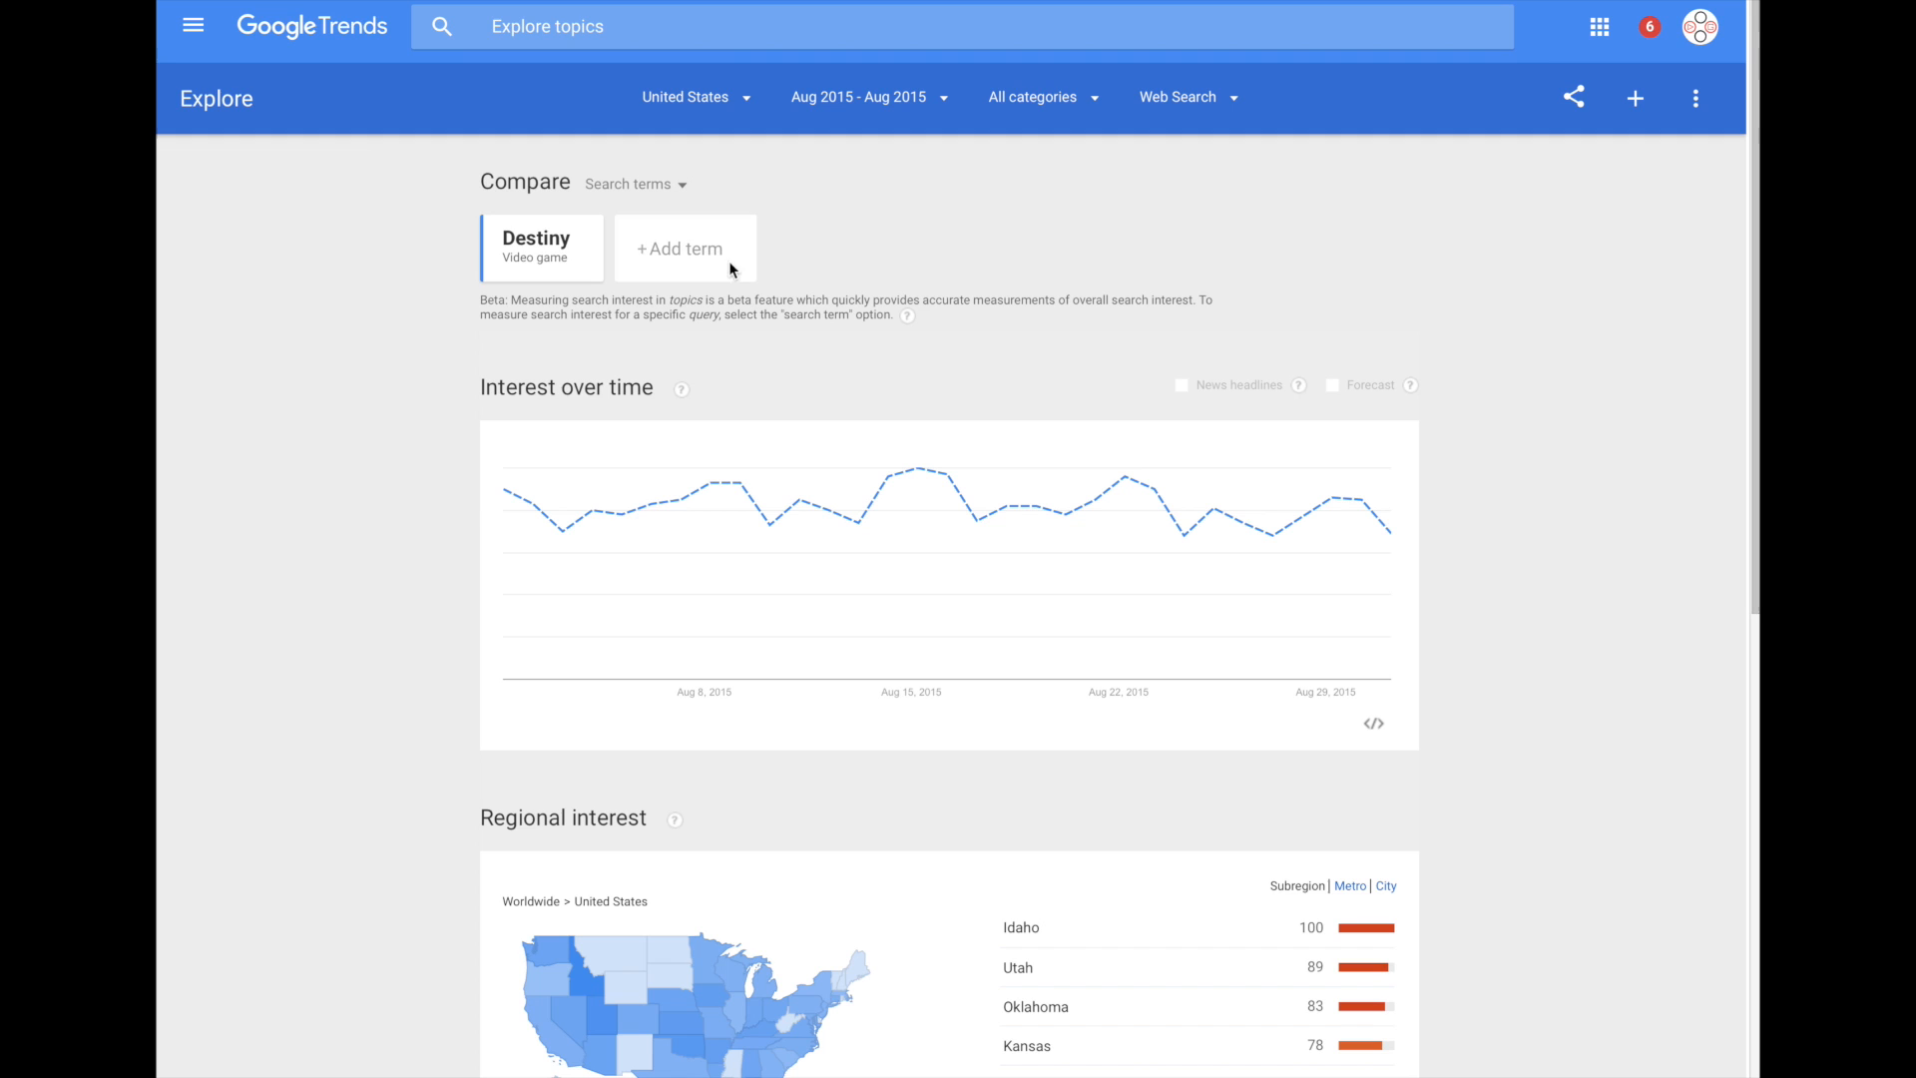
pyautogui.moveTo(973, 92)
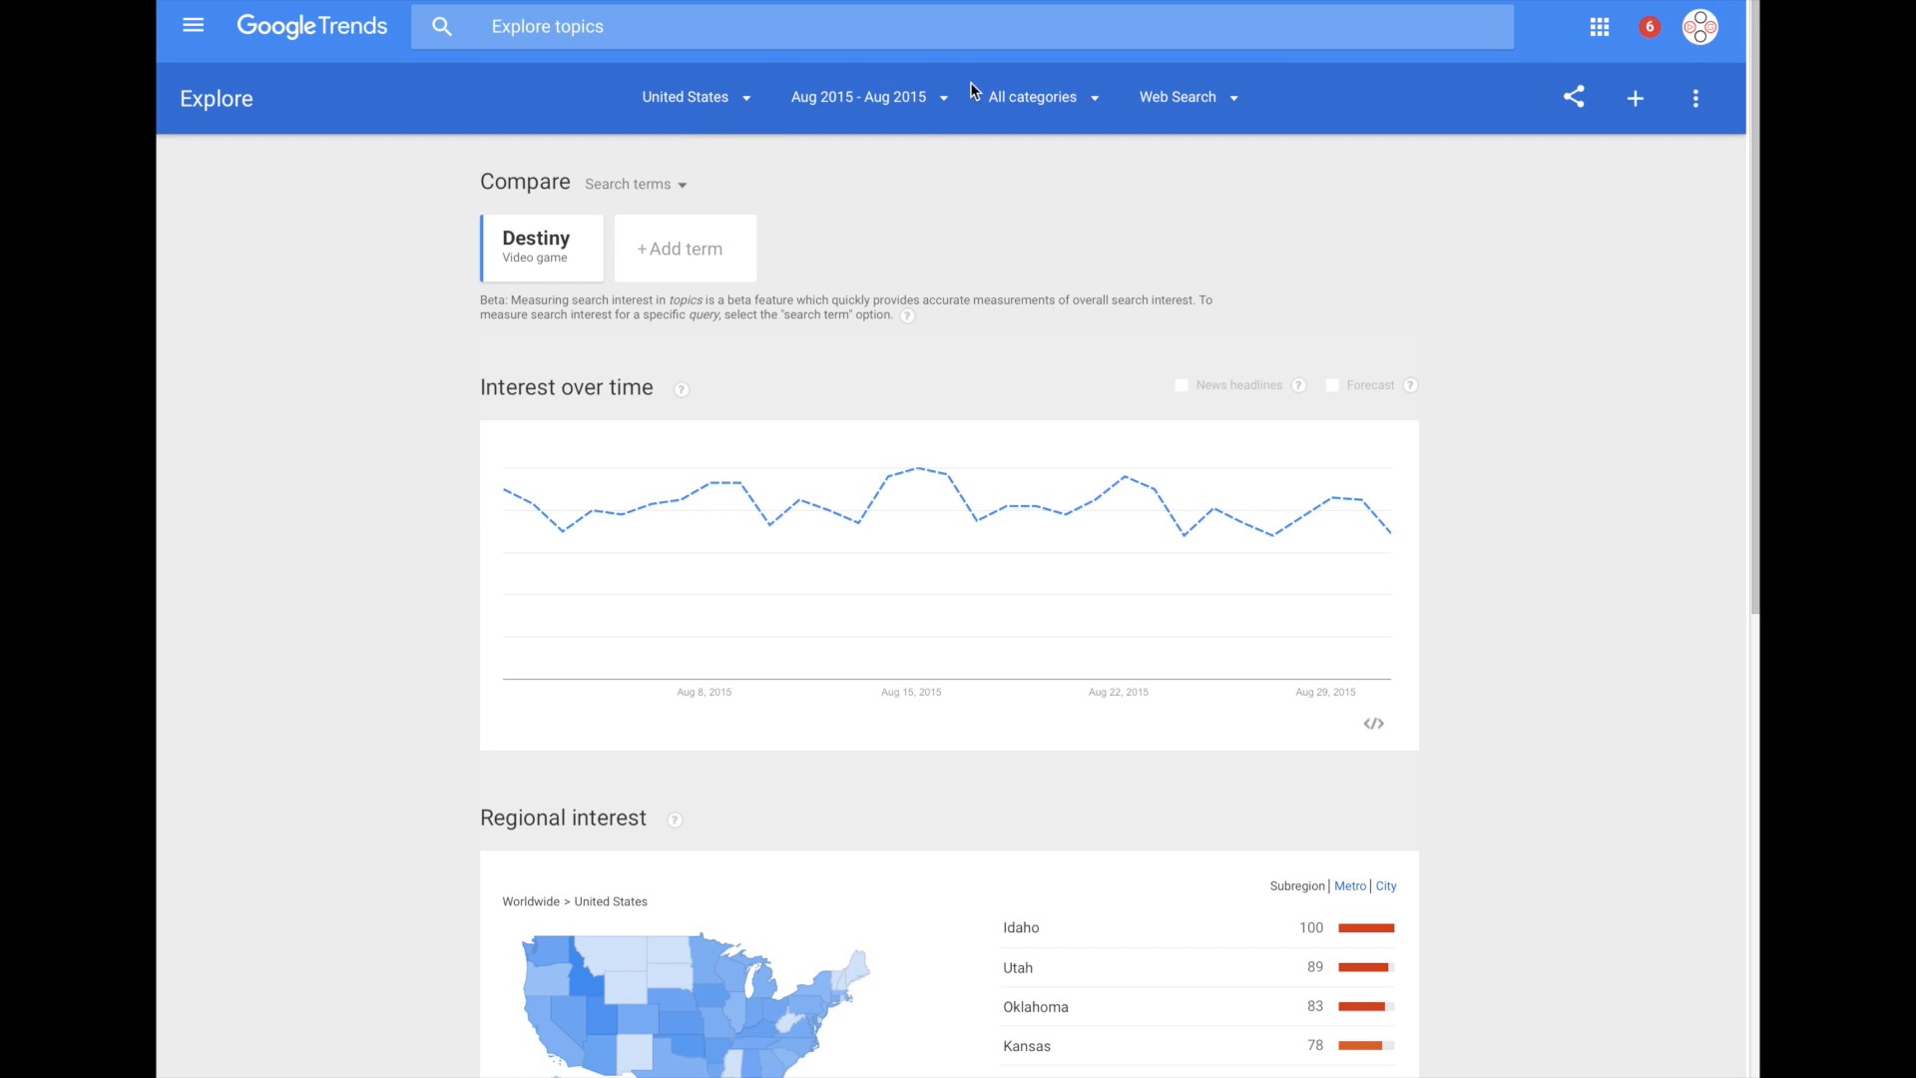
# Change Destiny's interest location from United States to Worldwide
pyautogui.click(694, 97)
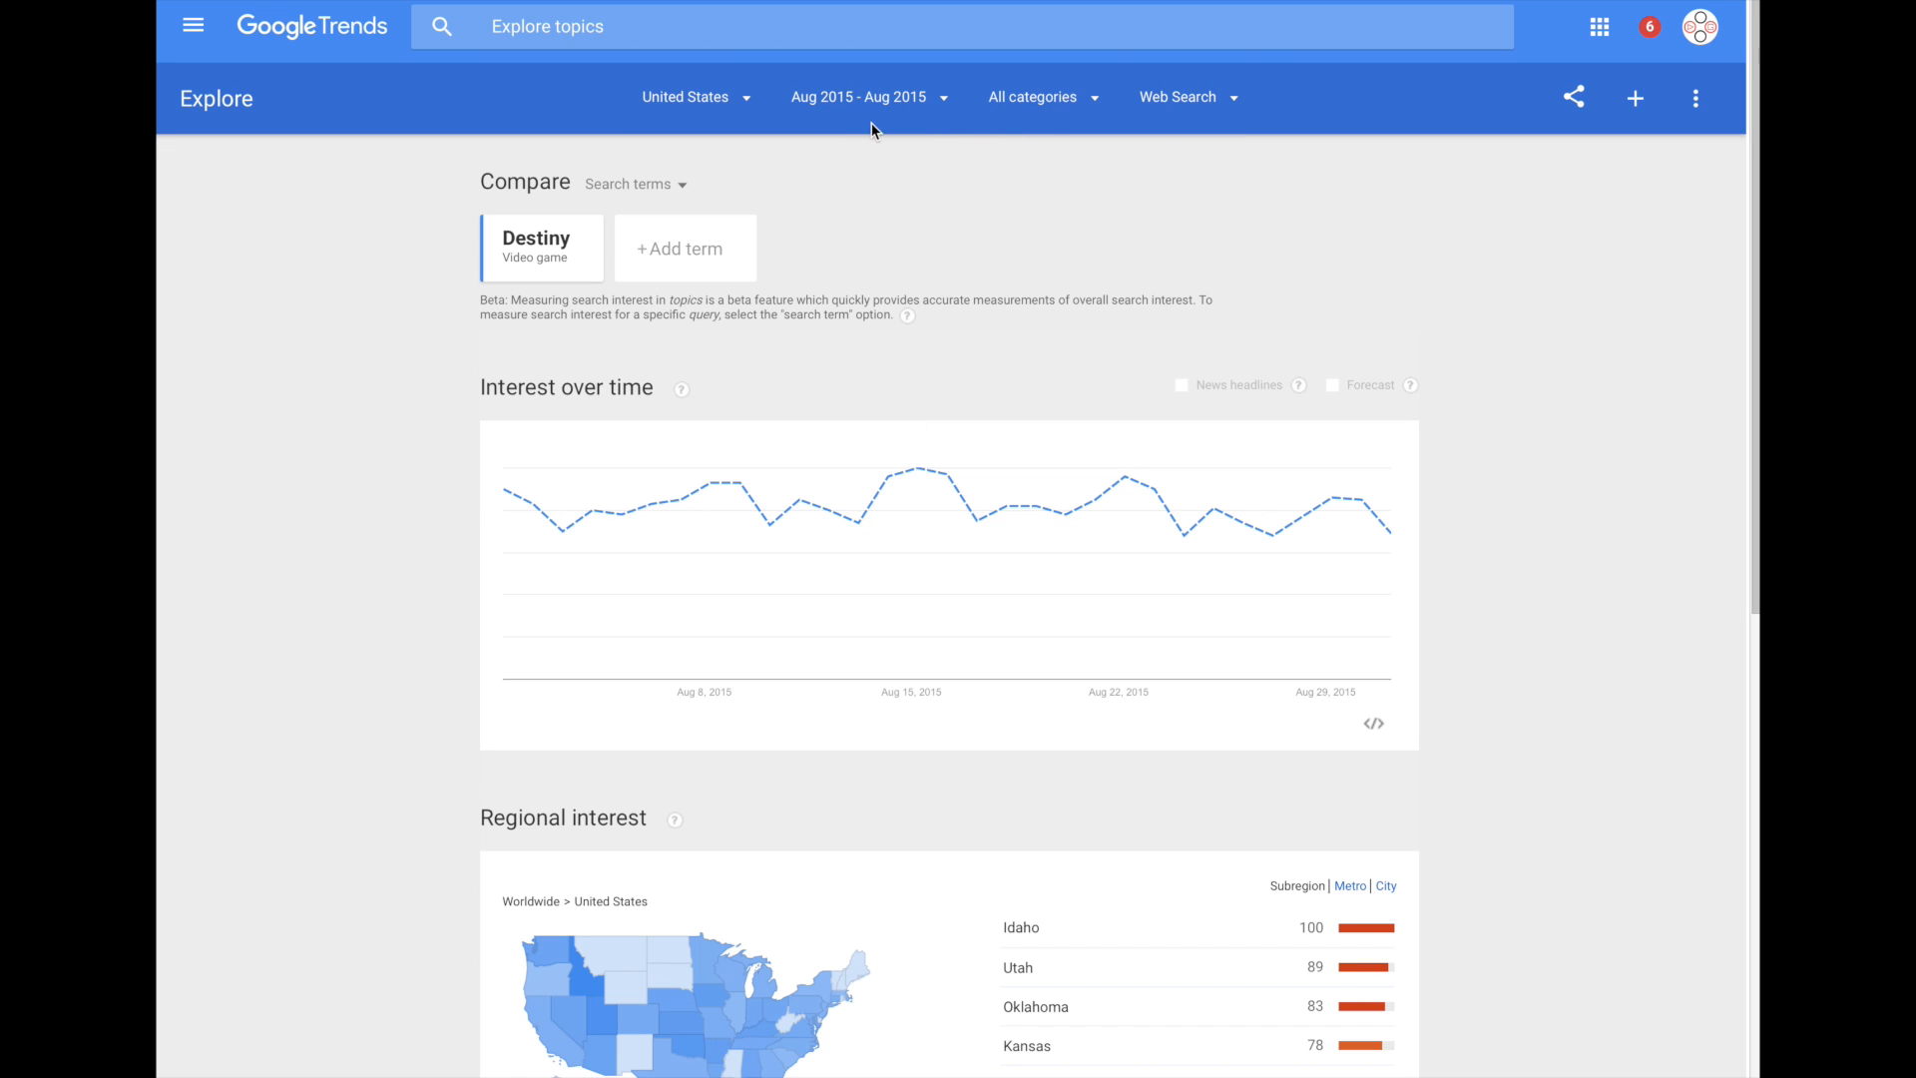
pyautogui.moveTo(725, 110)
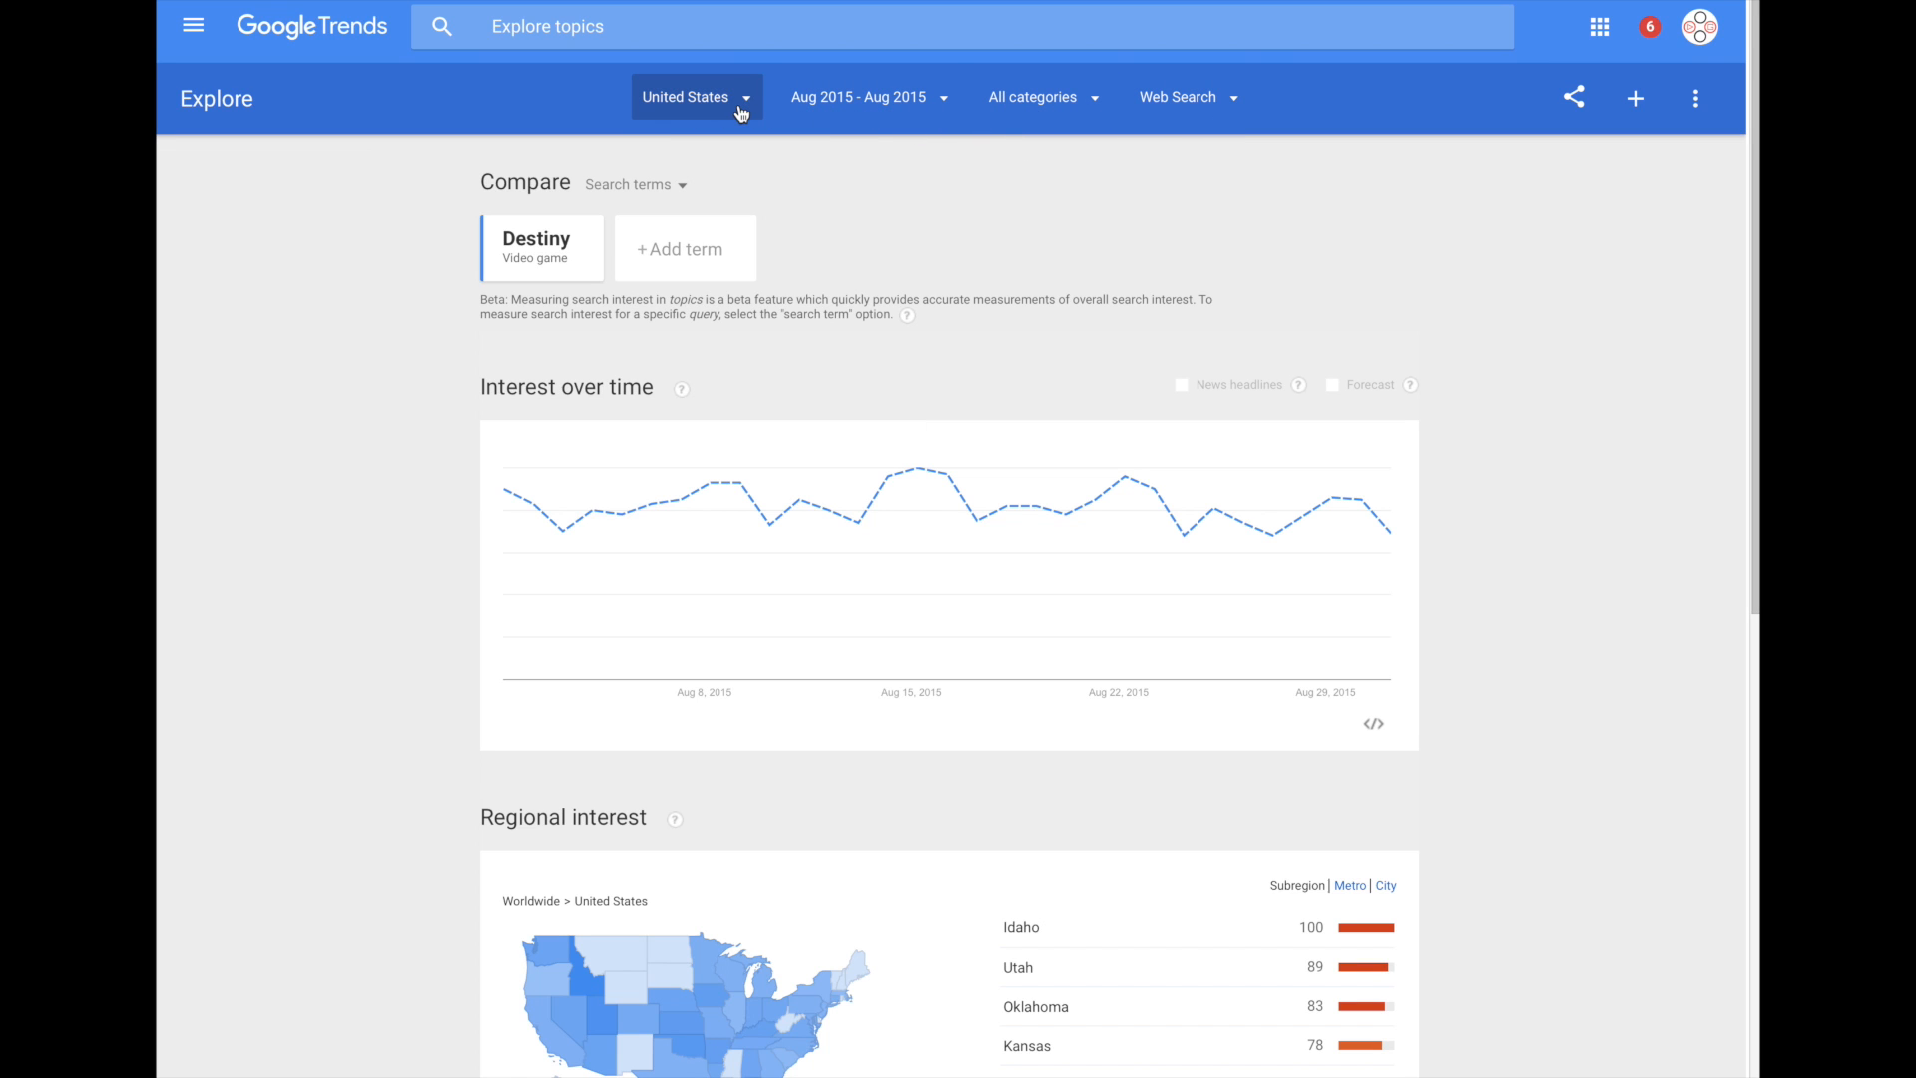
pyautogui.click(696, 98)
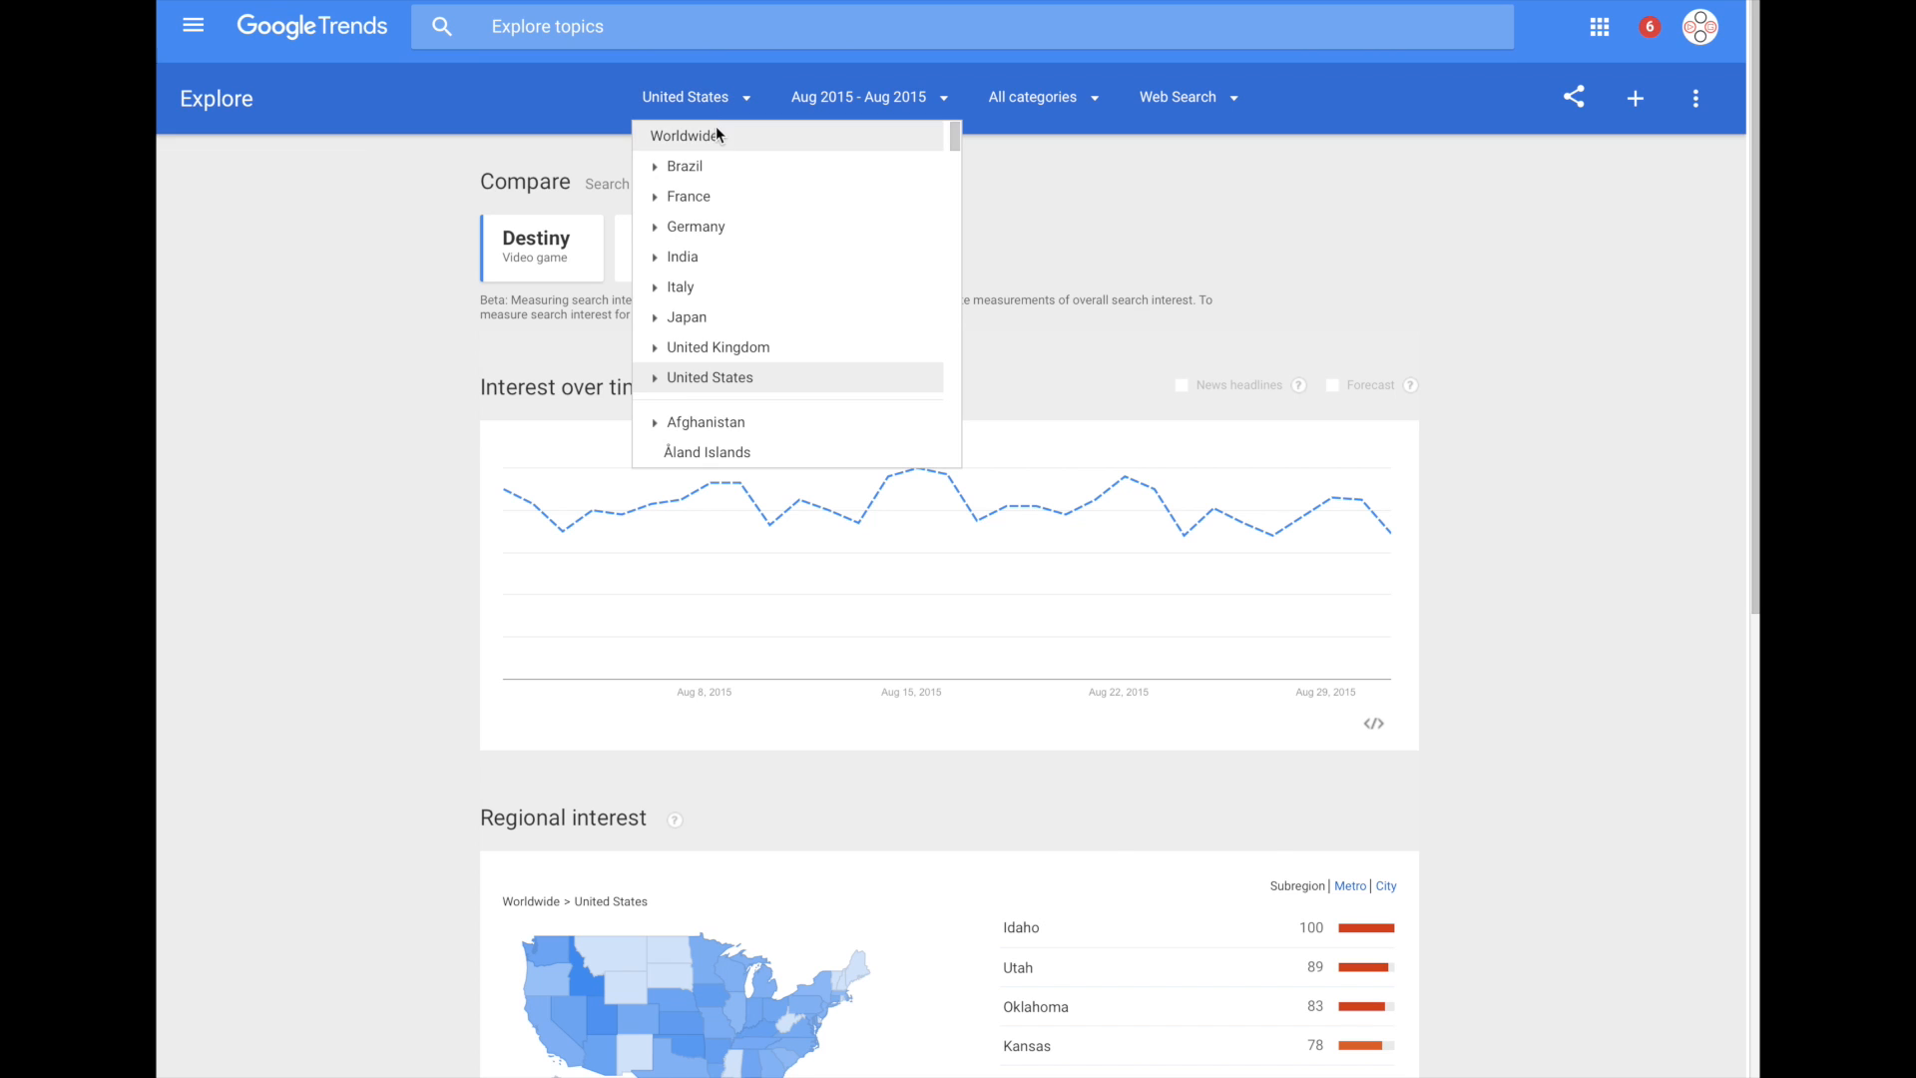
pyautogui.click(683, 136)
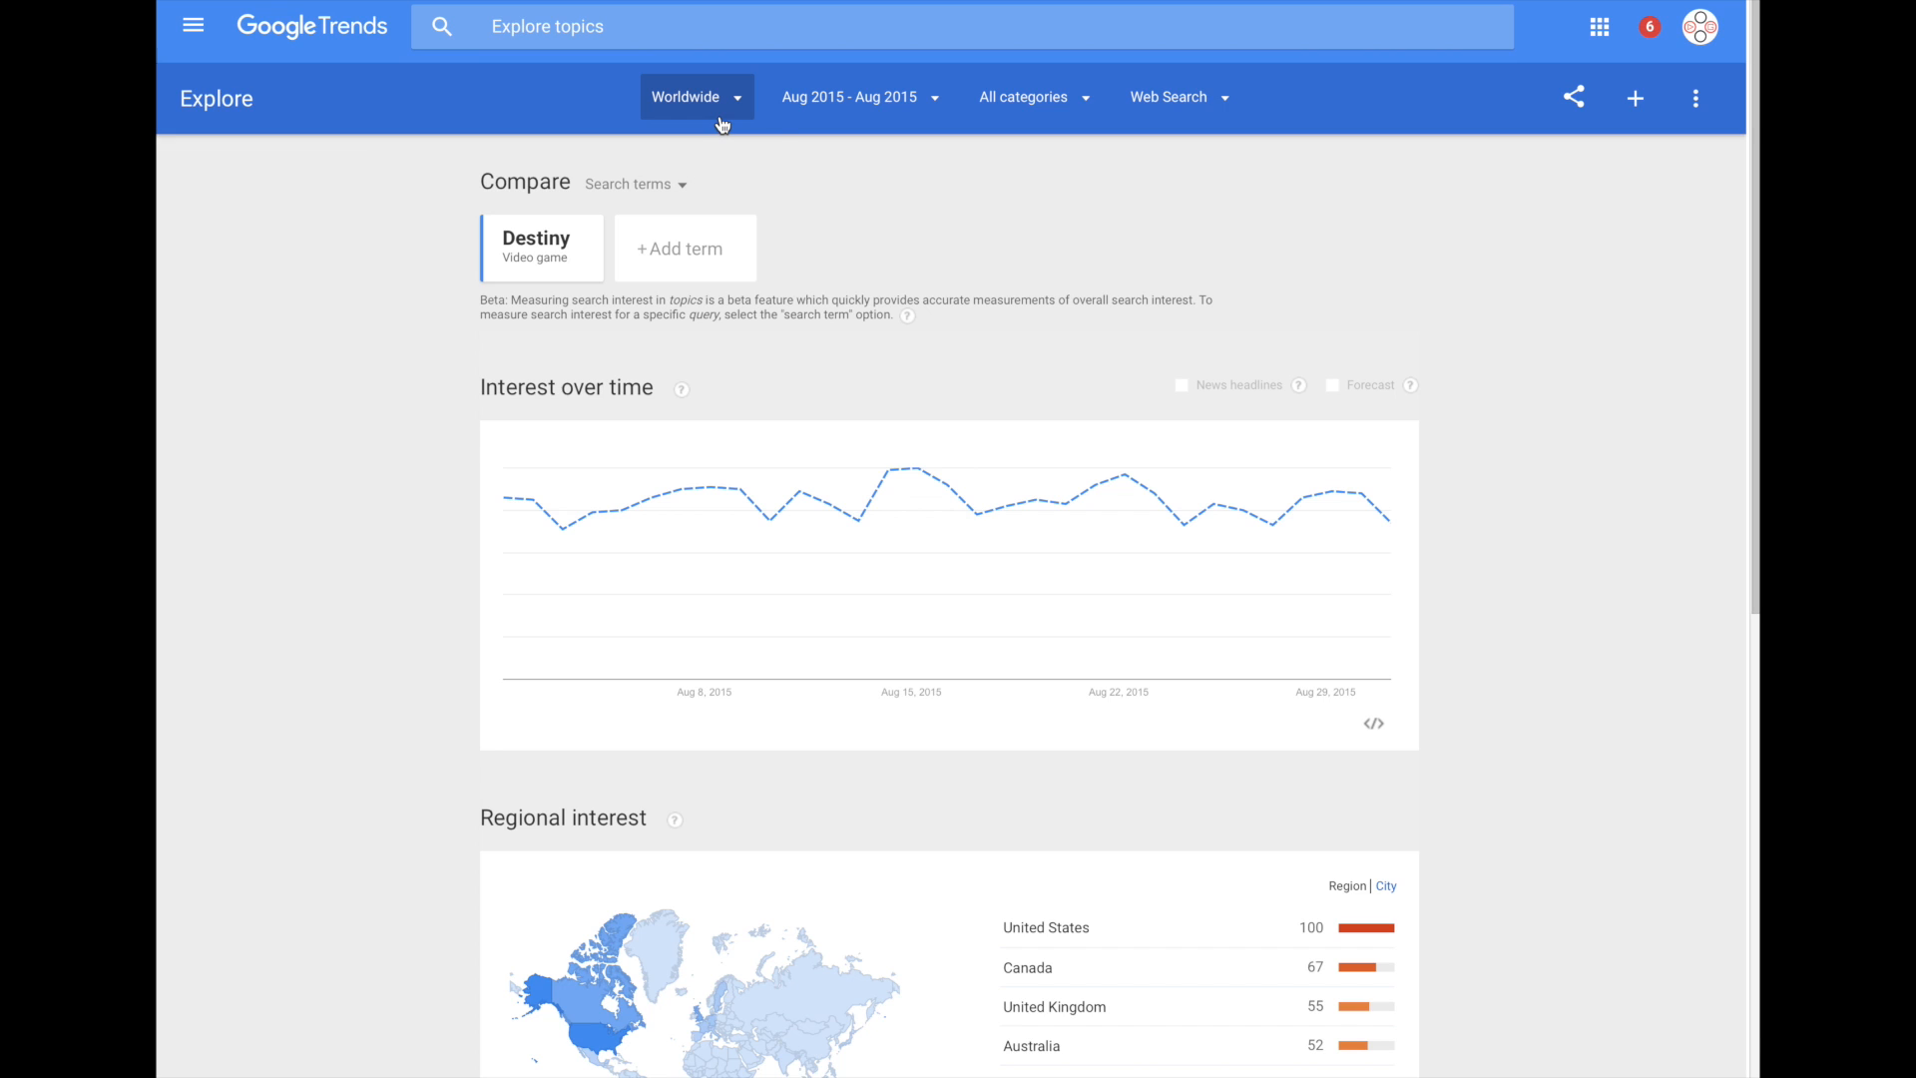
# Limit Destiny's worldwide interest to the past 90 days of YouTube Search
pyautogui.click(856, 97)
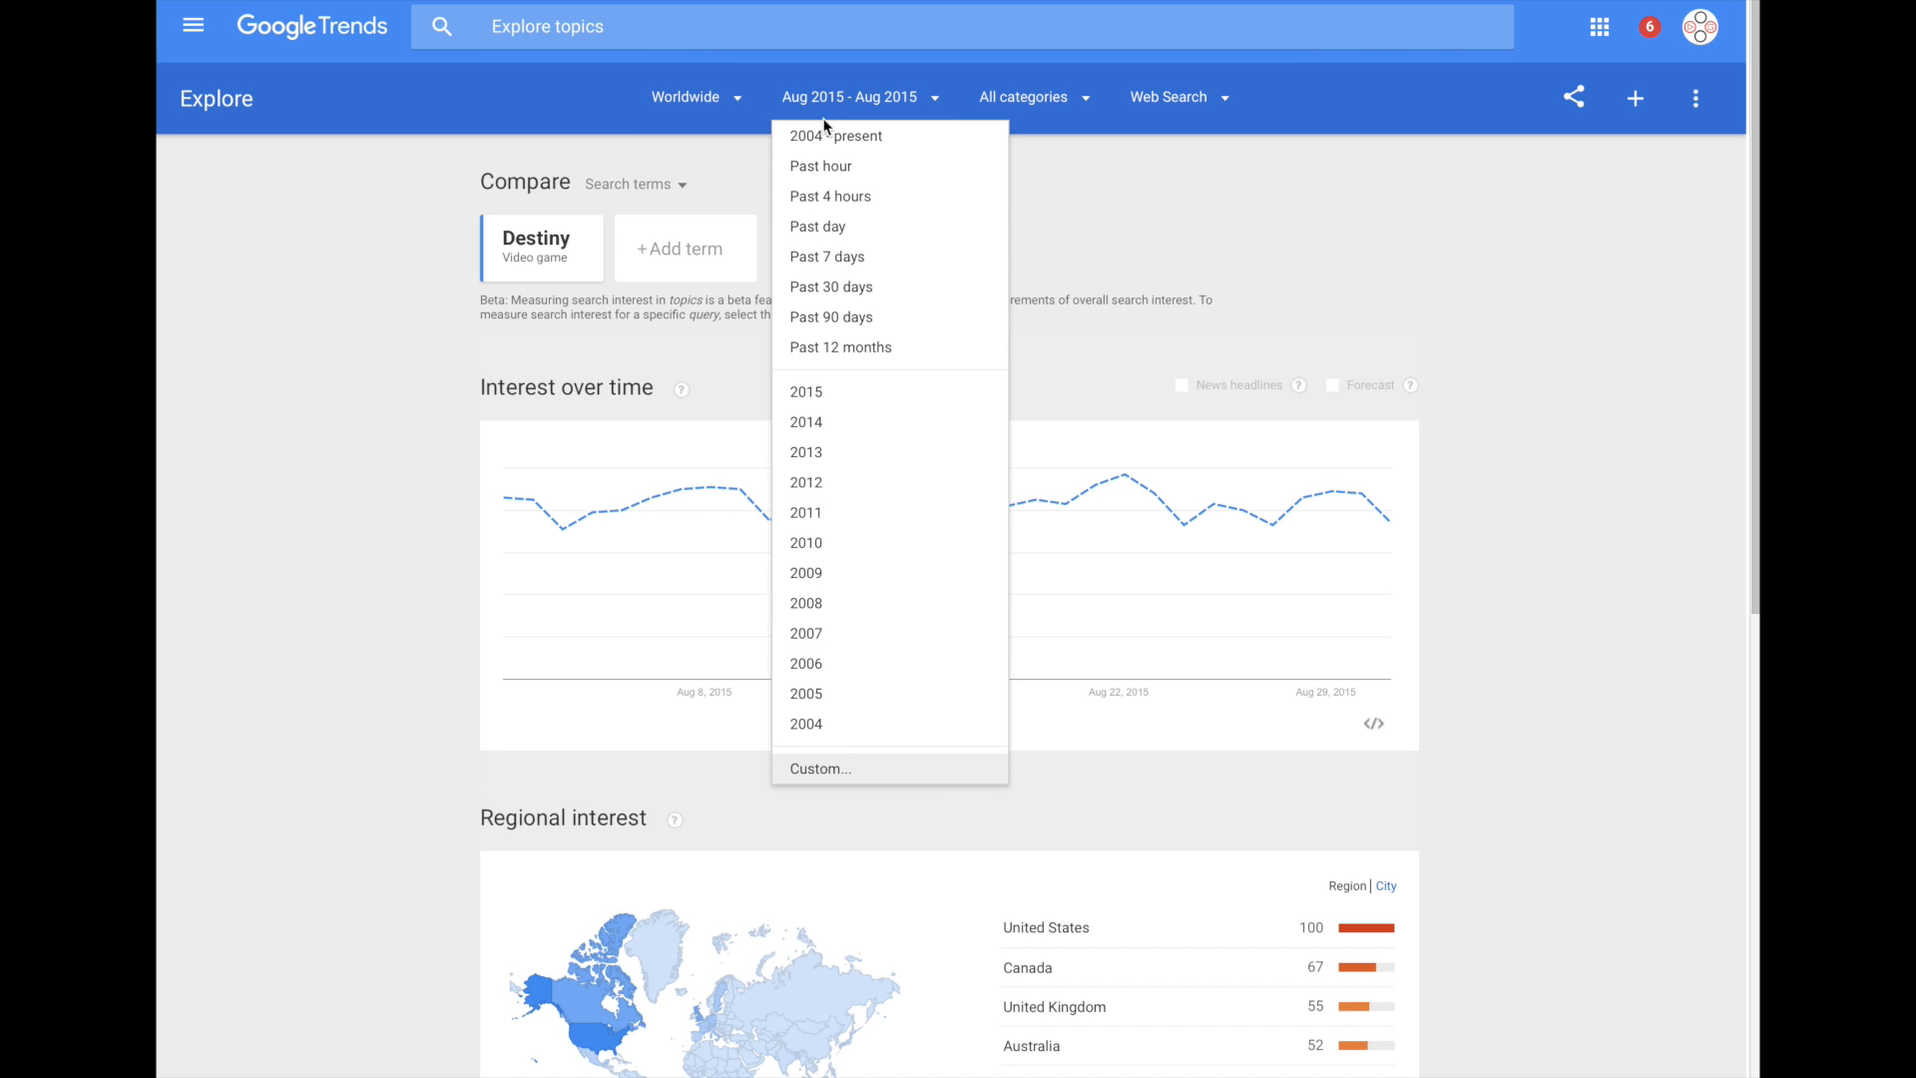
pyautogui.click(832, 318)
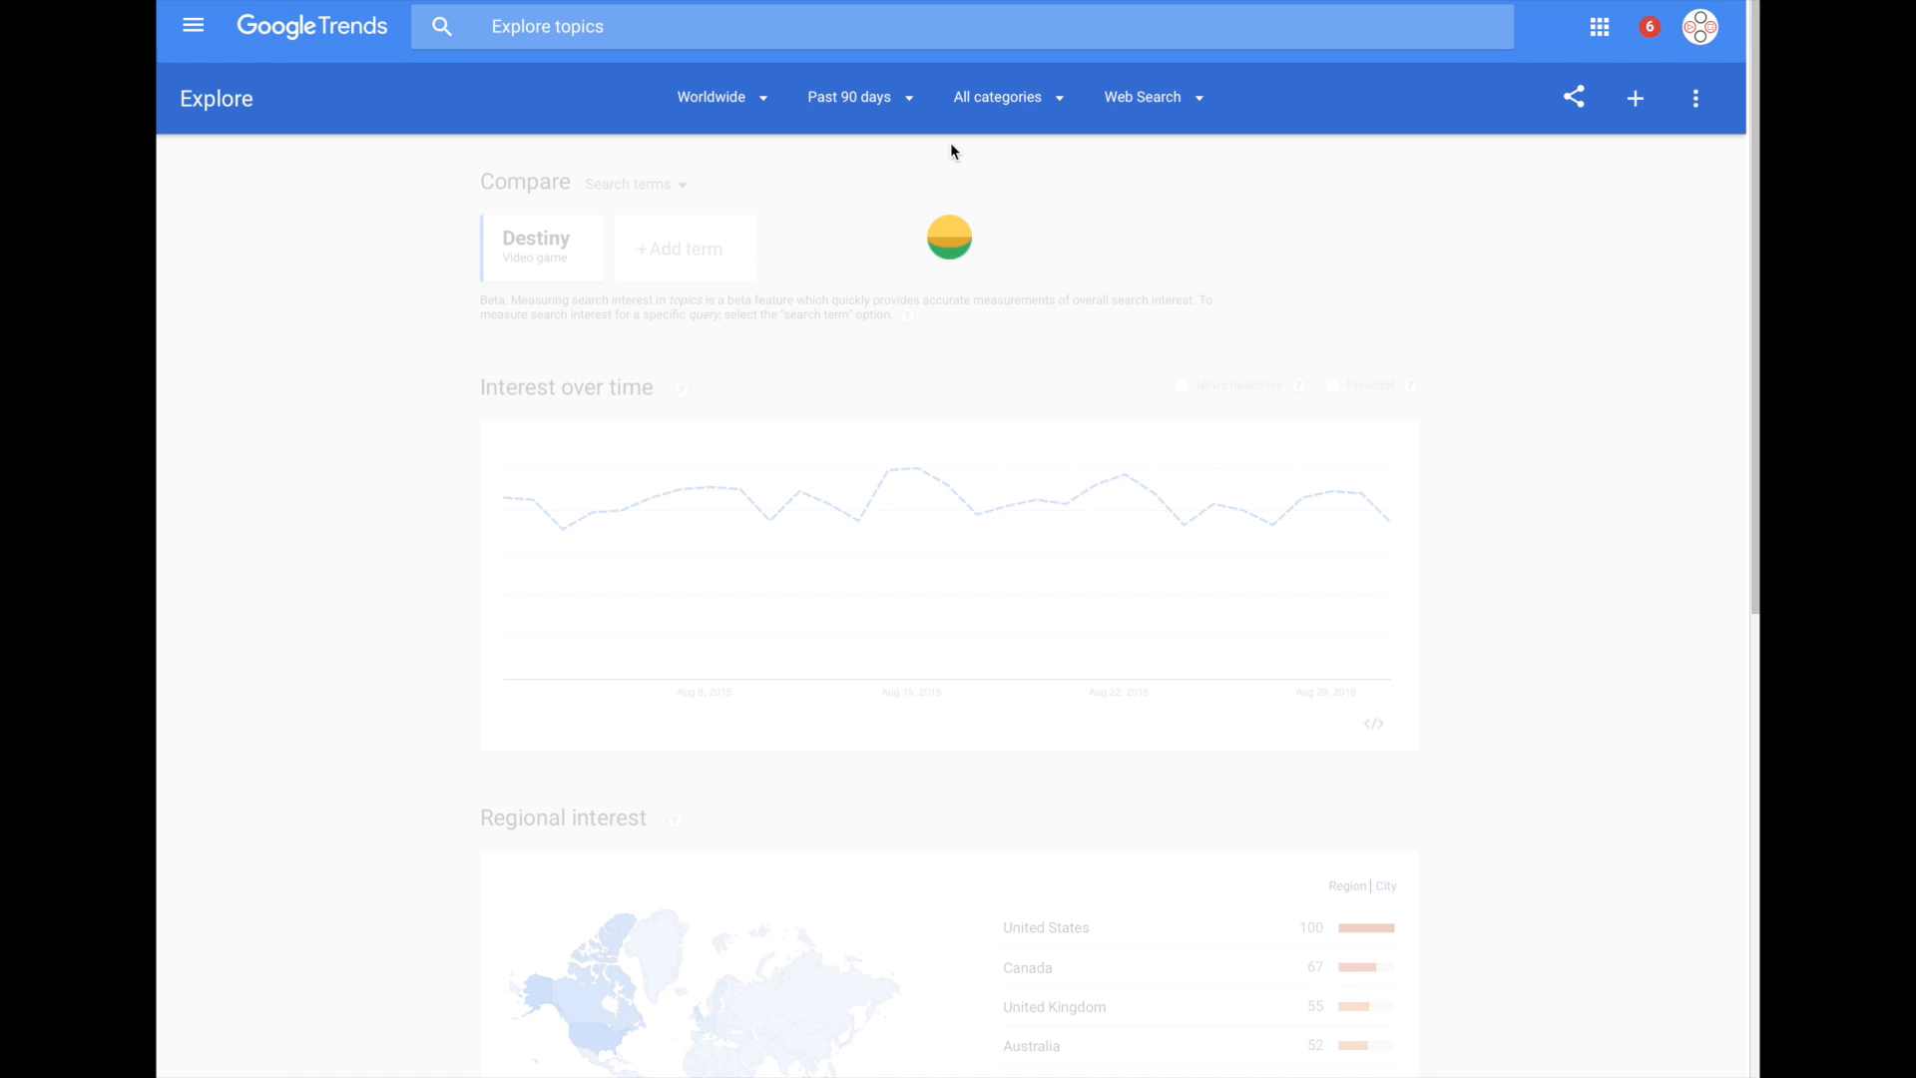
pyautogui.click(1010, 97)
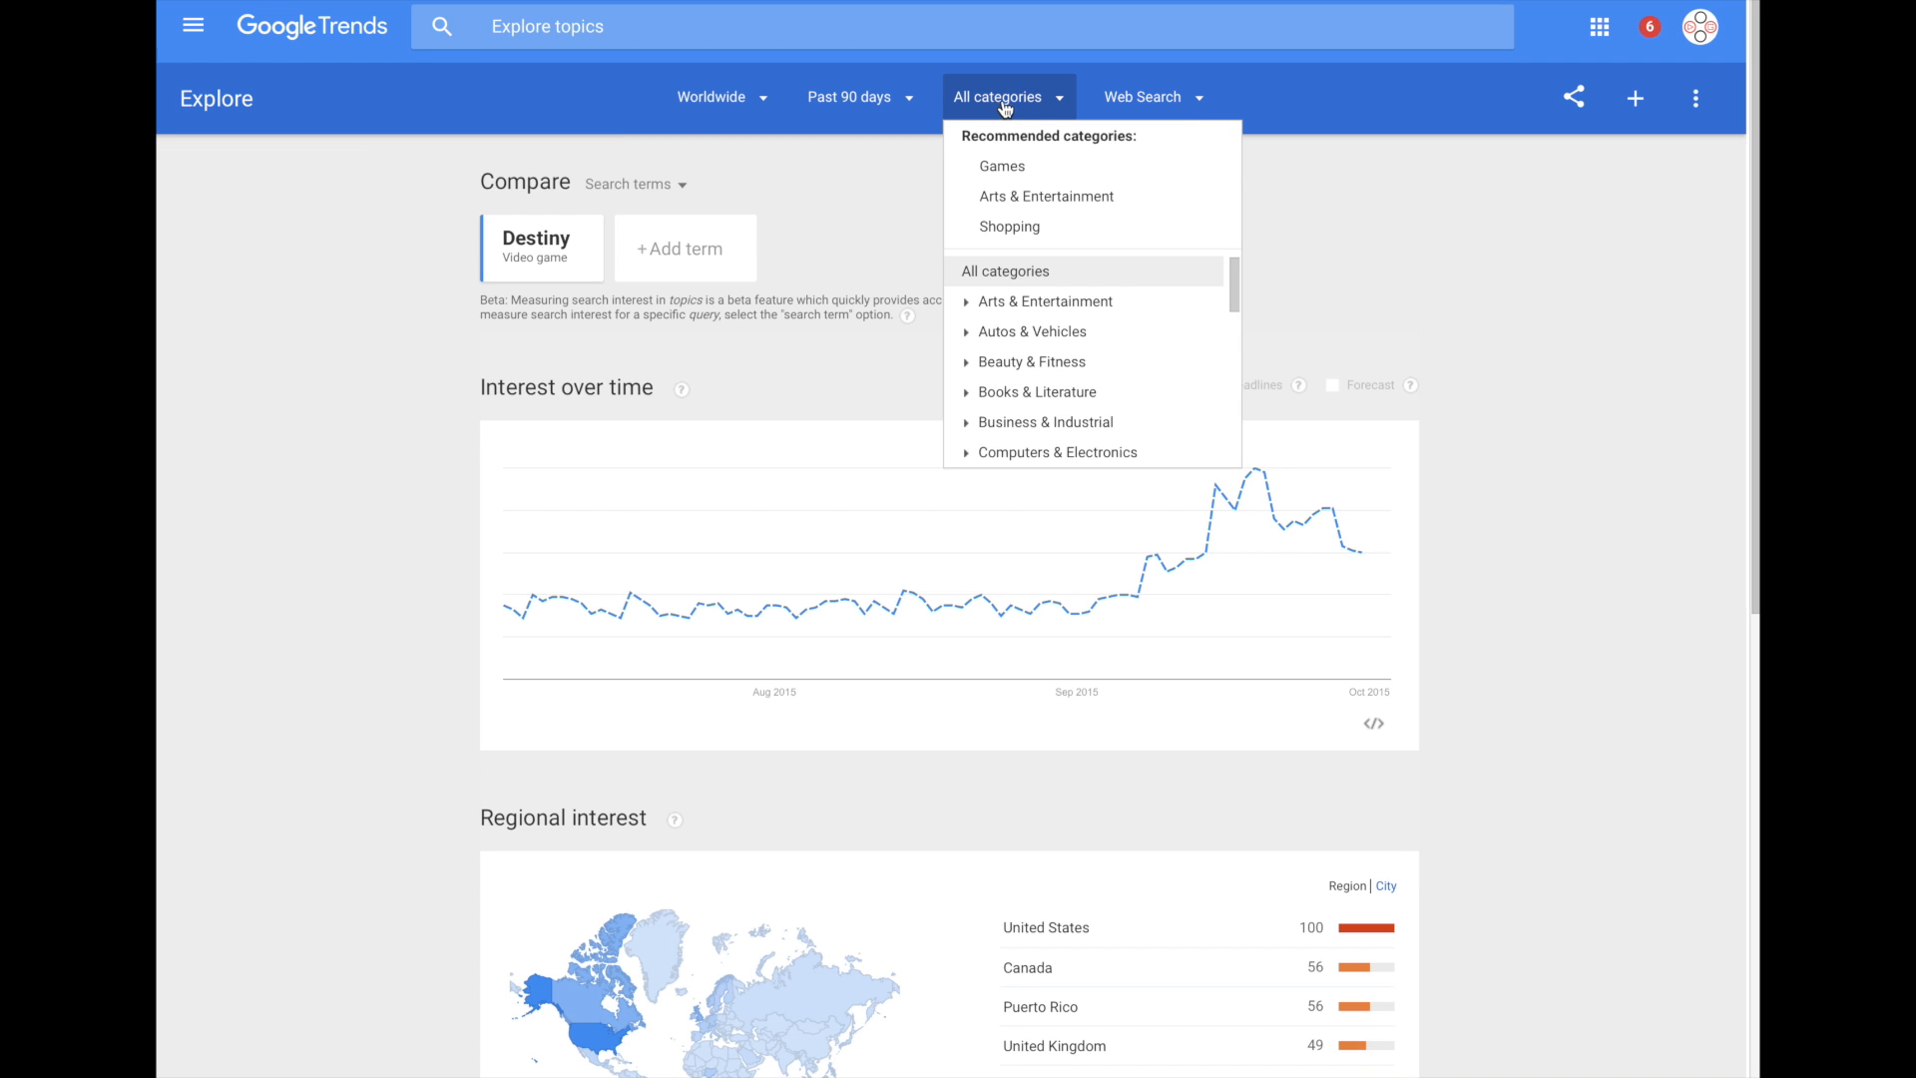
pyautogui.click(1142, 97)
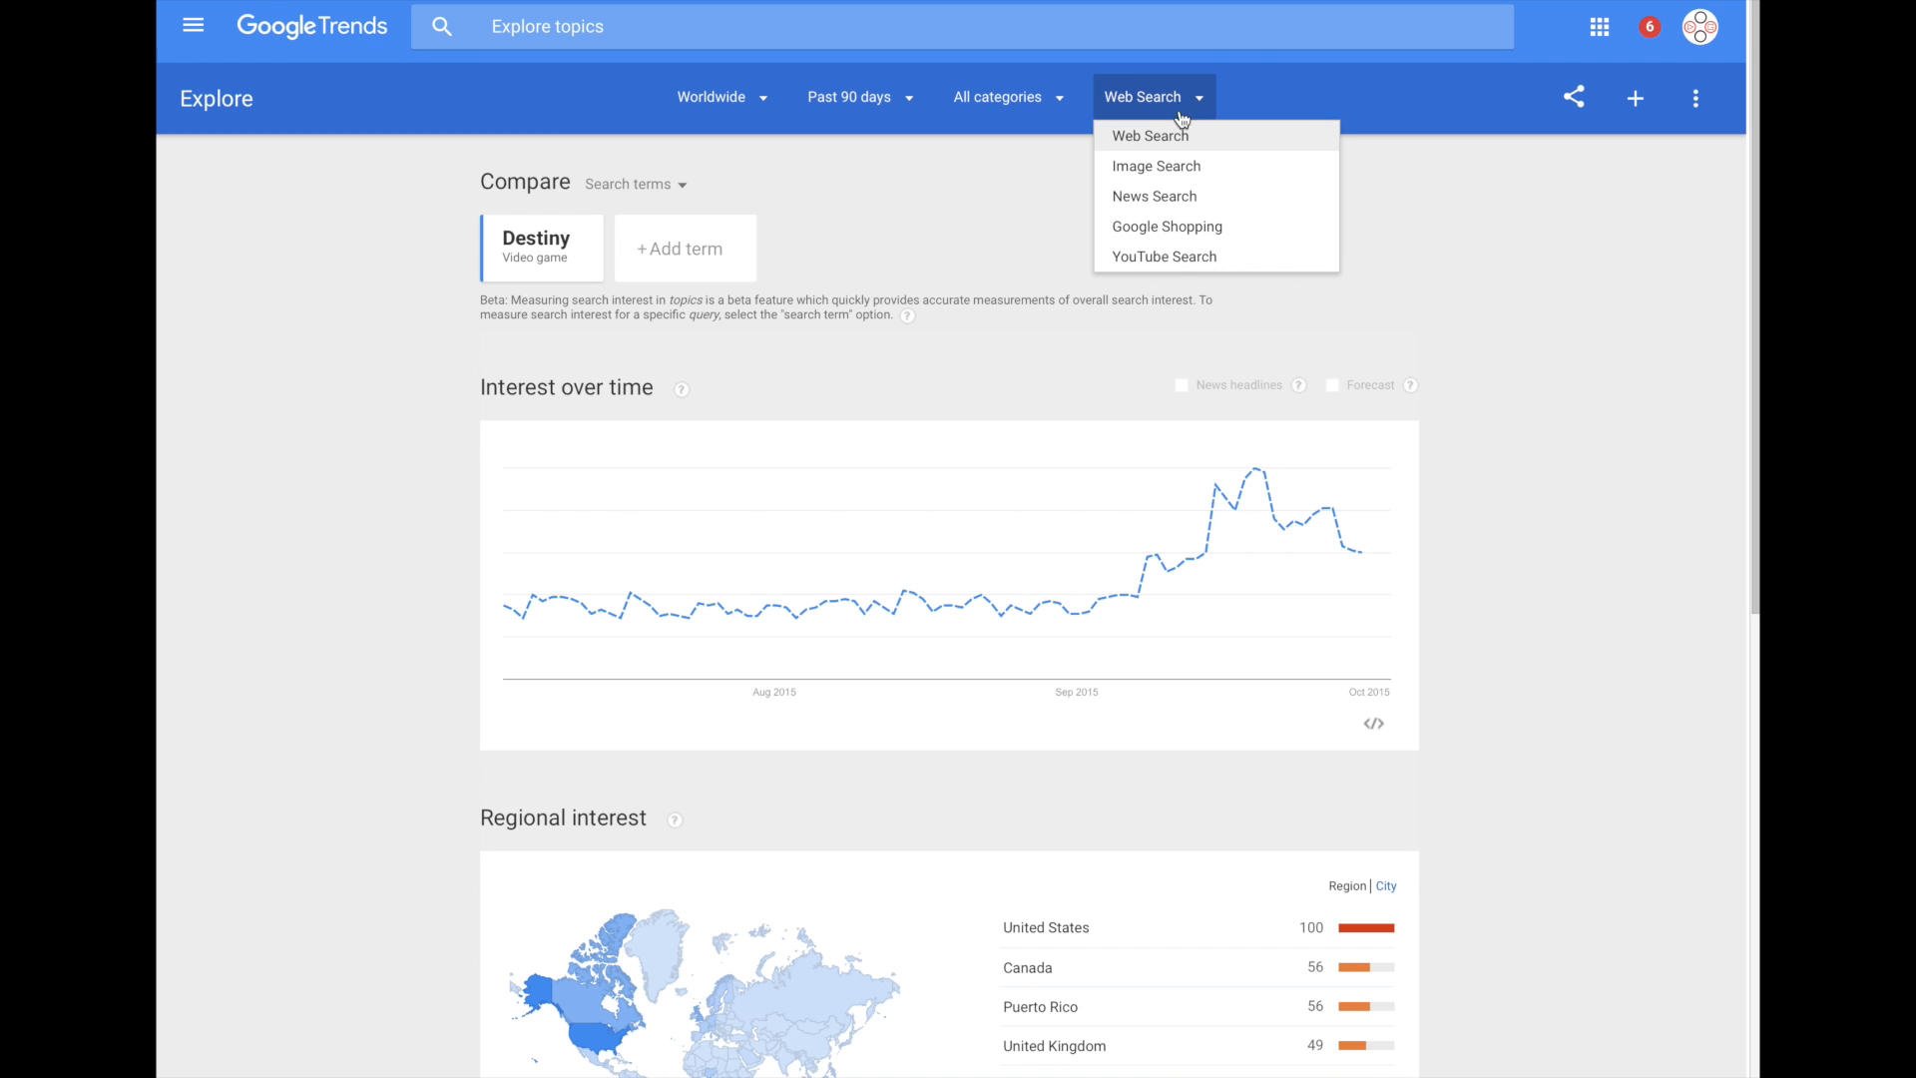
pyautogui.click(1163, 257)
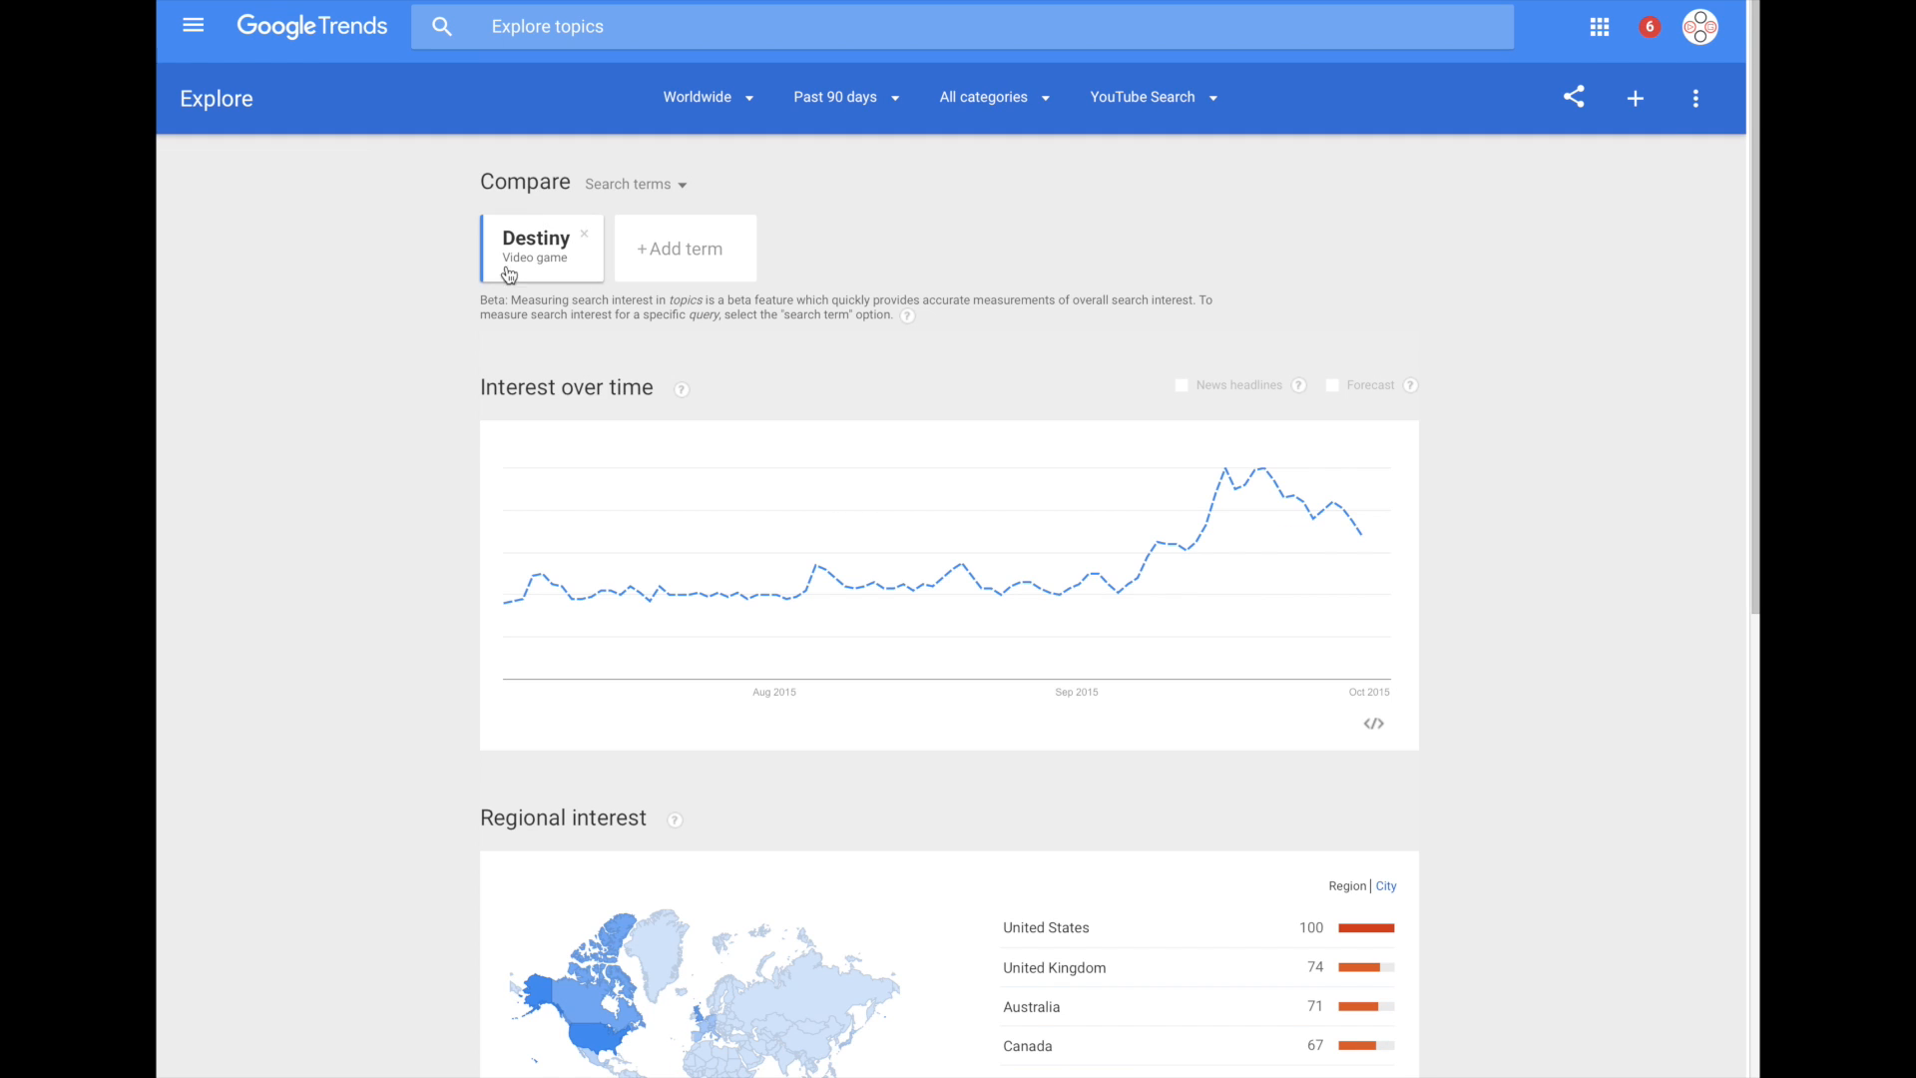
pyautogui.scroll(-3)
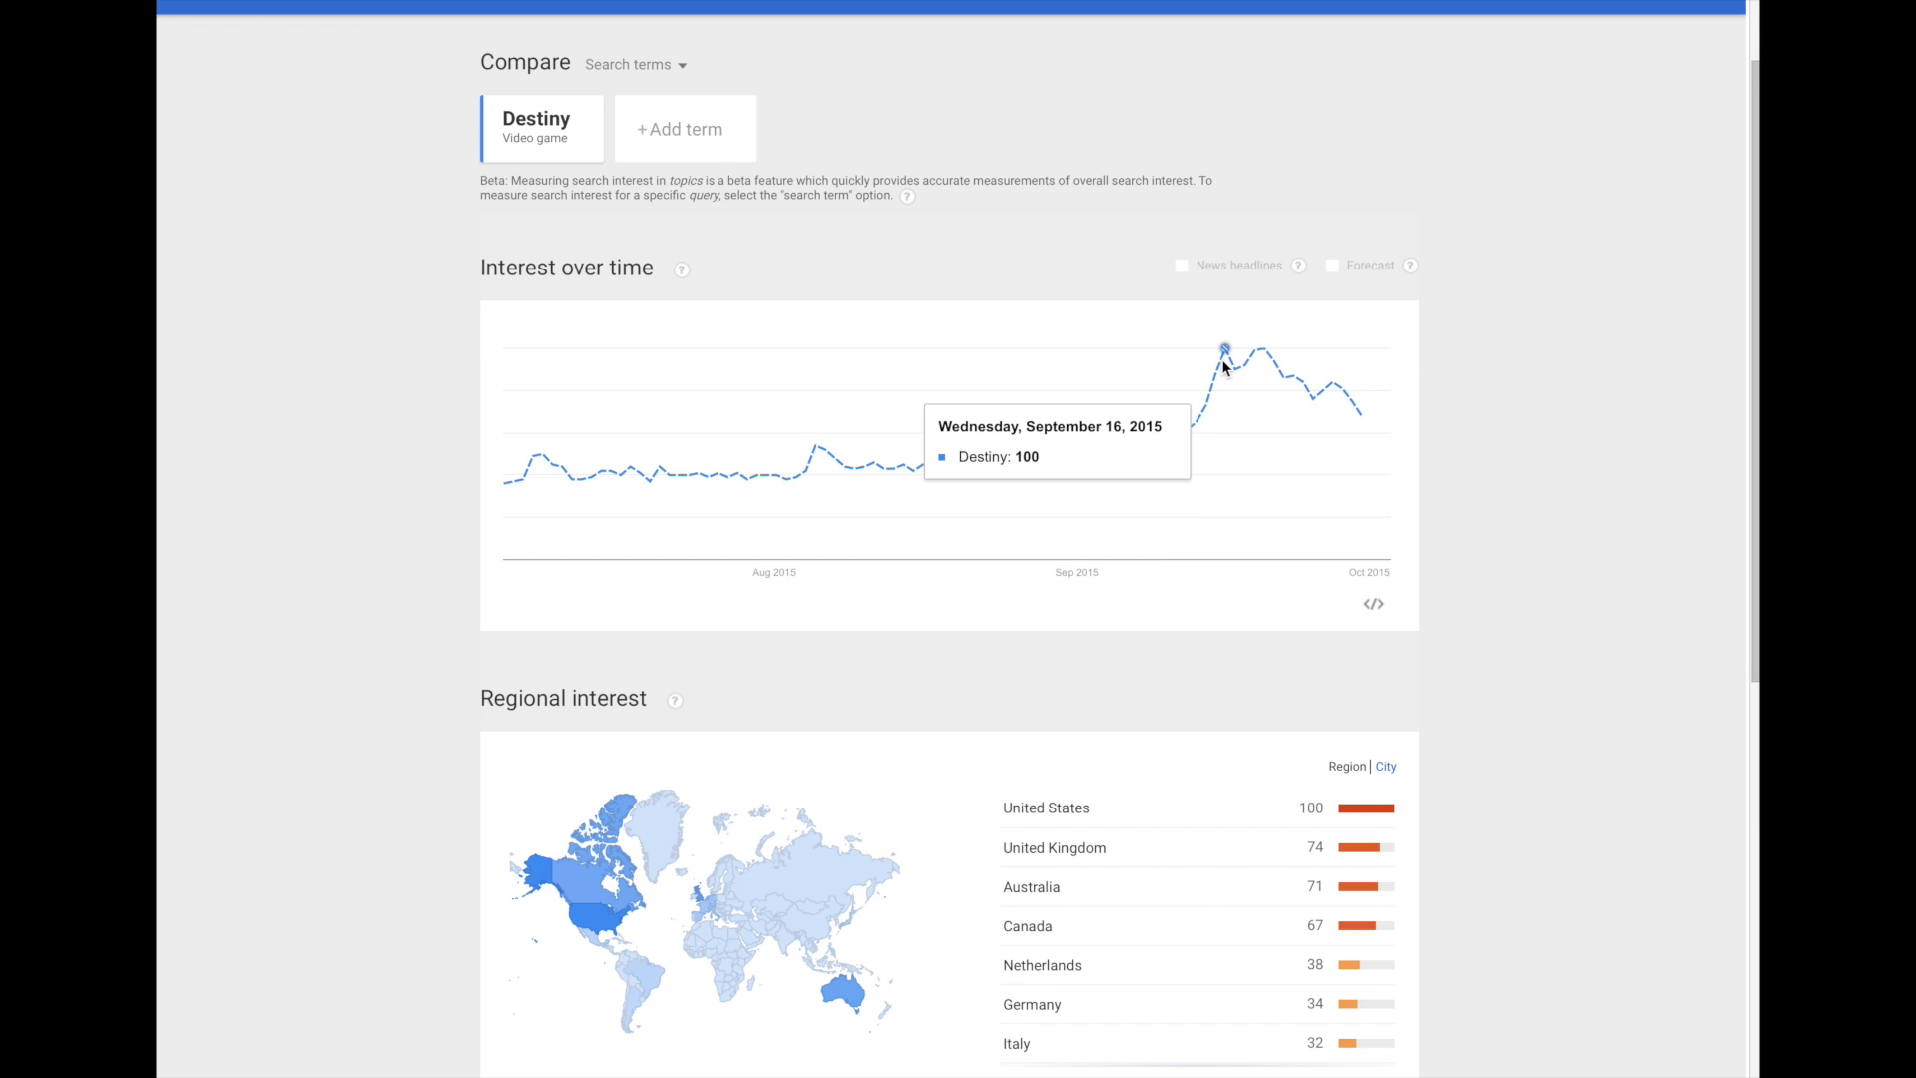
pyautogui.moveTo(1266, 375)
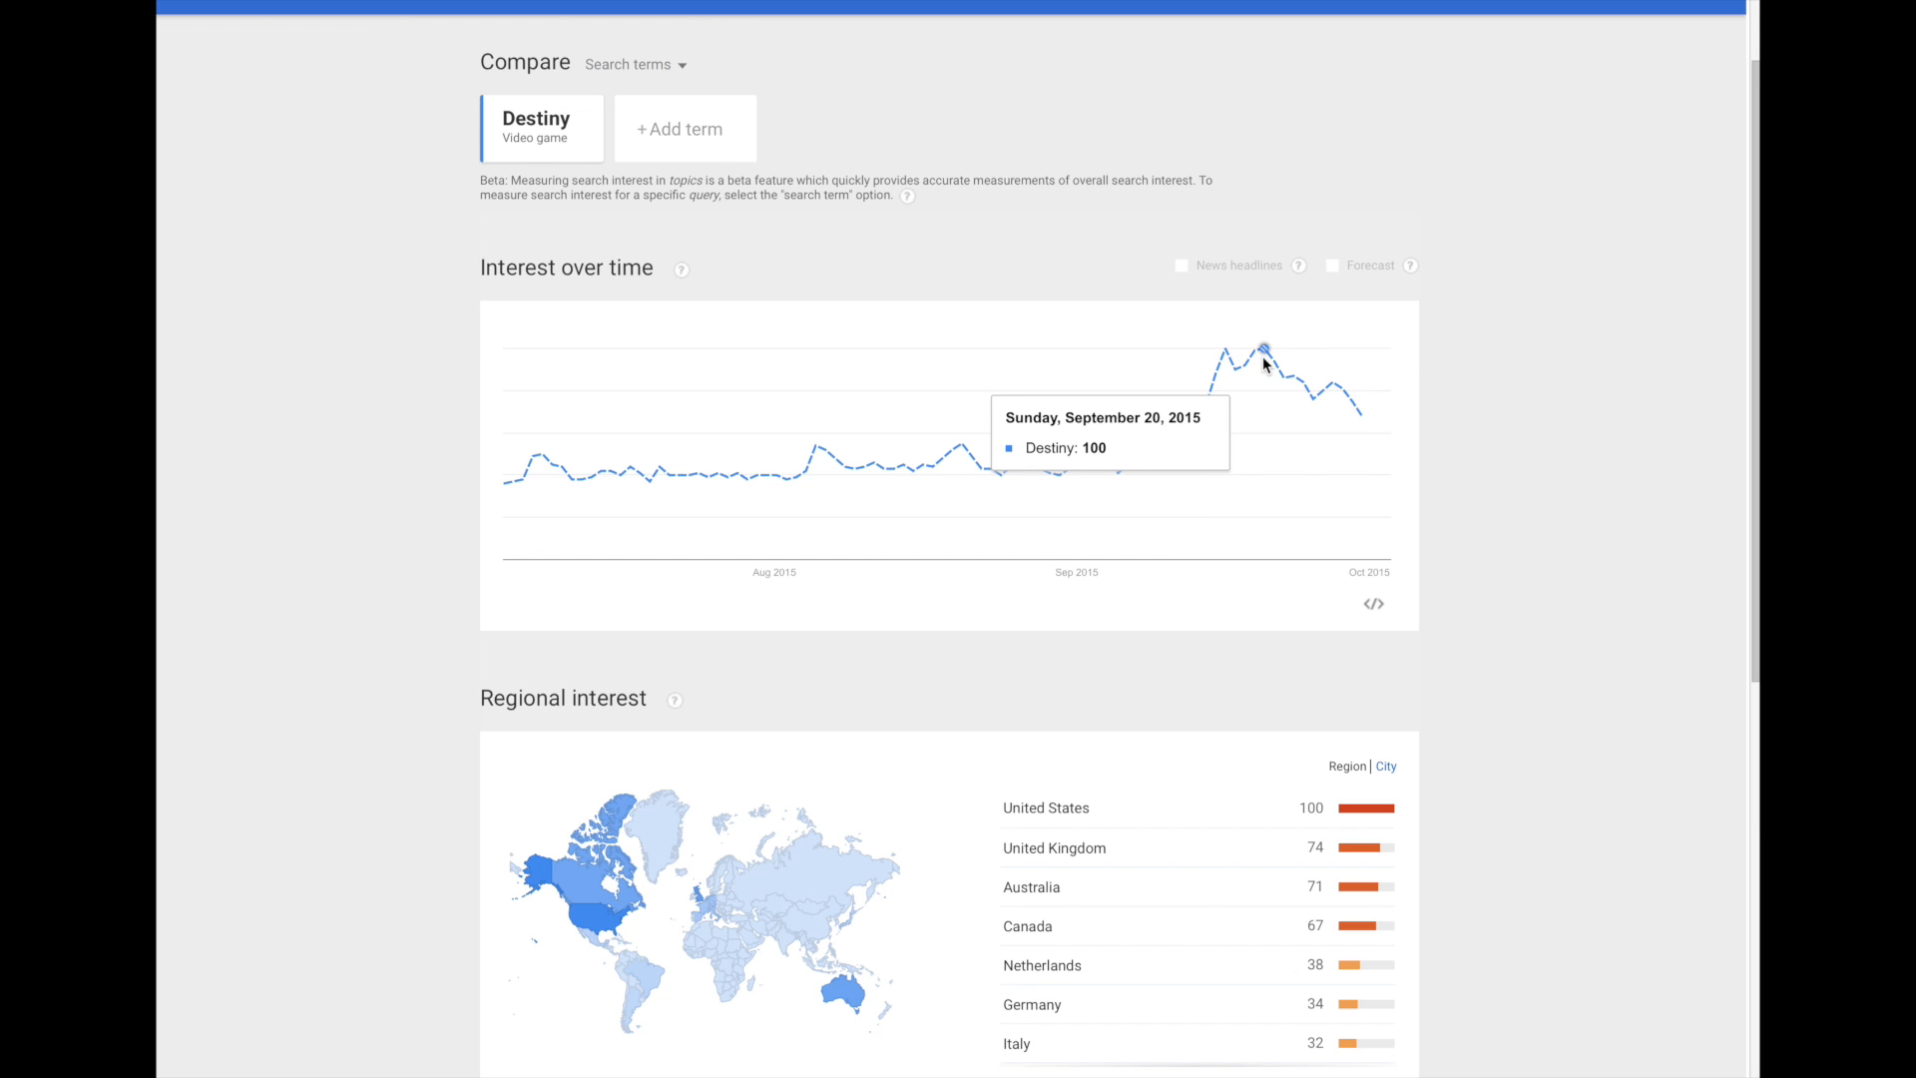
pyautogui.moveTo(1273, 389)
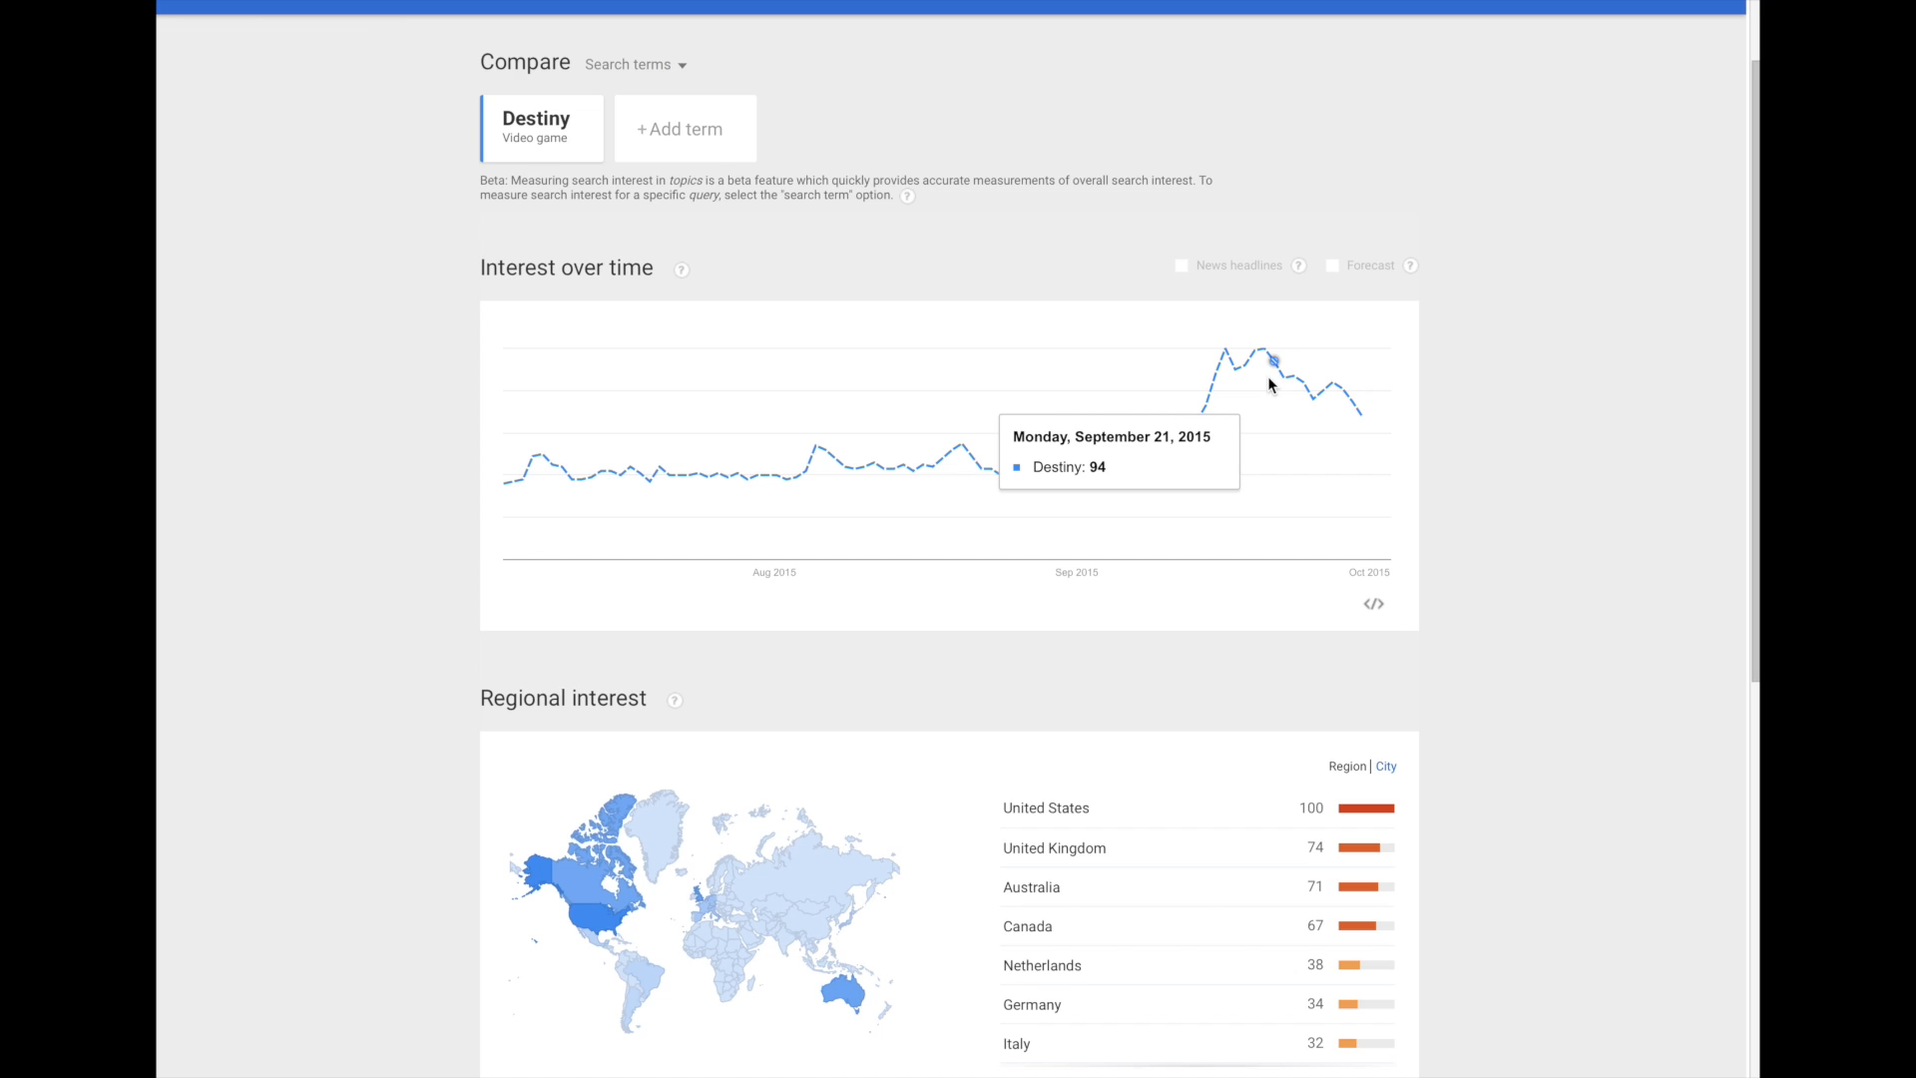
pyautogui.moveTo(1258, 392)
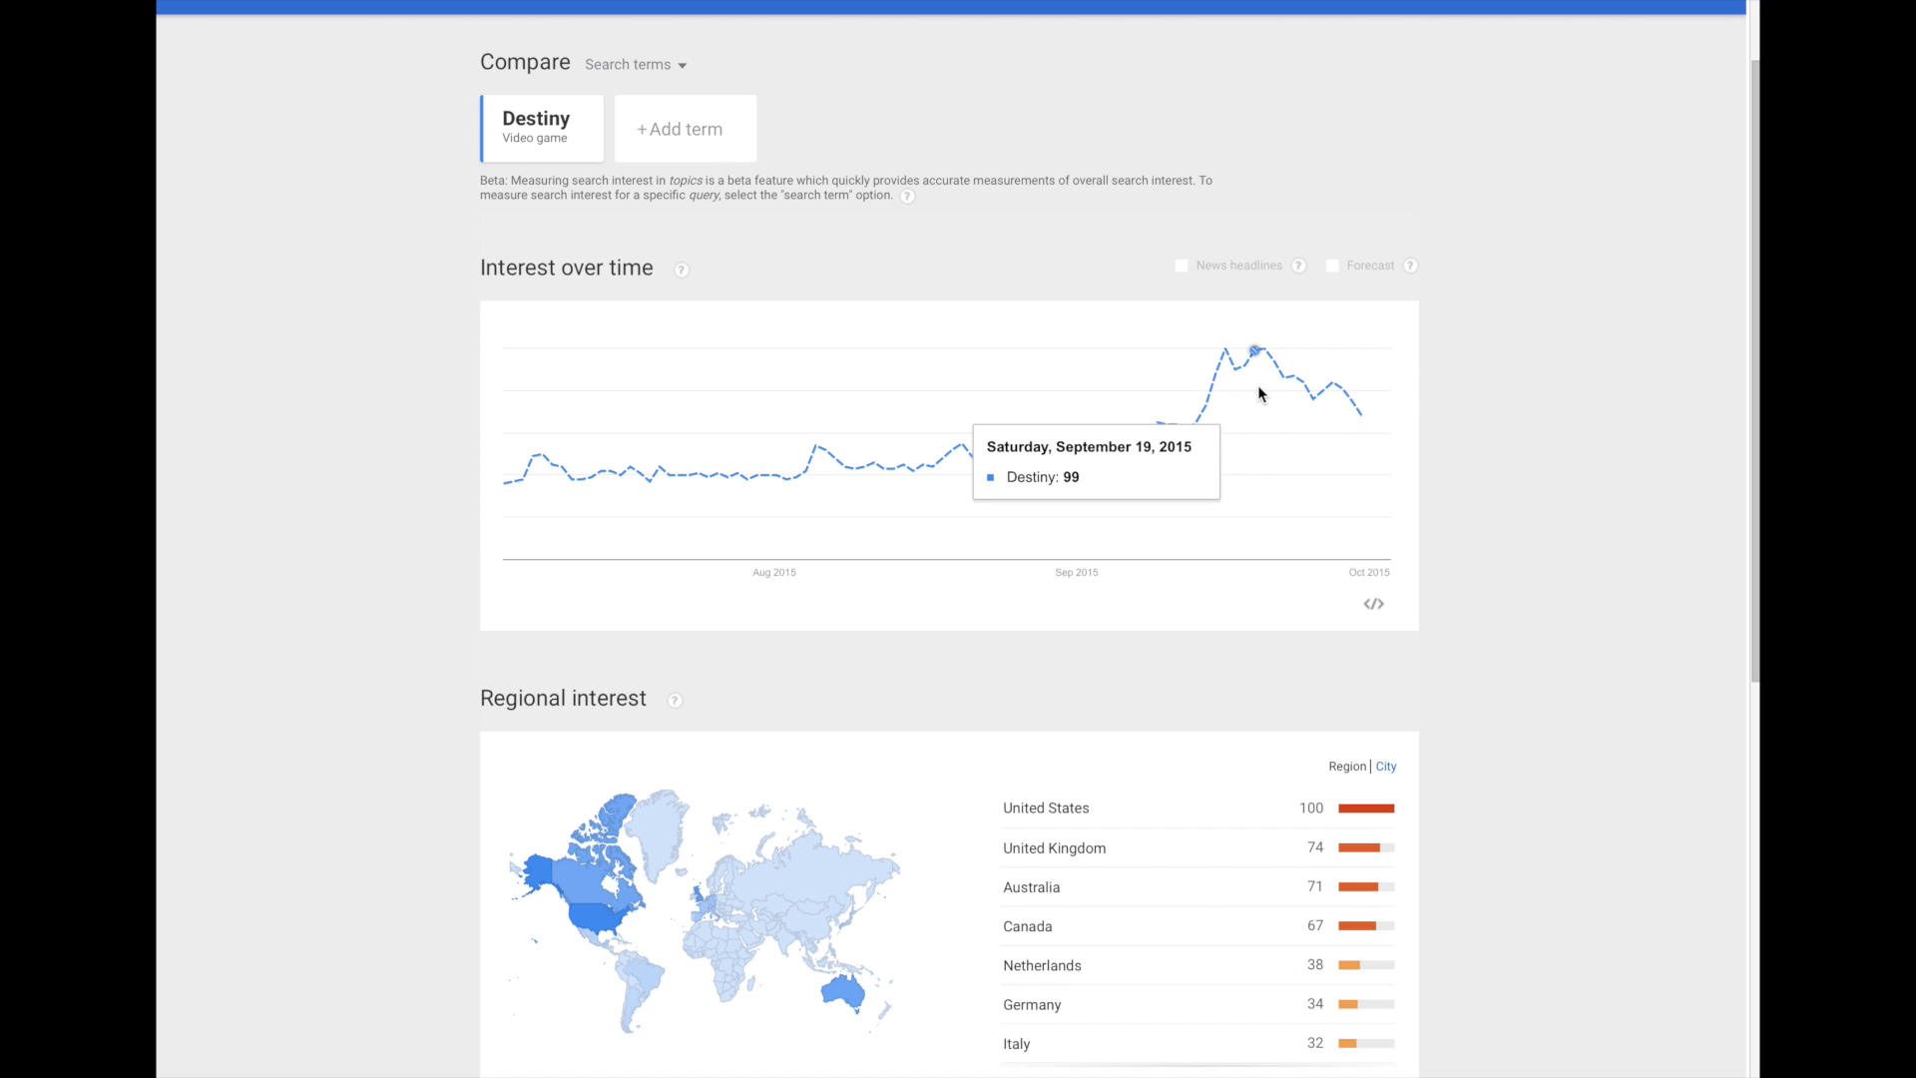
pyautogui.moveTo(1224, 350)
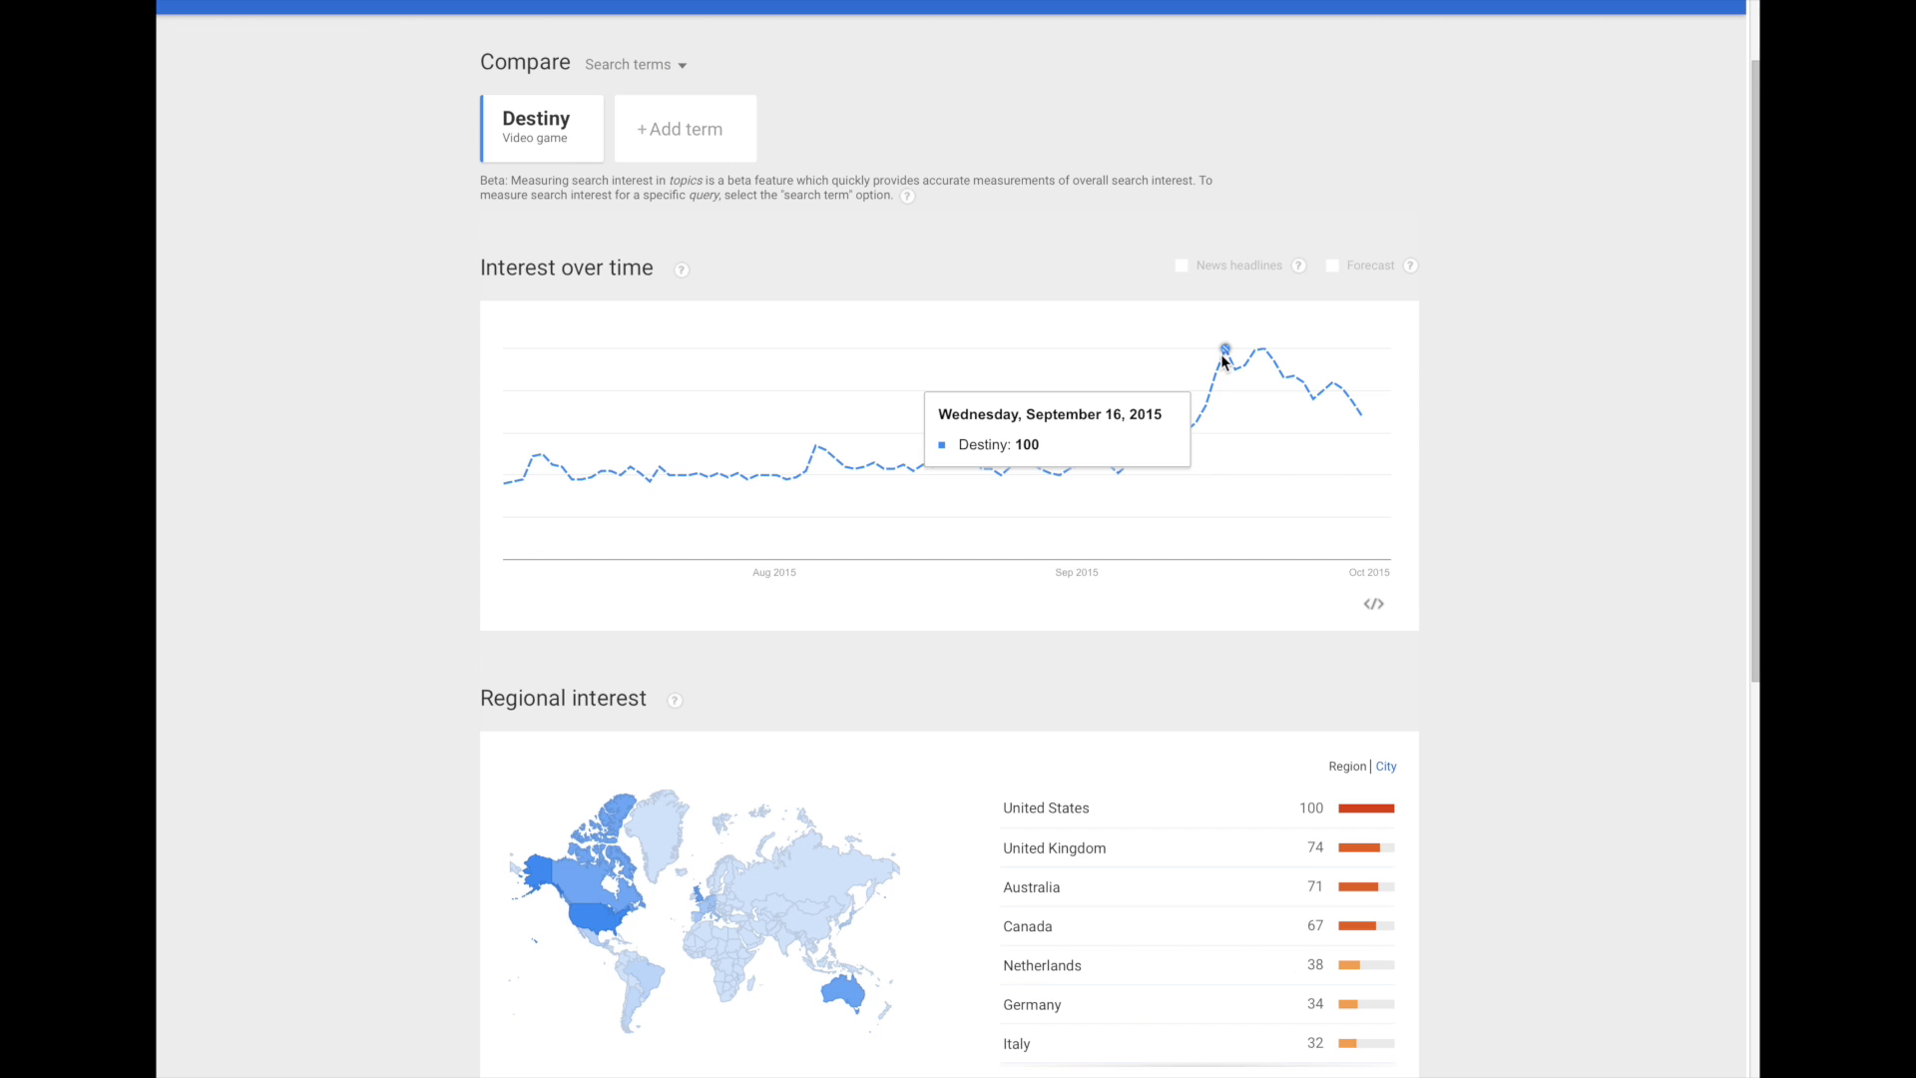
pyautogui.scroll(-3)
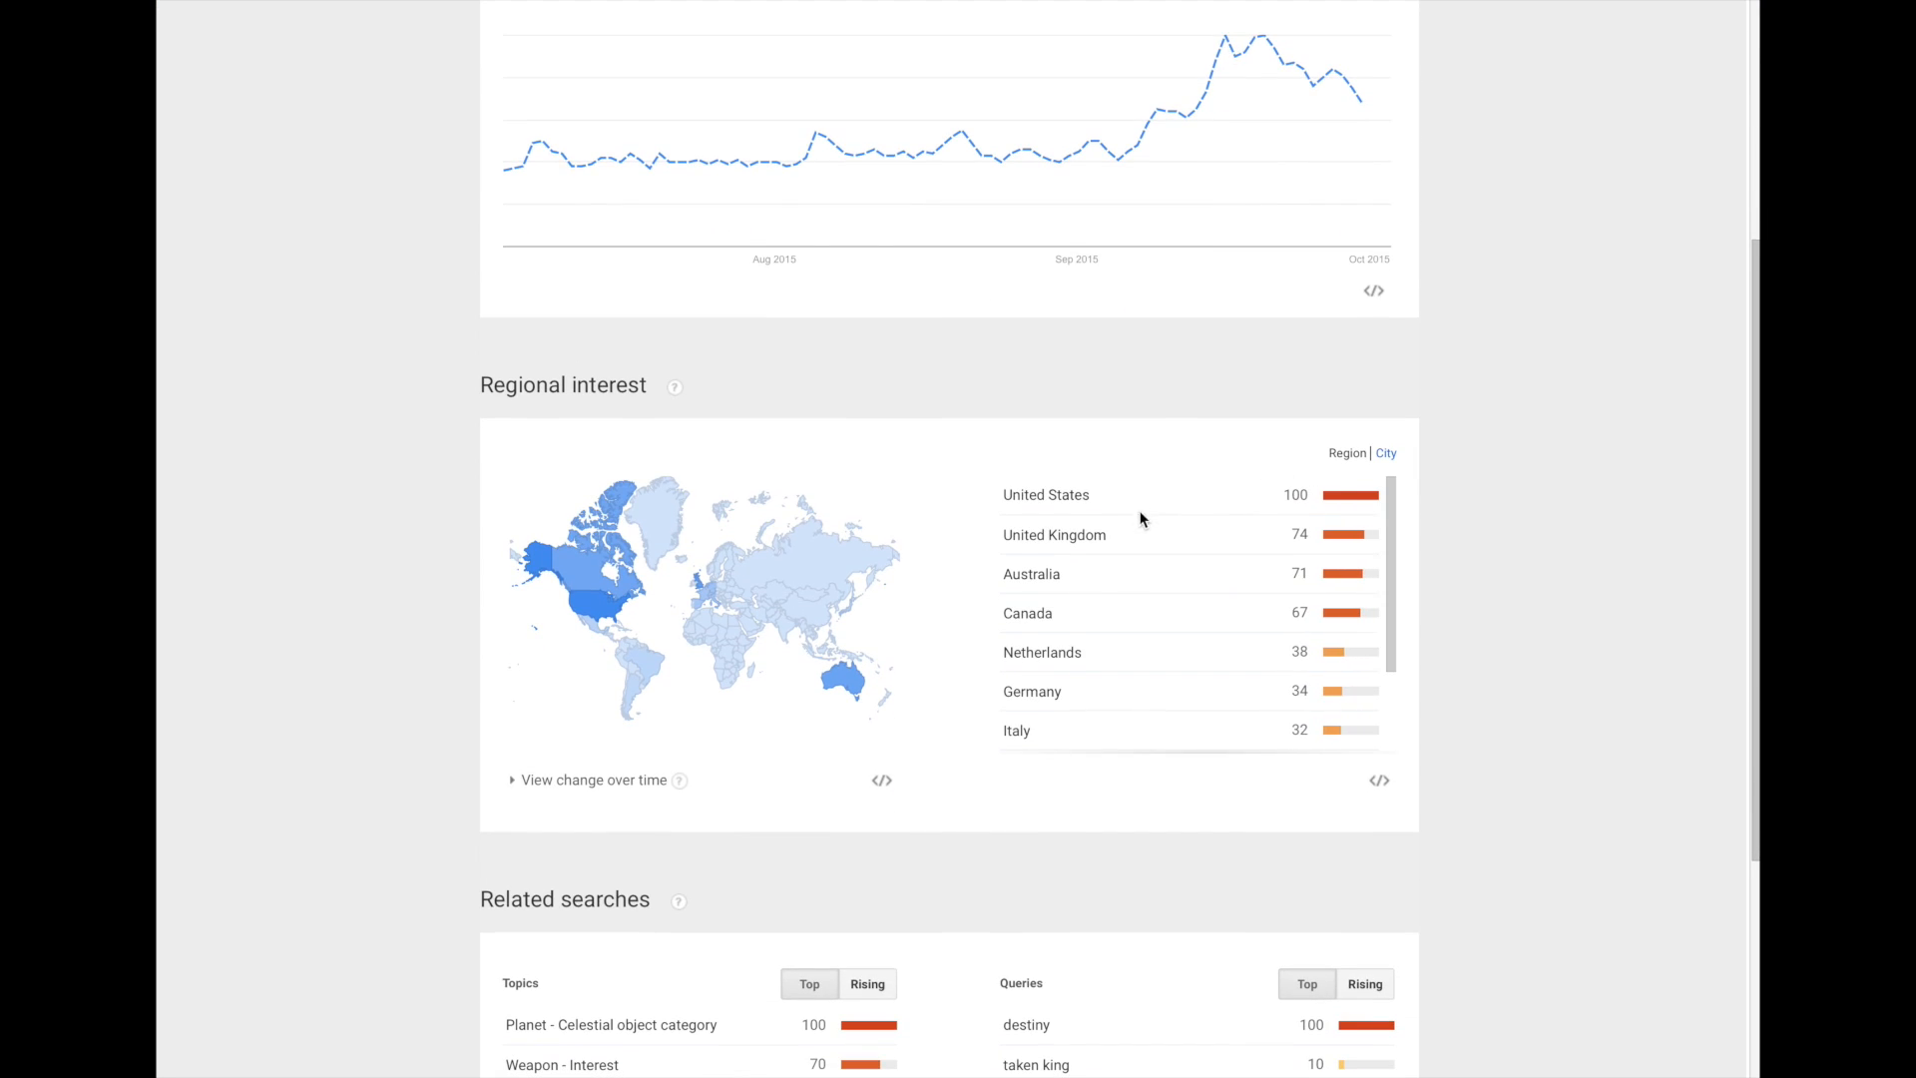
pyautogui.moveTo(1320, 643)
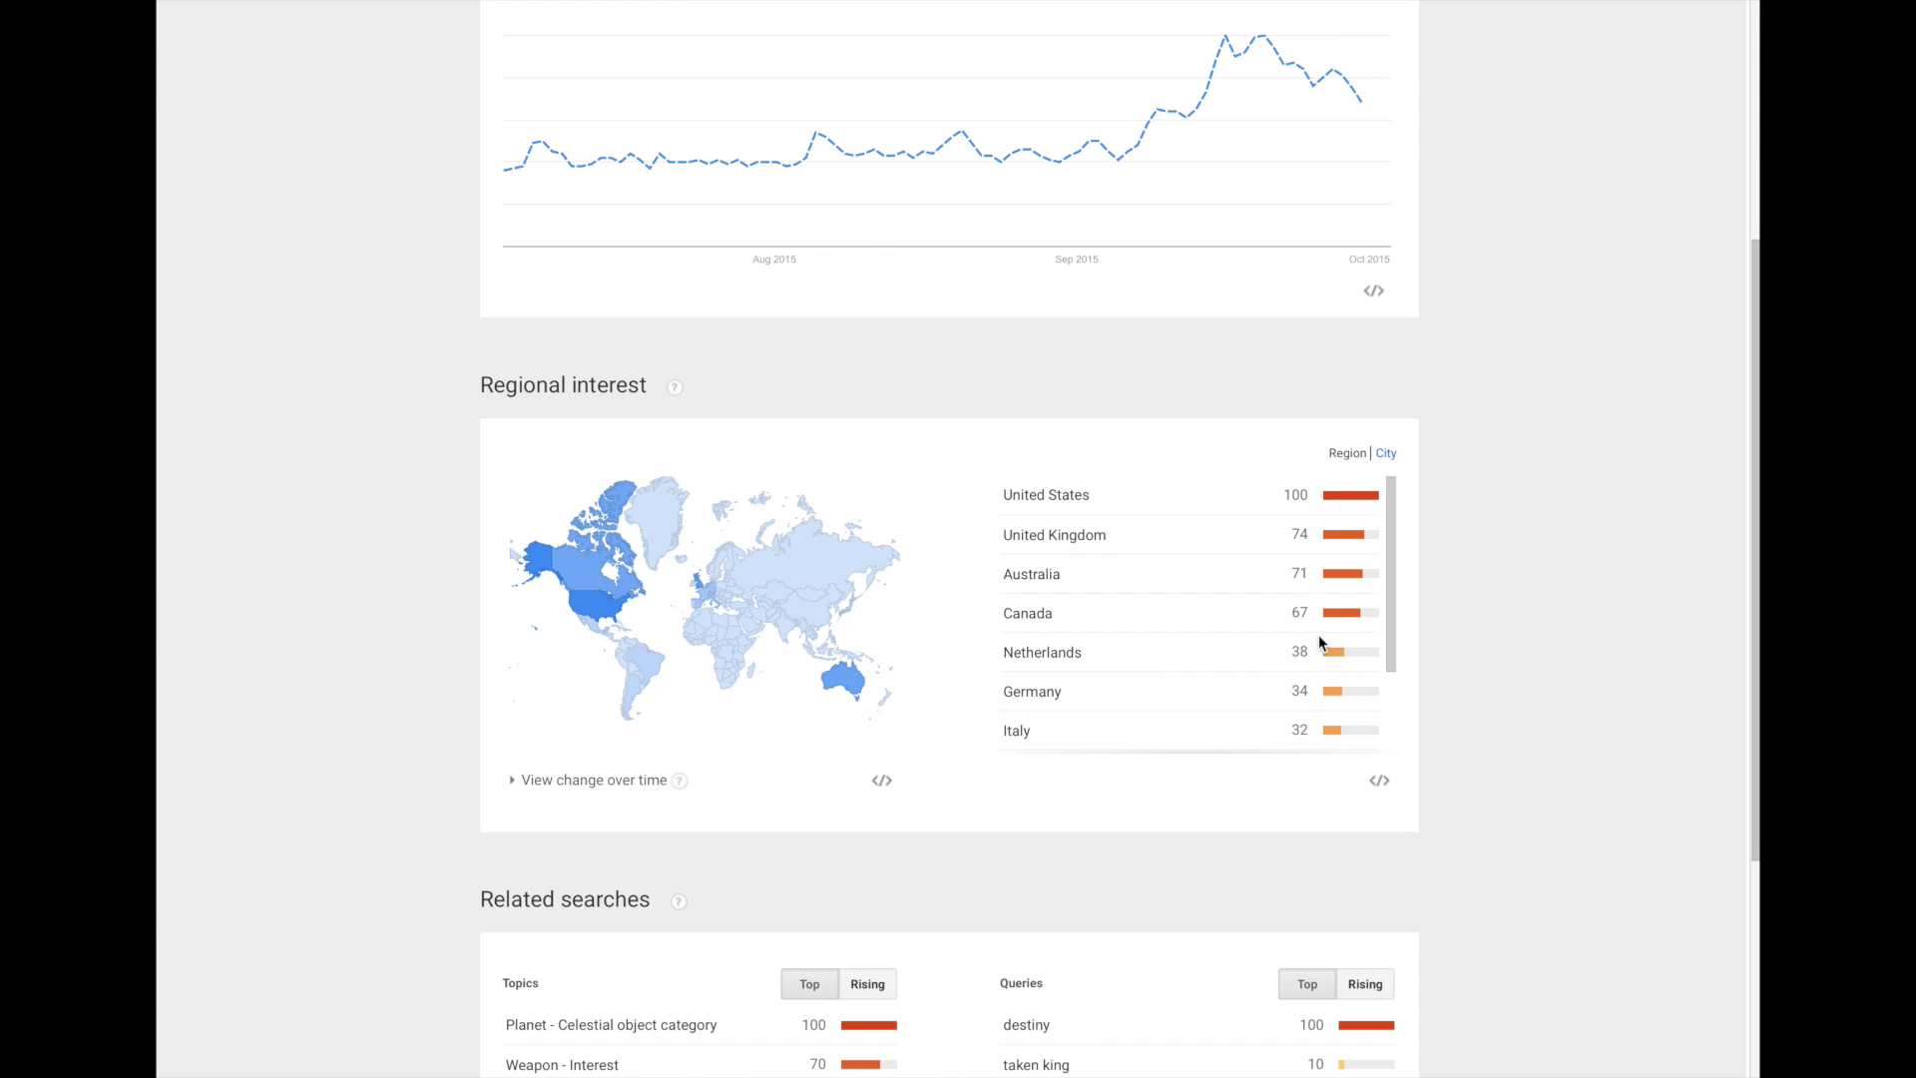
pyautogui.scroll(-3)
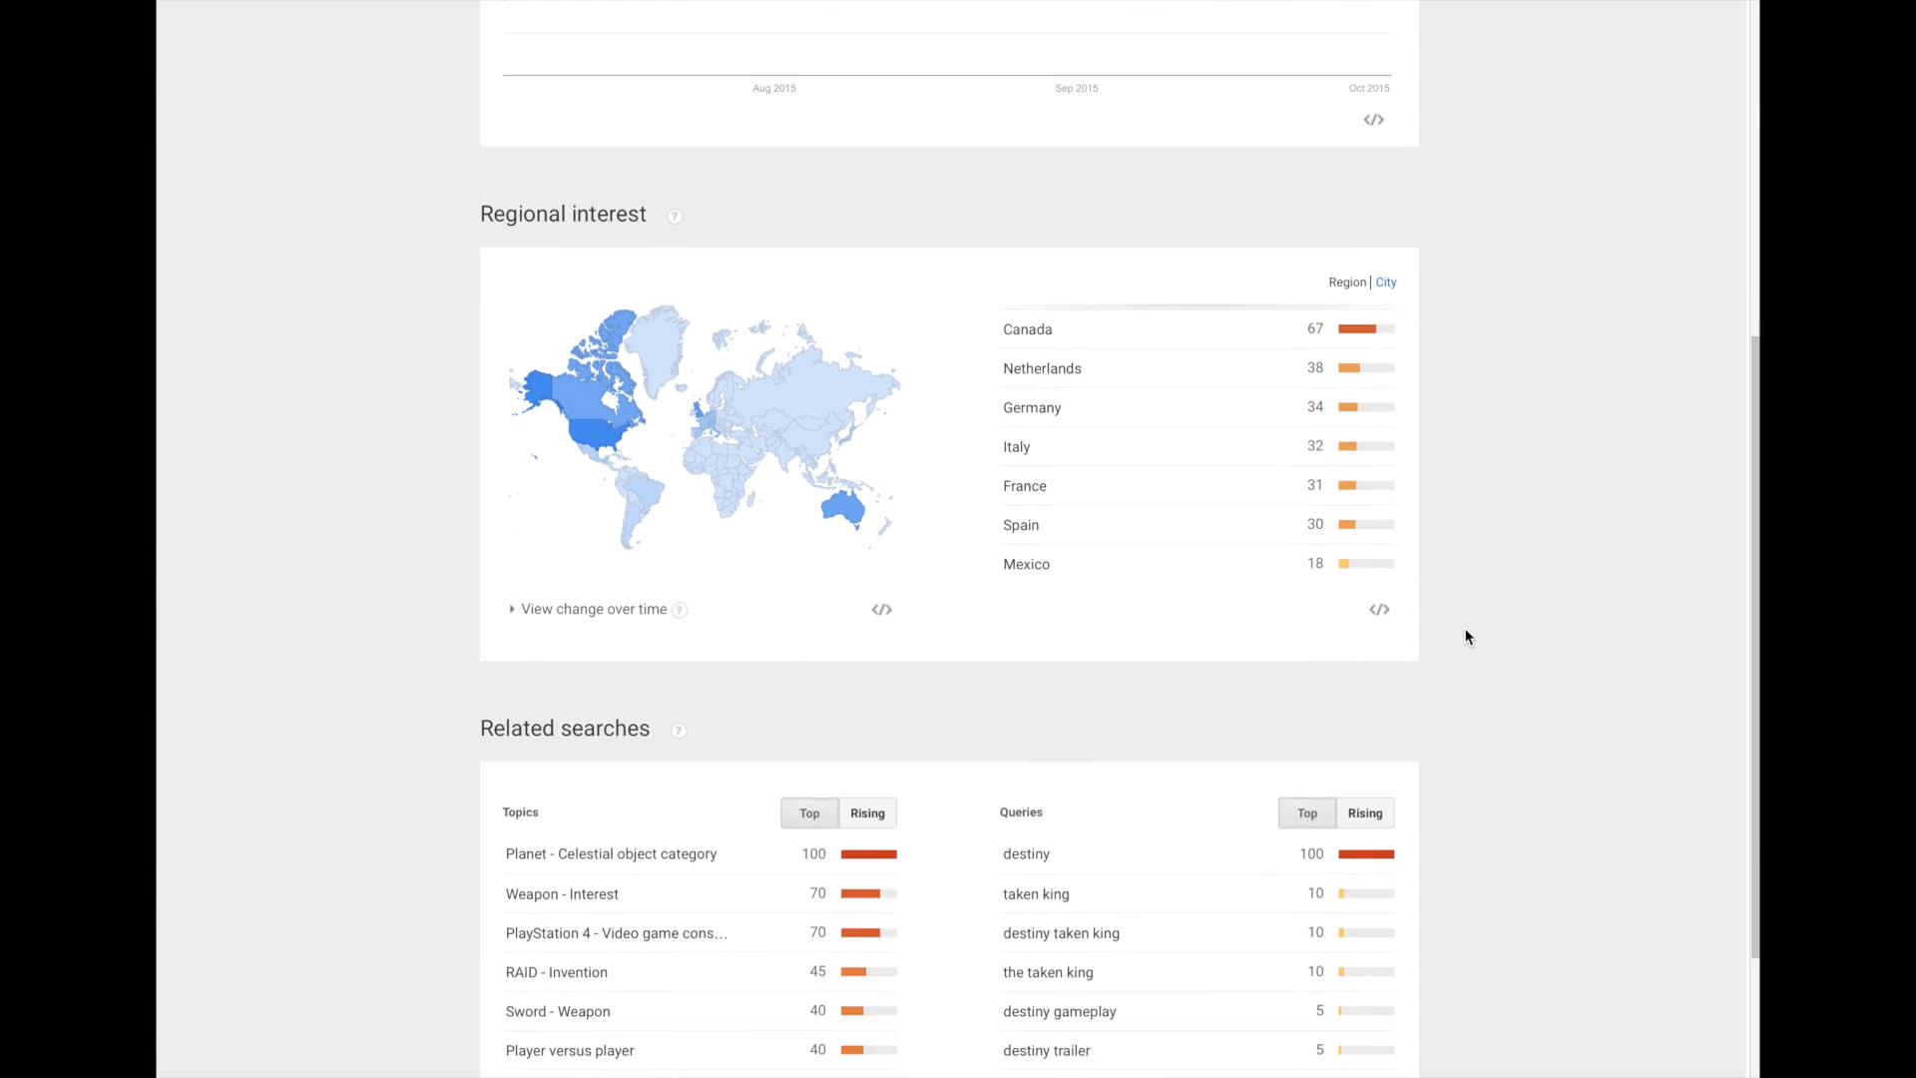
pyautogui.scroll(-3)
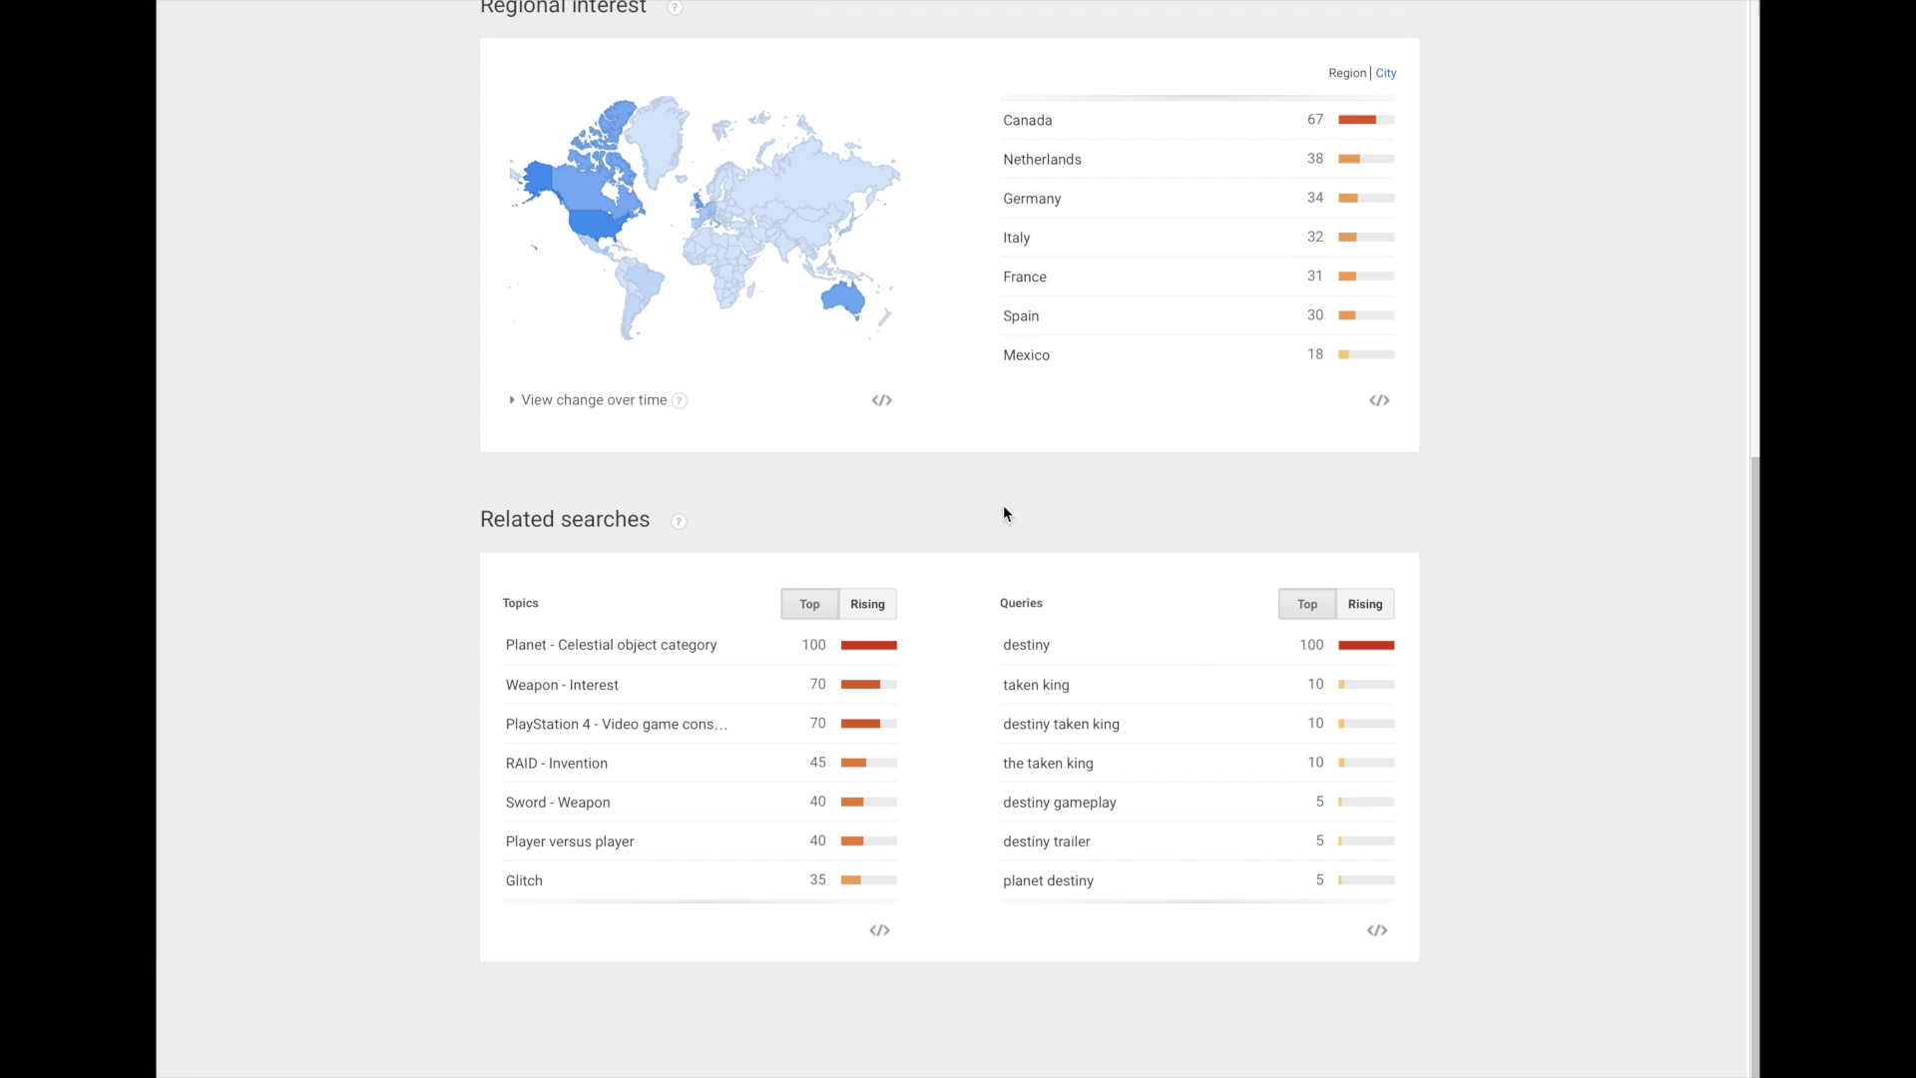
pyautogui.moveTo(1443, 808)
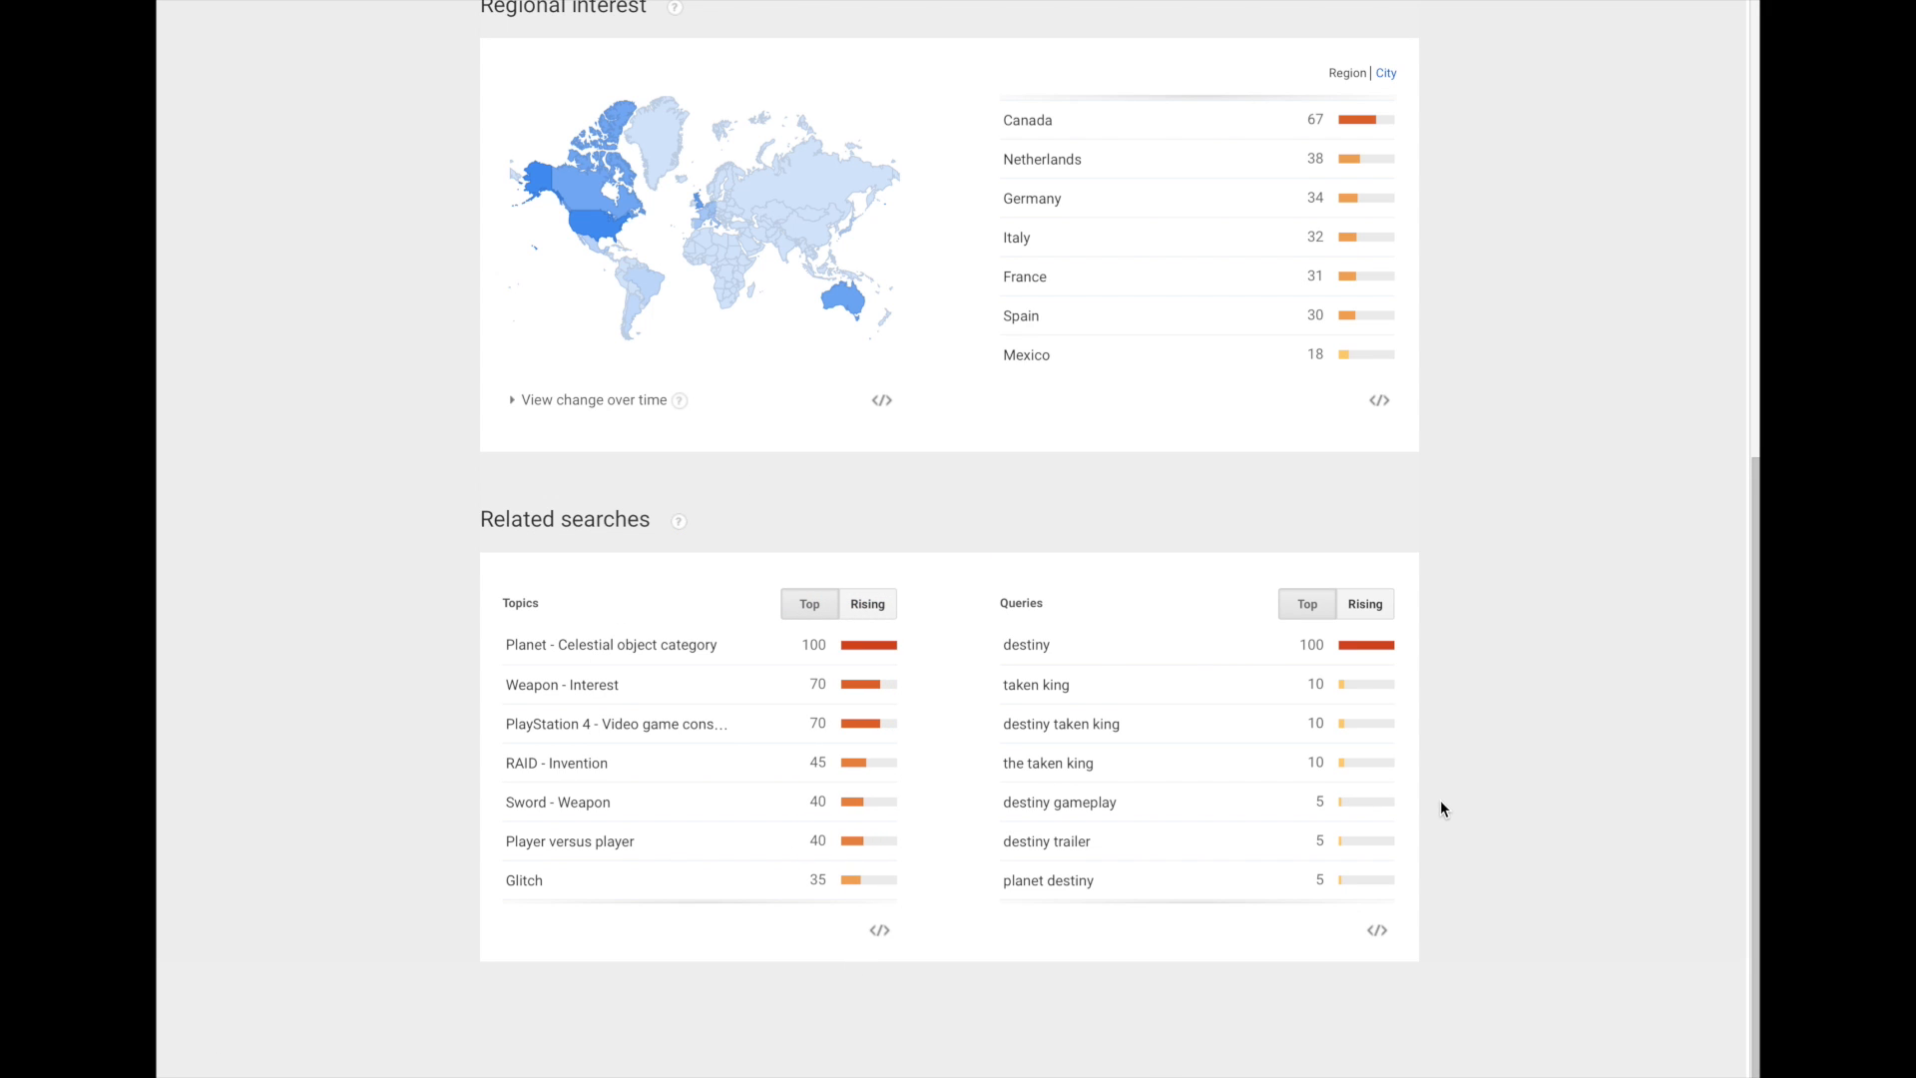
pyautogui.moveTo(1417, 795)
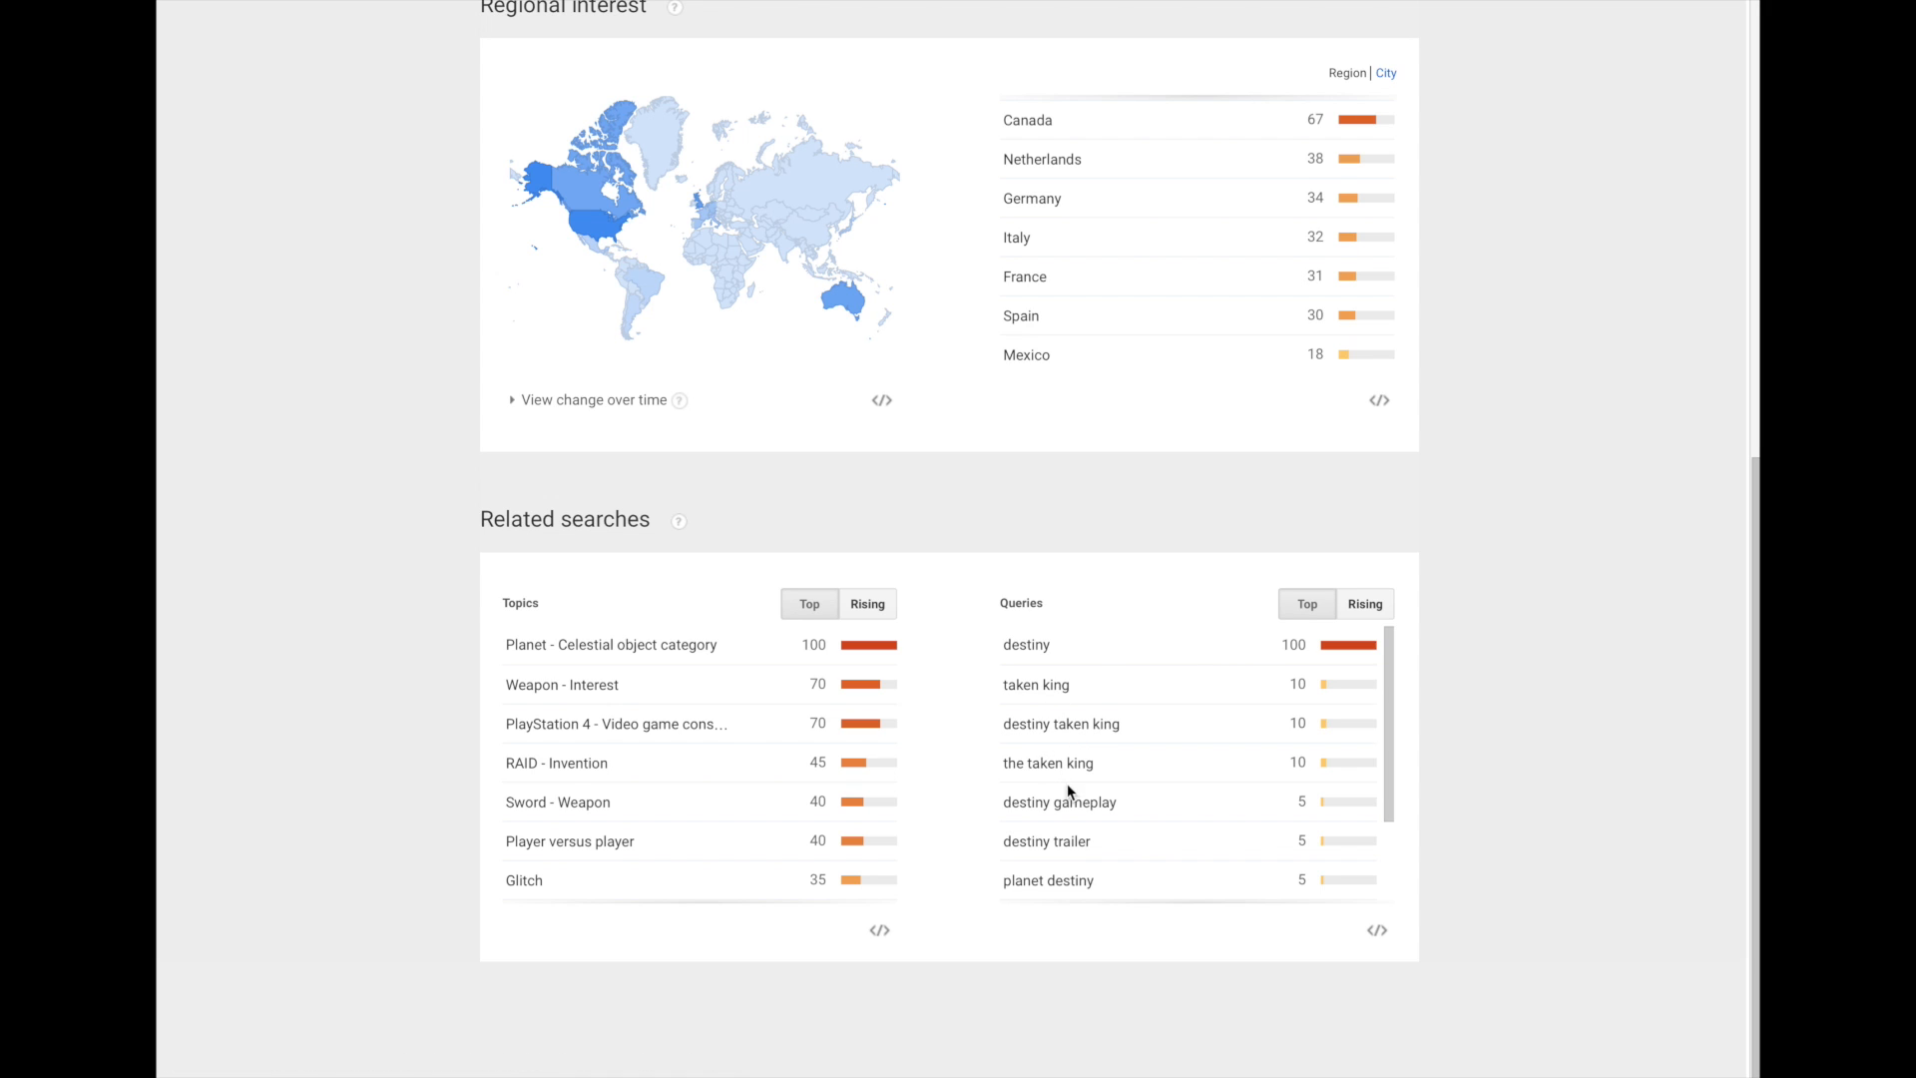
pyautogui.scroll(-3)
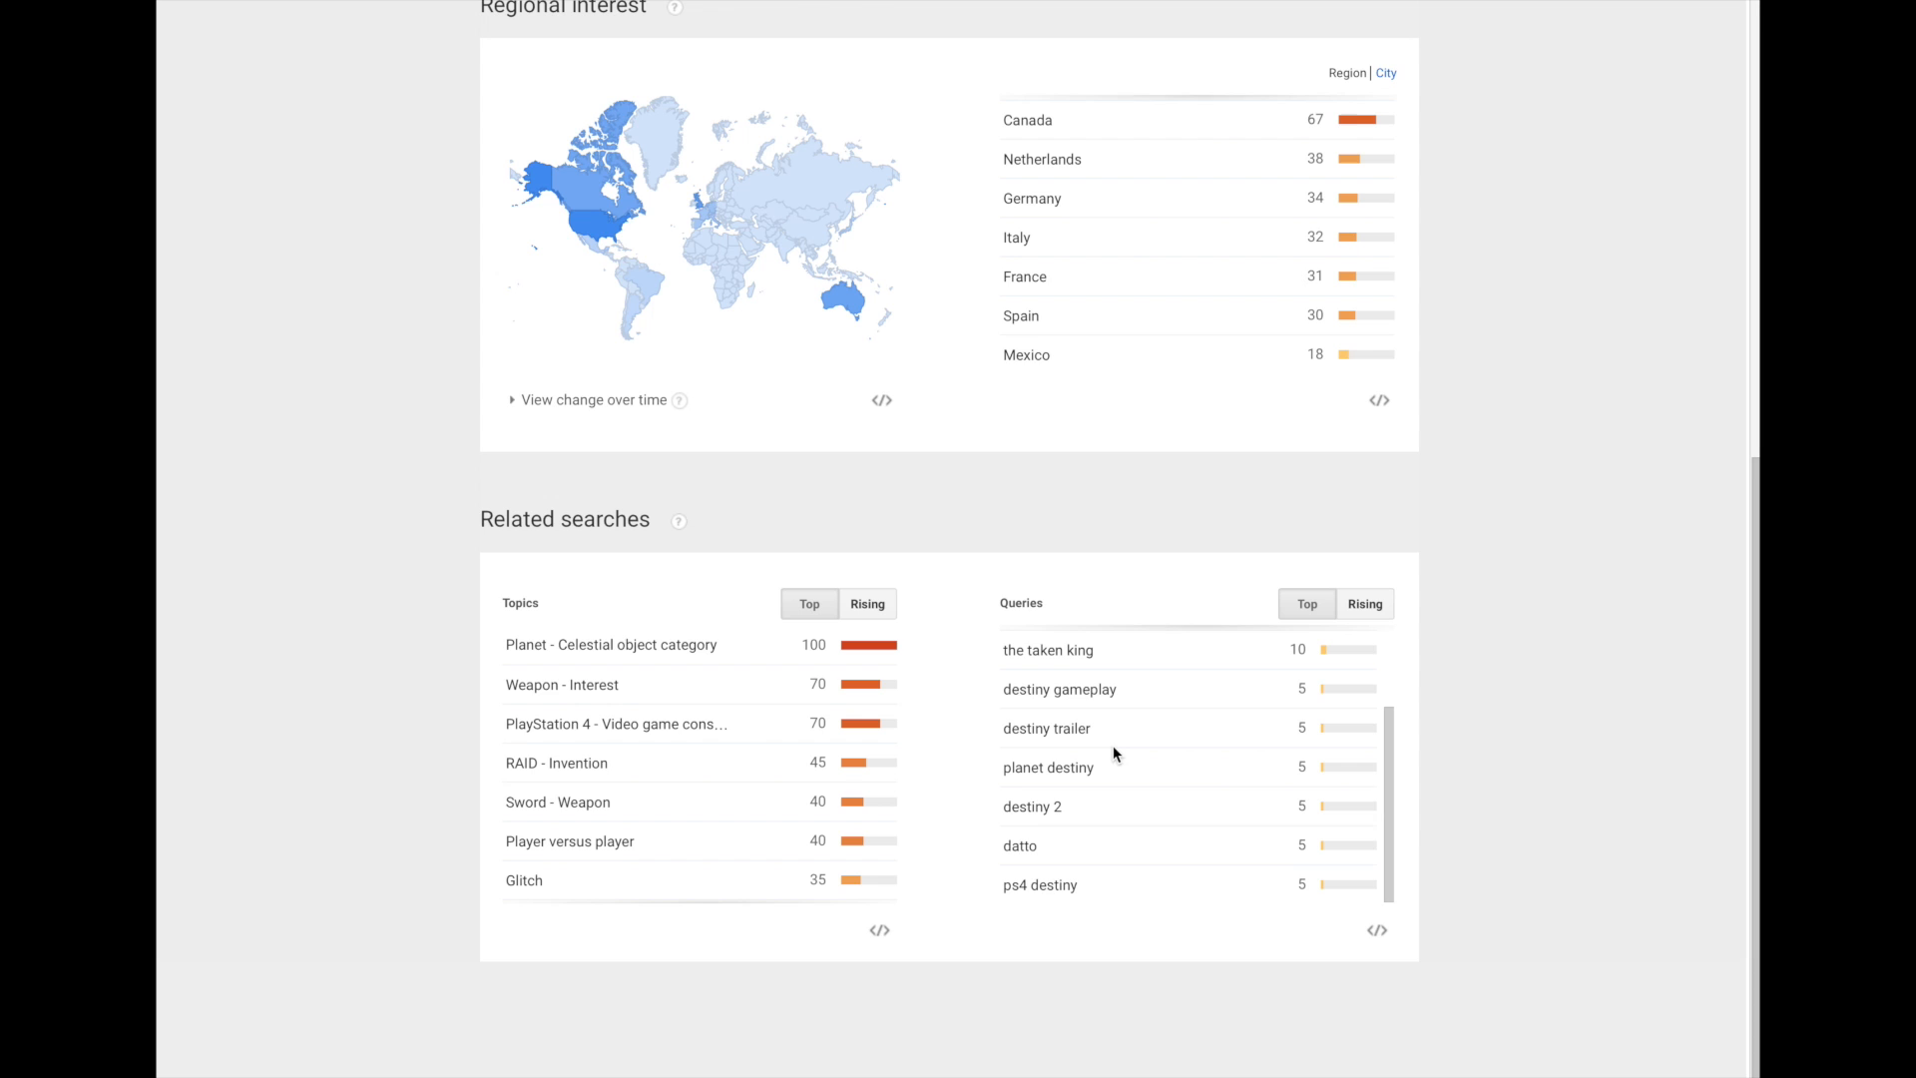
pyautogui.moveTo(1121, 706)
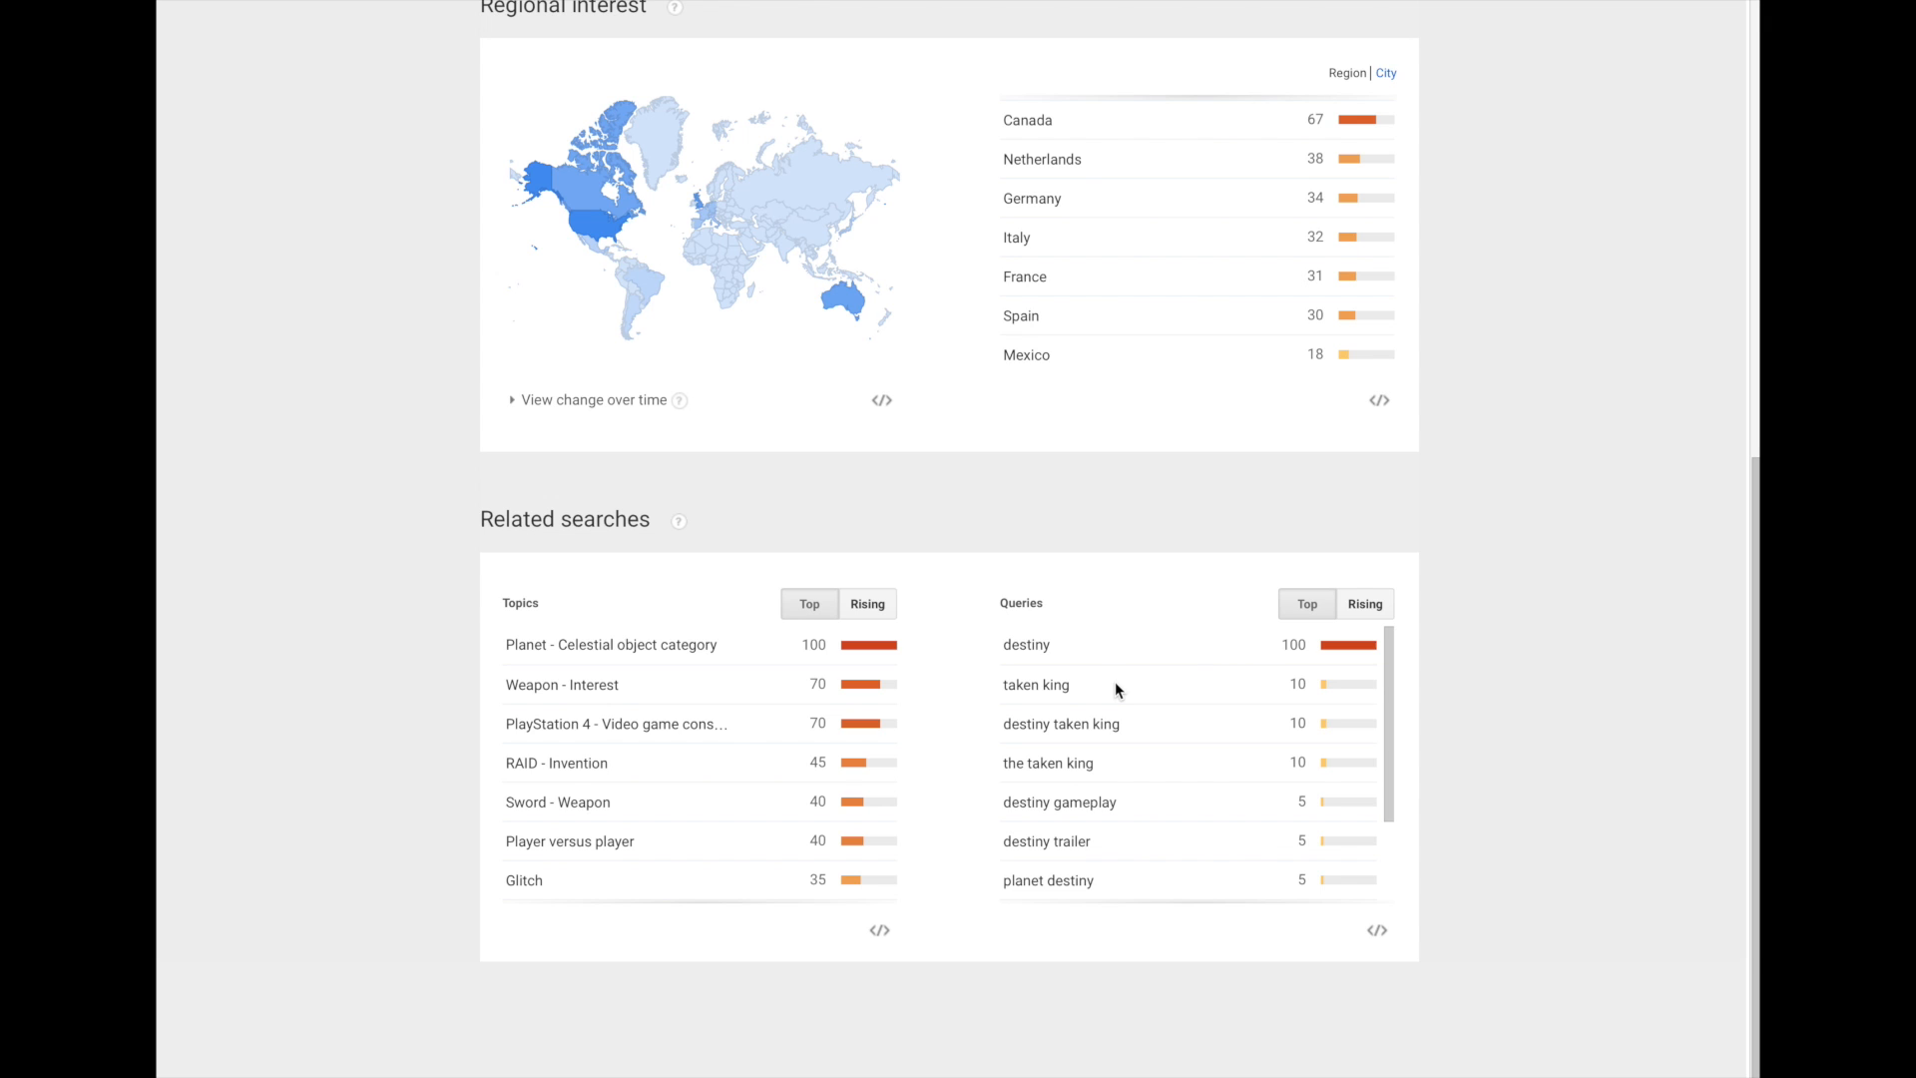
pyautogui.scroll(-3)
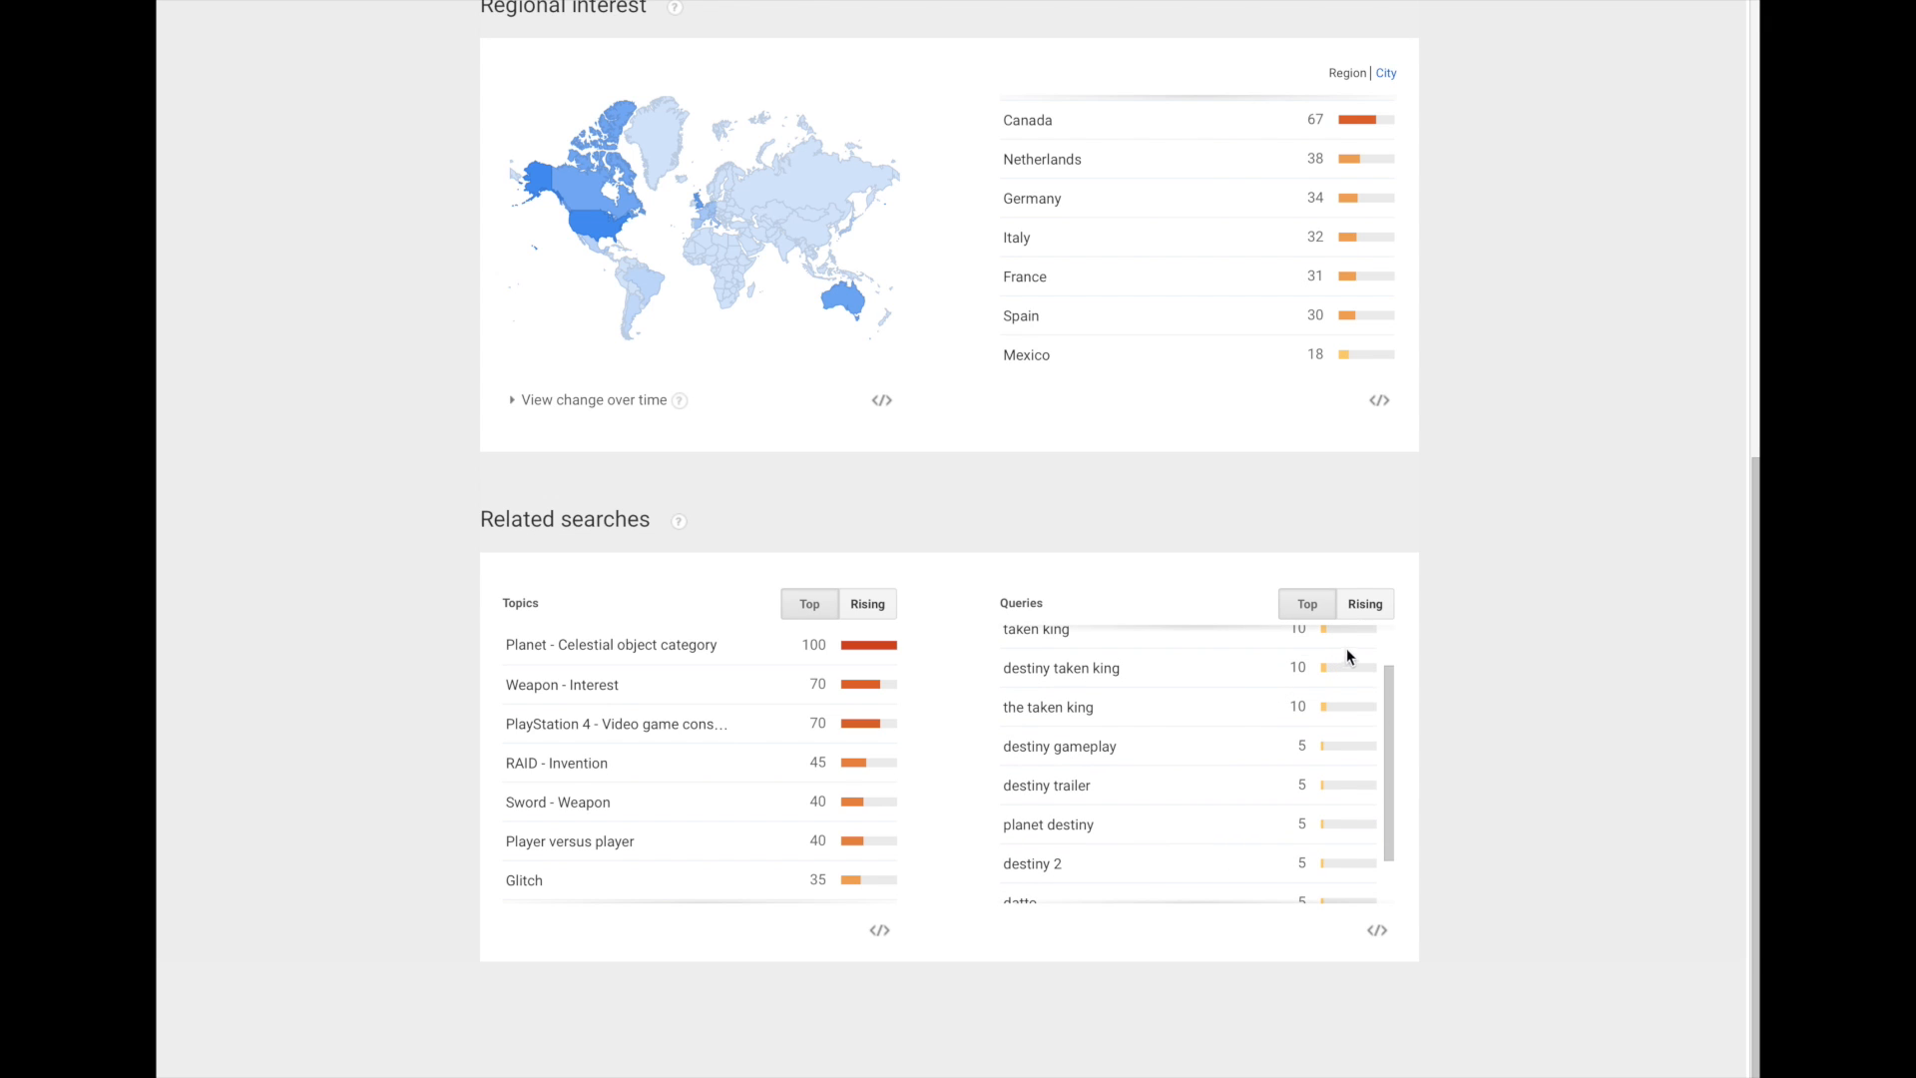
# Show Destiny's rising related queries, such as Breakout destiny 2.0, and scroll through them
pyautogui.click(1366, 604)
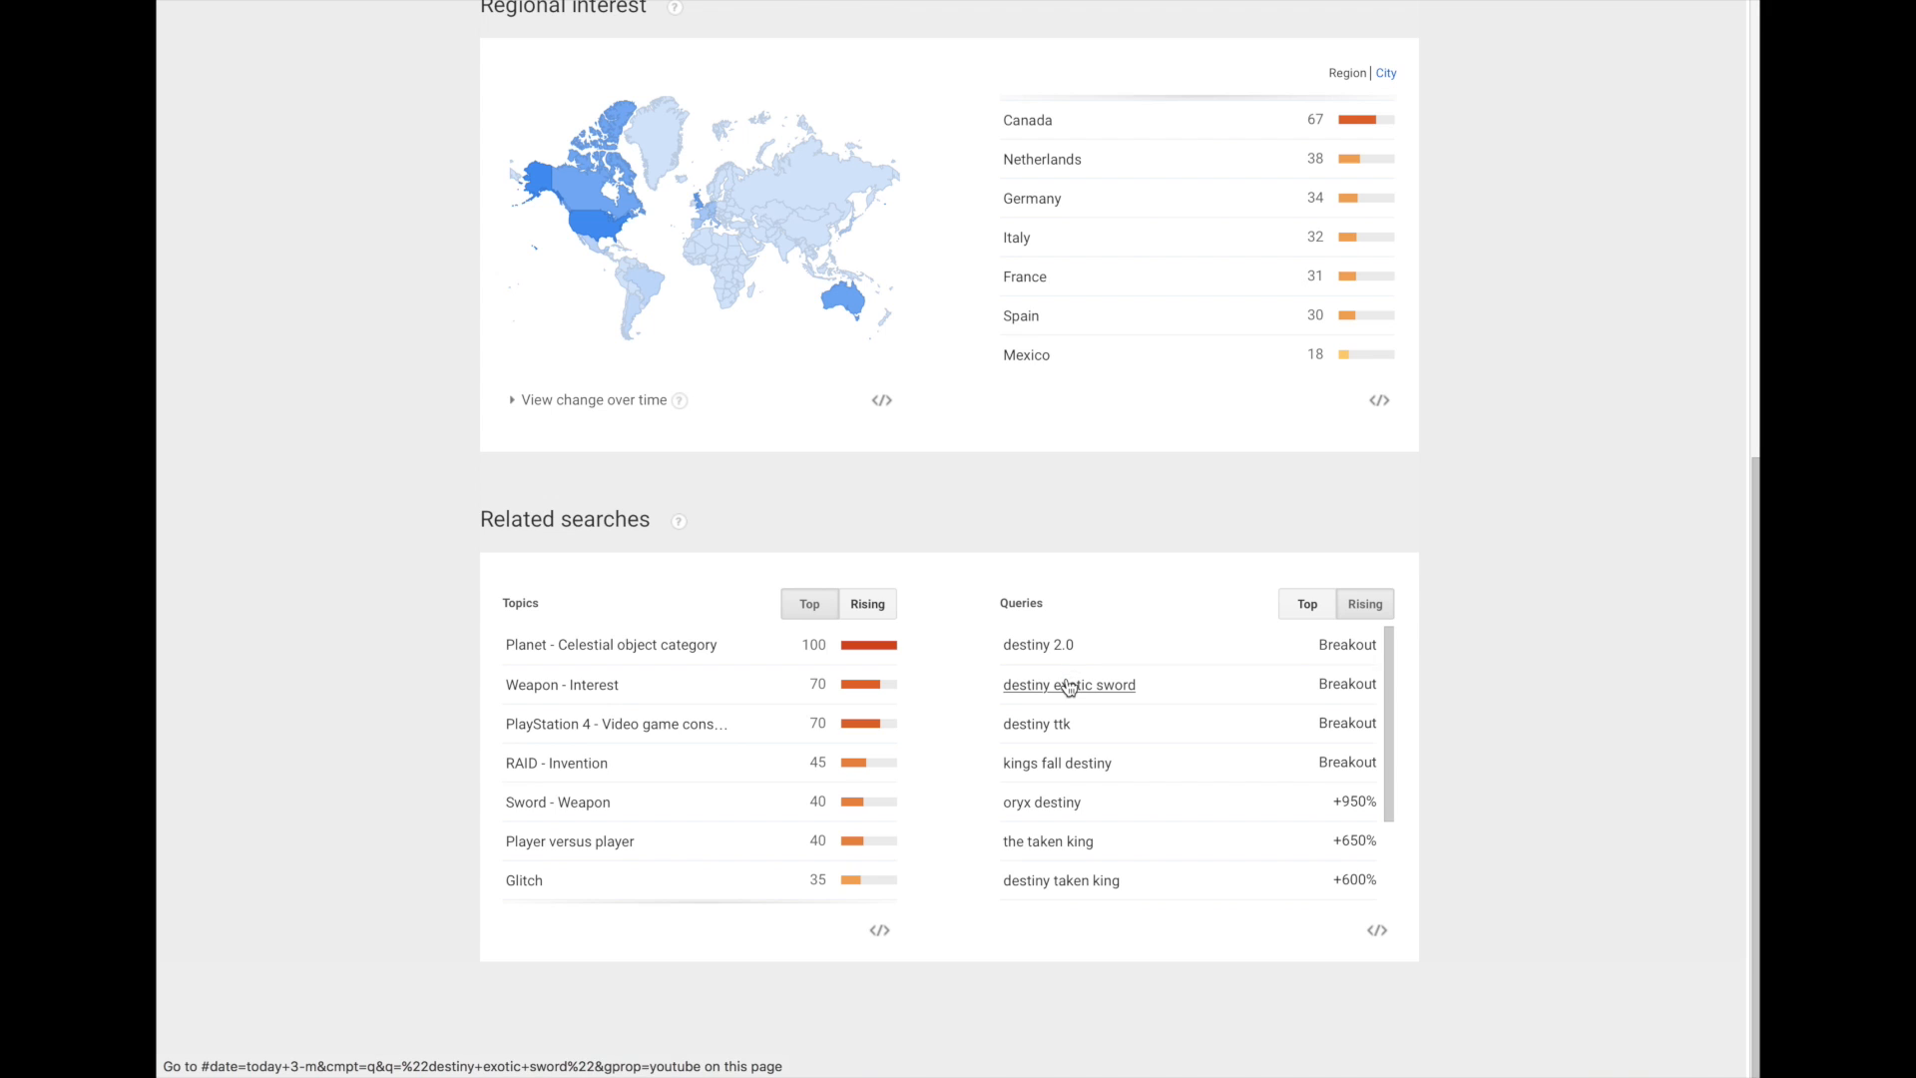
pyautogui.moveTo(1184, 715)
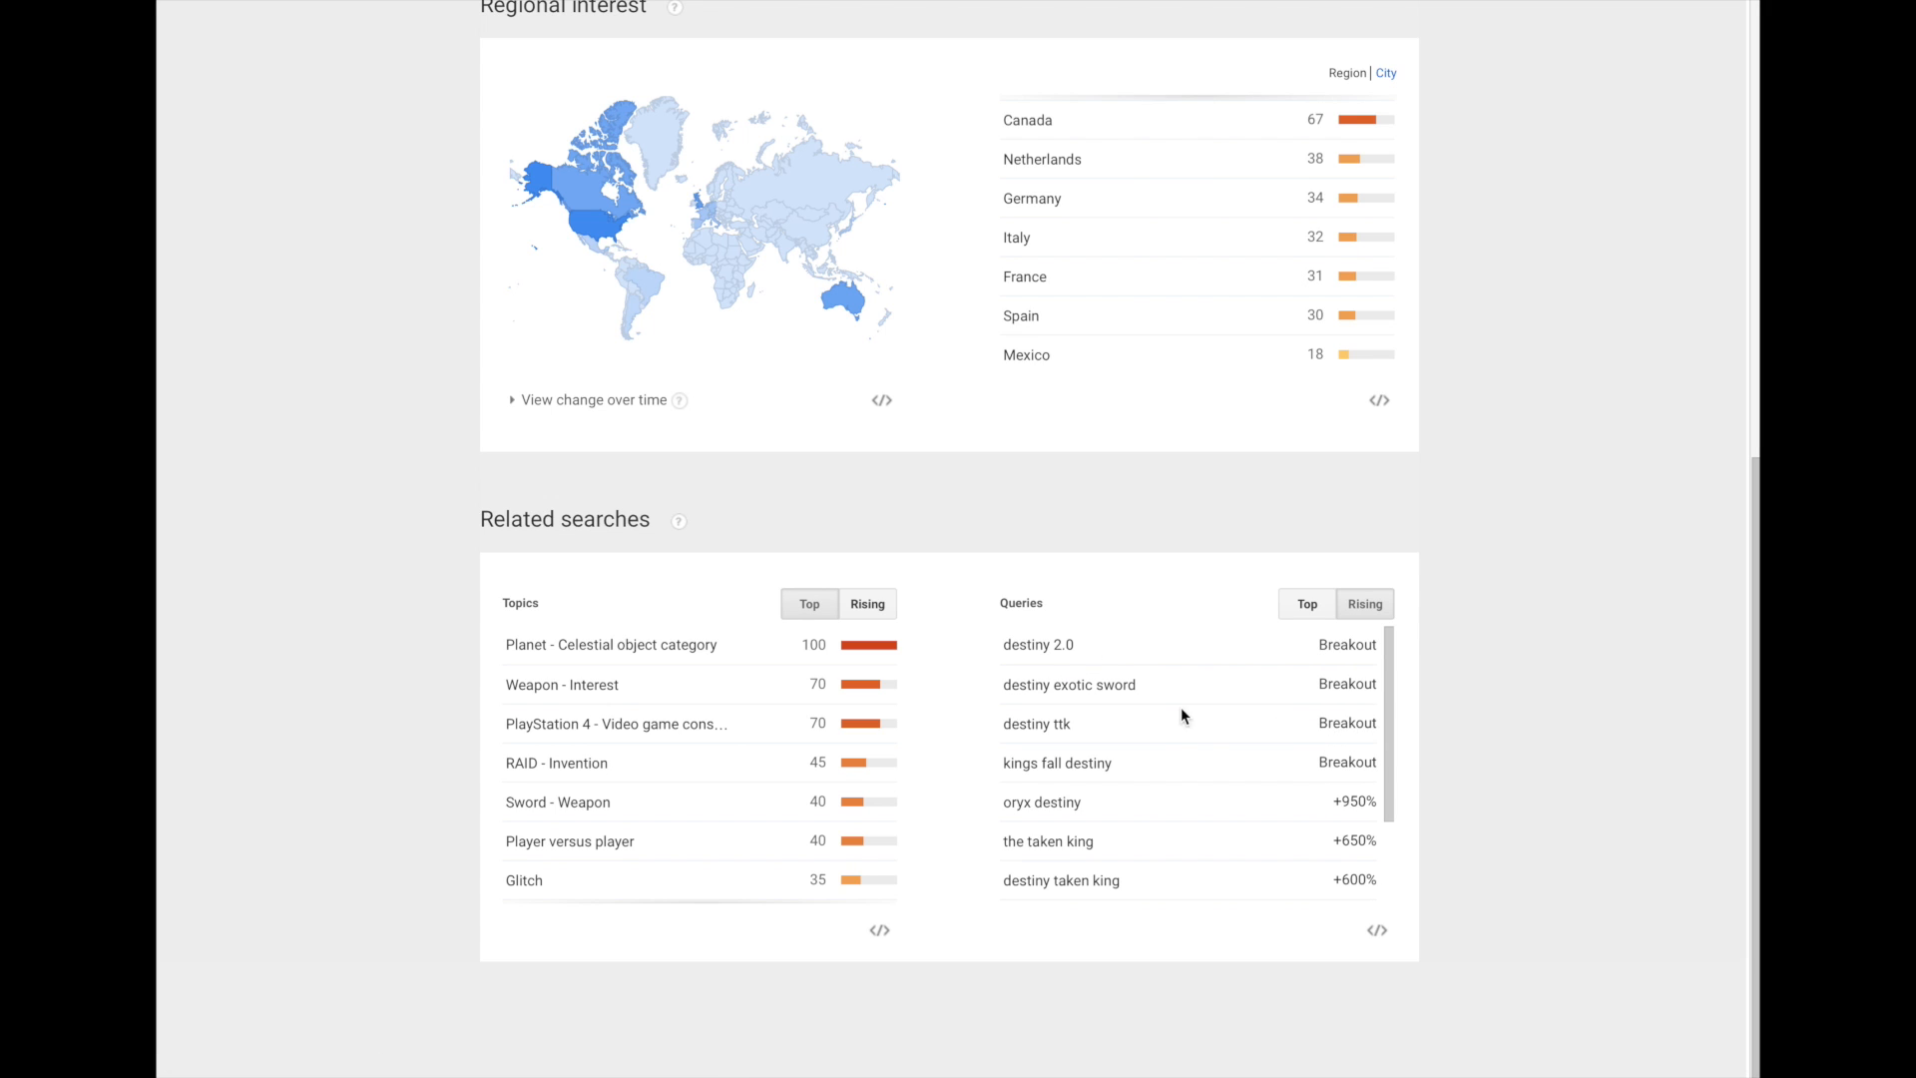
pyautogui.moveTo(1059, 731)
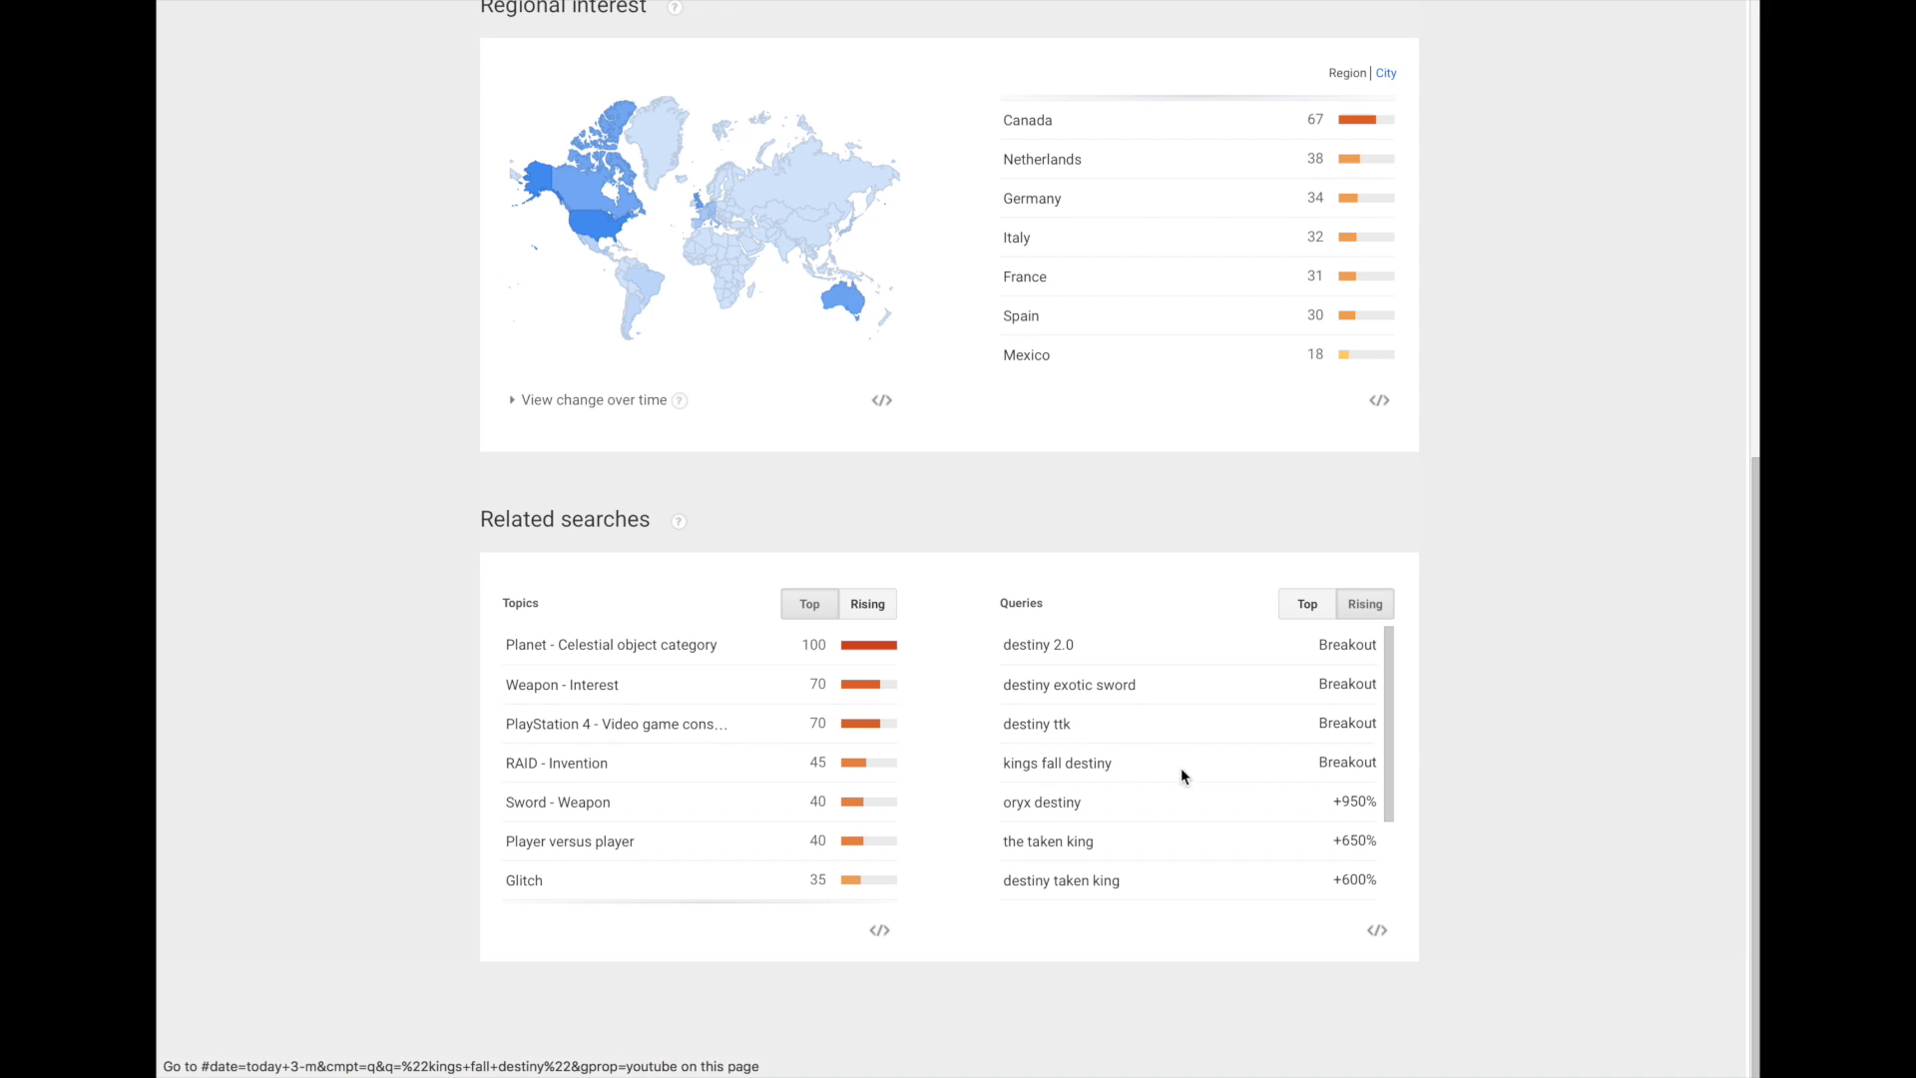
pyautogui.moveTo(1136, 826)
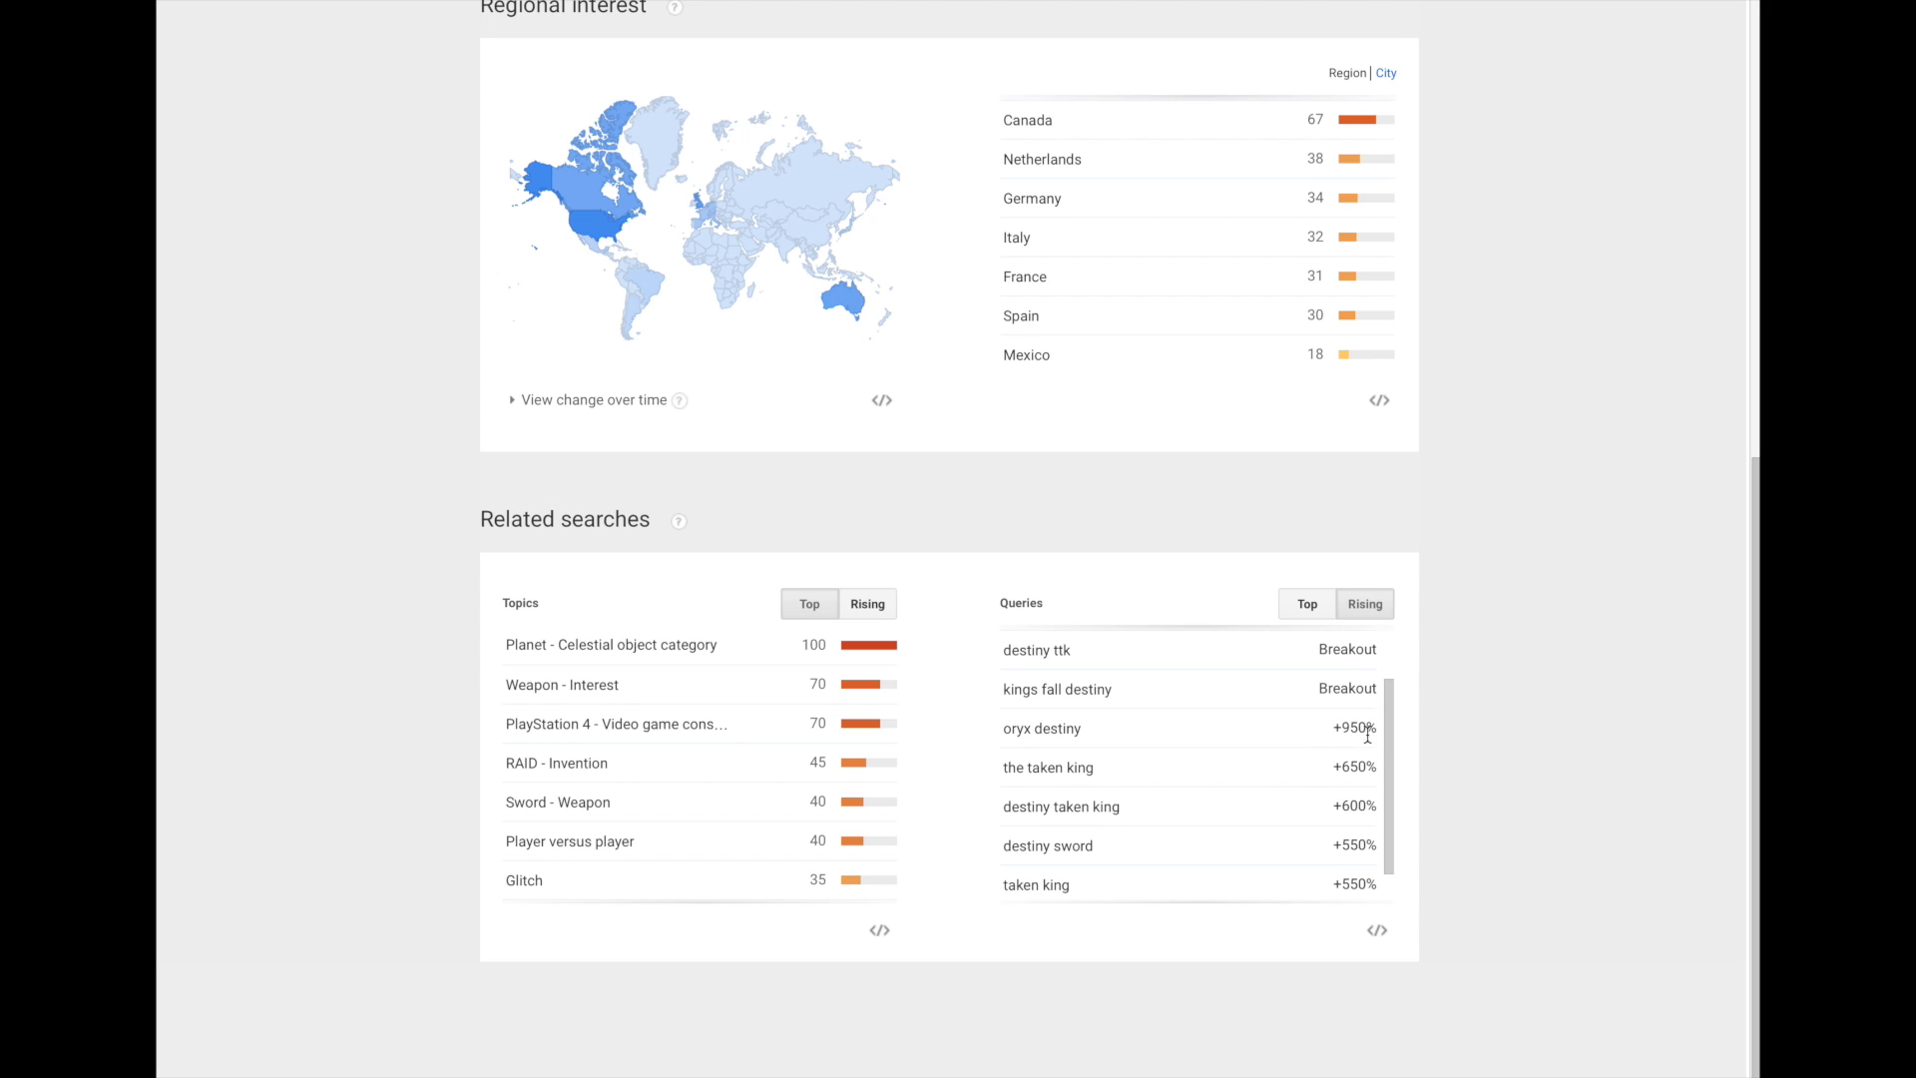
pyautogui.scroll(-3)
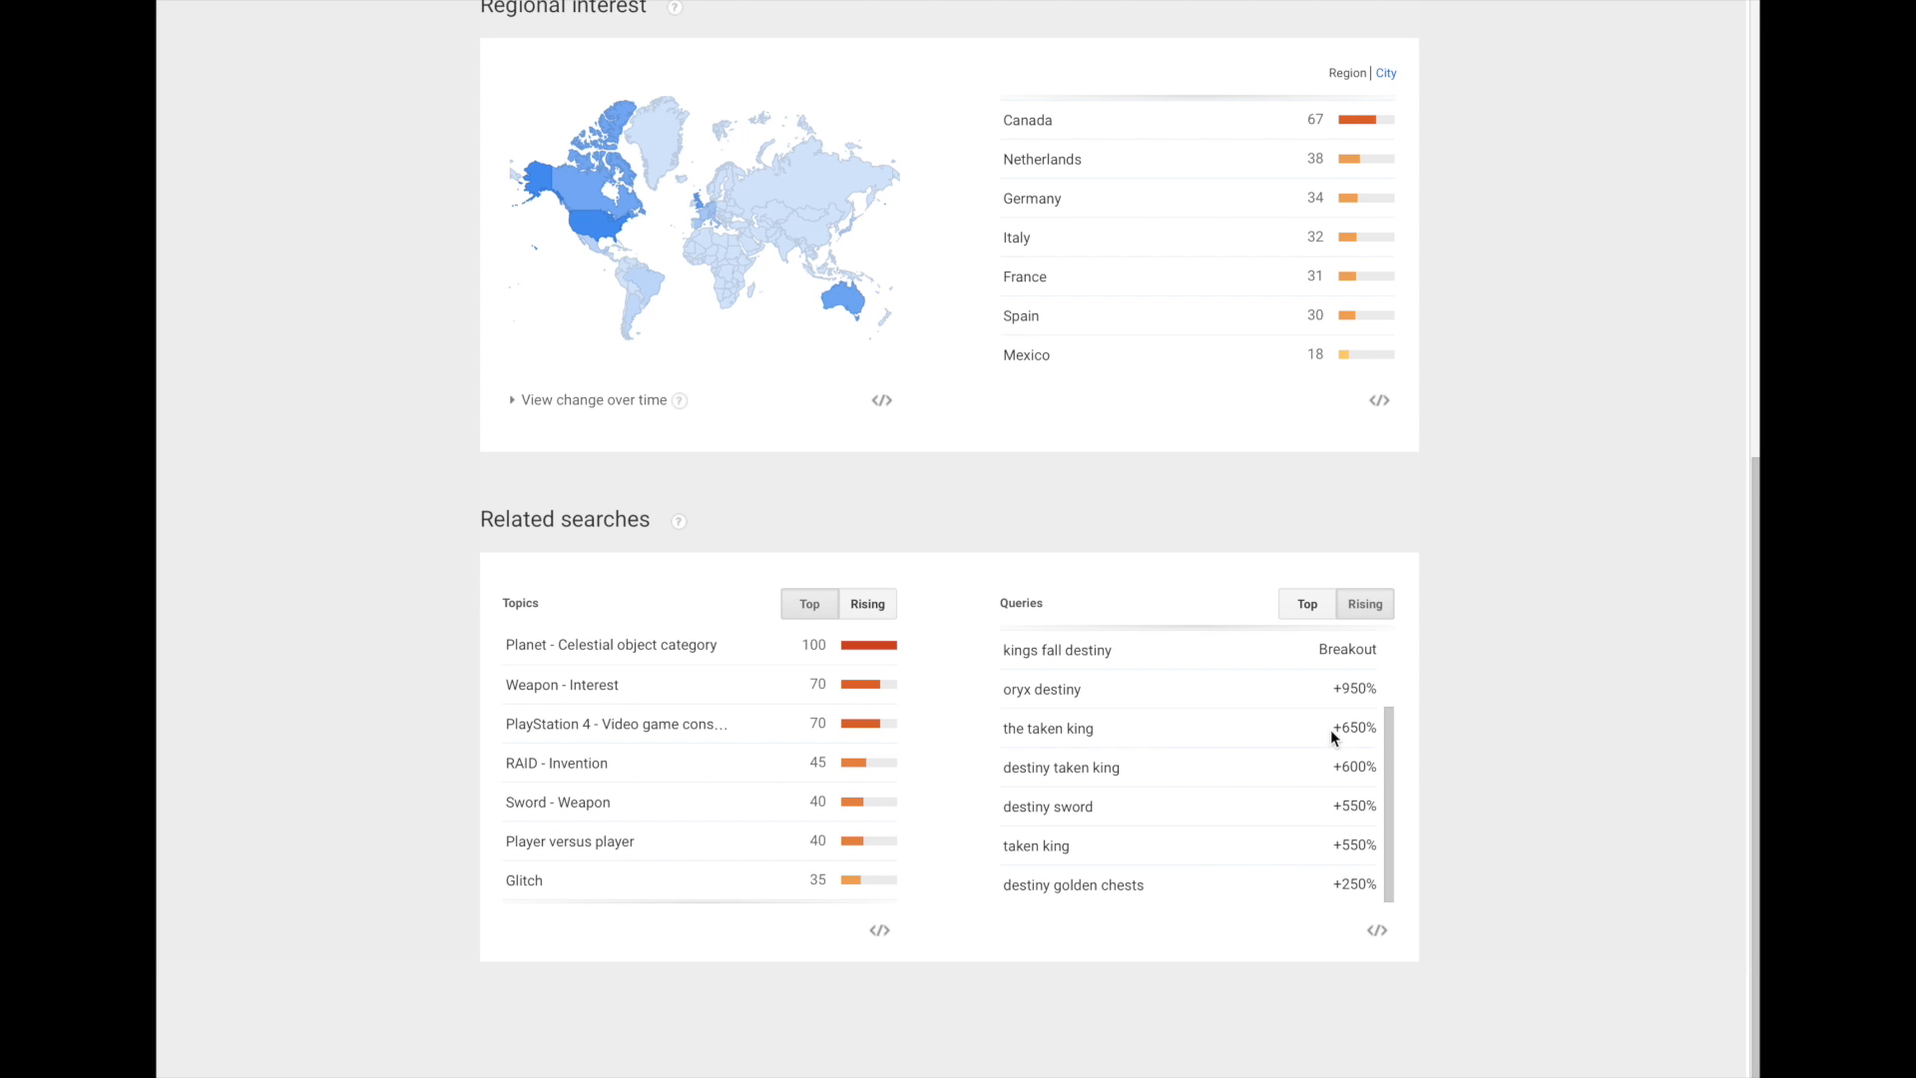
pyautogui.moveTo(1120, 677)
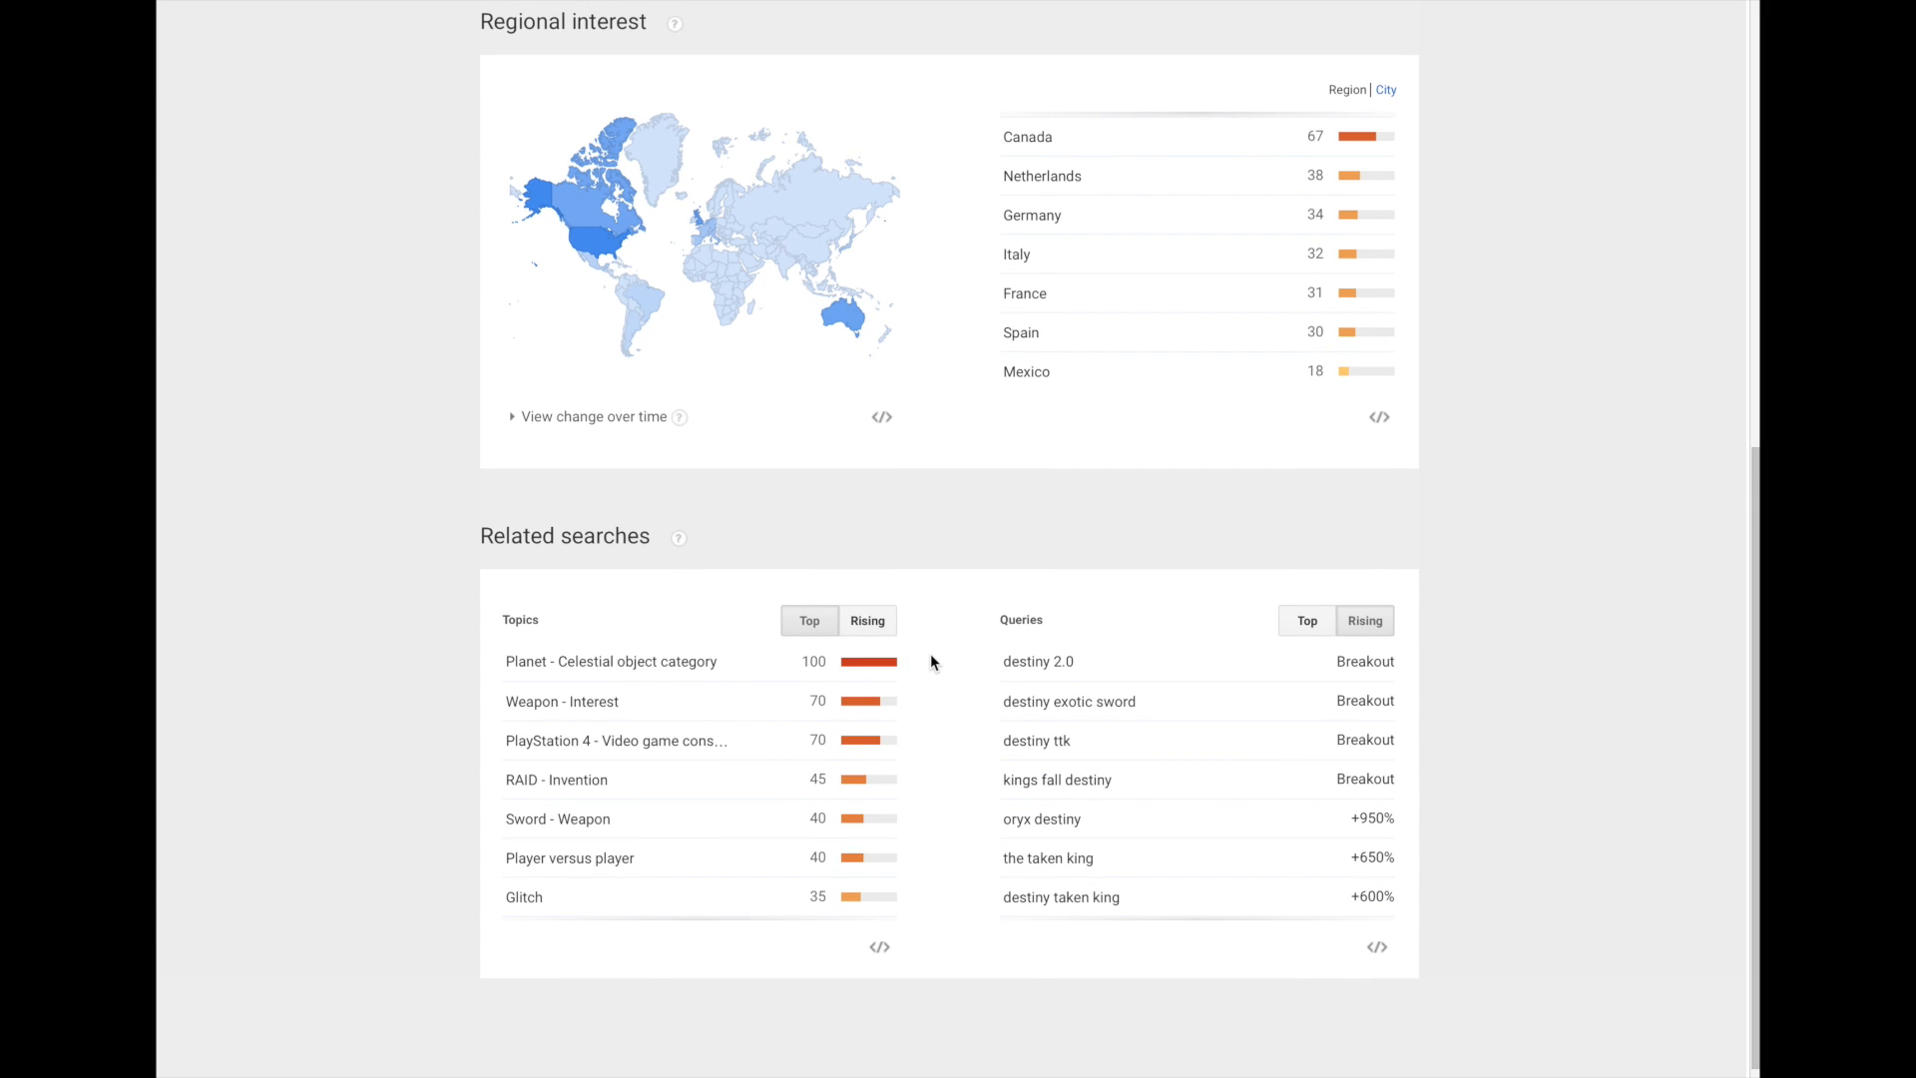
pyautogui.moveTo(991, 553)
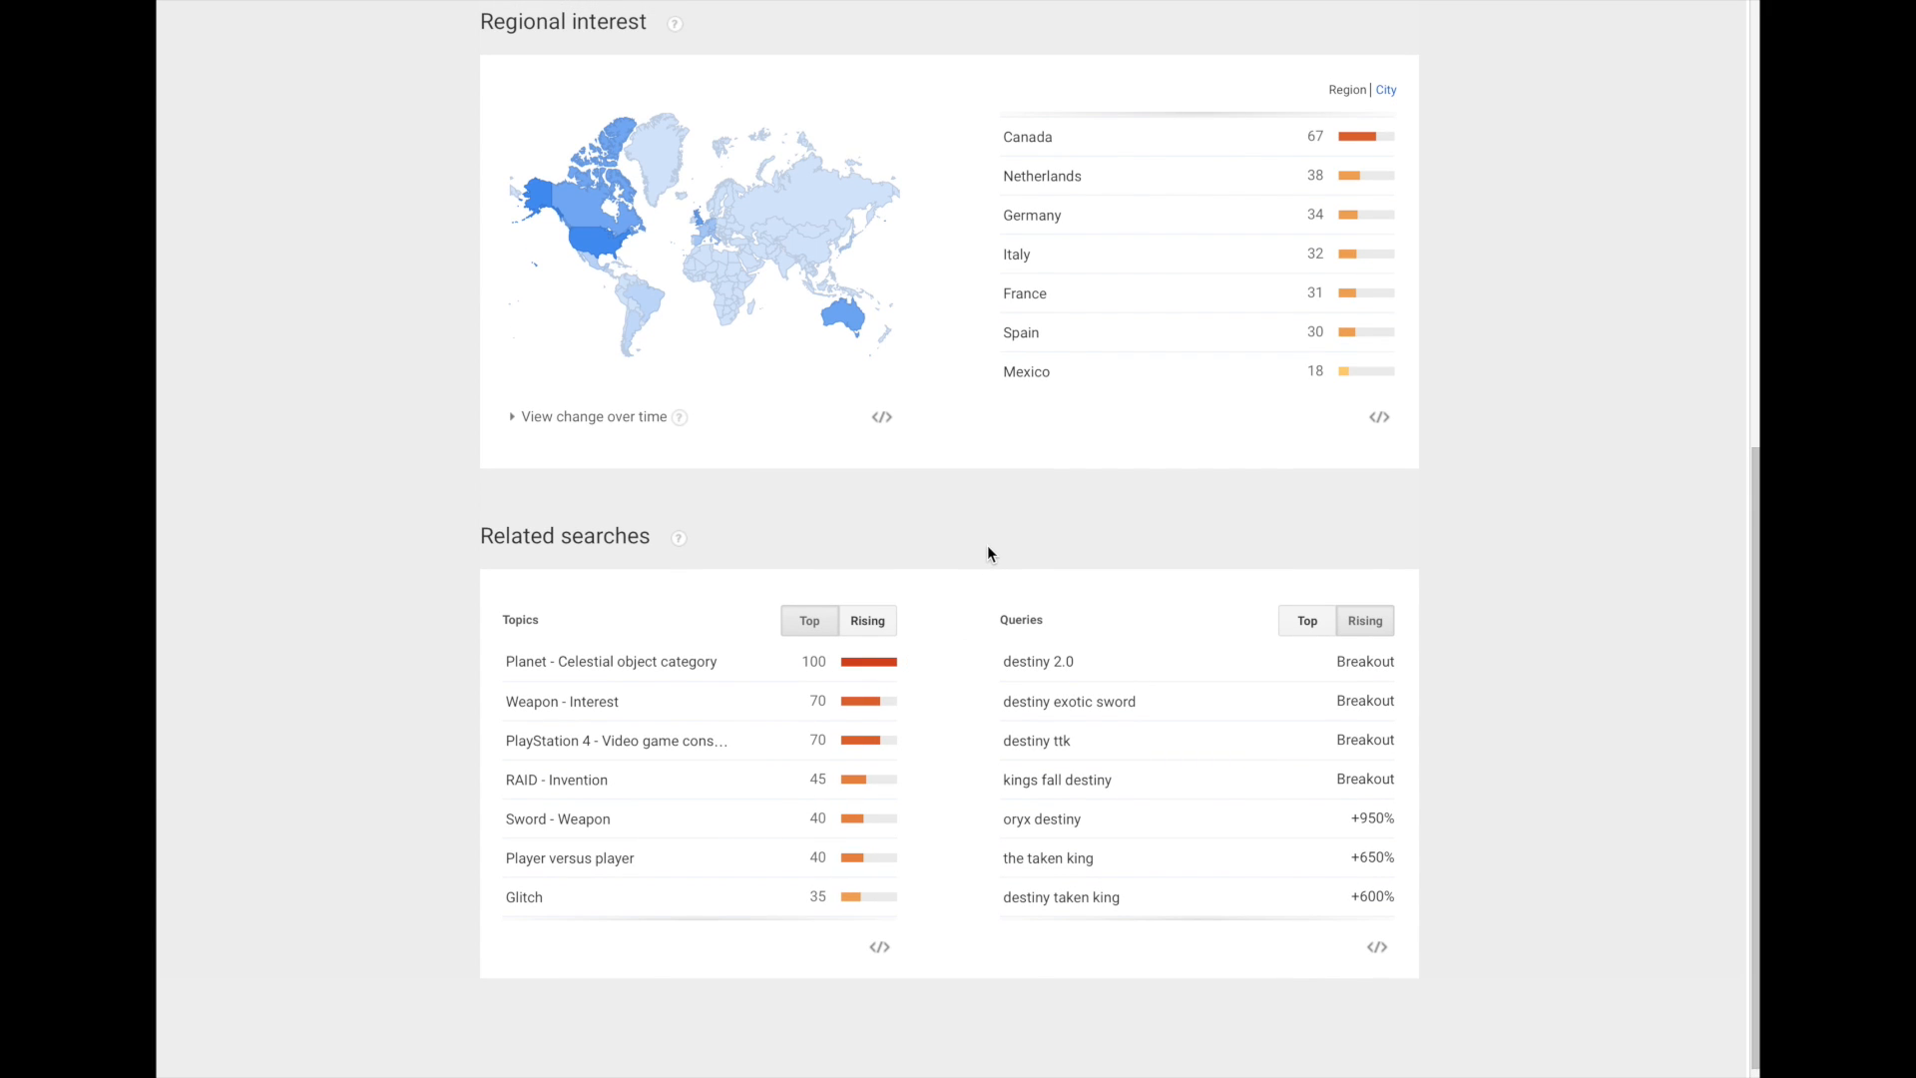
pyautogui.scroll(3)
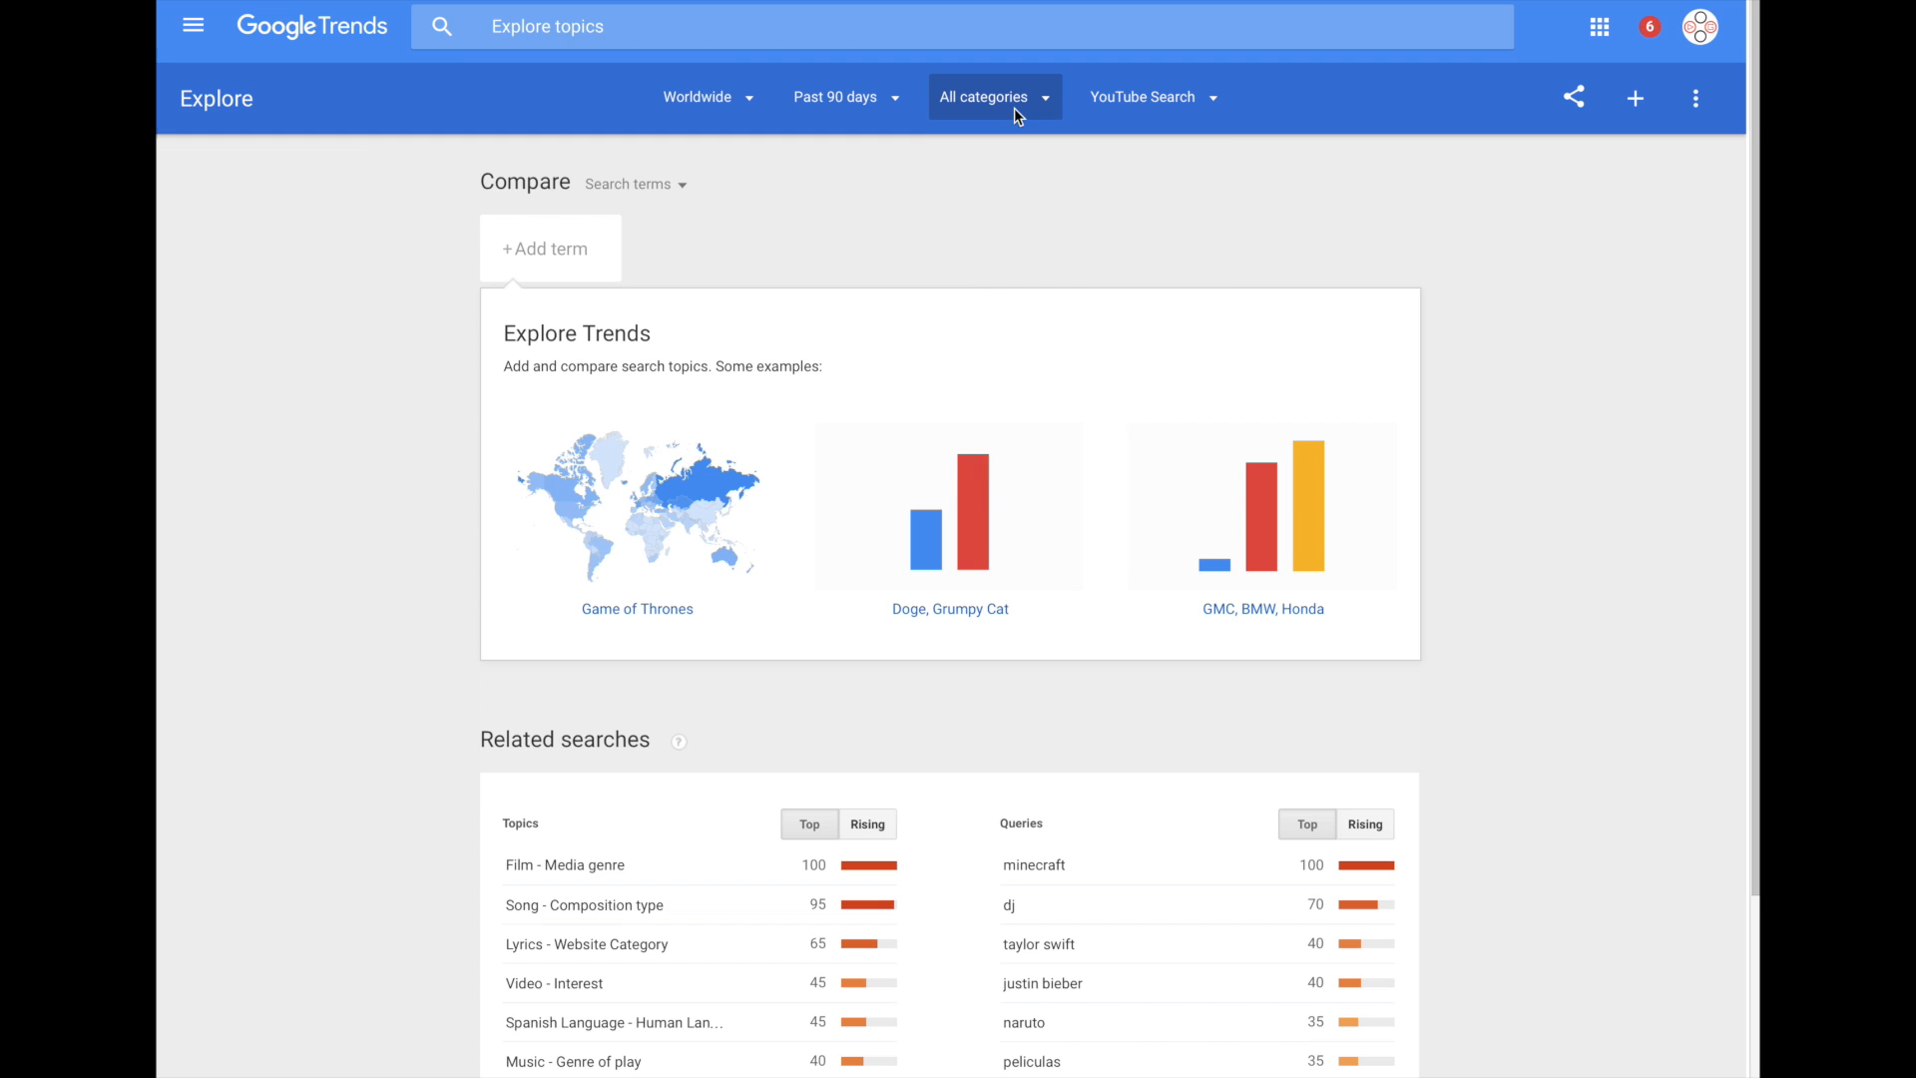
# Filter the term-less Explore view to the Autos & Vehicles category
pyautogui.click(994, 97)
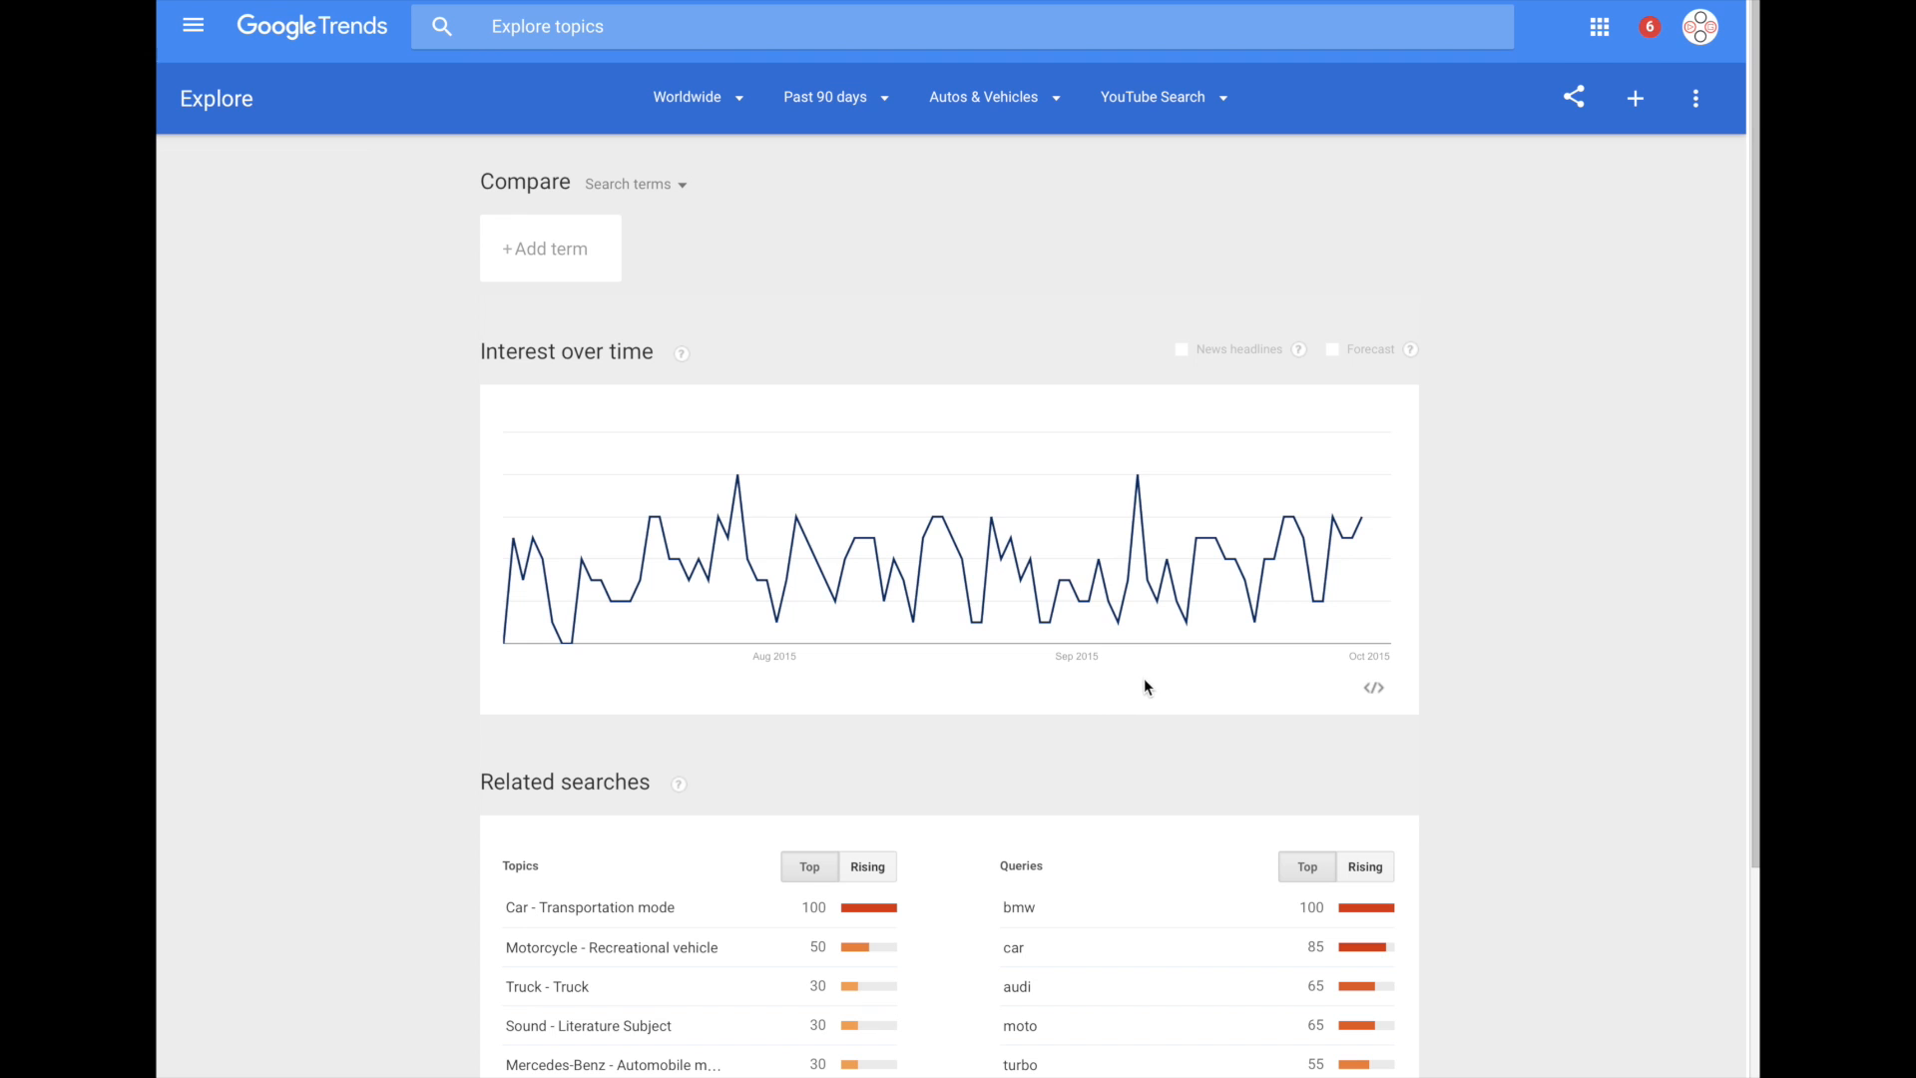
pyautogui.scroll(-3)
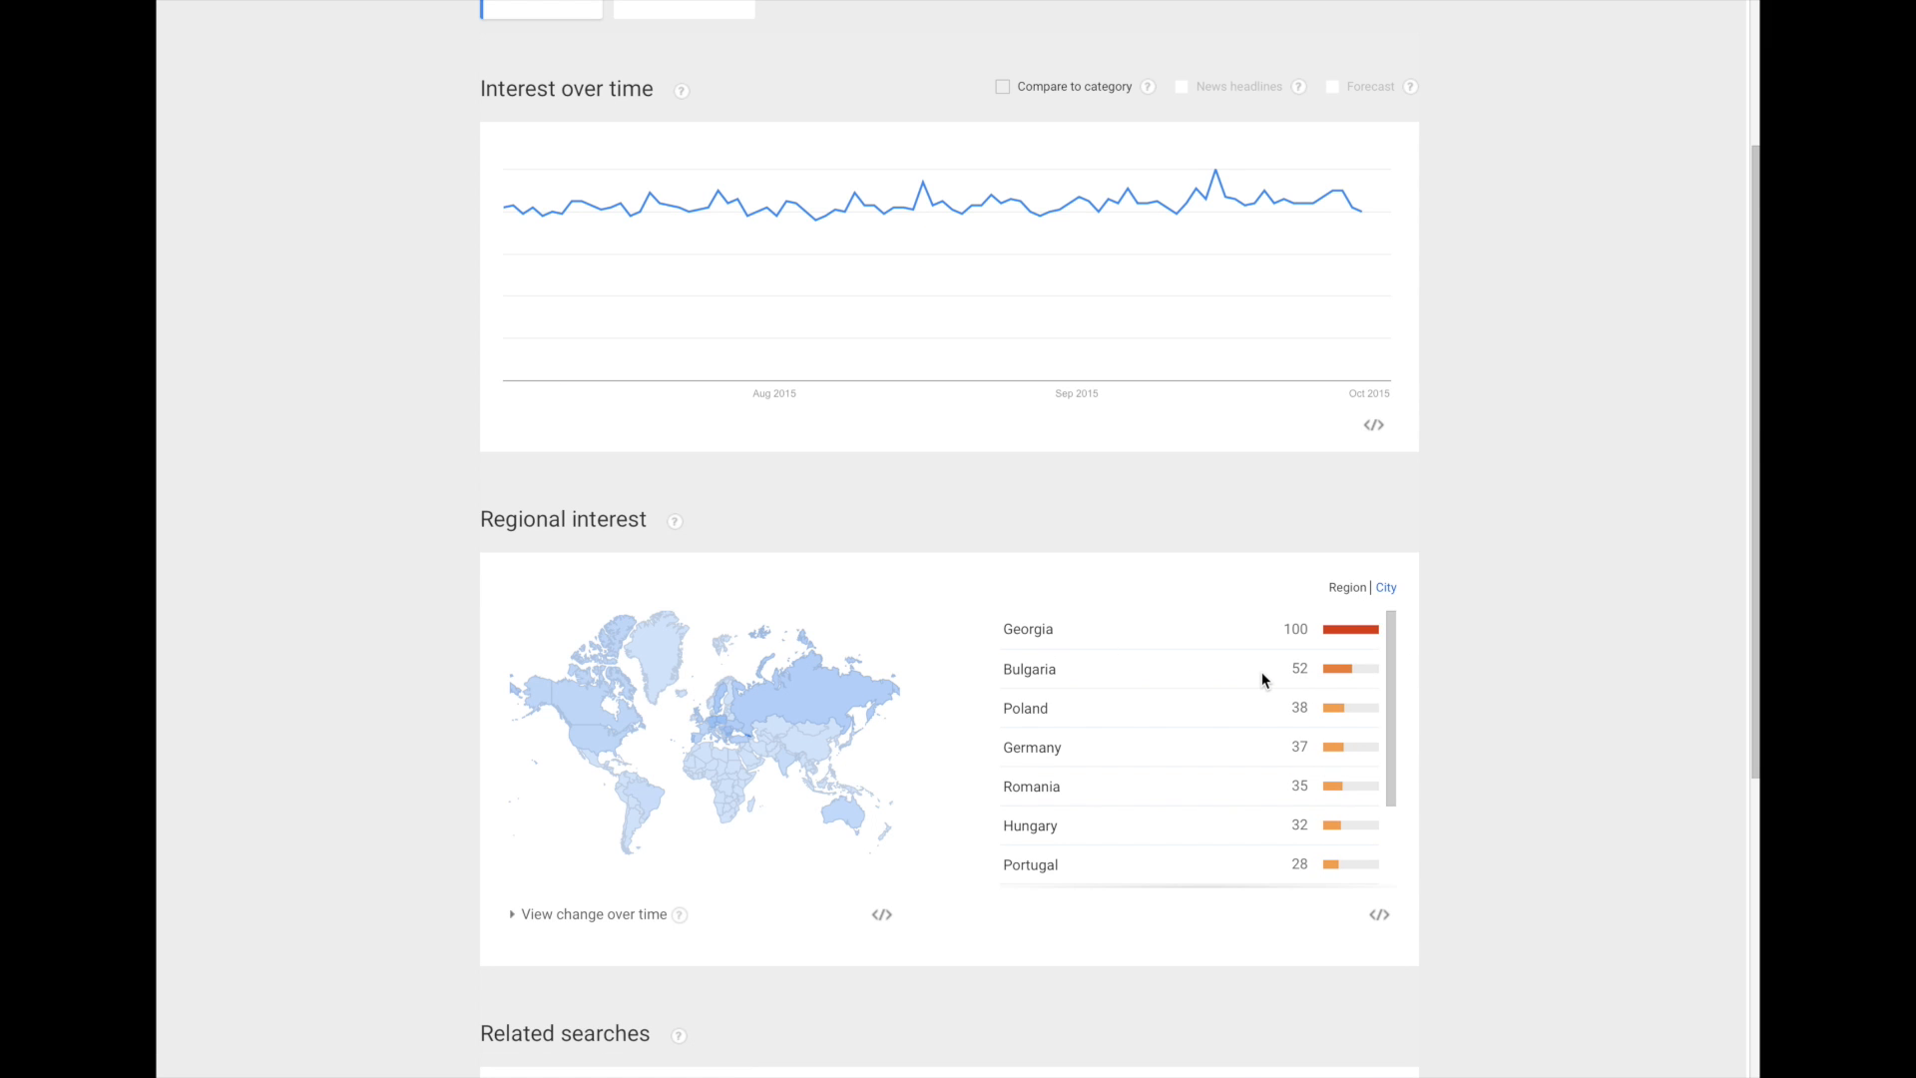
# Scroll down to bmw's related topics and top queries
pyautogui.scroll(-3)
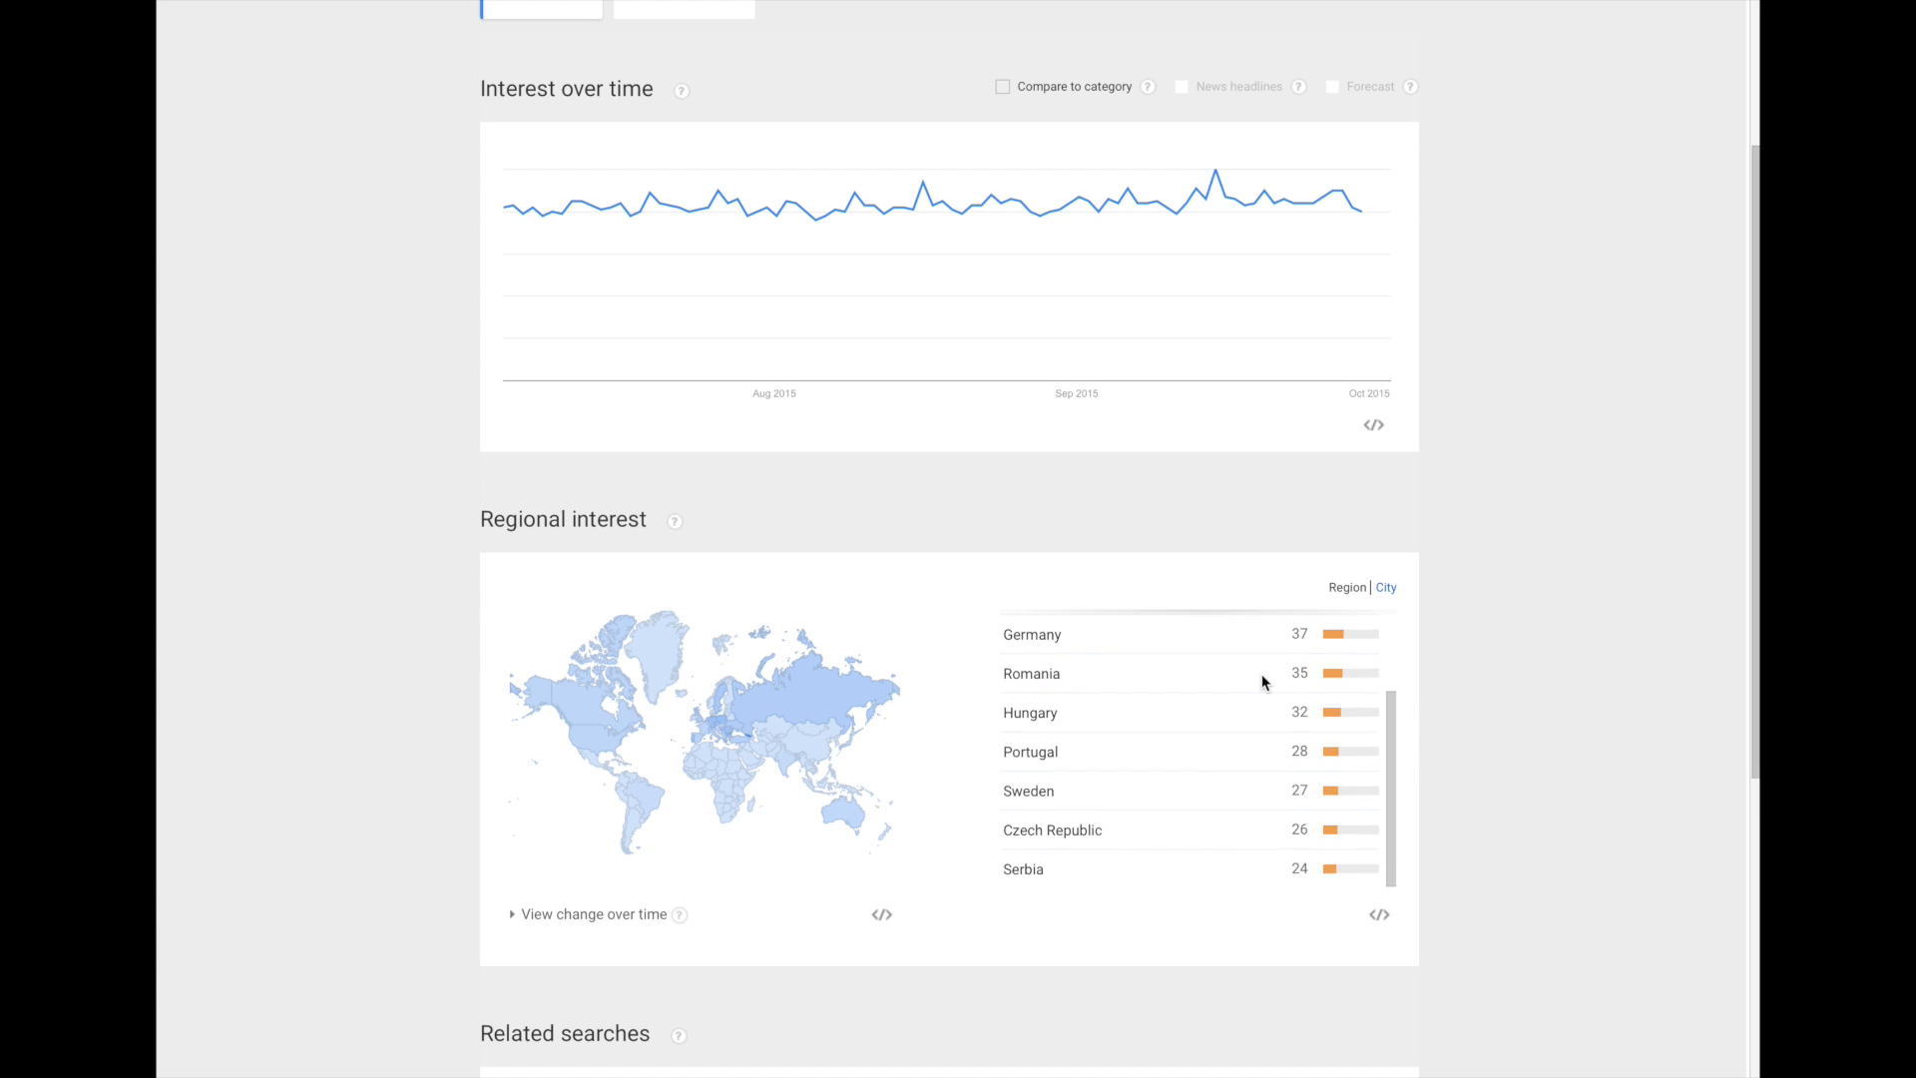
pyautogui.scroll(-3)
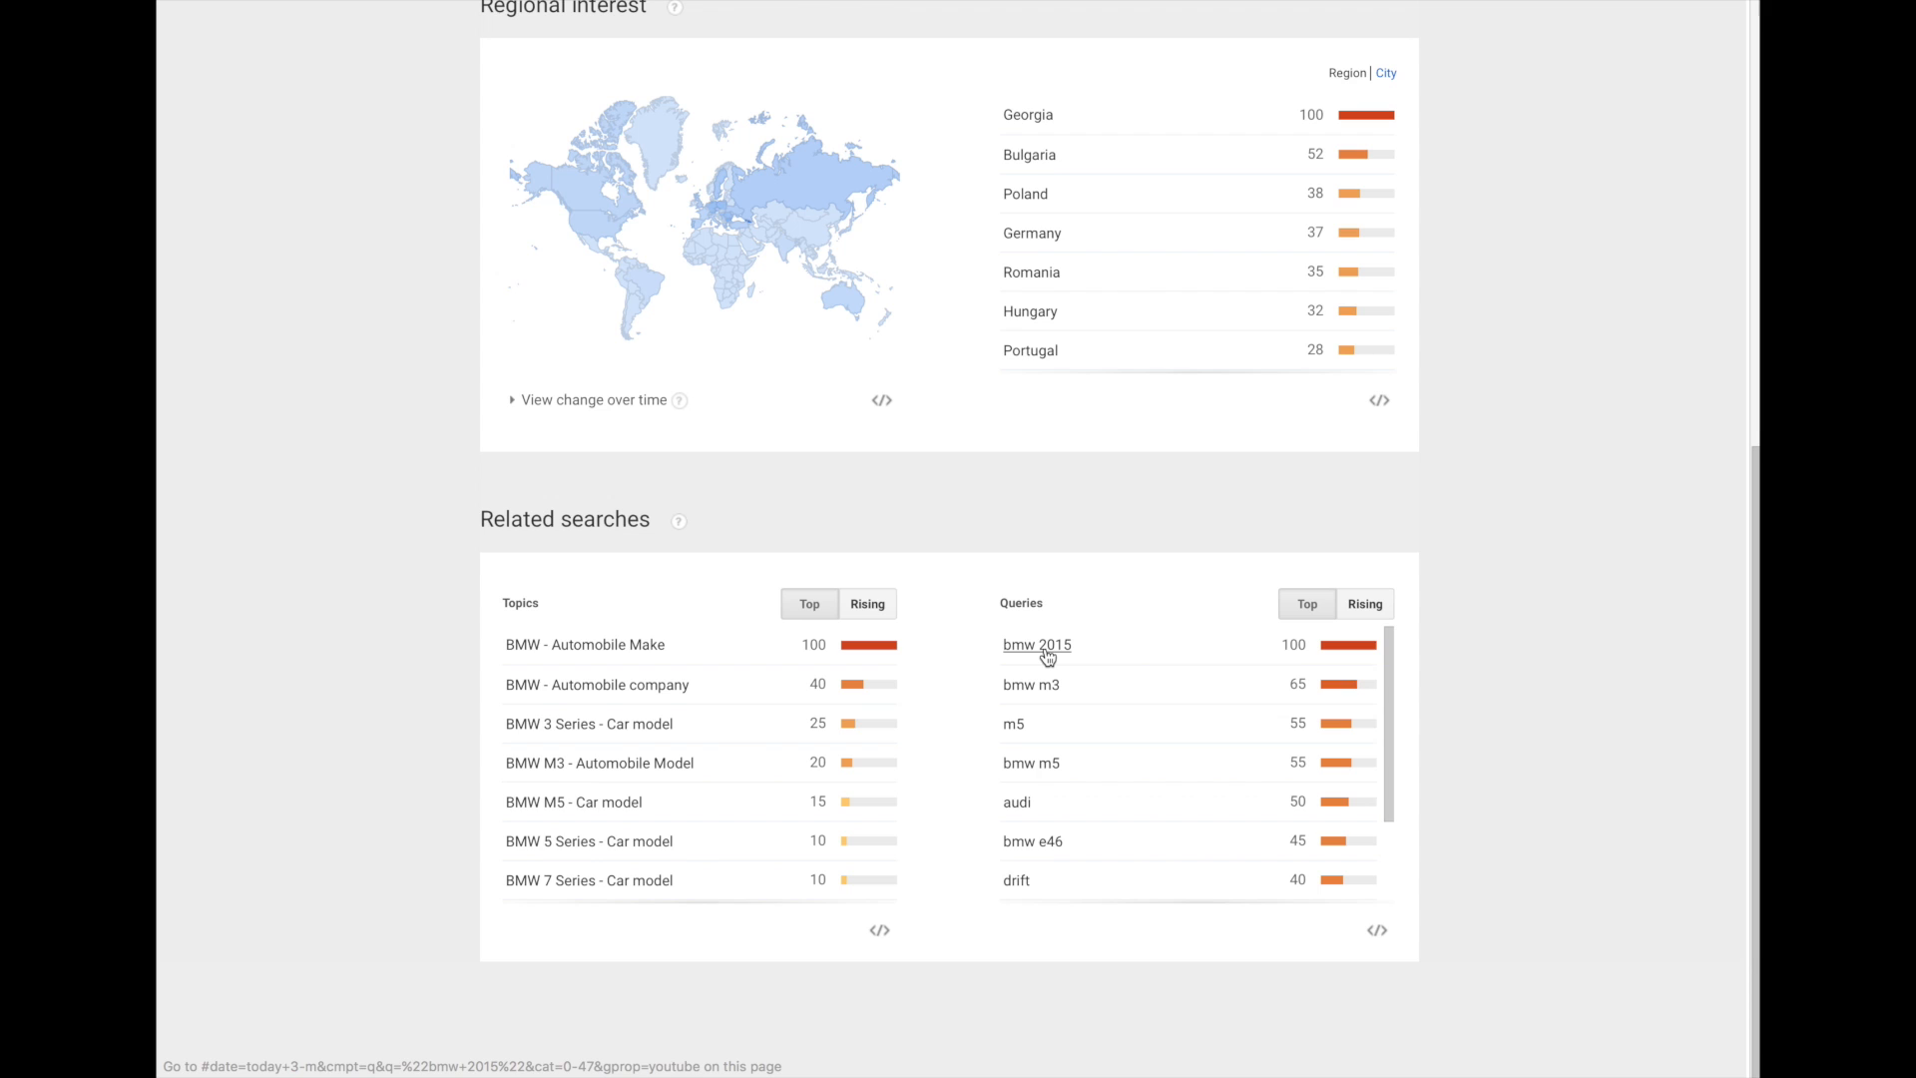
pyautogui.moveTo(1038, 701)
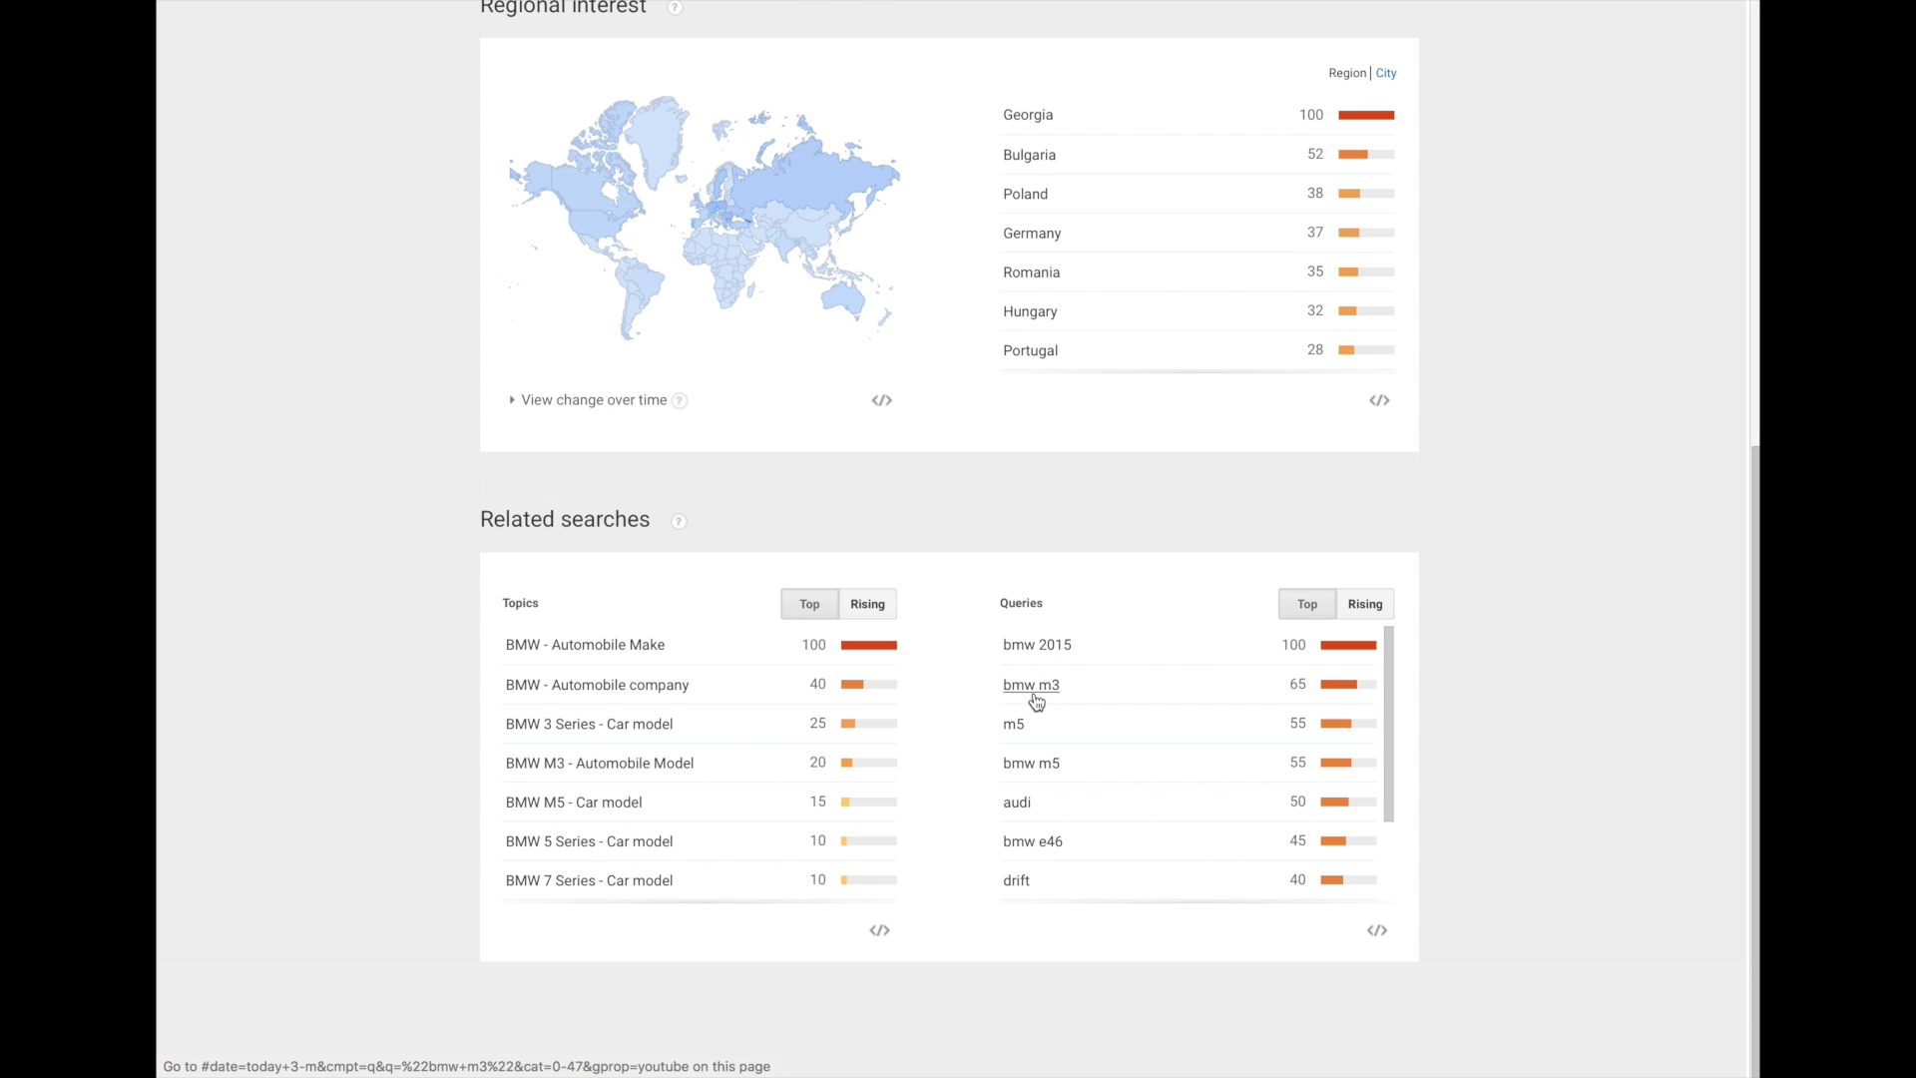
pyautogui.scroll(-3)
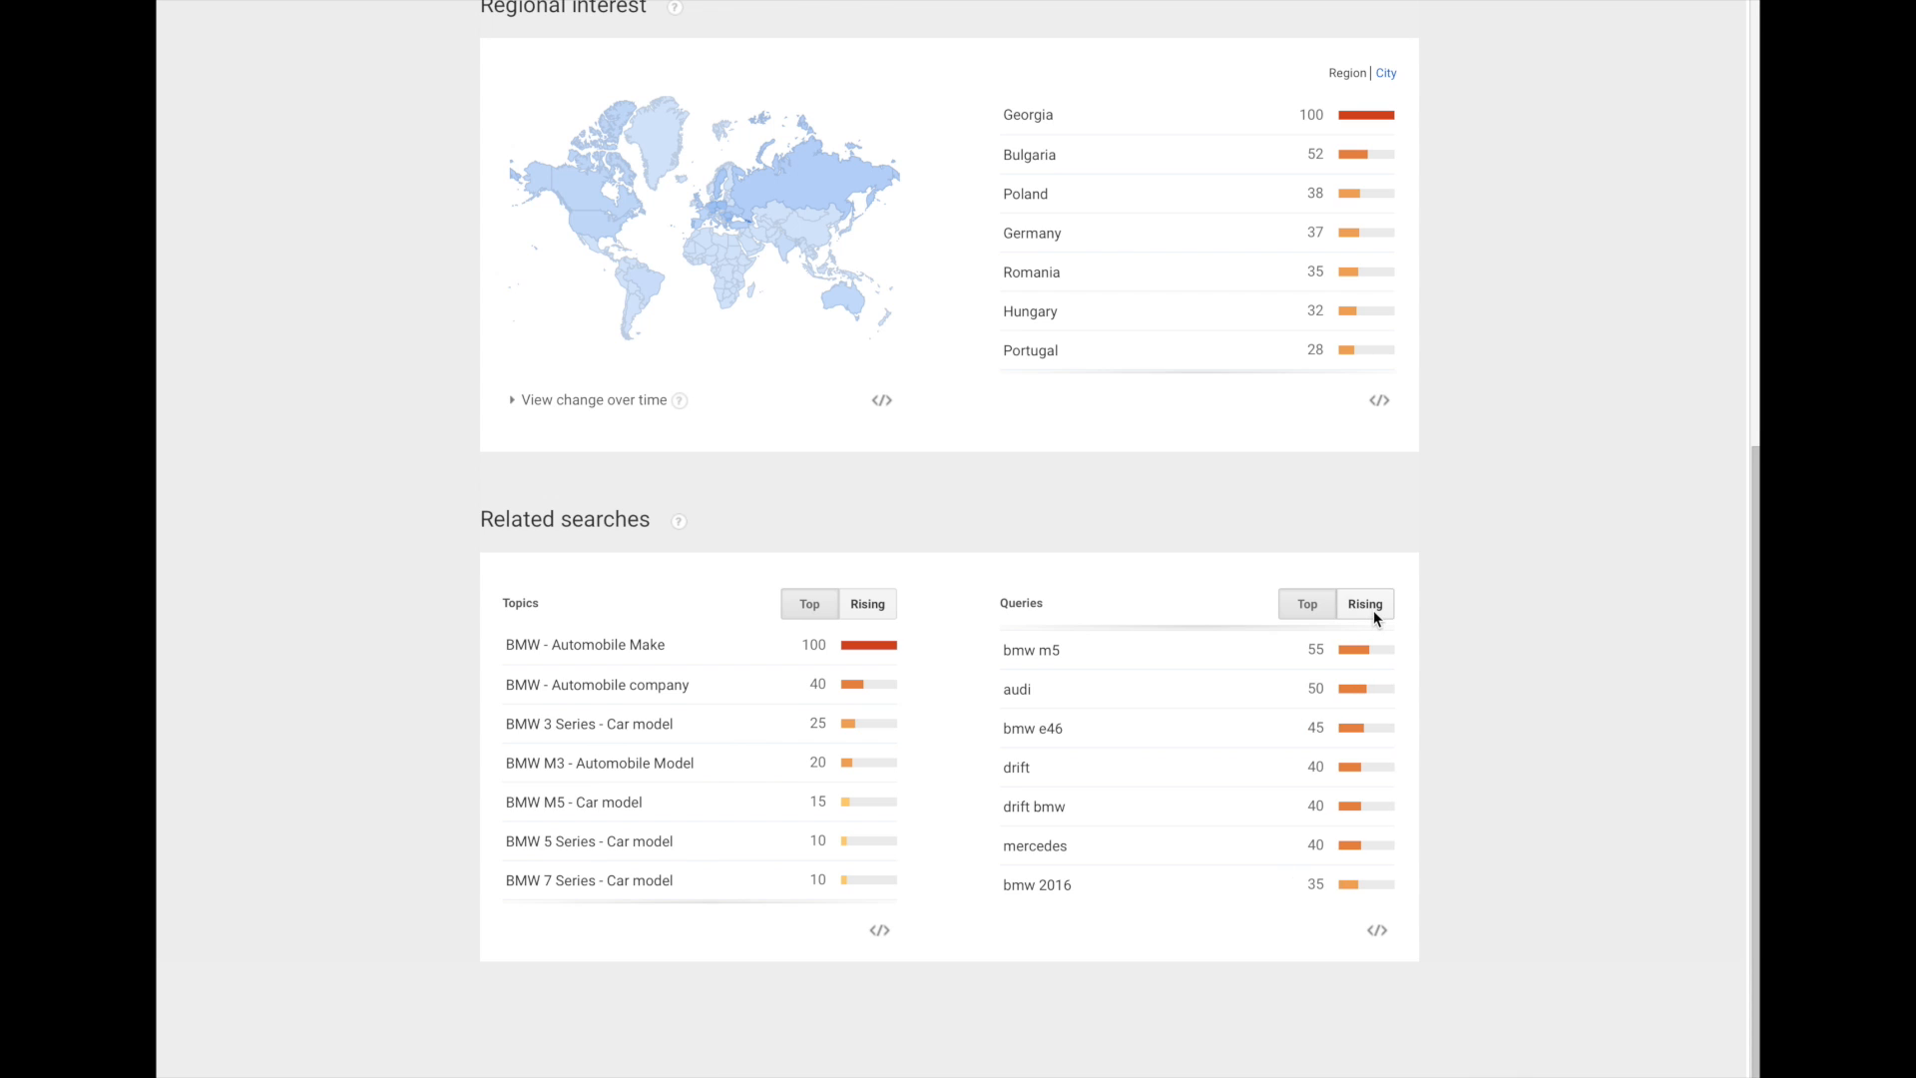
# Switch bmw's related queries to Rising, led by 2016 bmw x1 at +200%
pyautogui.click(1365, 604)
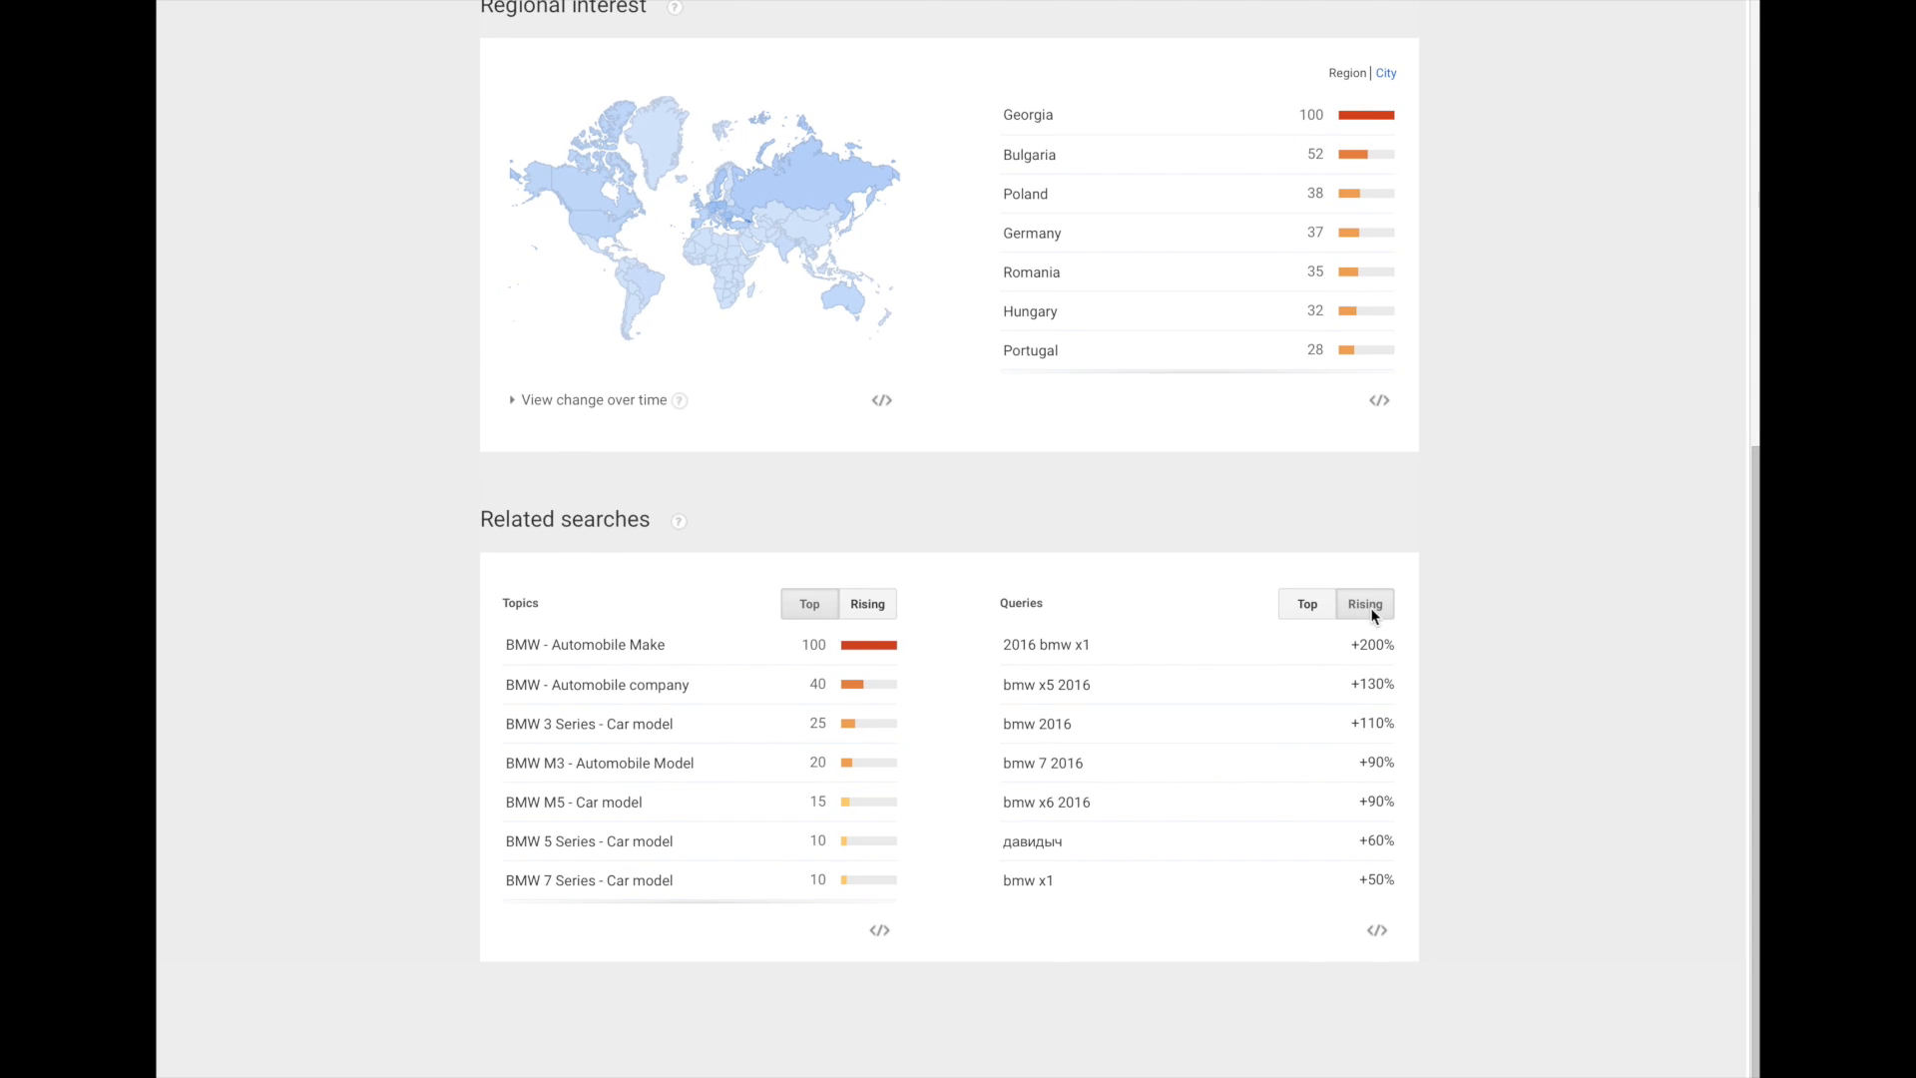
pyautogui.moveTo(1152, 651)
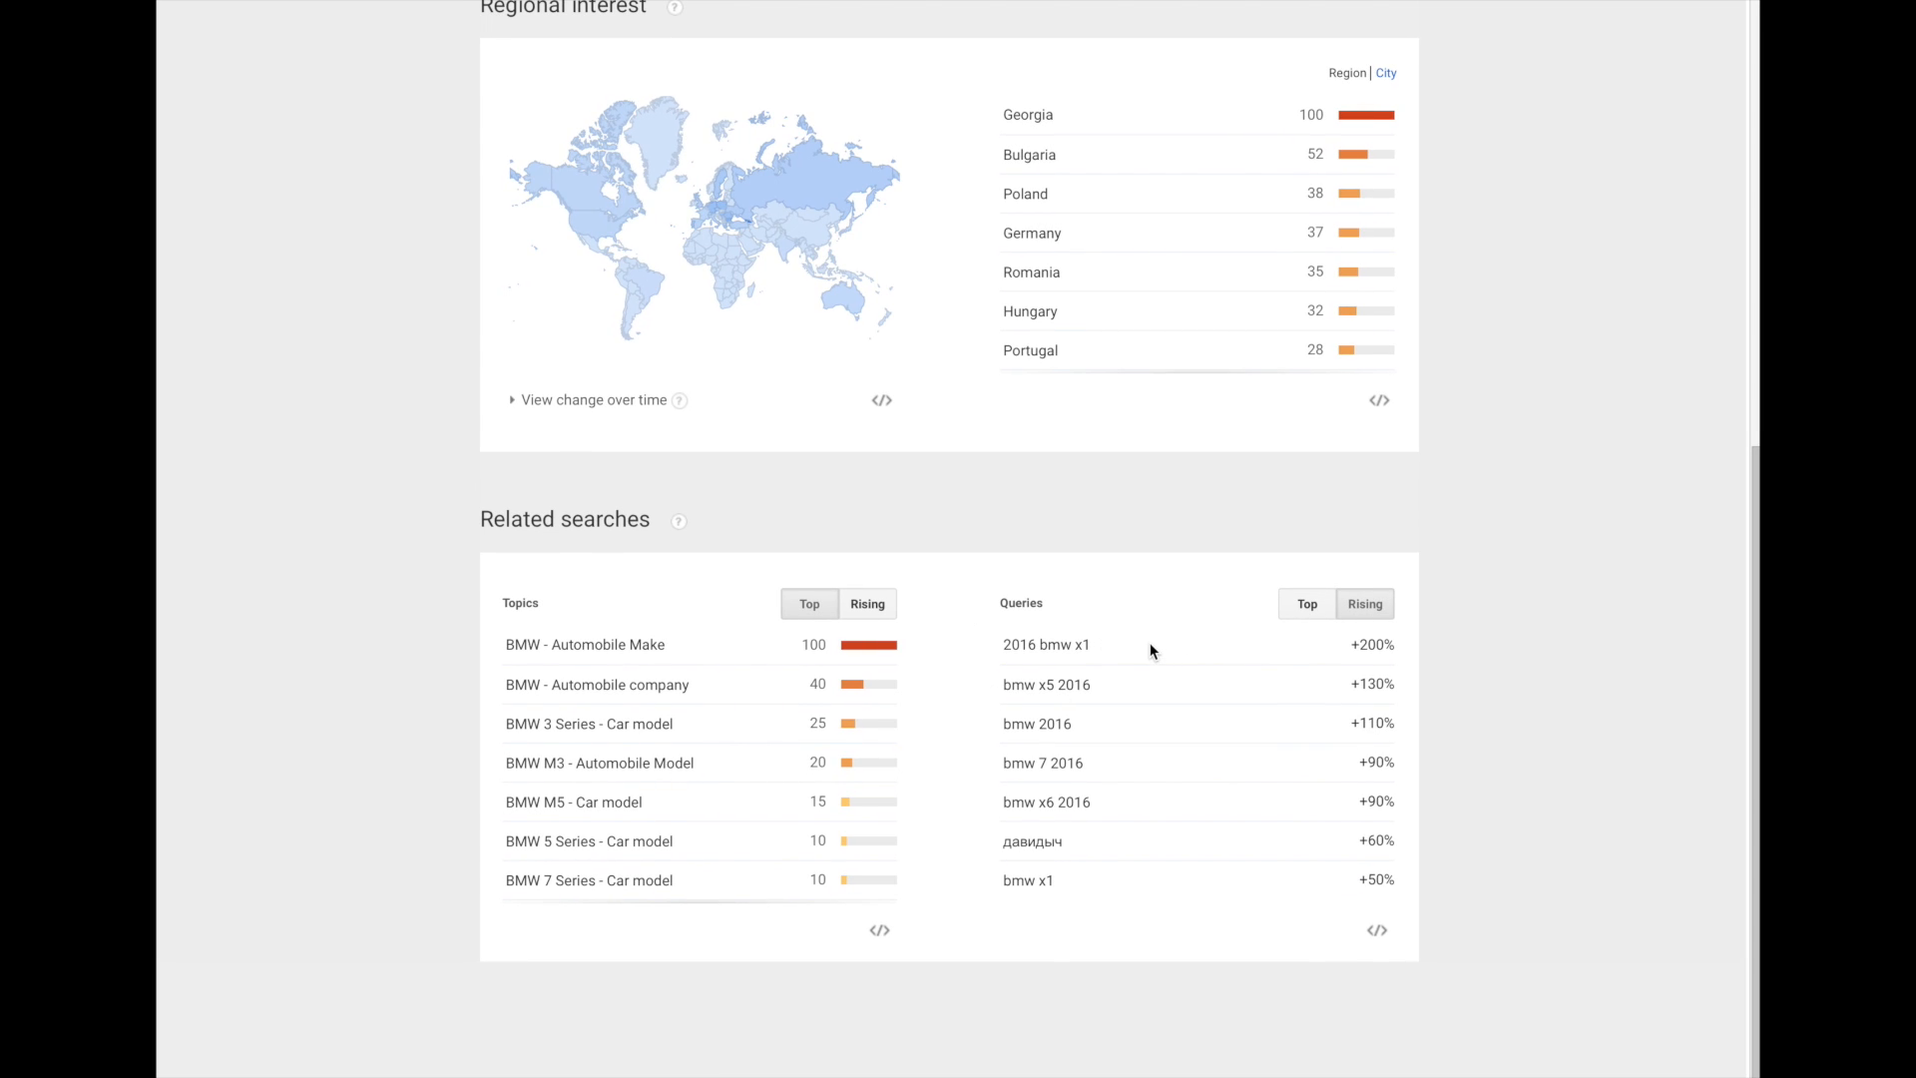
pyautogui.moveTo(1074, 695)
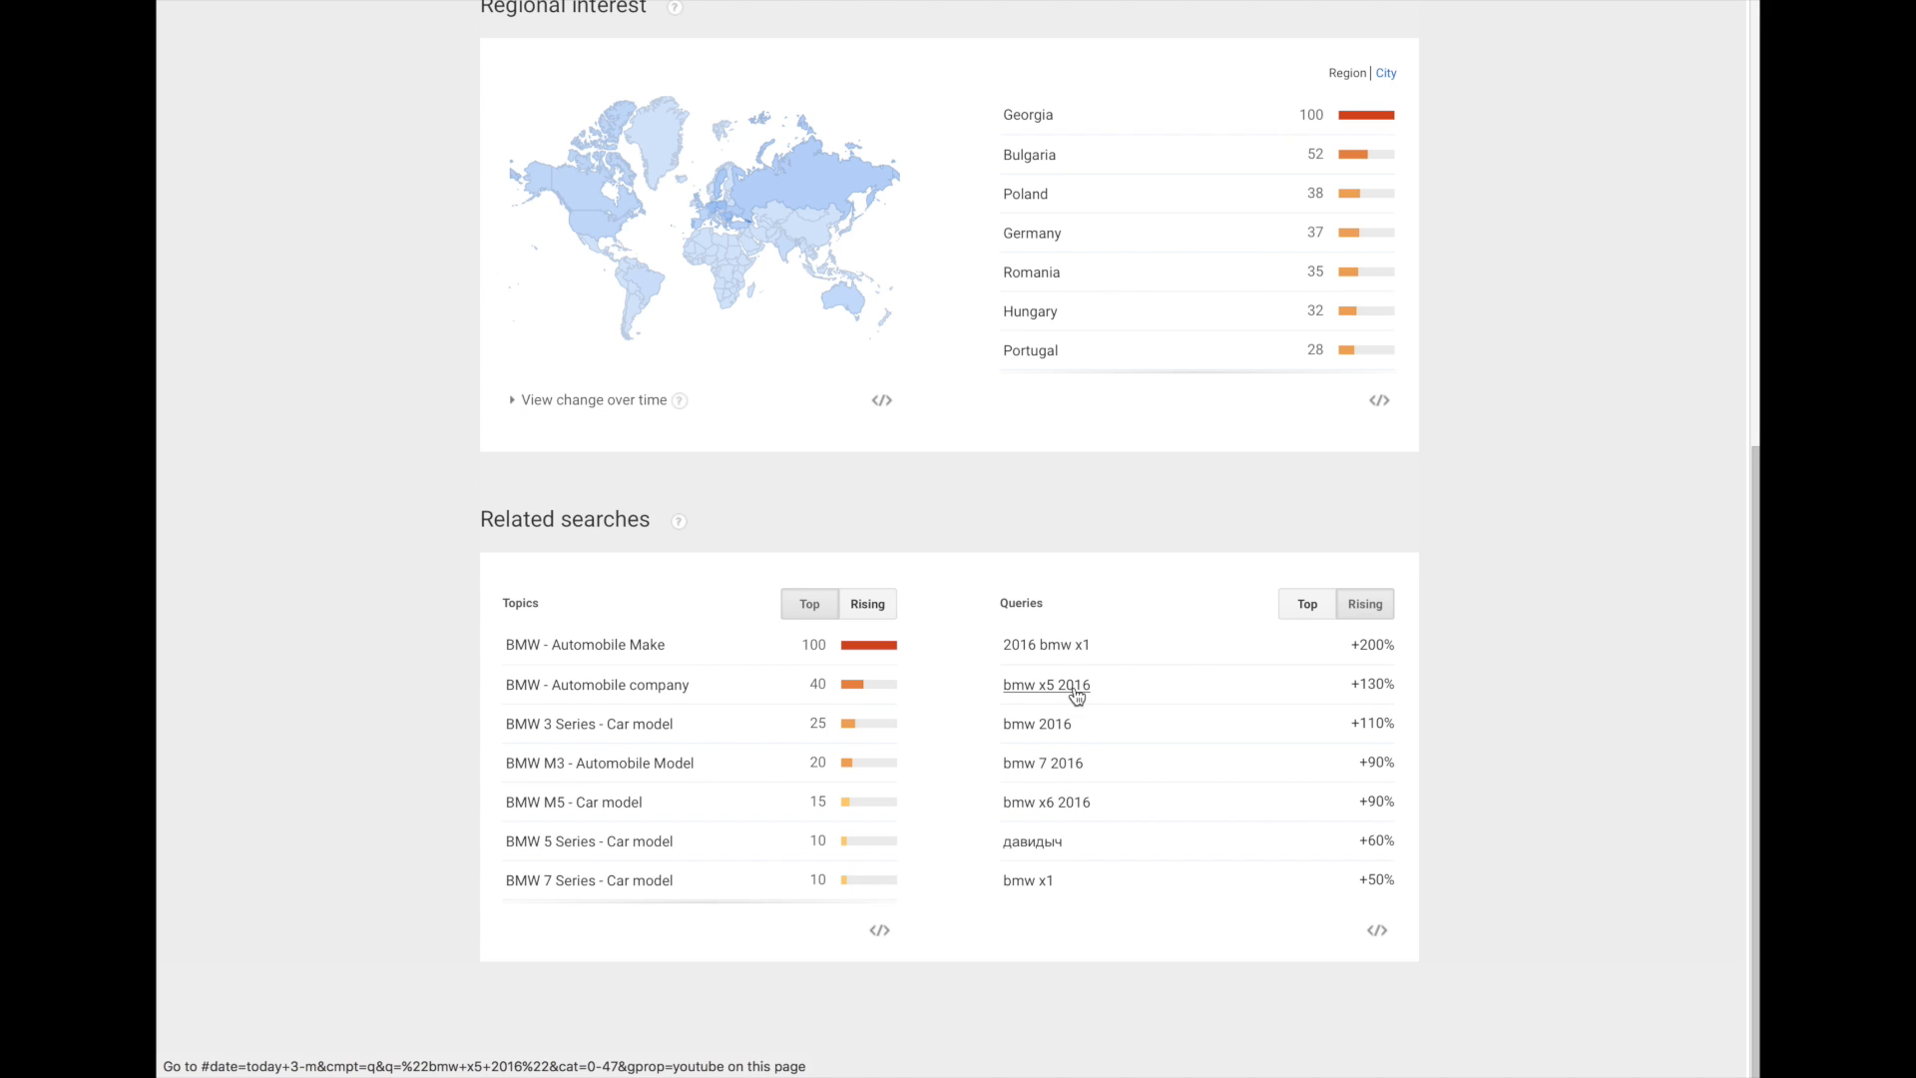
pyautogui.moveTo(1127, 598)
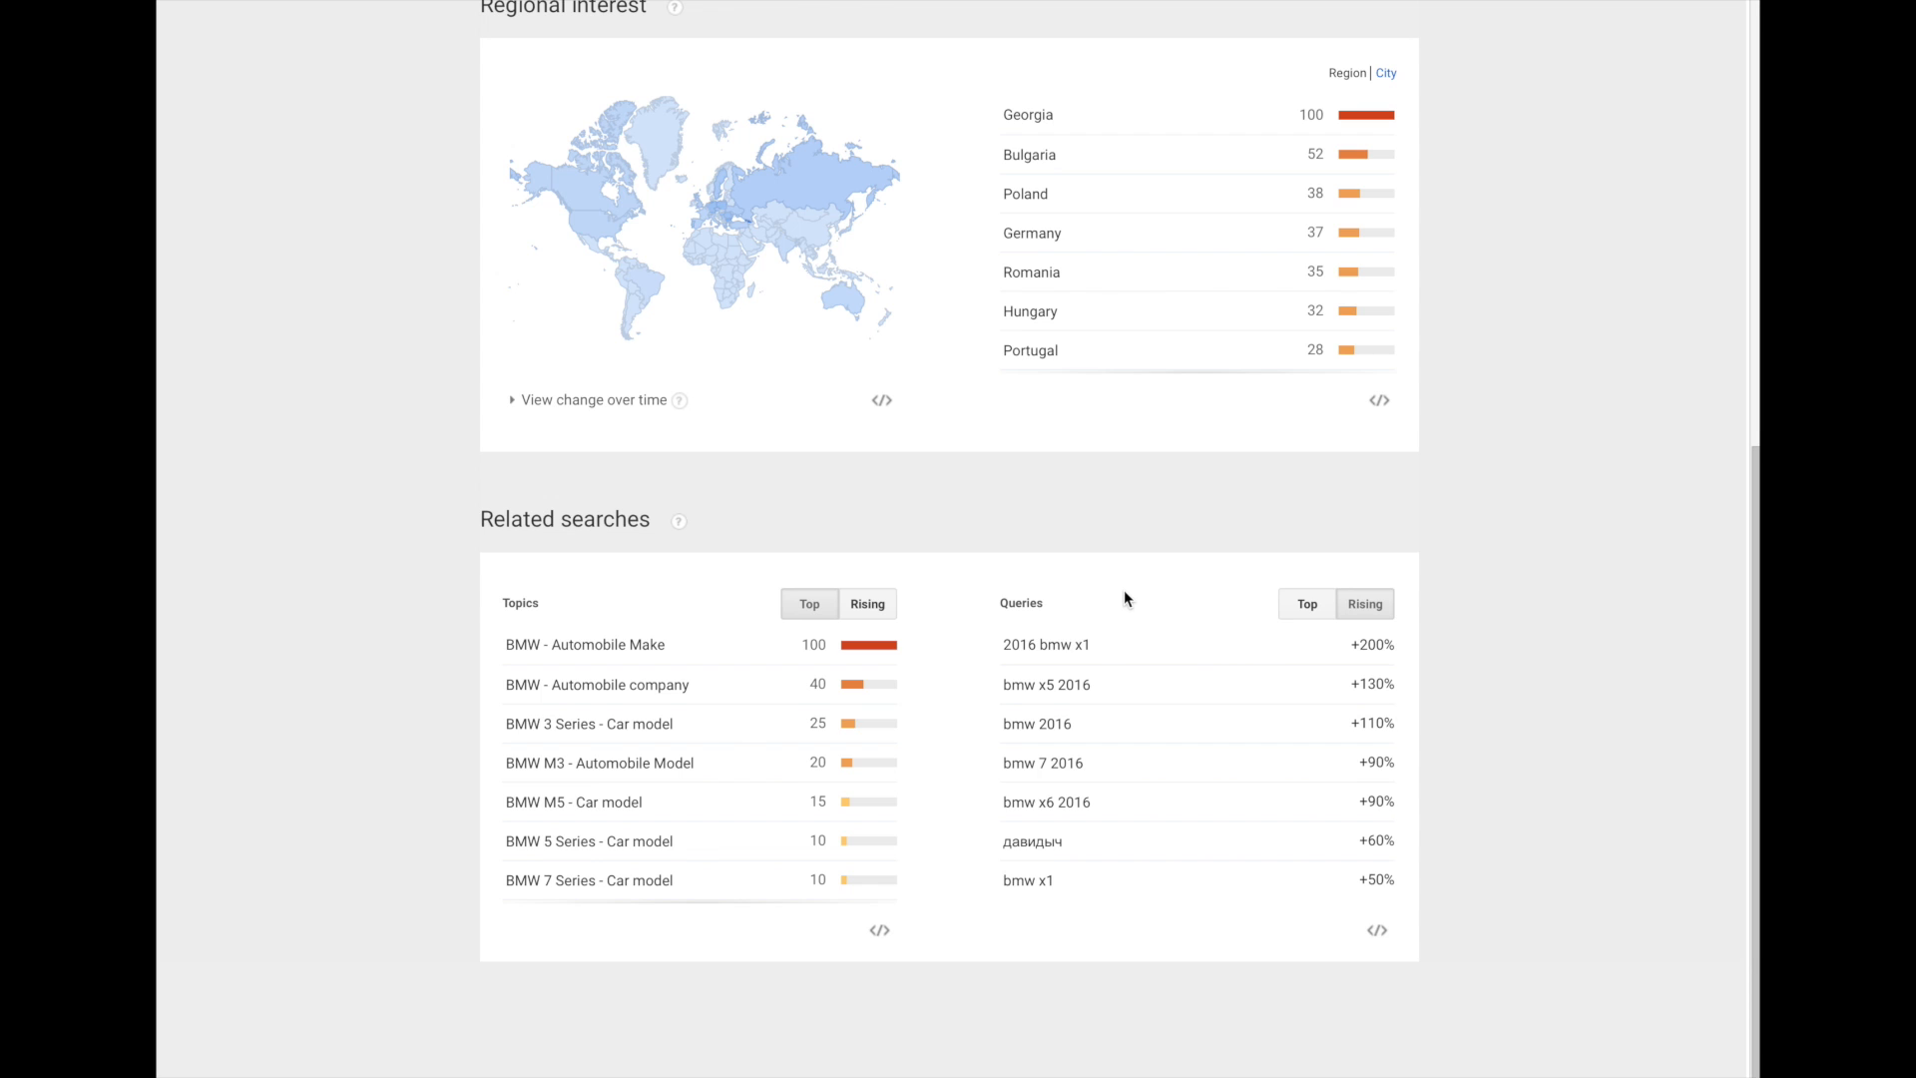
pyautogui.moveTo(1107, 585)
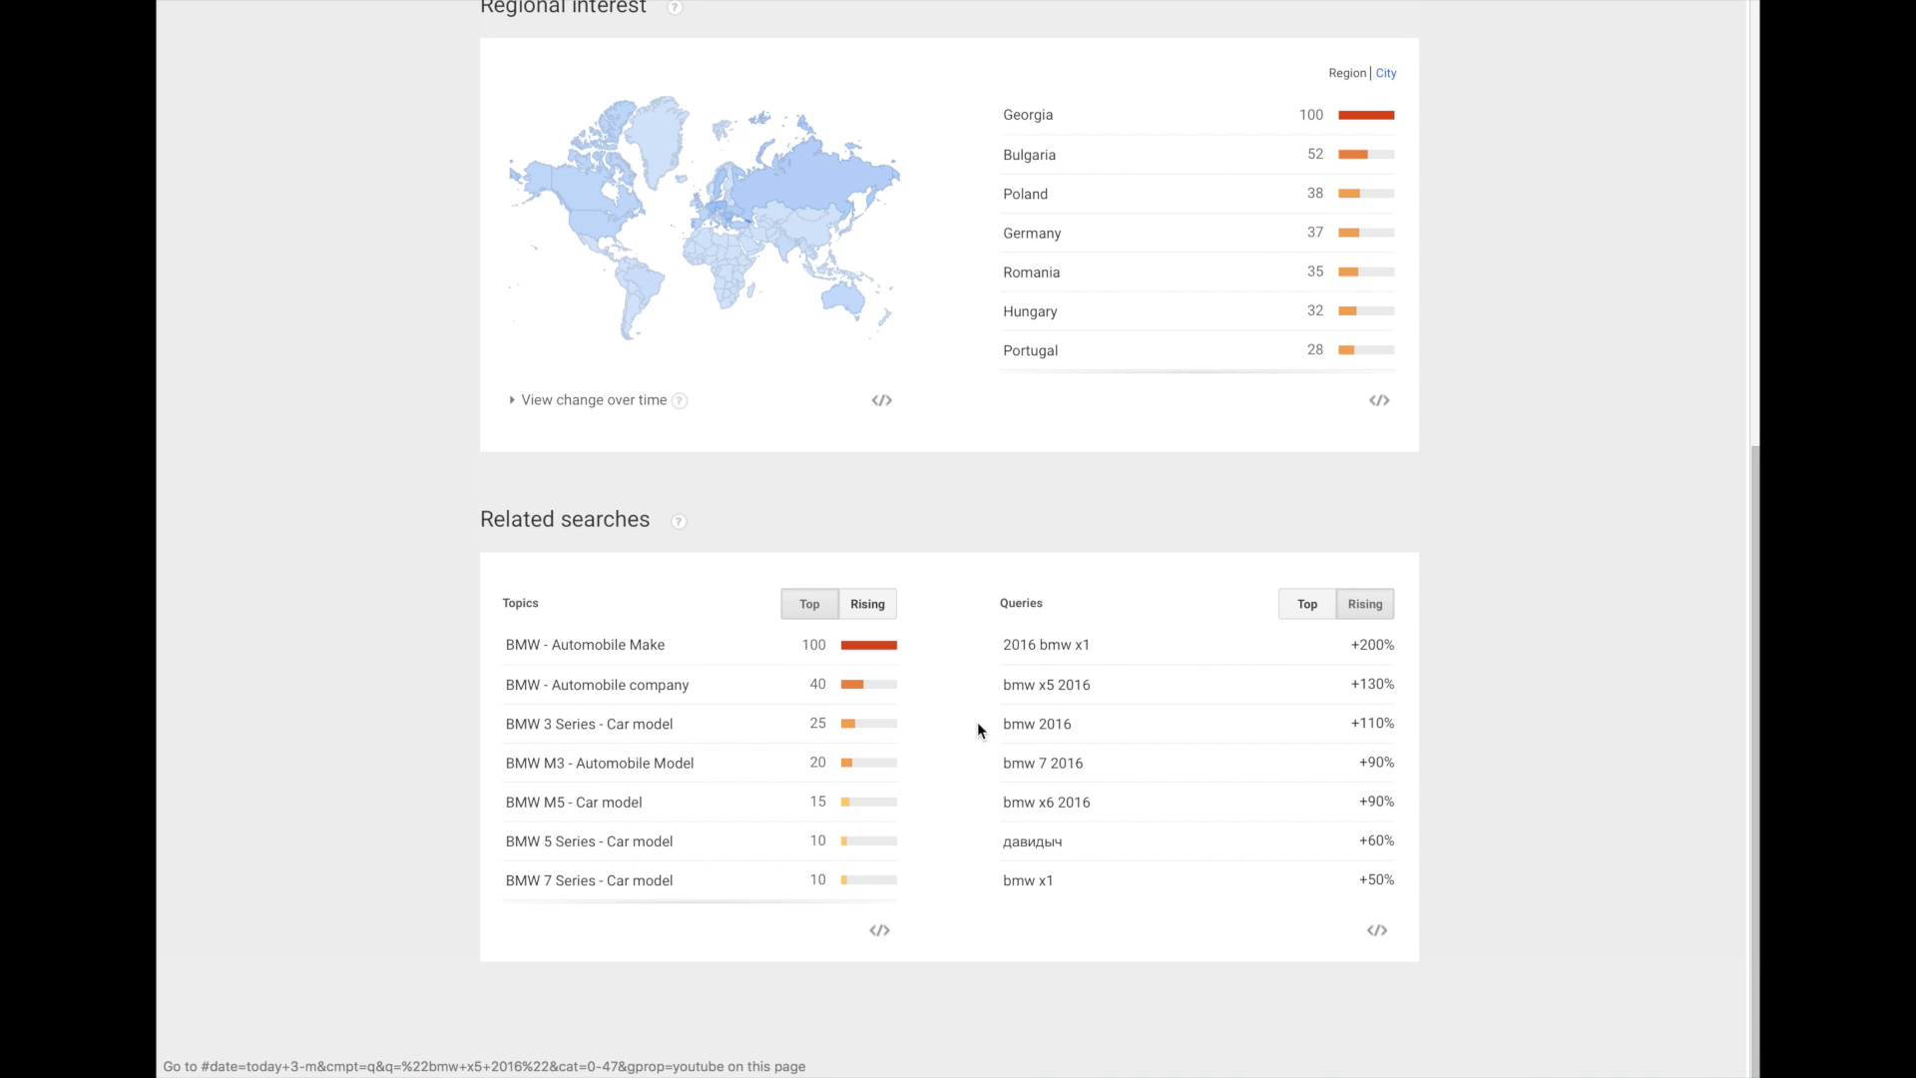
pyautogui.moveTo(1000, 786)
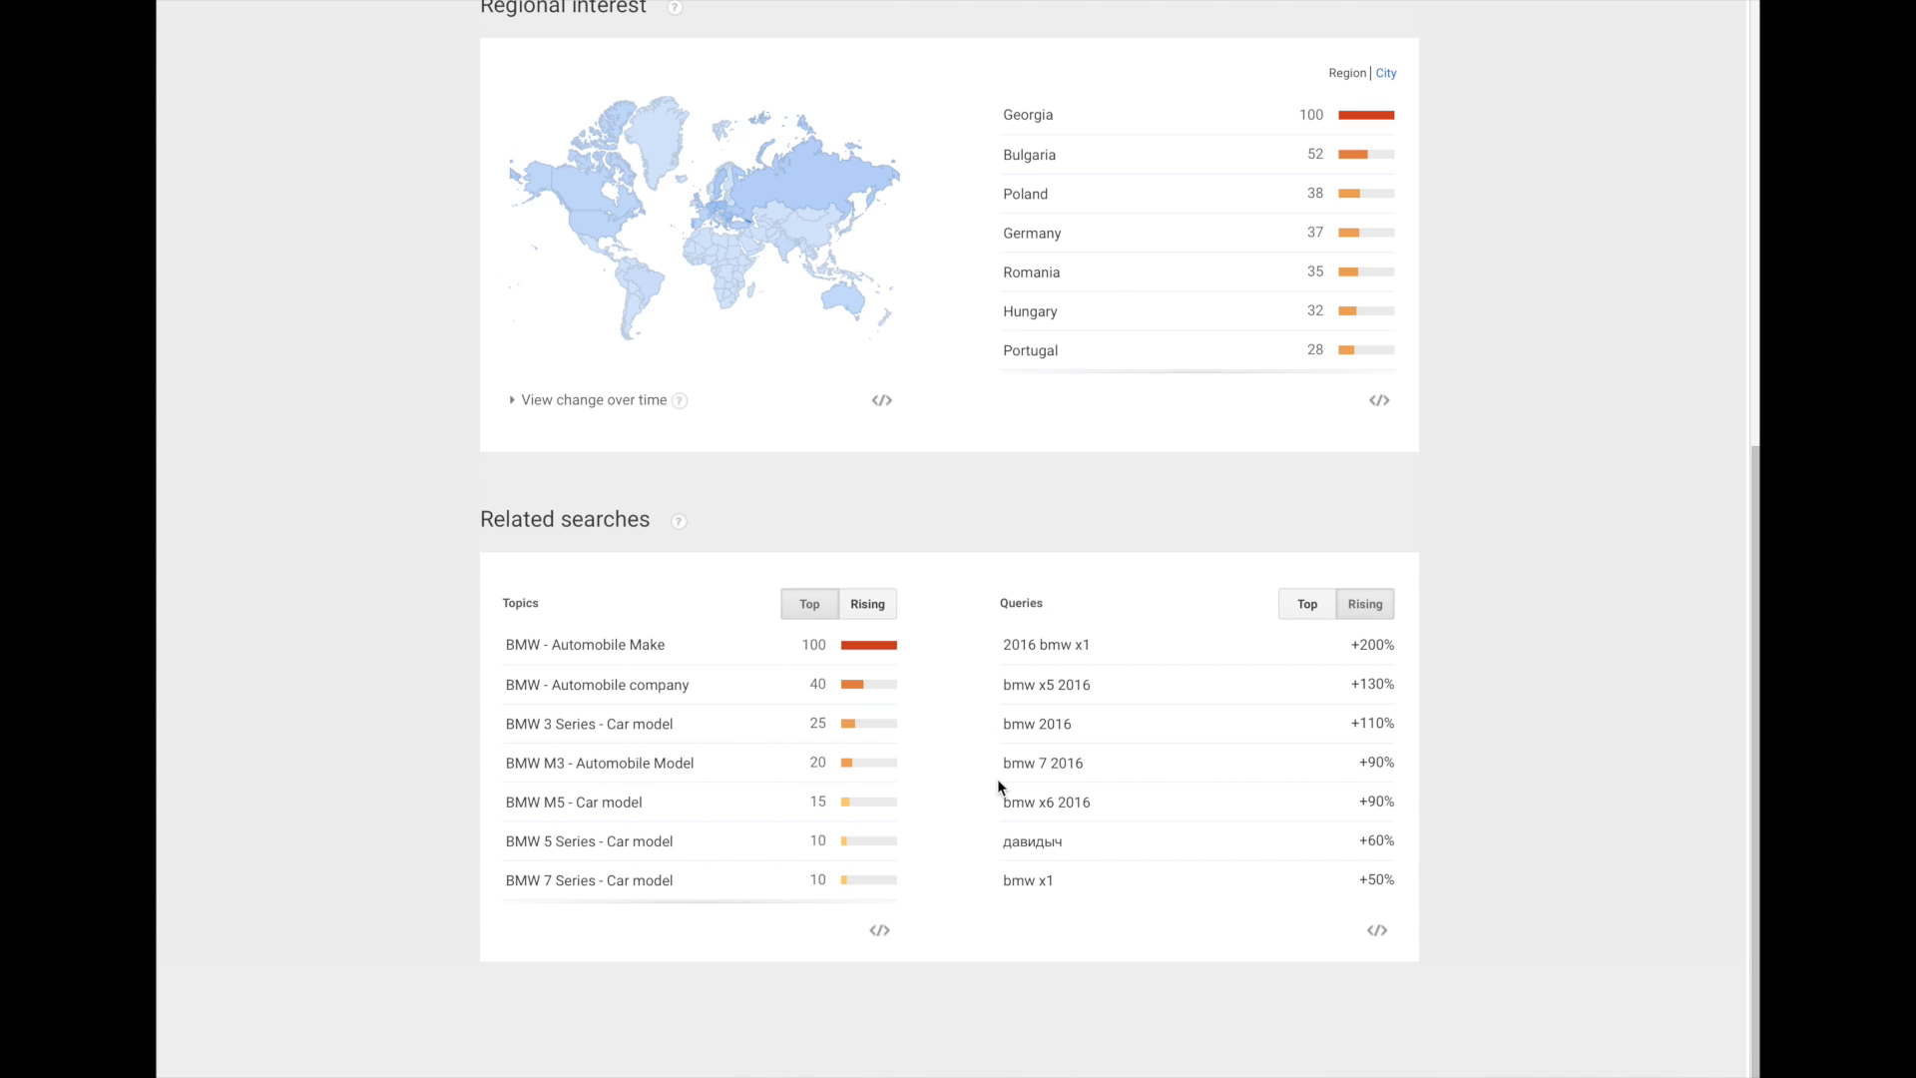
pyautogui.moveTo(1014, 626)
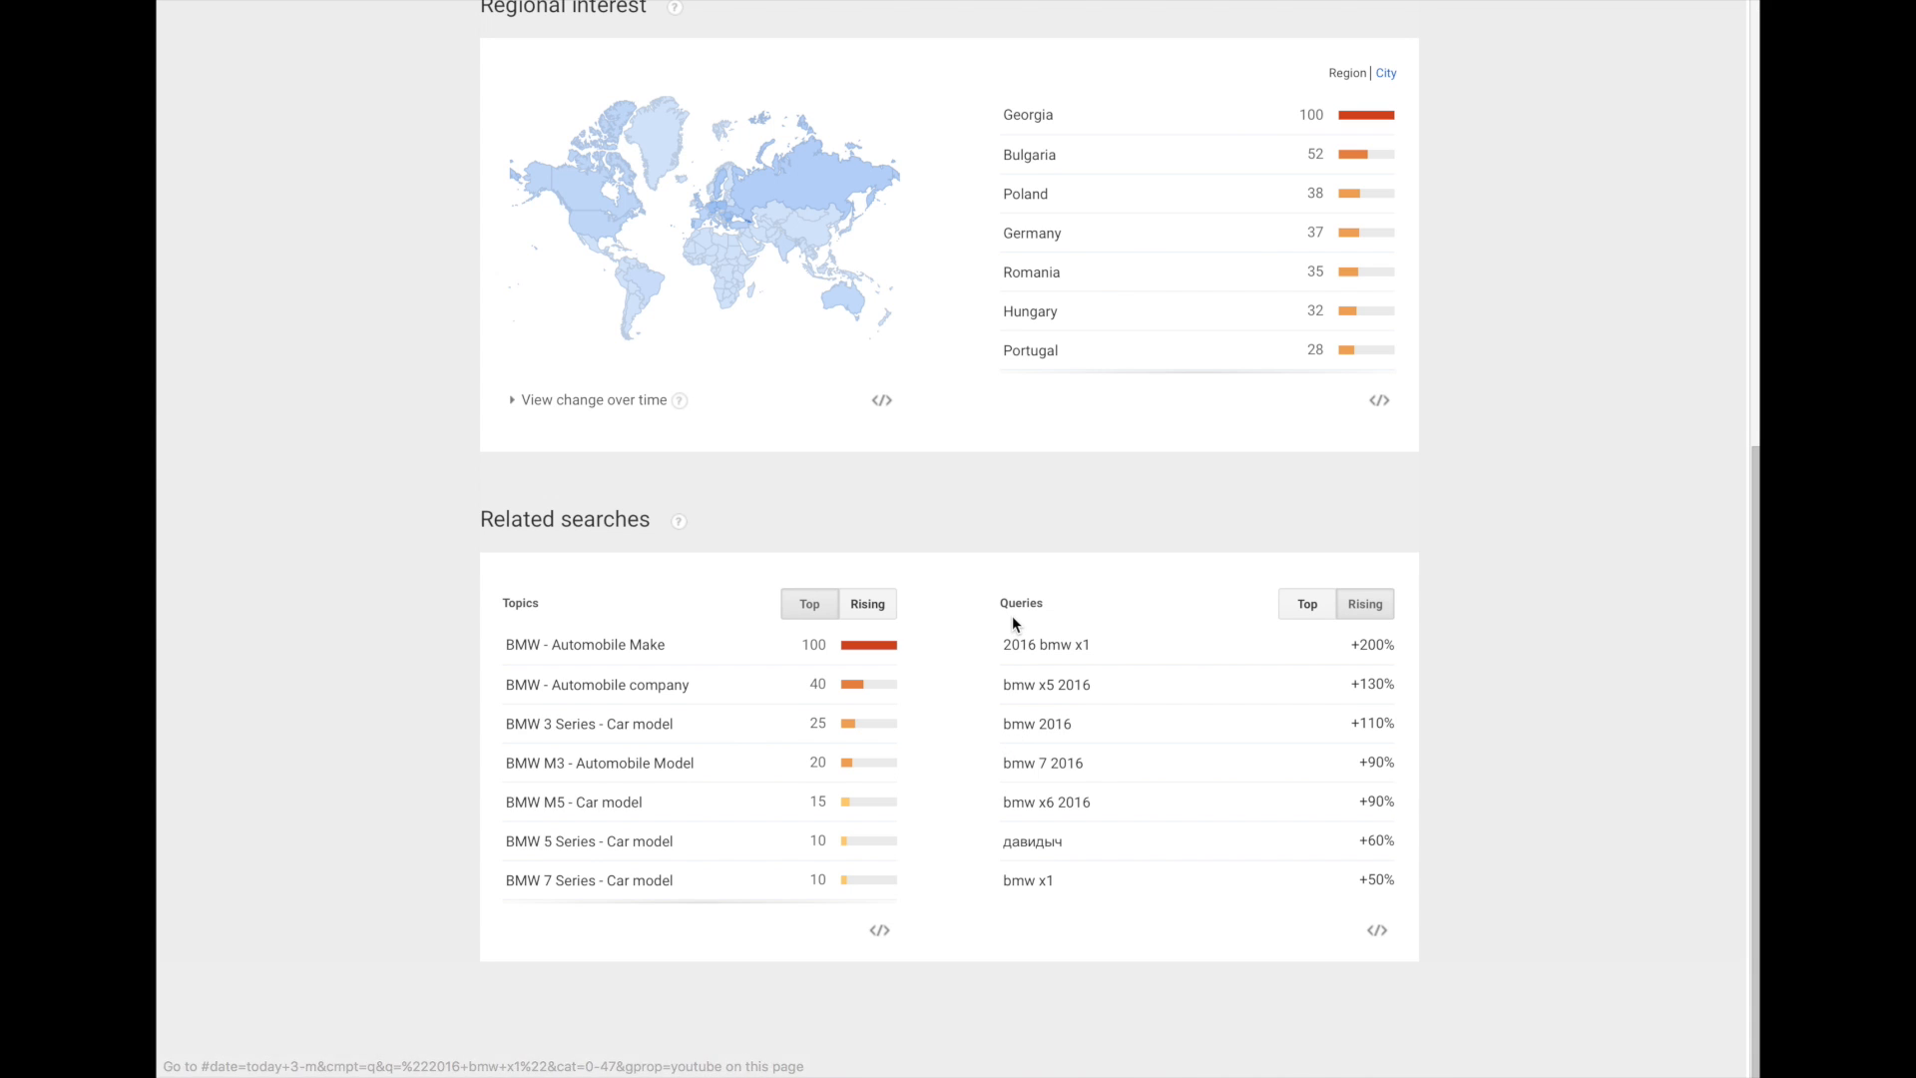
pyautogui.scroll(3)
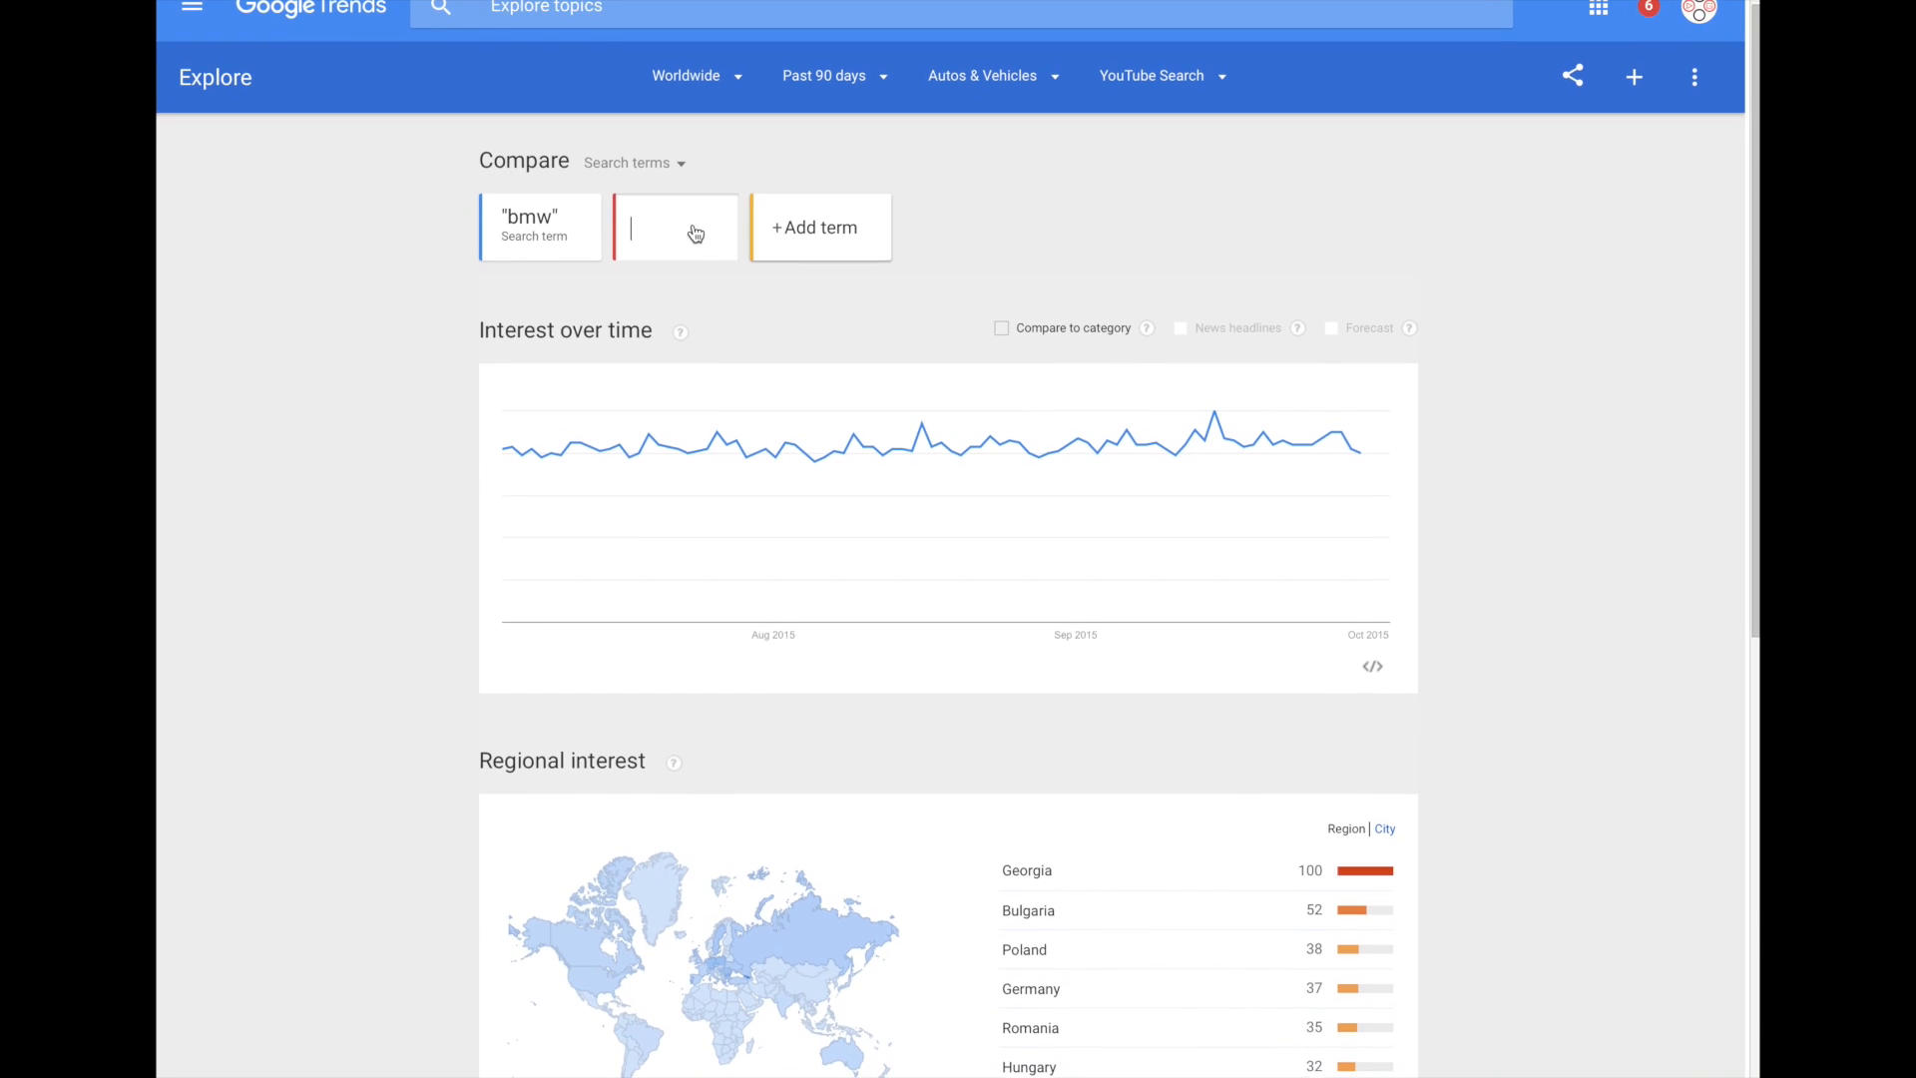
# Enter audi as the second term to compare against bmw
pyautogui.scroll(-3)
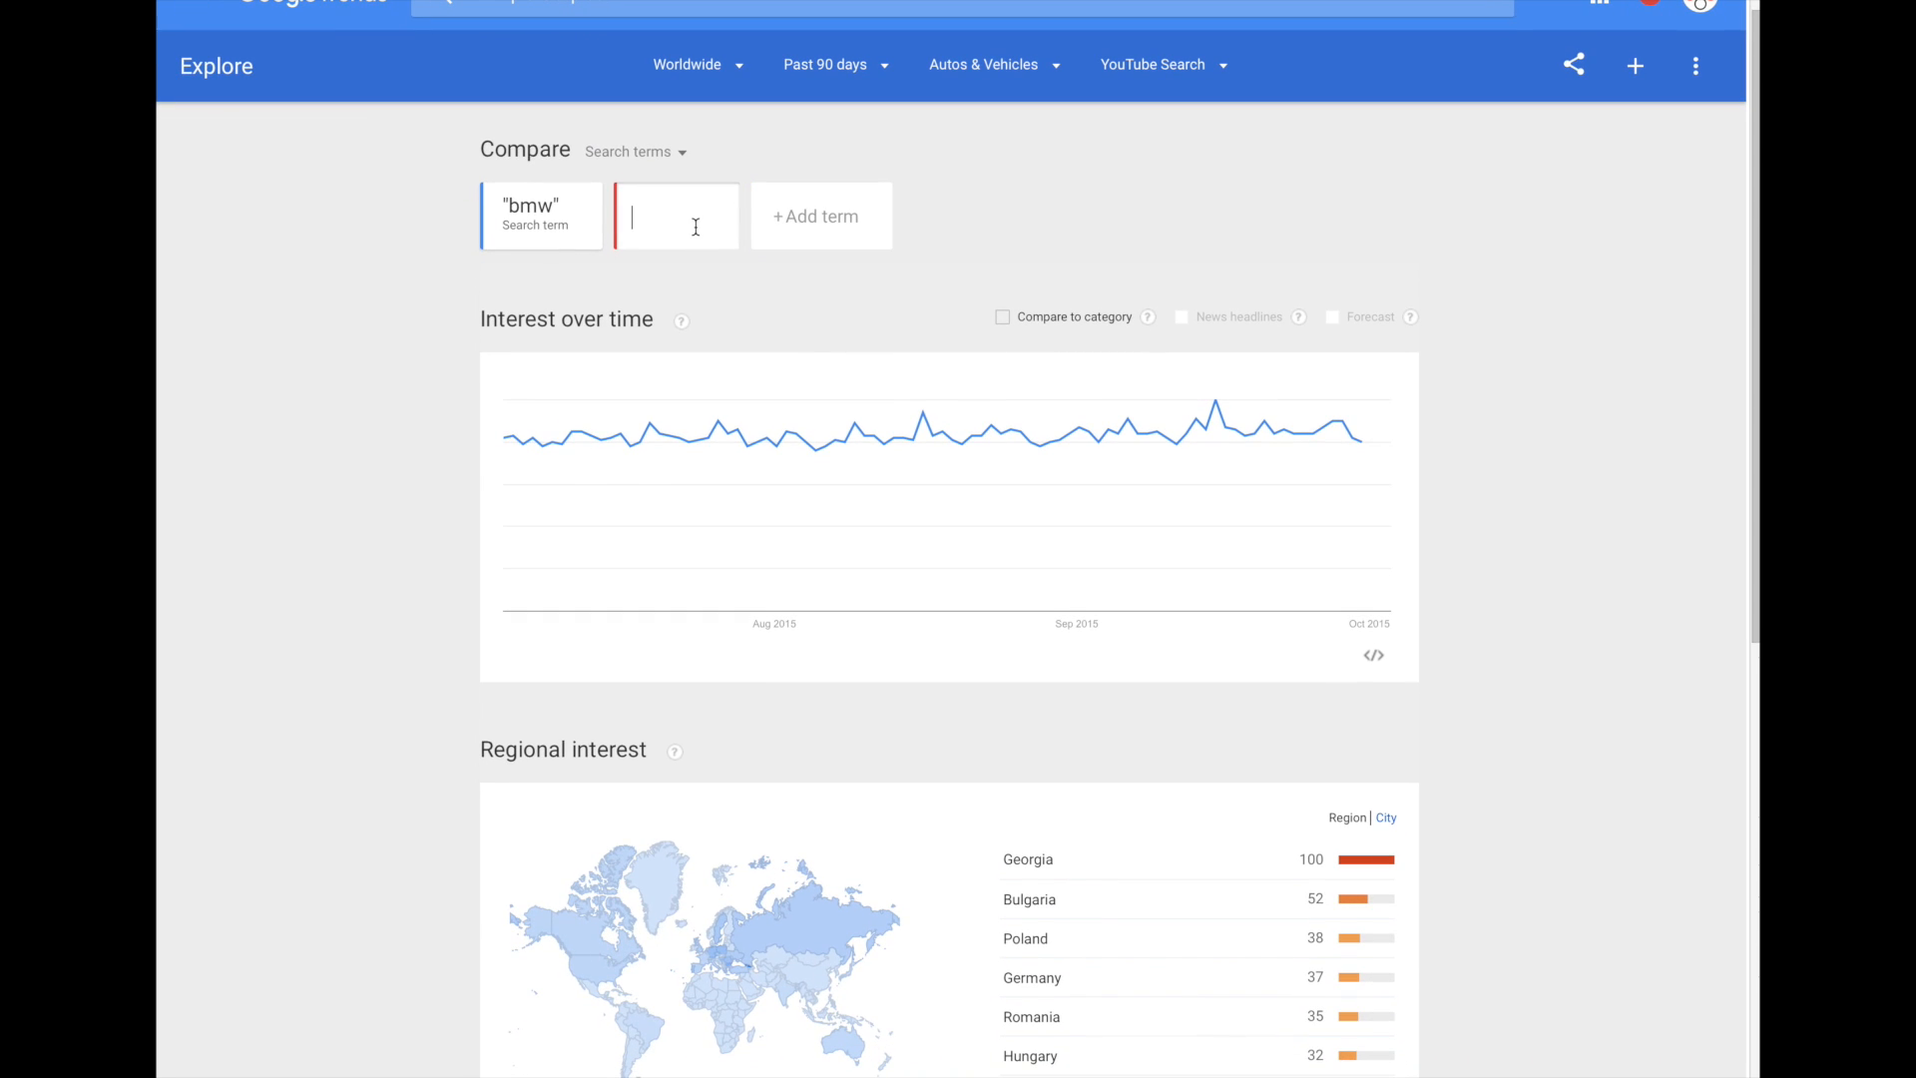
pyautogui.write('"sud')
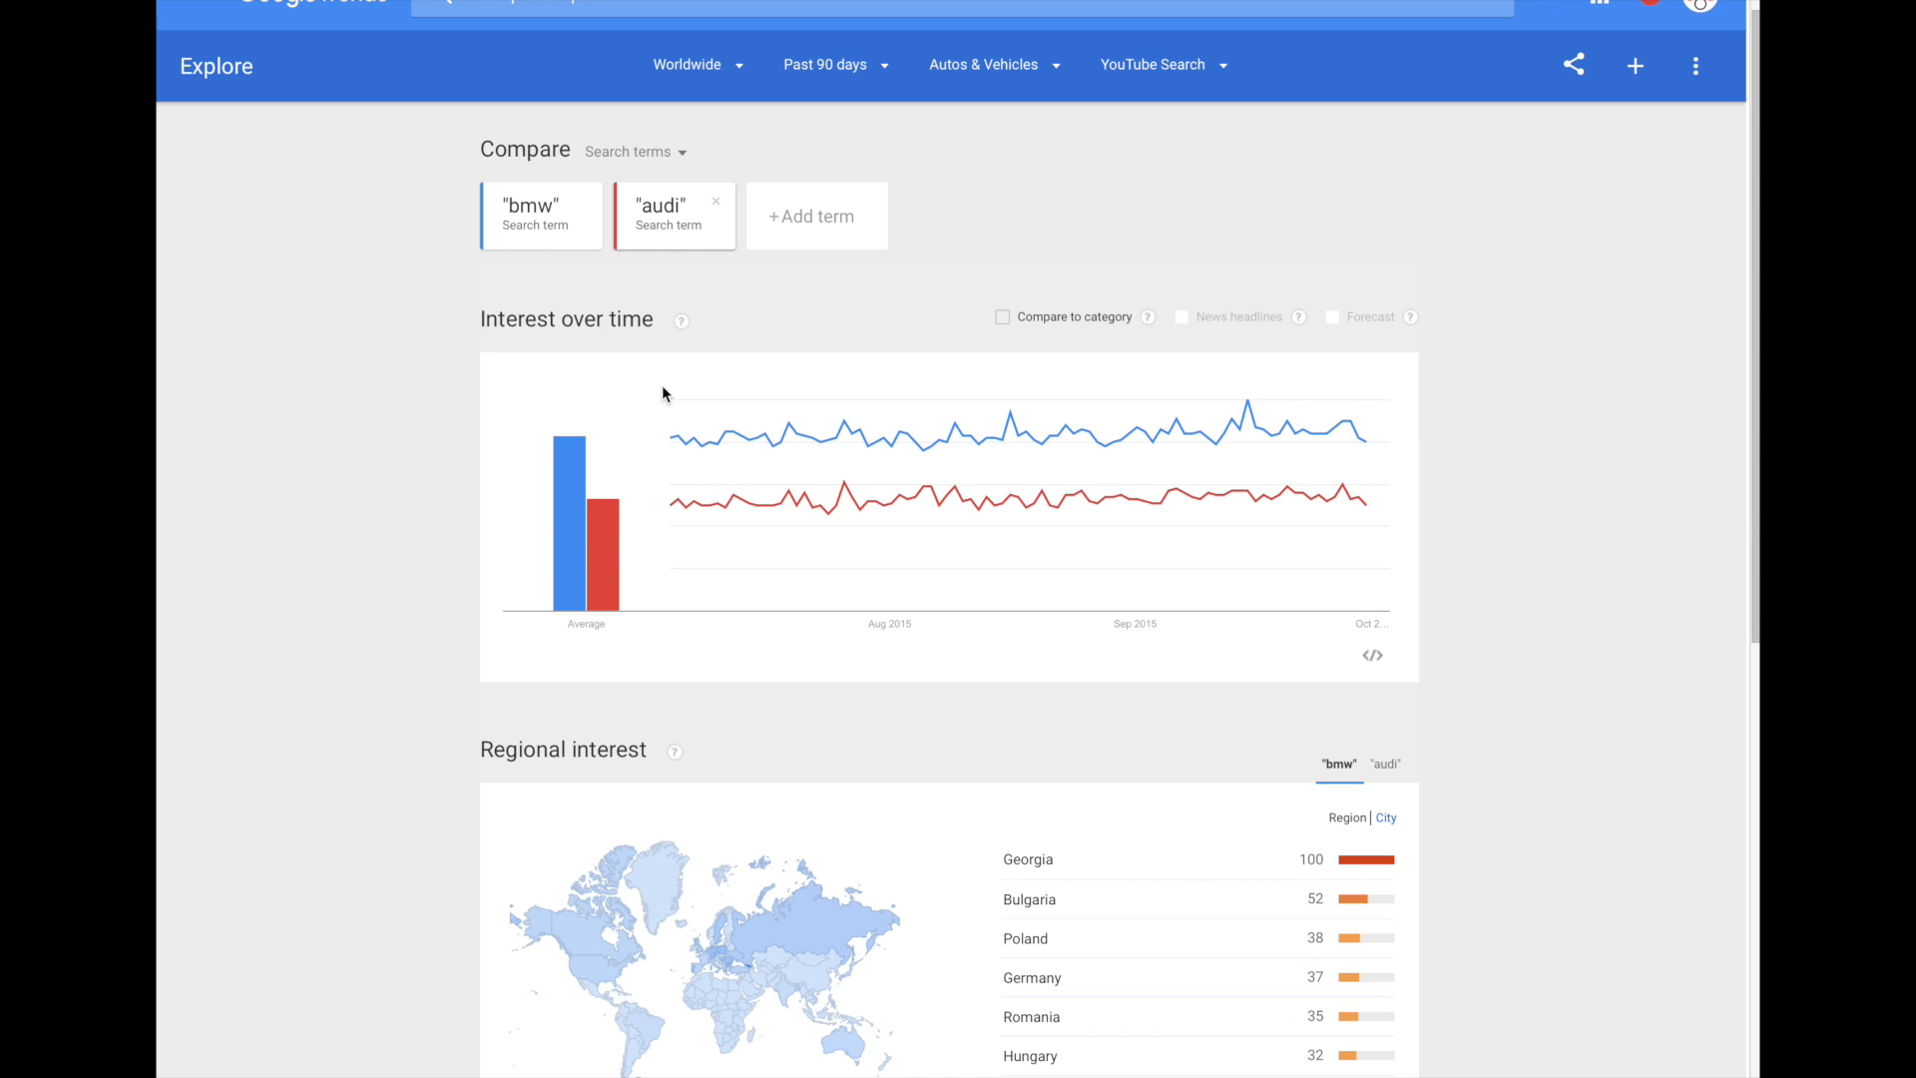
pyautogui.moveTo(604, 523)
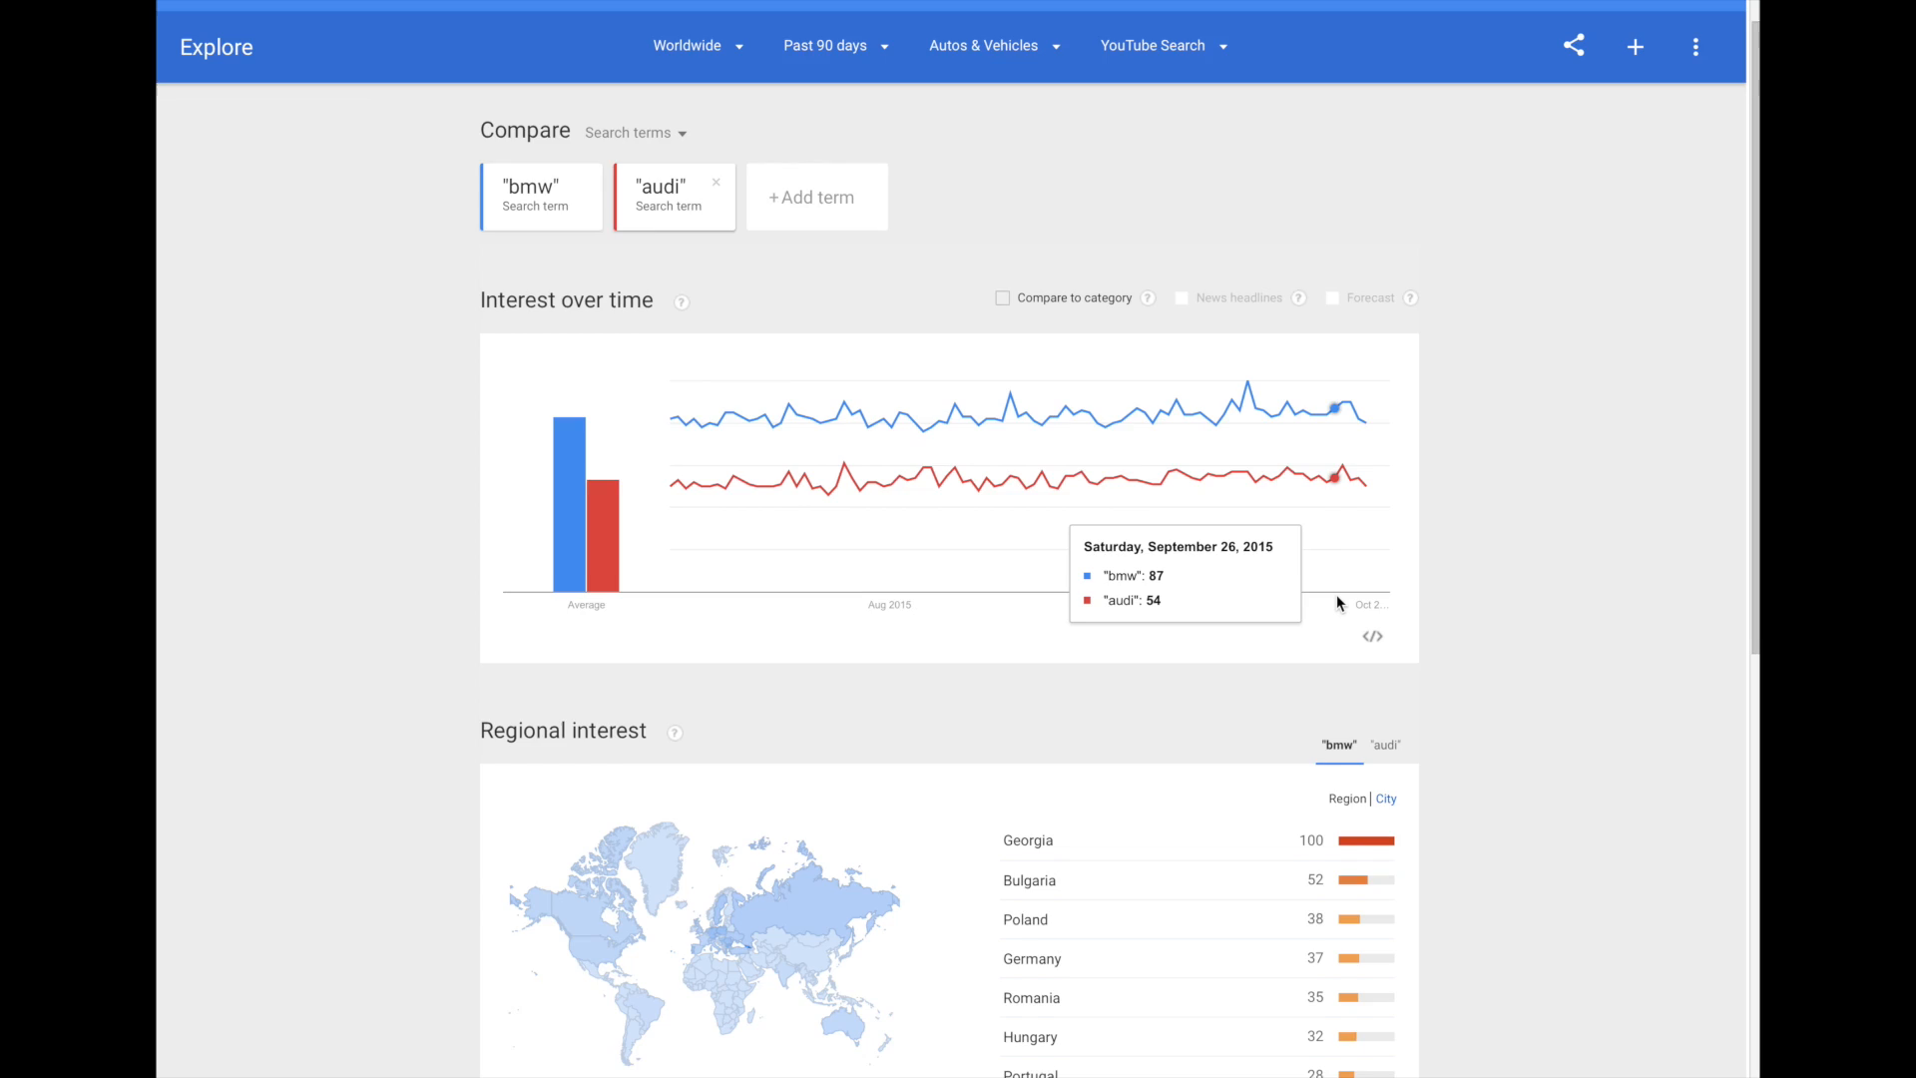
pyautogui.moveTo(807, 452)
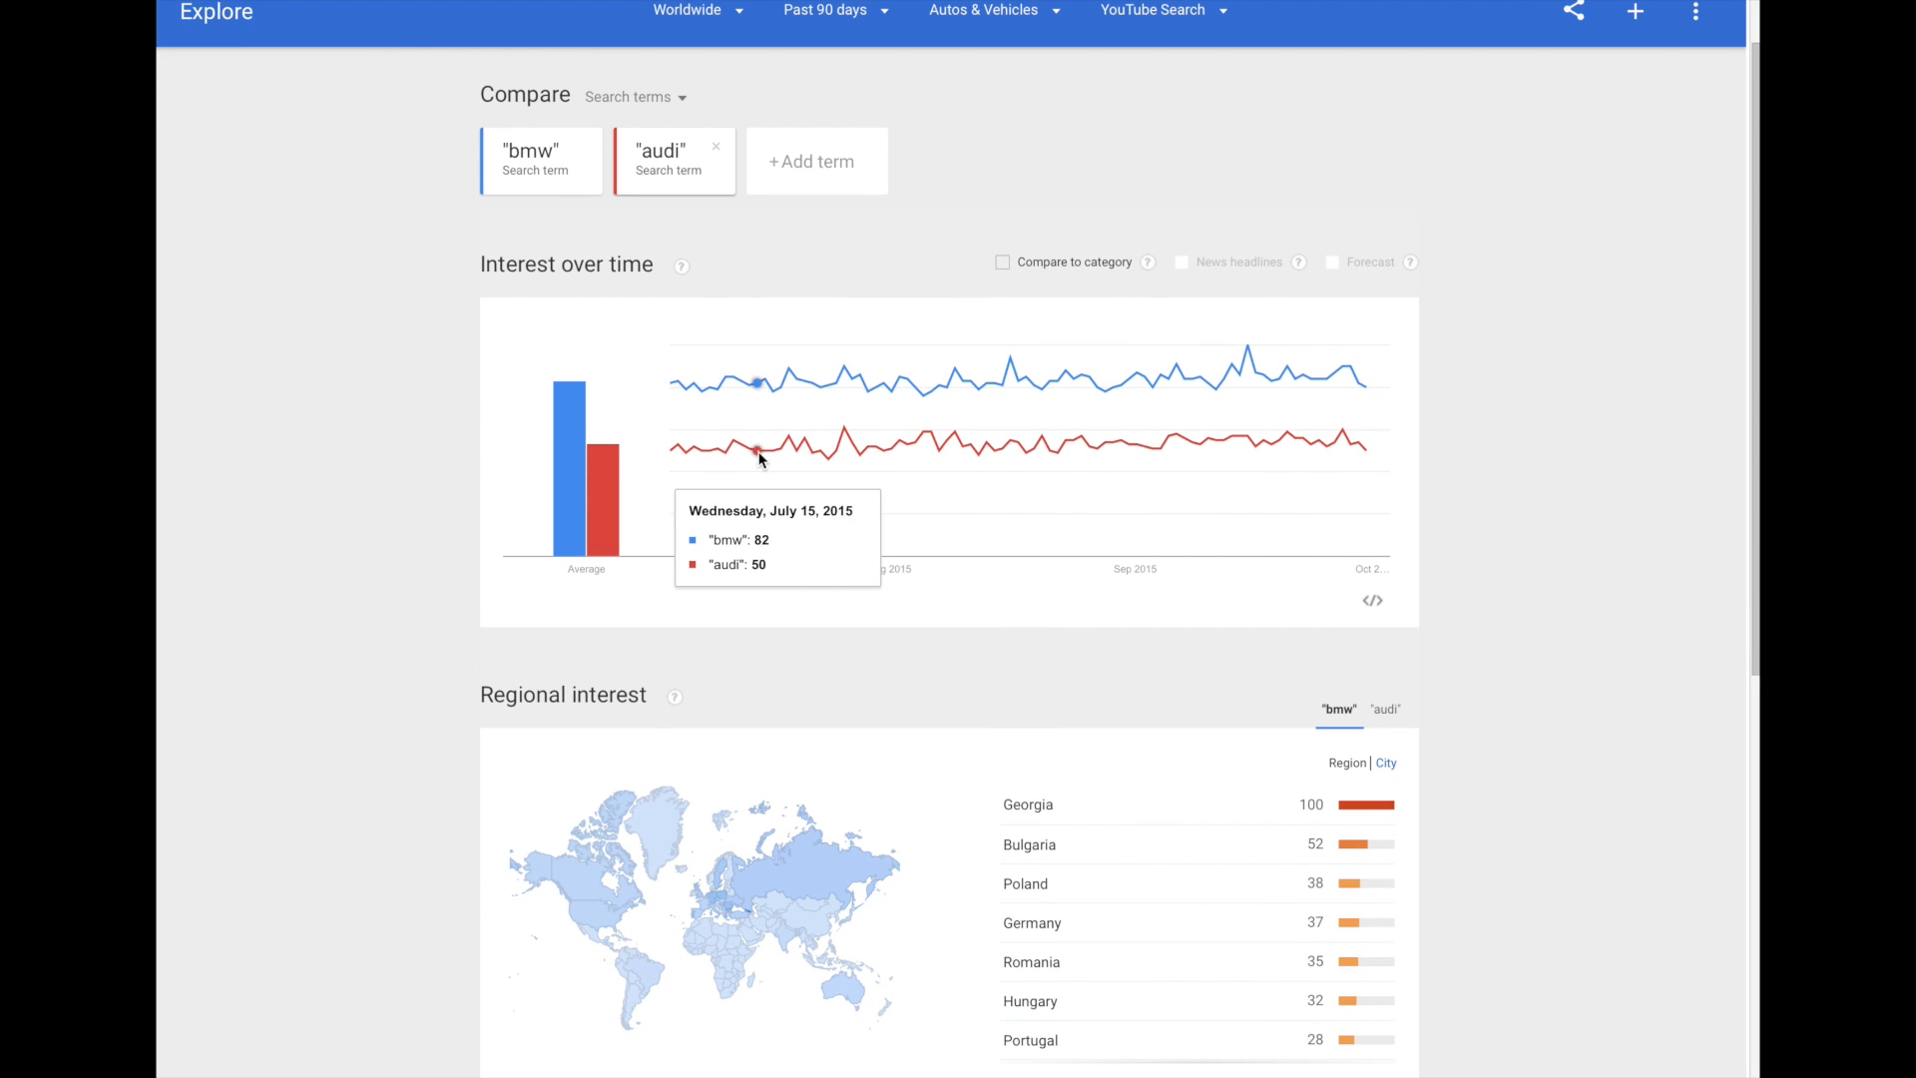
pyautogui.moveTo(1184, 452)
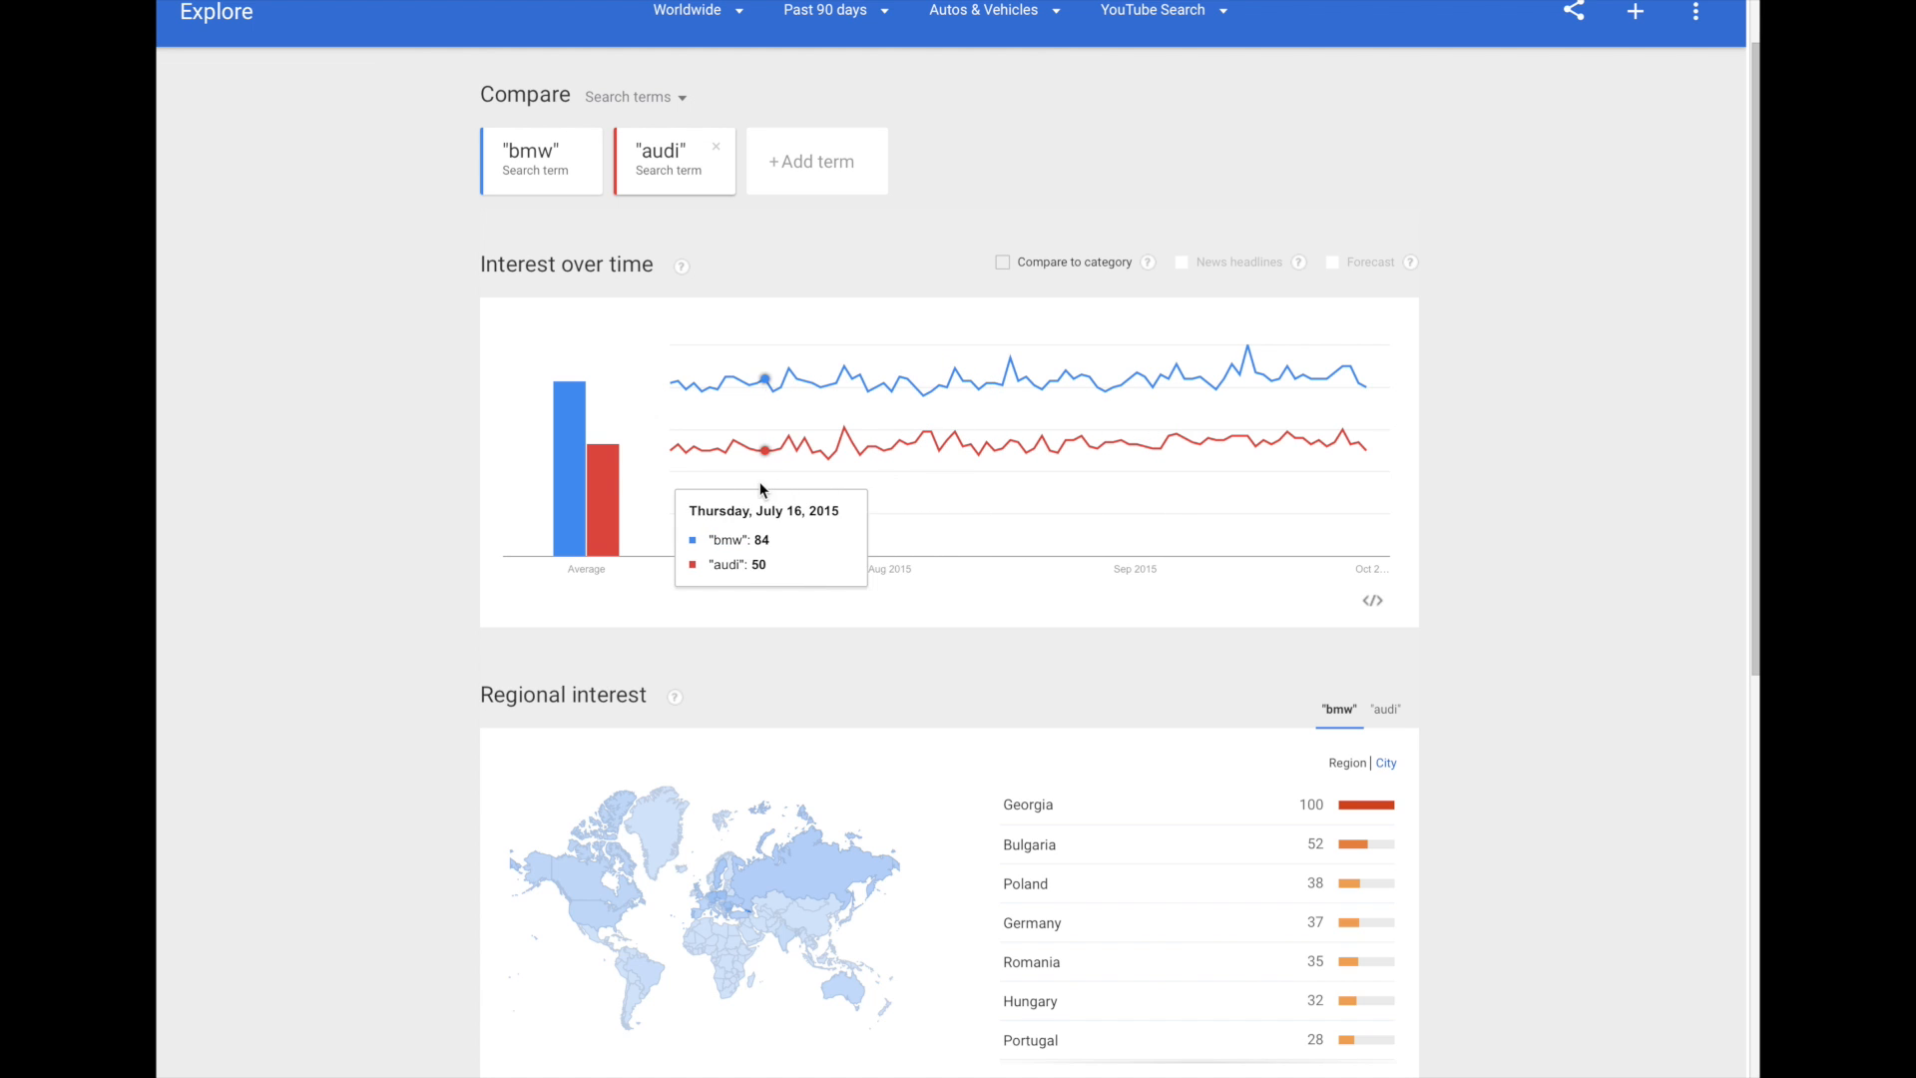
# Switch Regional interest and Related searches to audi, showing rising queries led by audi cup (+400%)
pyautogui.scroll(-3)
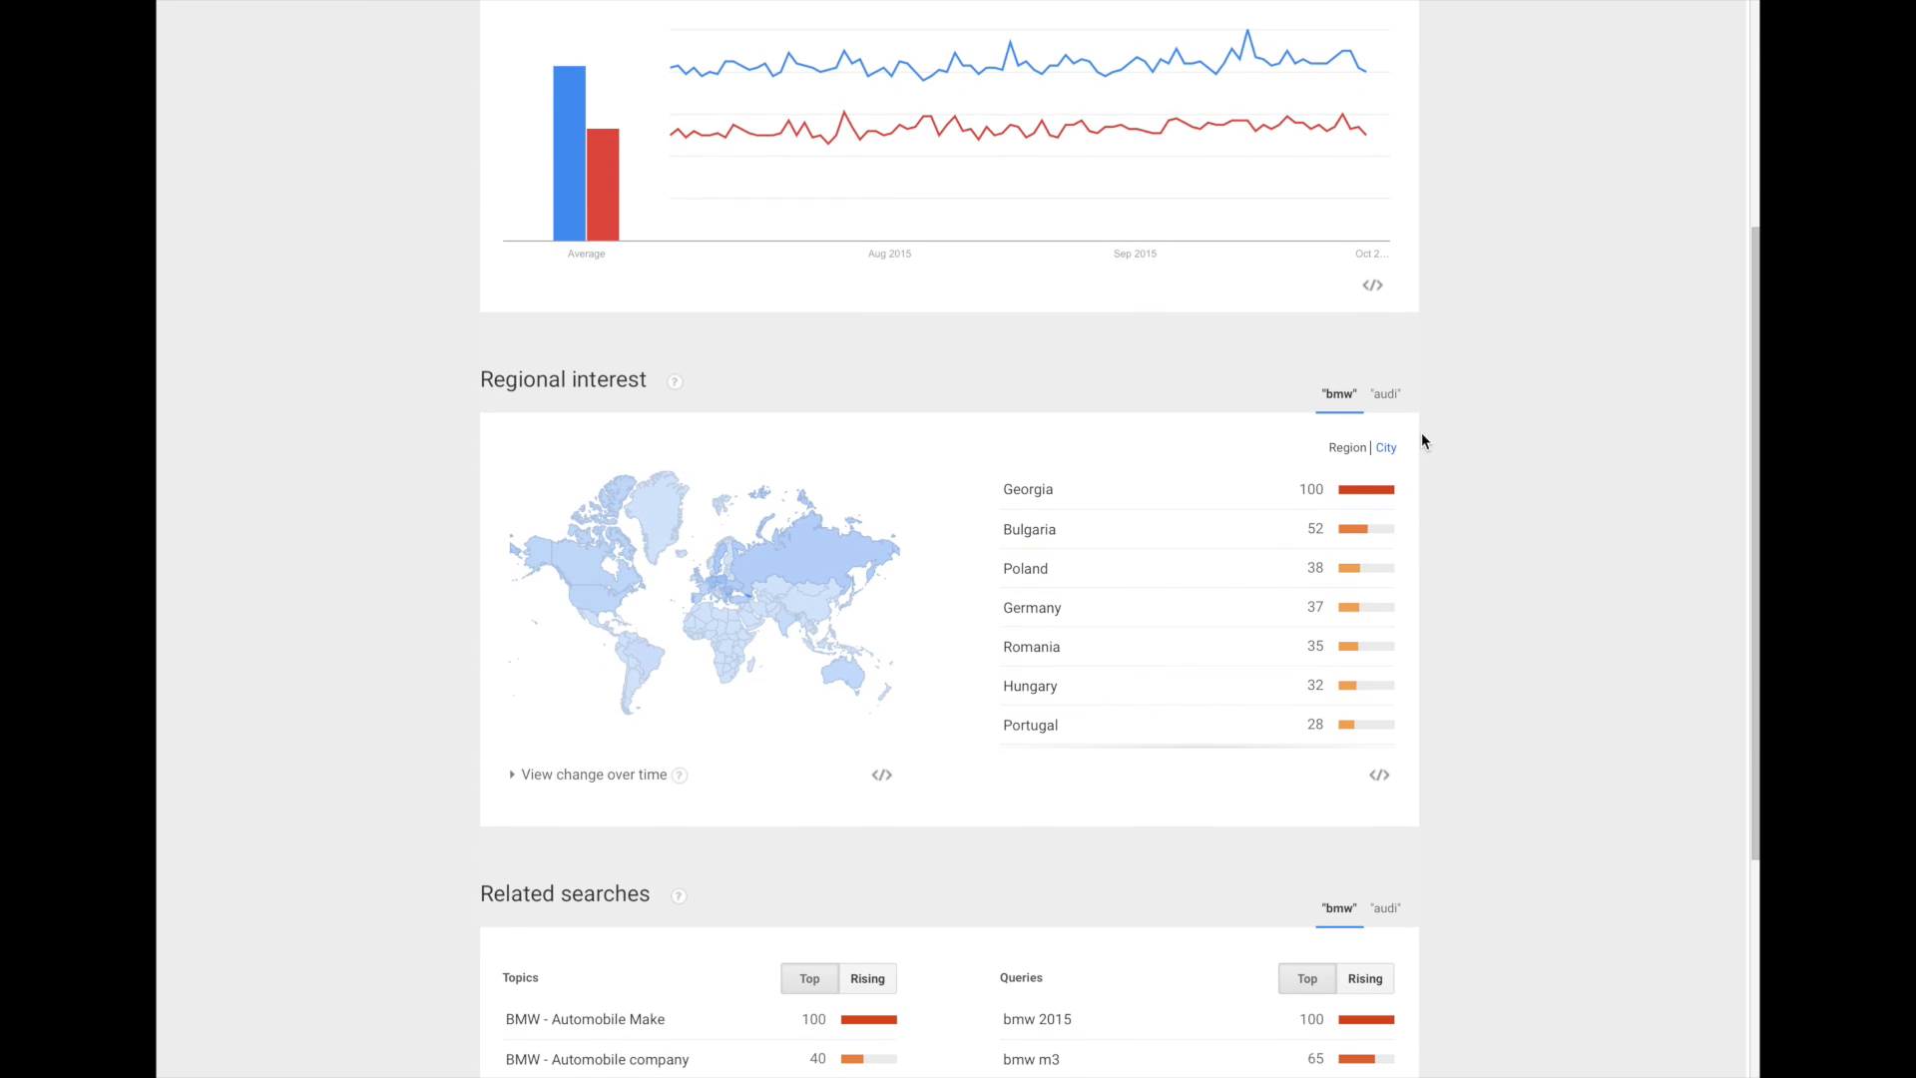
pyautogui.click(1385, 395)
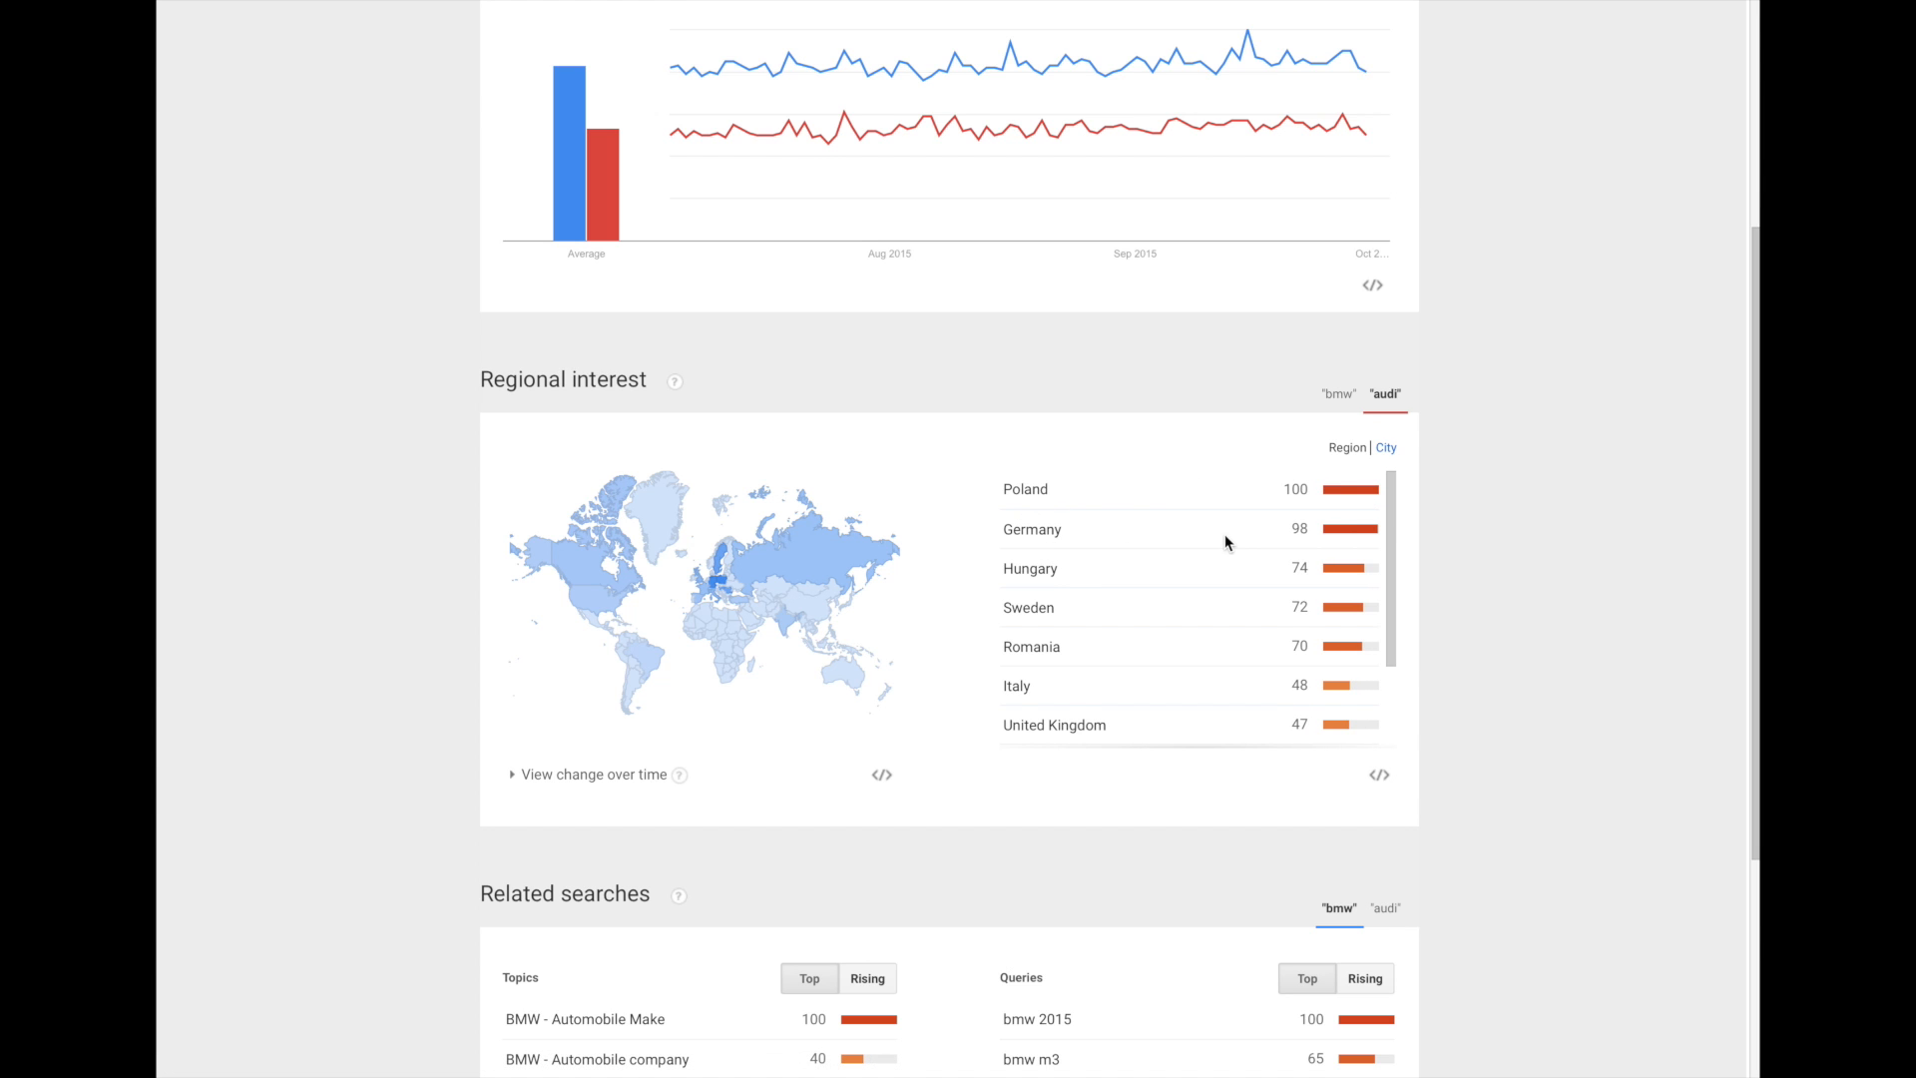
pyautogui.scroll(-3)
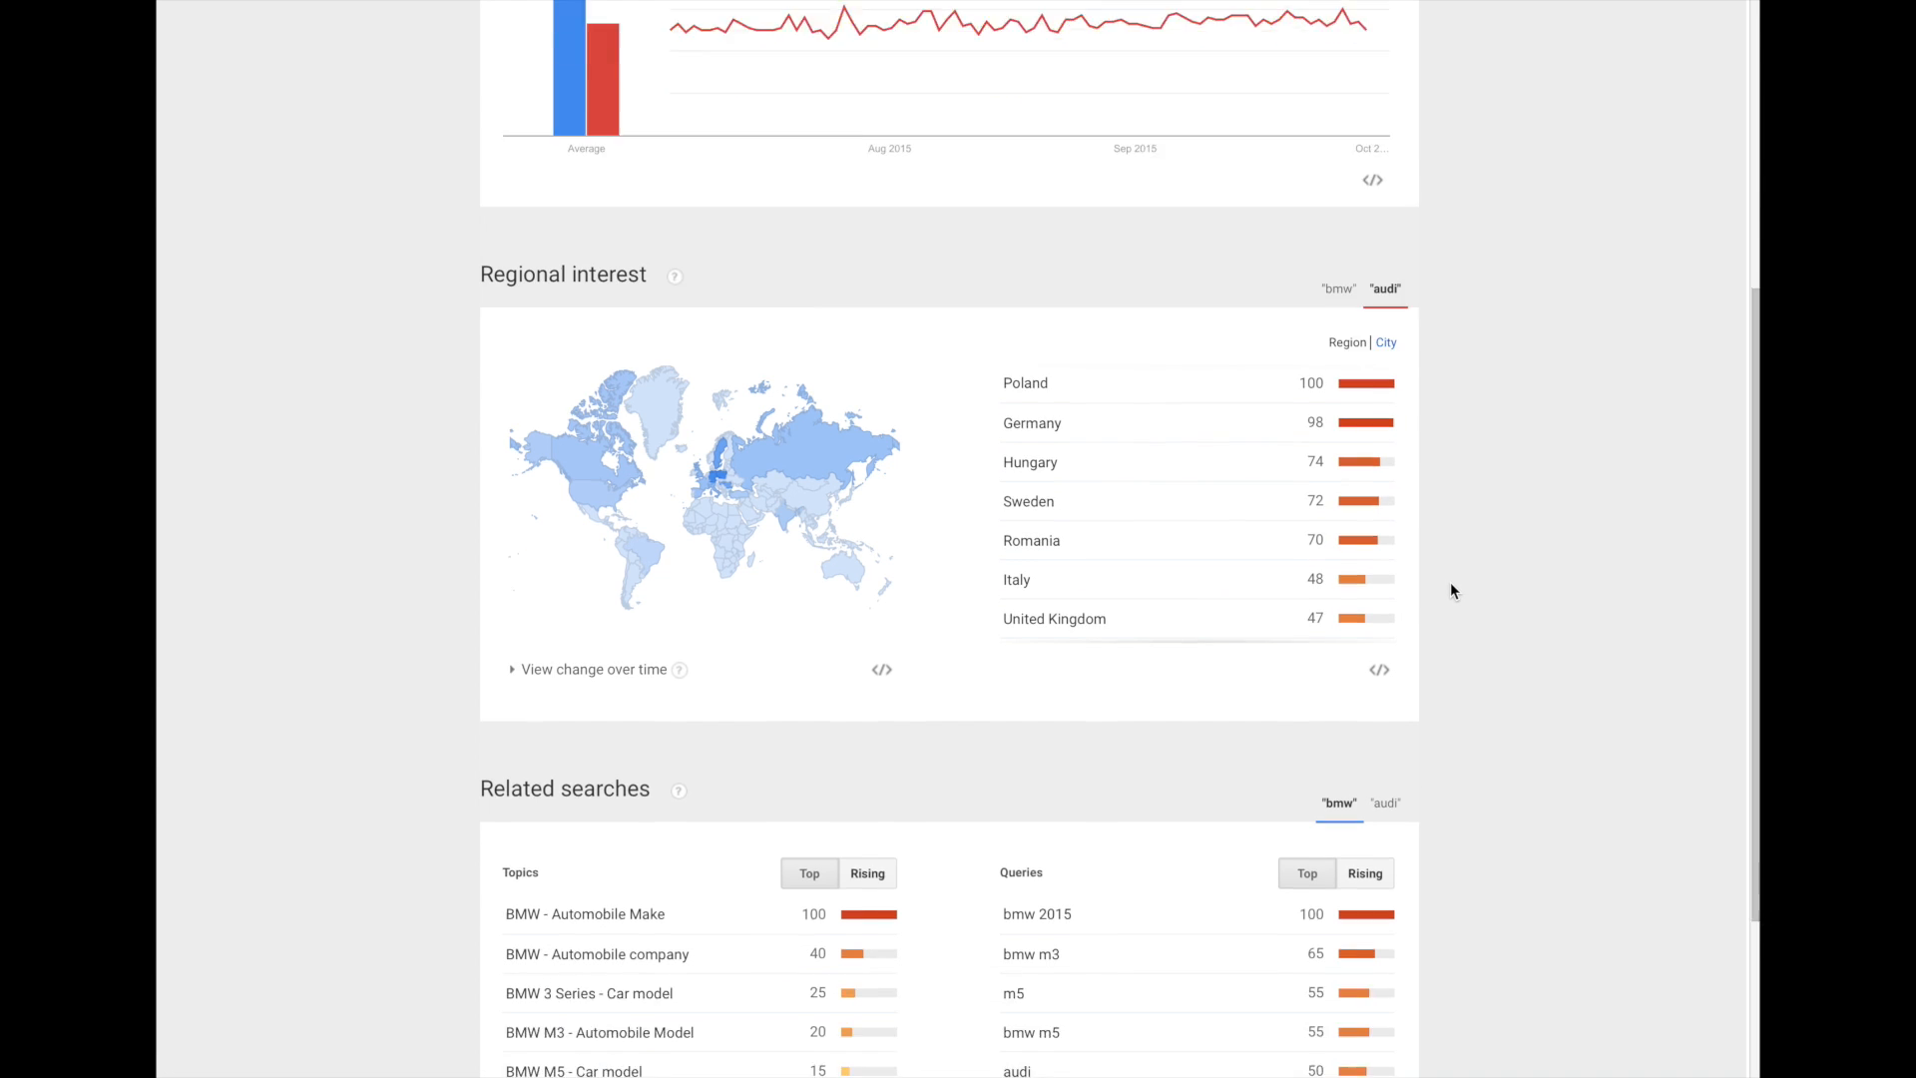
pyautogui.click(1385, 561)
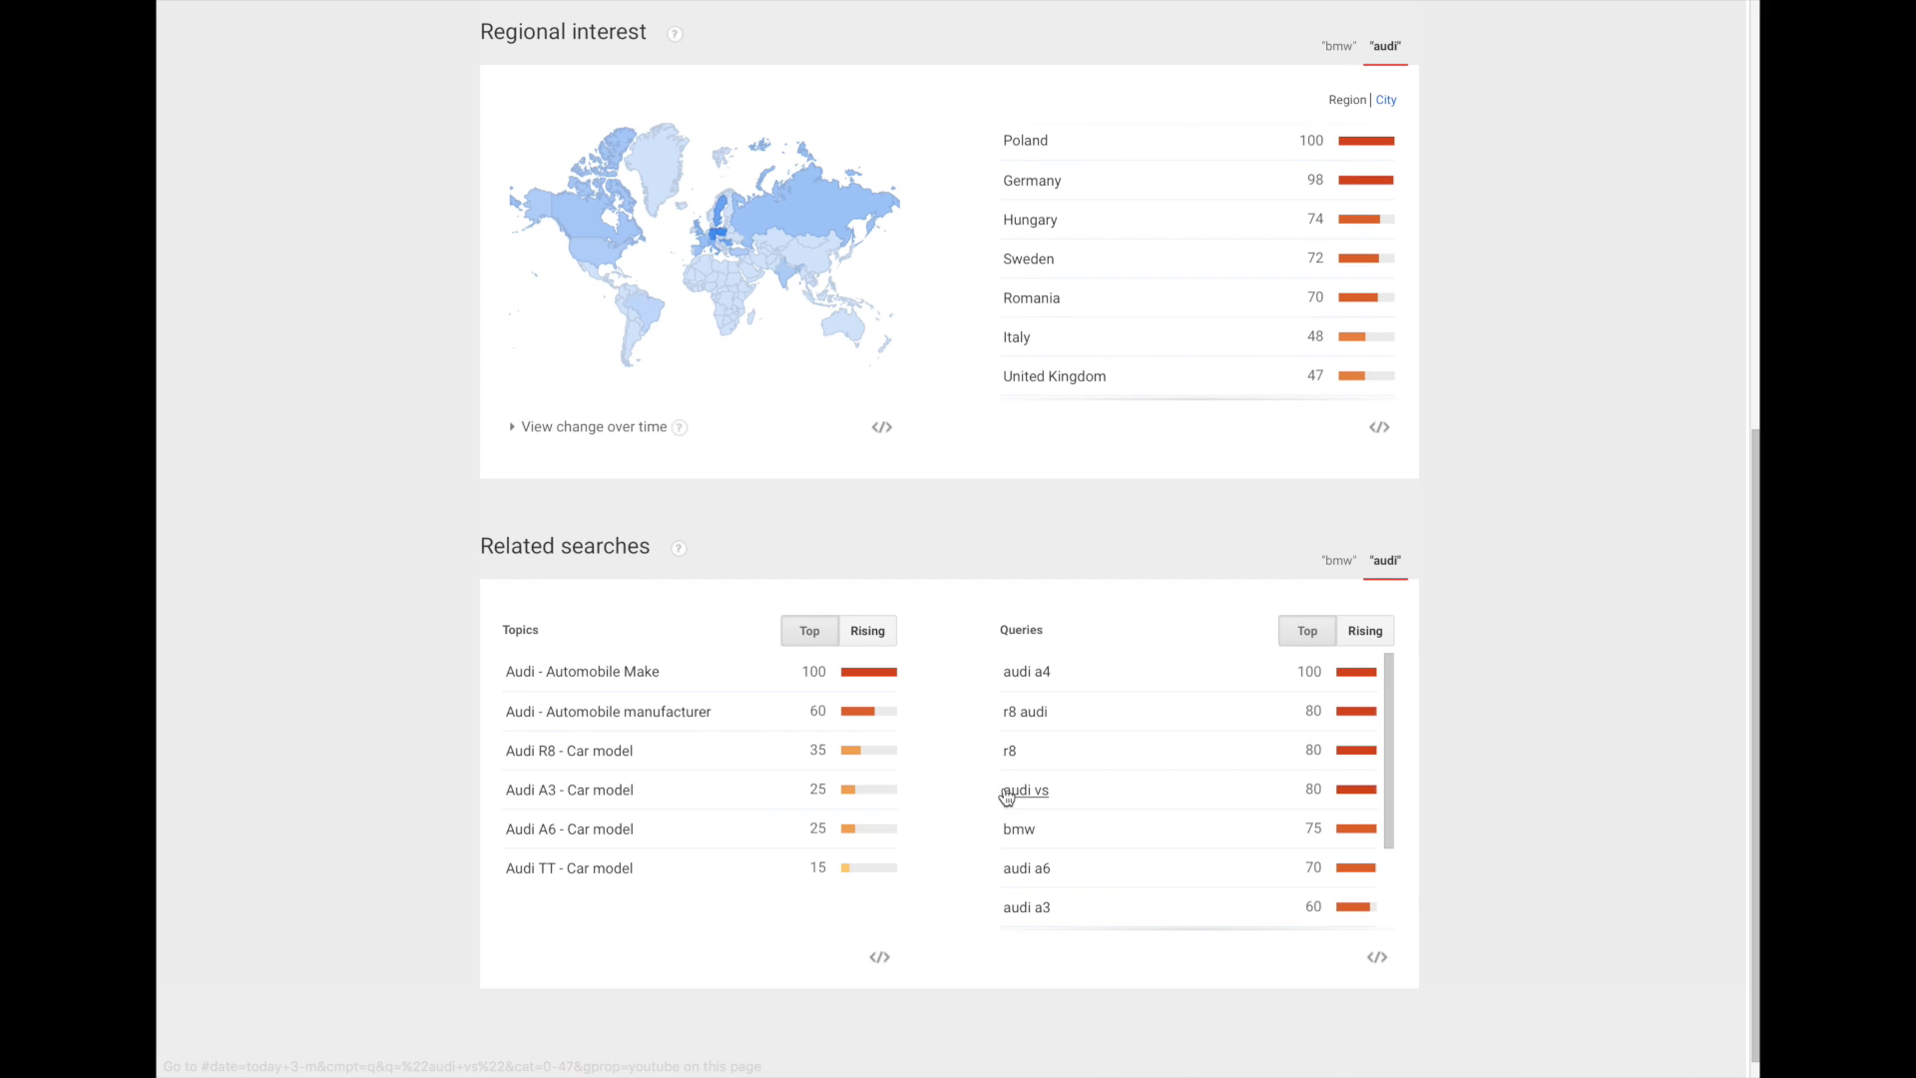
pyautogui.scroll(-3)
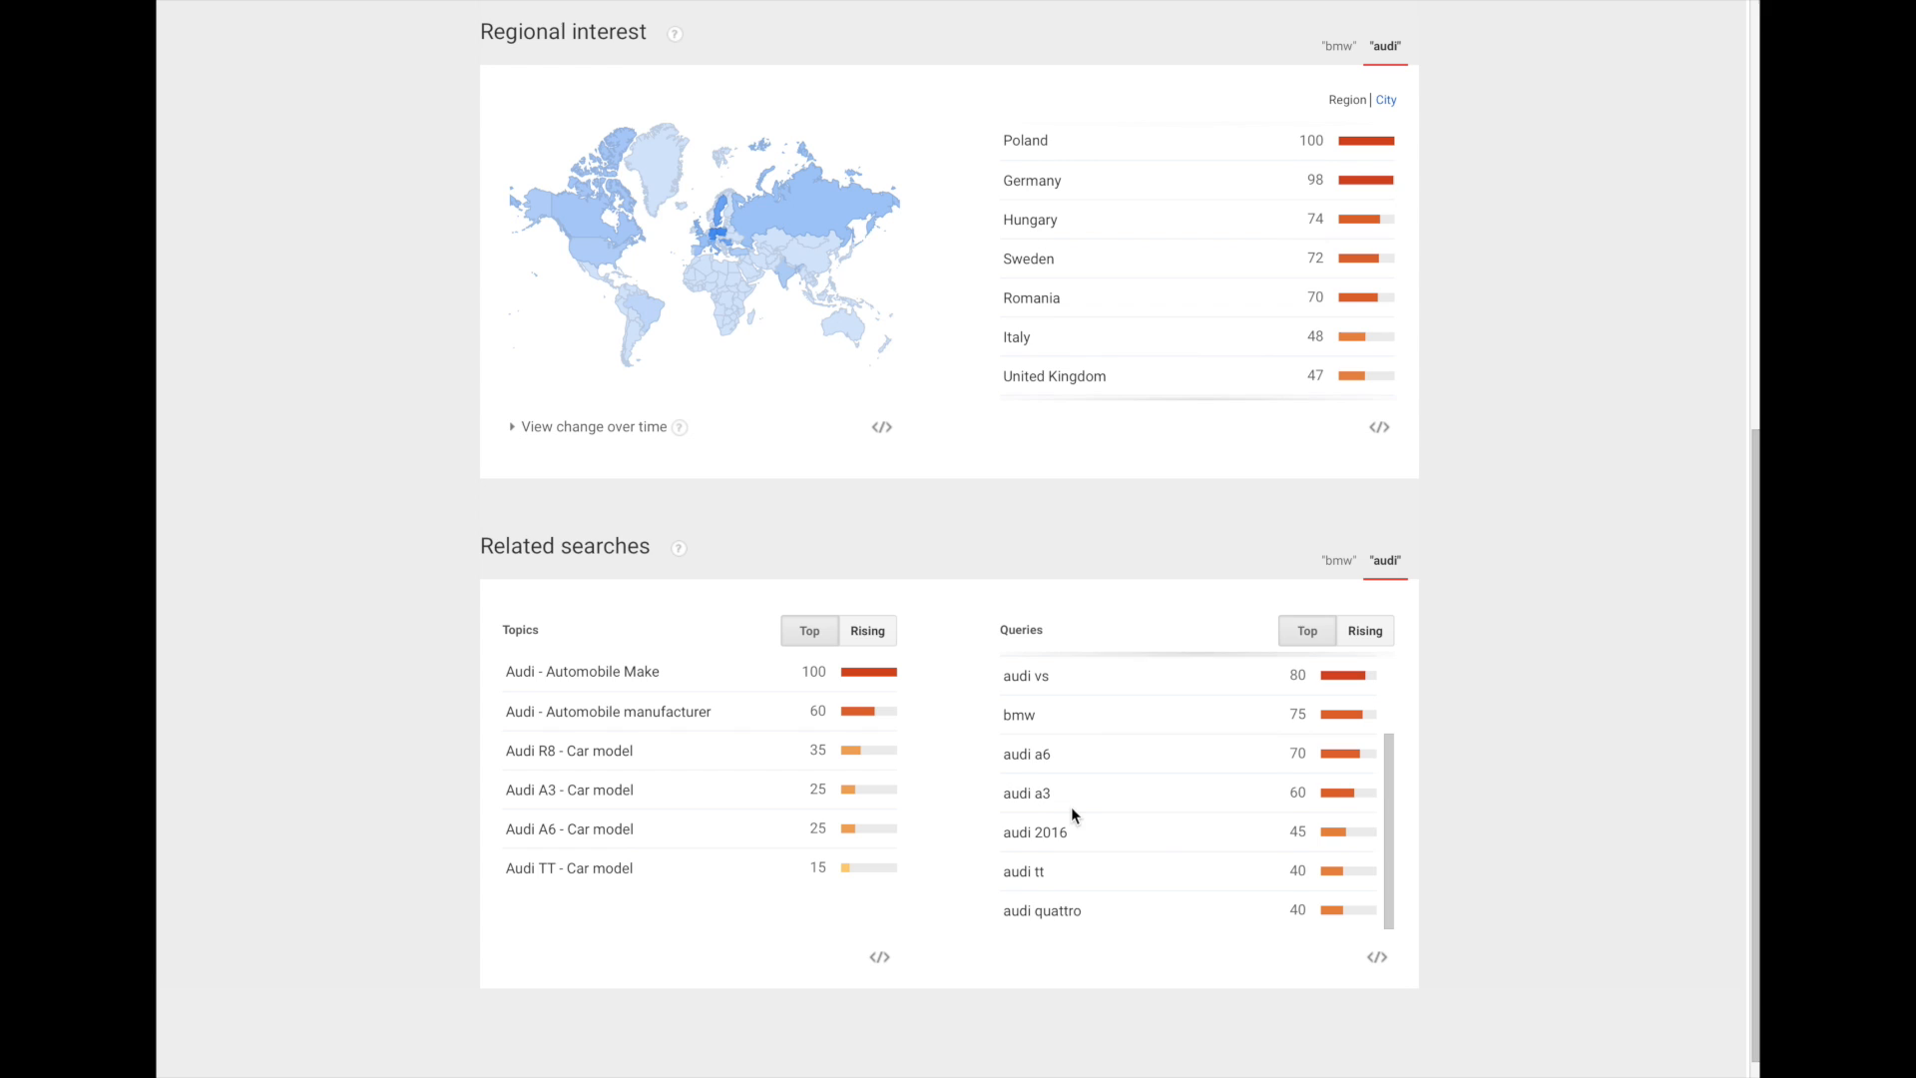
pyautogui.click(1366, 630)
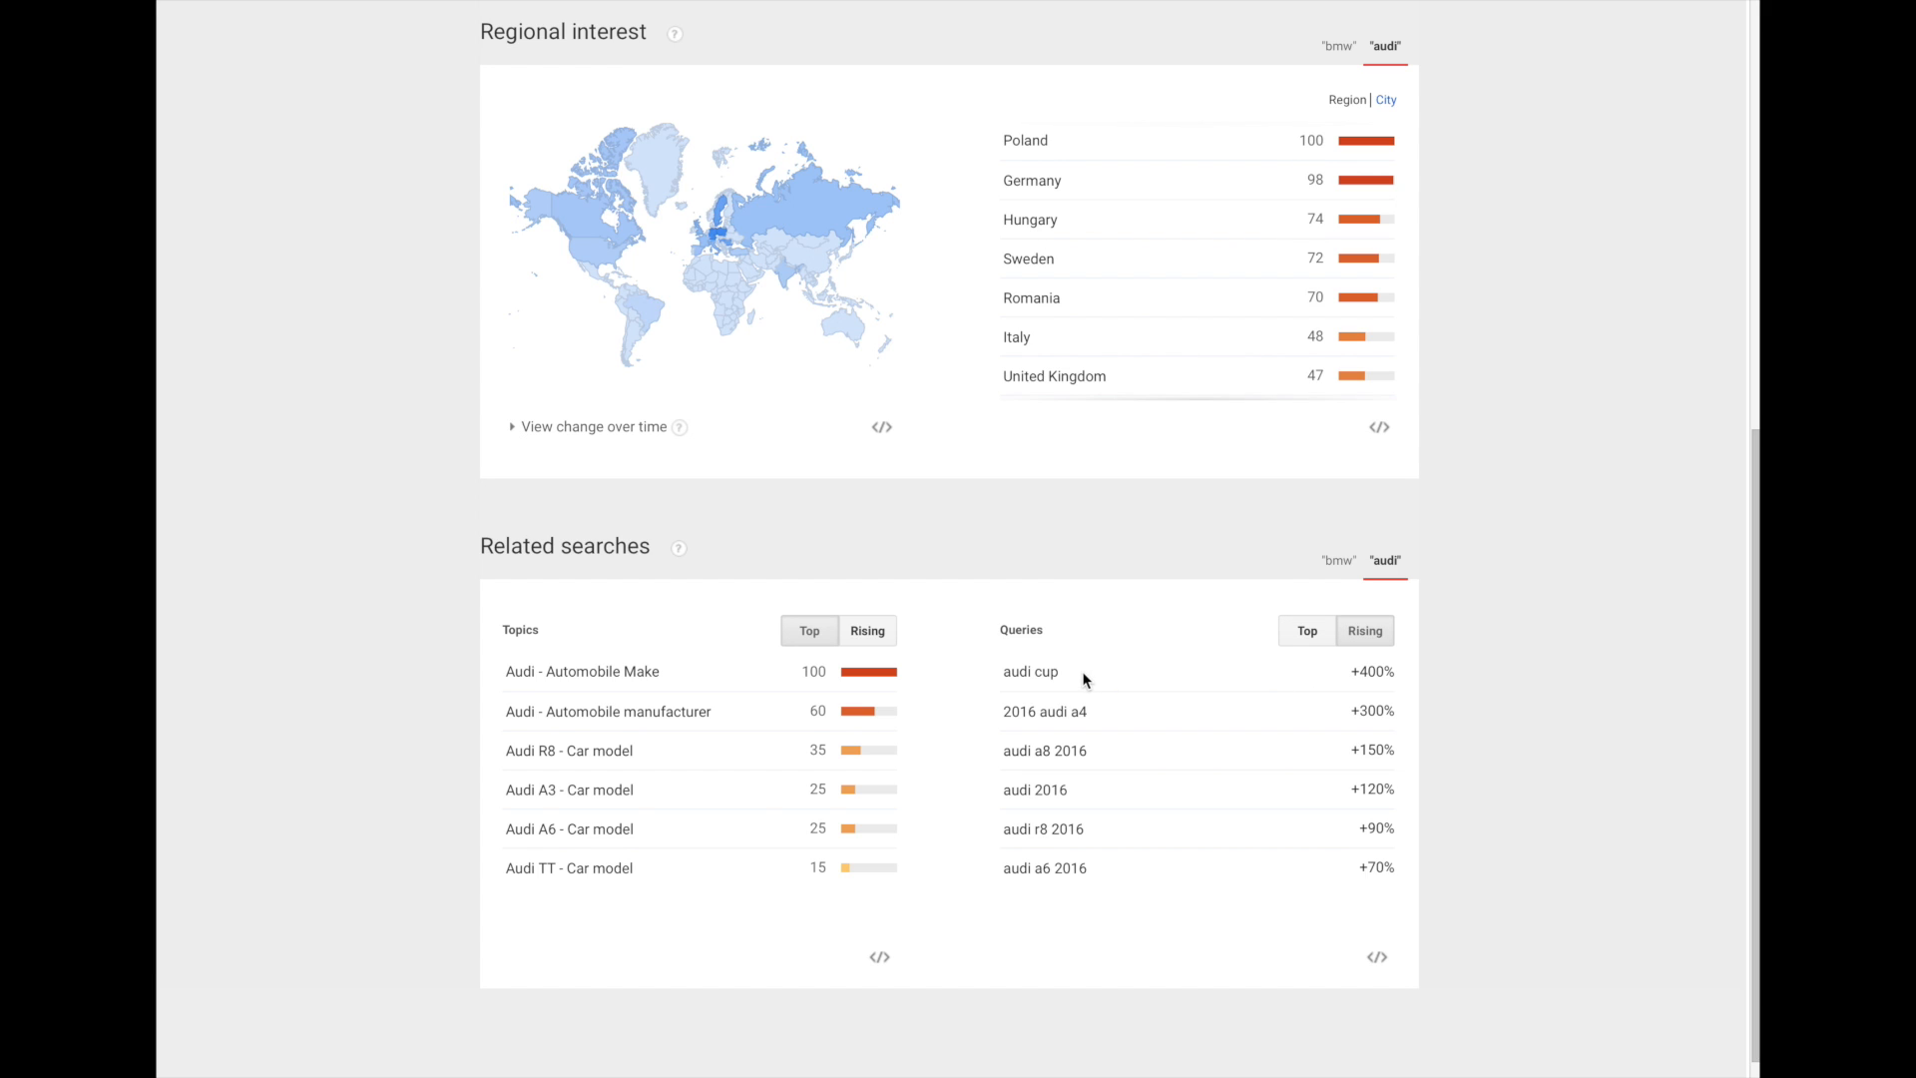
pyautogui.moveTo(1033, 766)
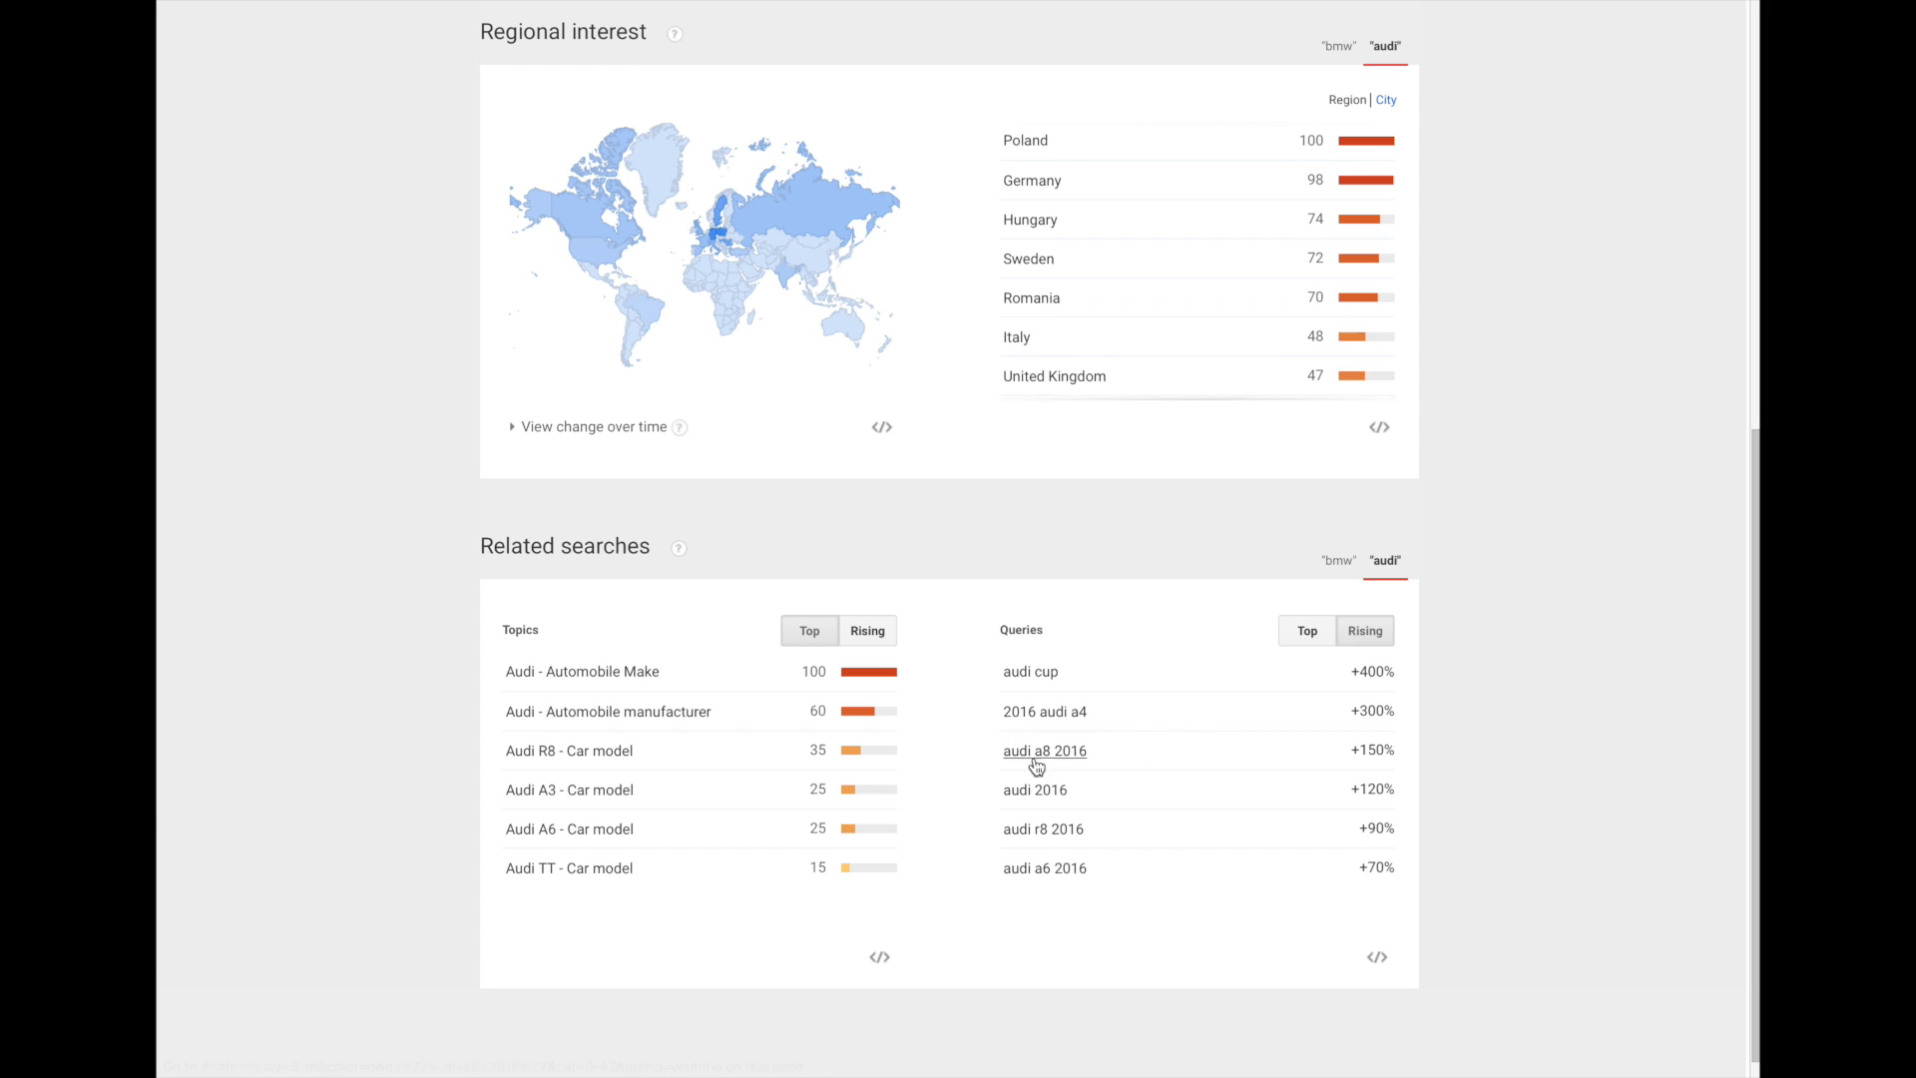